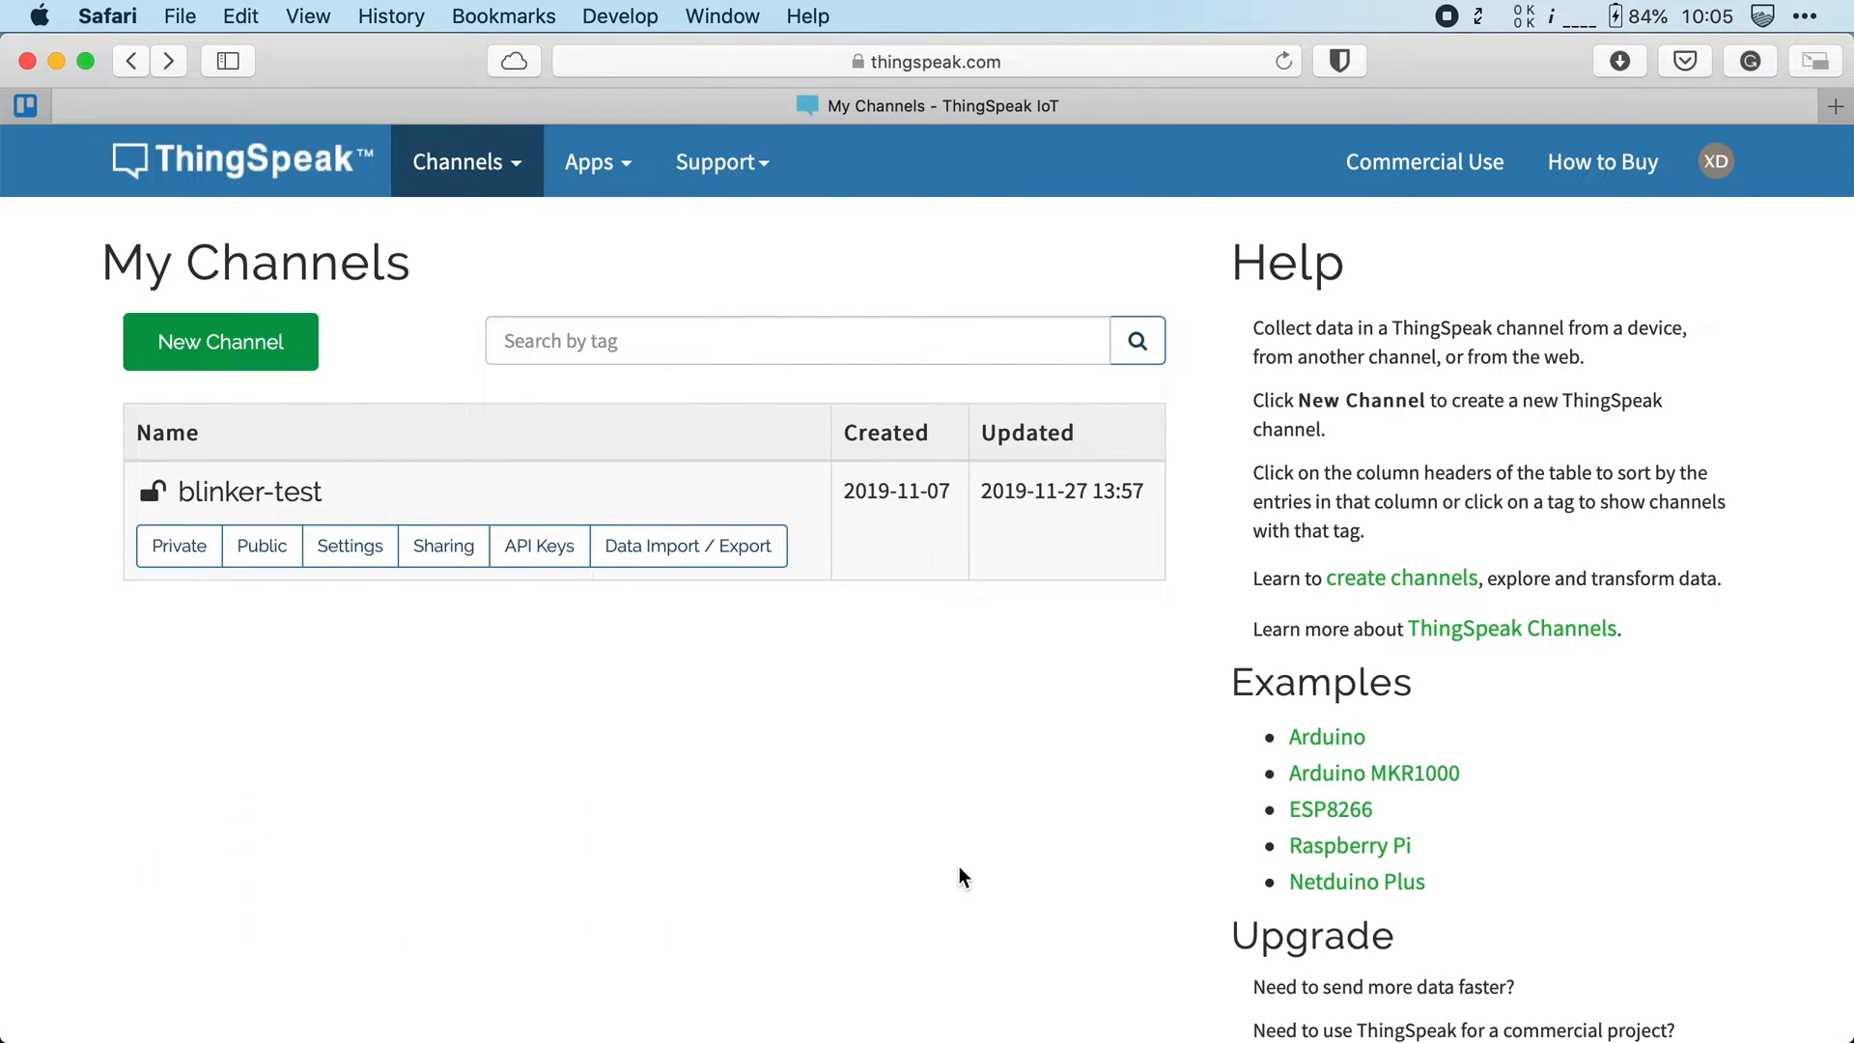
pyautogui.moveTo(261, 544)
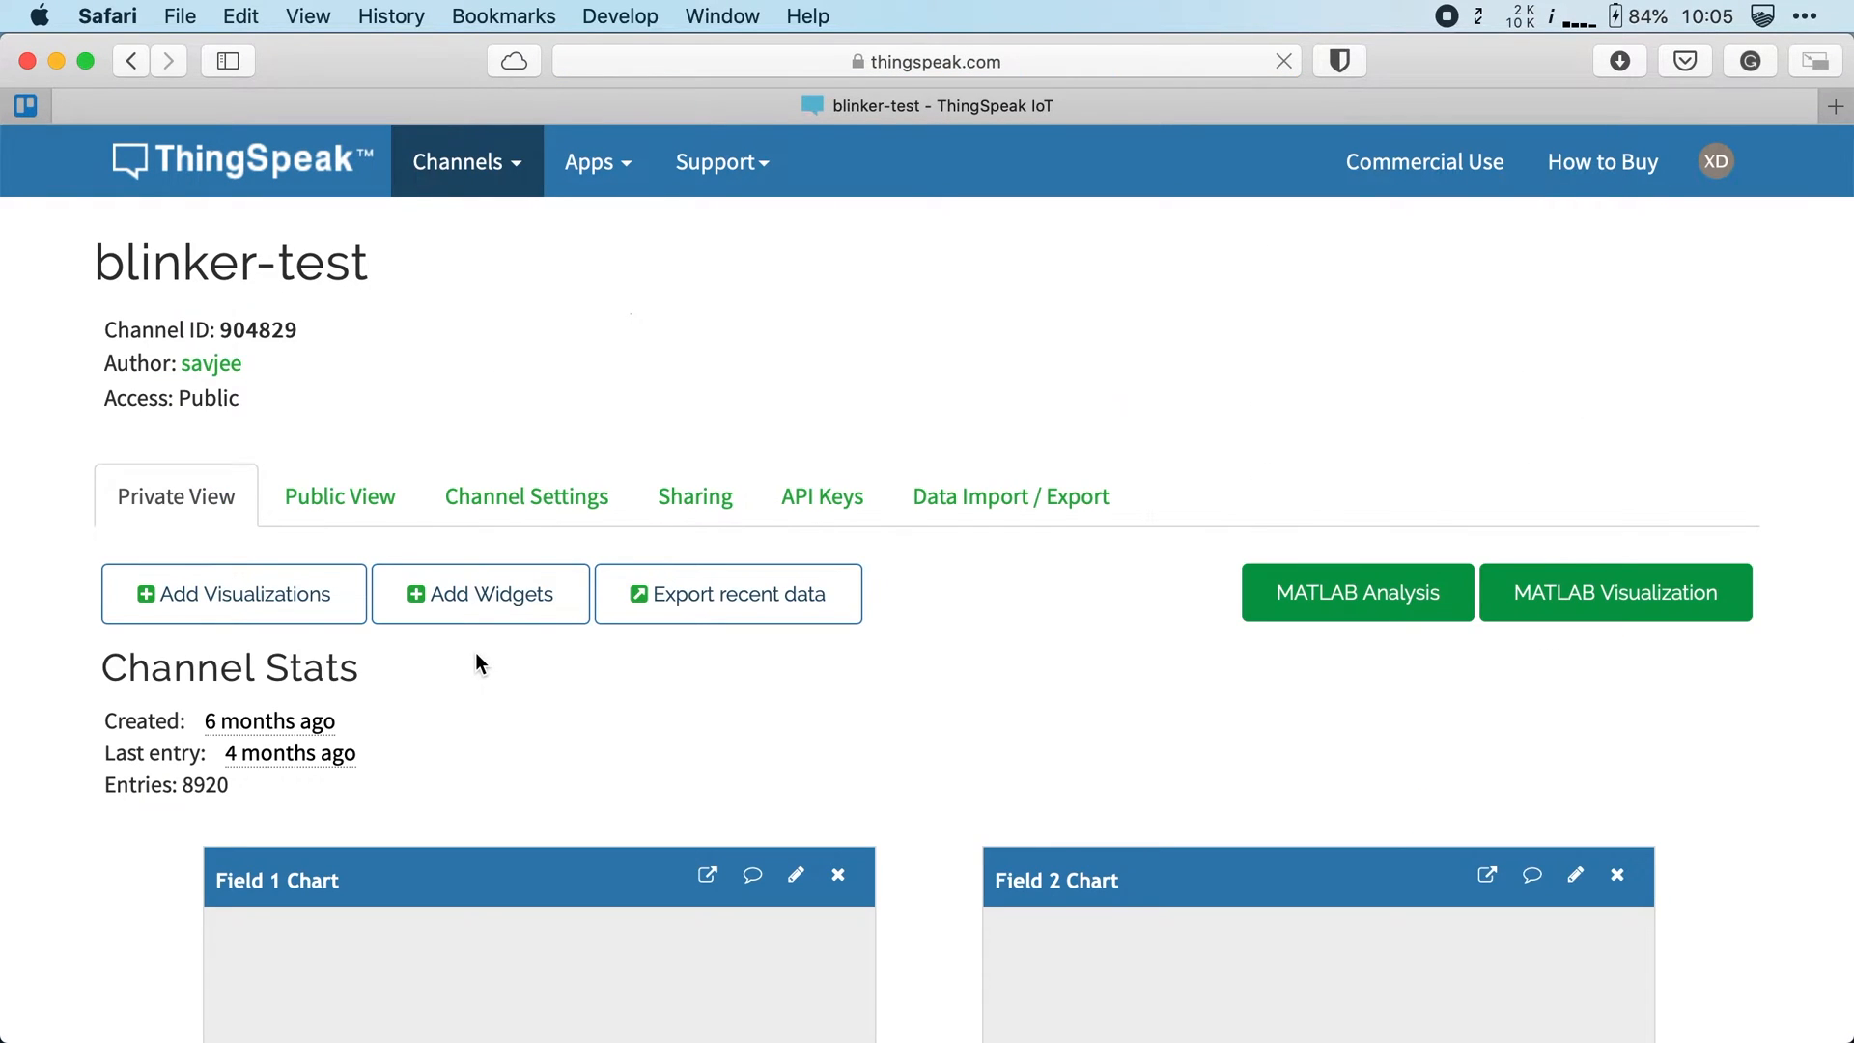
# Scroll through the blinker-test channel page to review the Field 1 and Field 2 charts
pyautogui.scroll(-3)
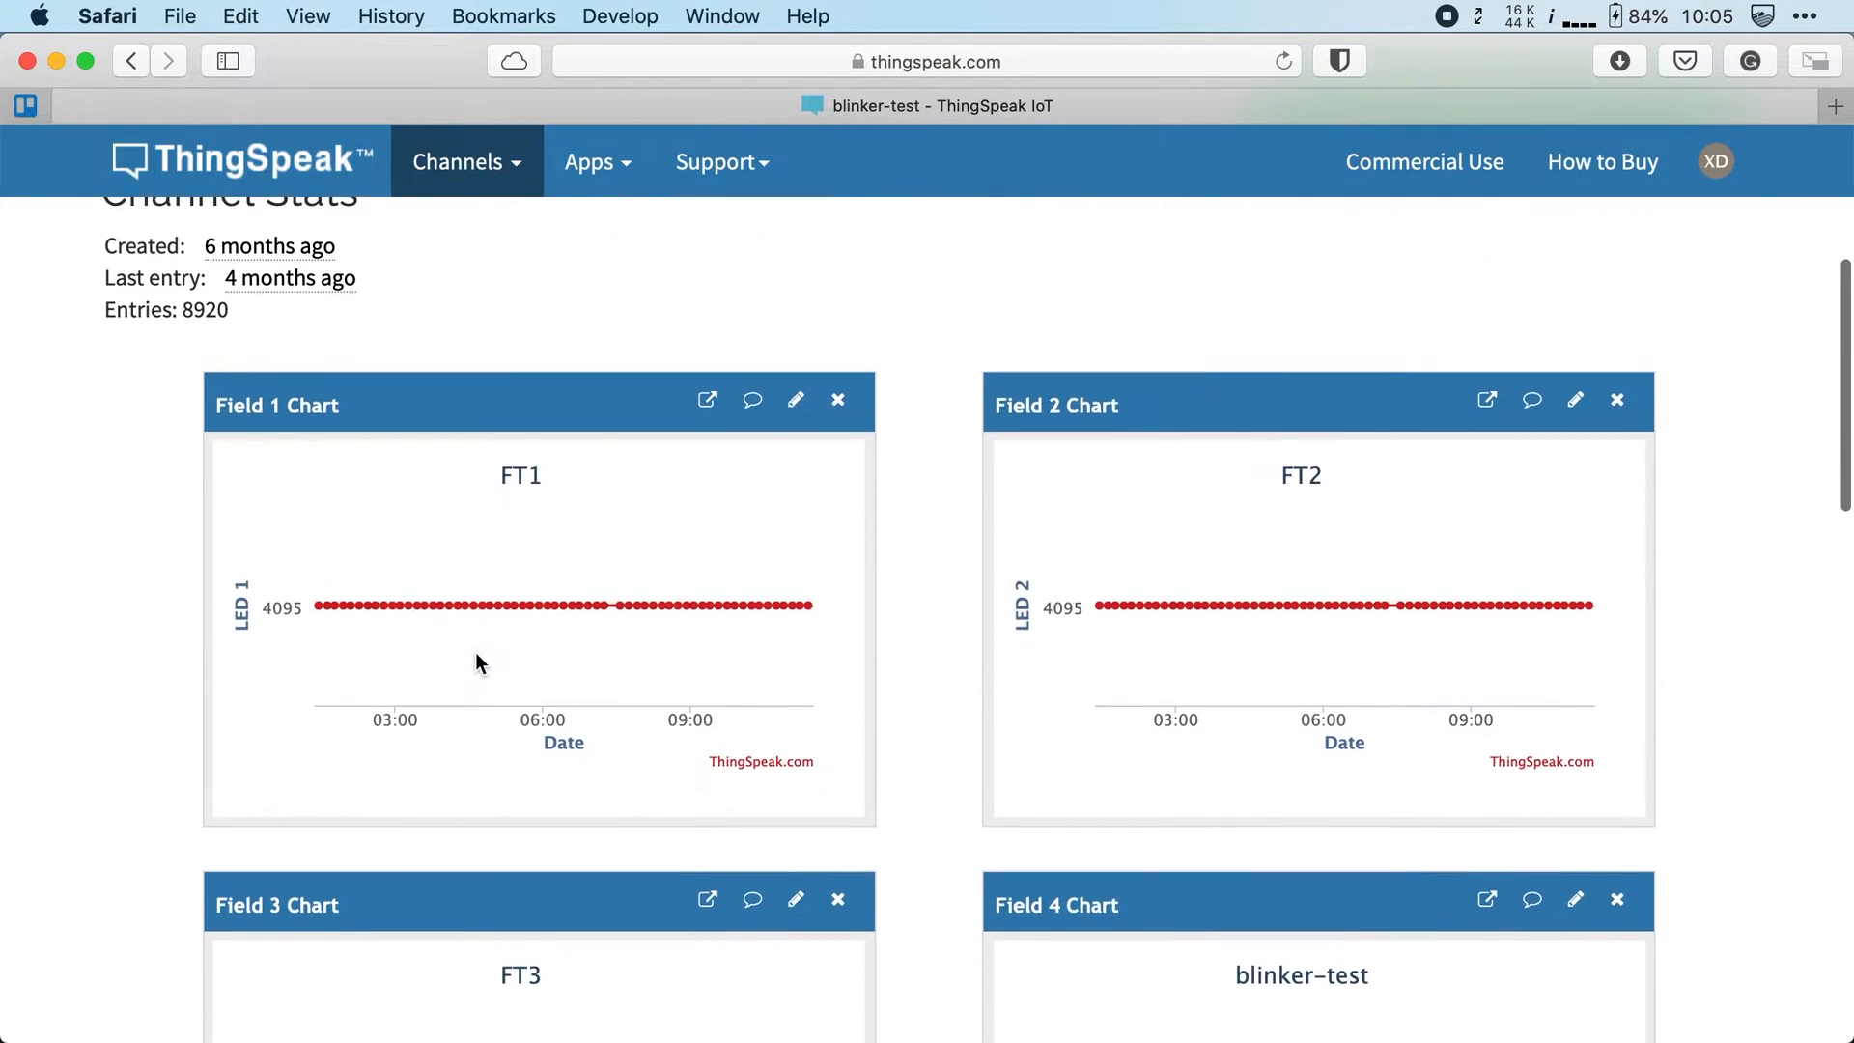
pyautogui.scroll(3)
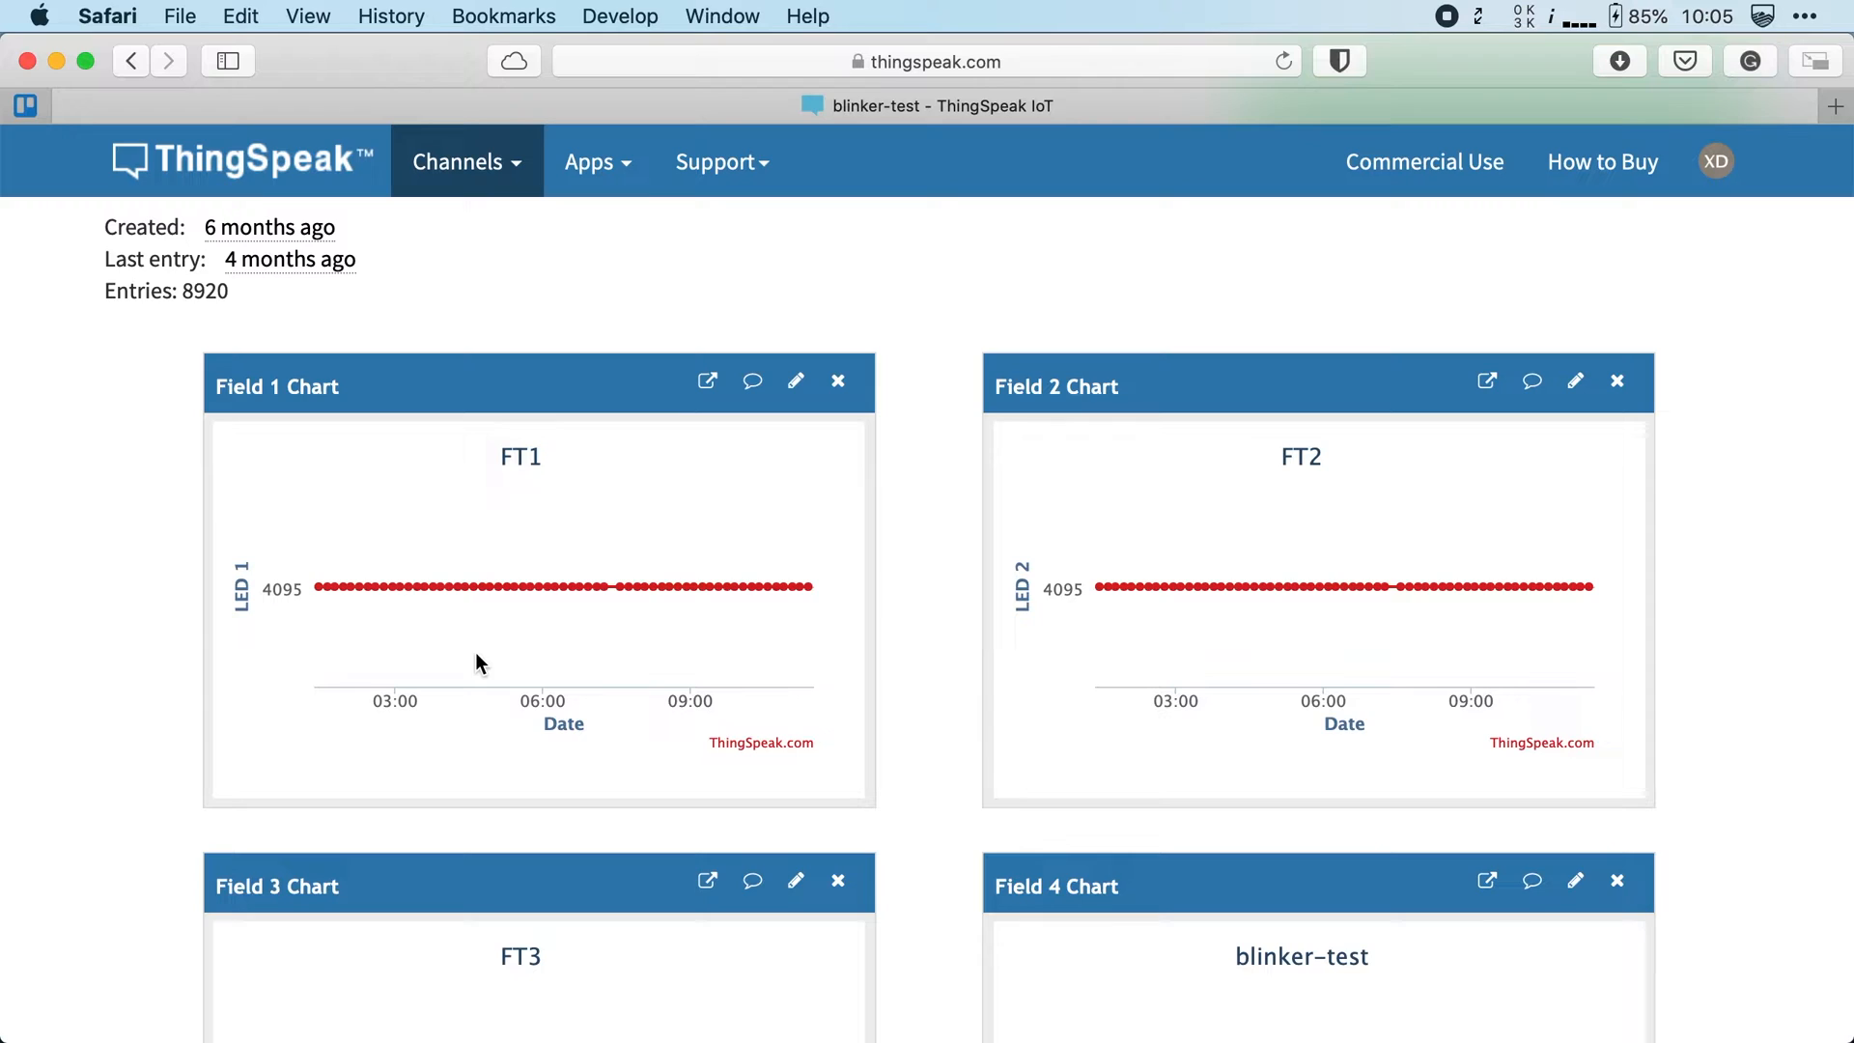
pyautogui.moveTo(614, 639)
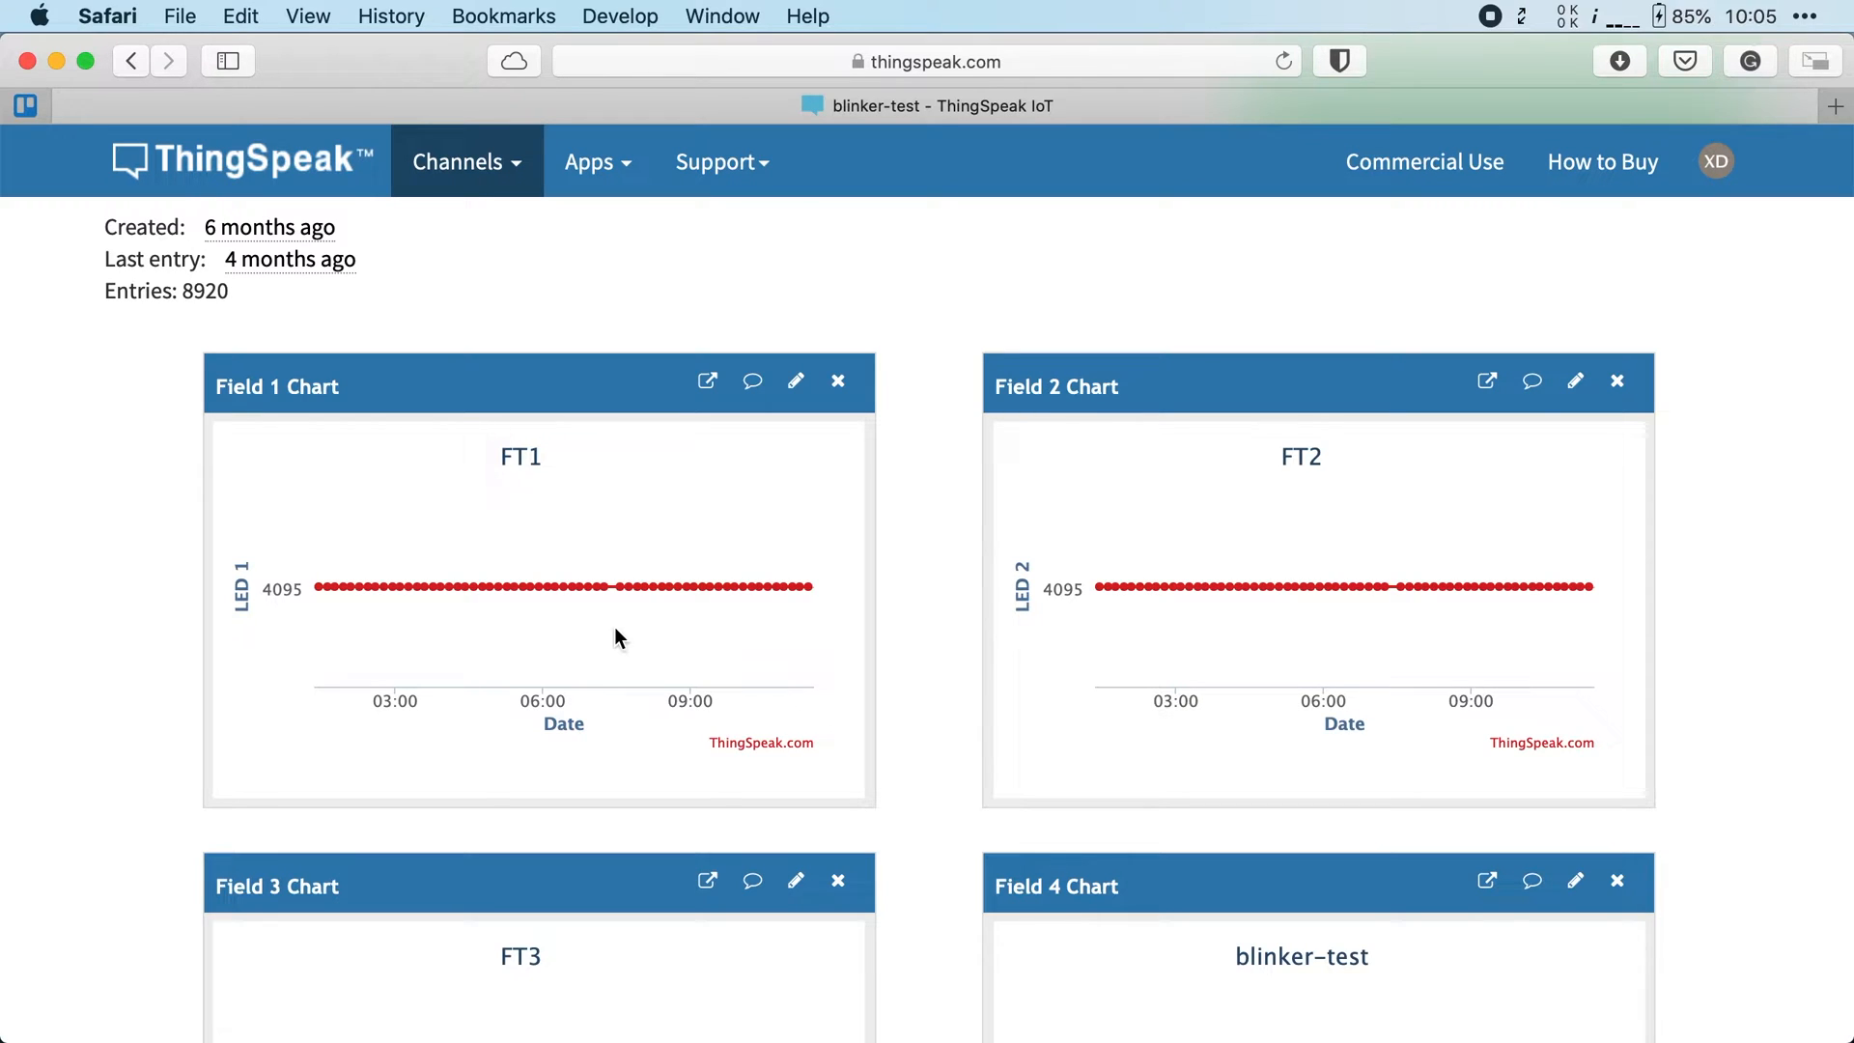
pyautogui.moveTo(546, 587)
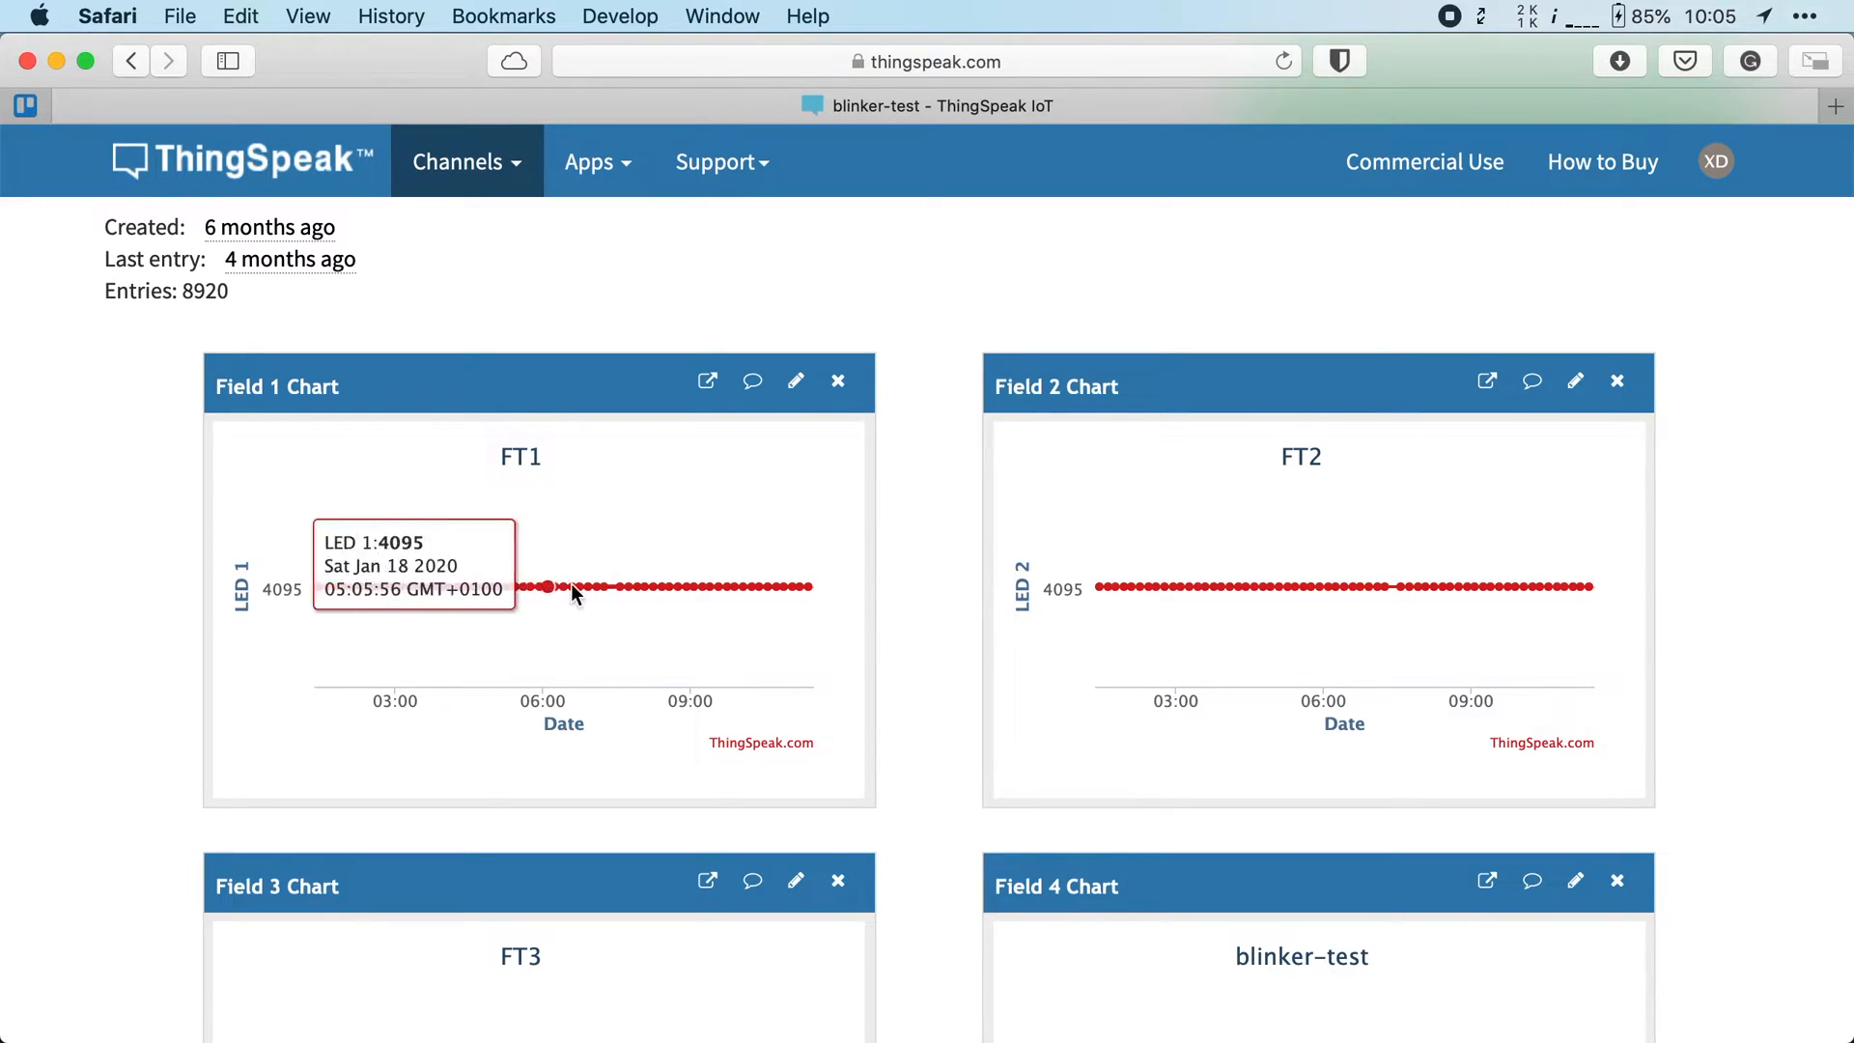
pyautogui.moveTo(896, 662)
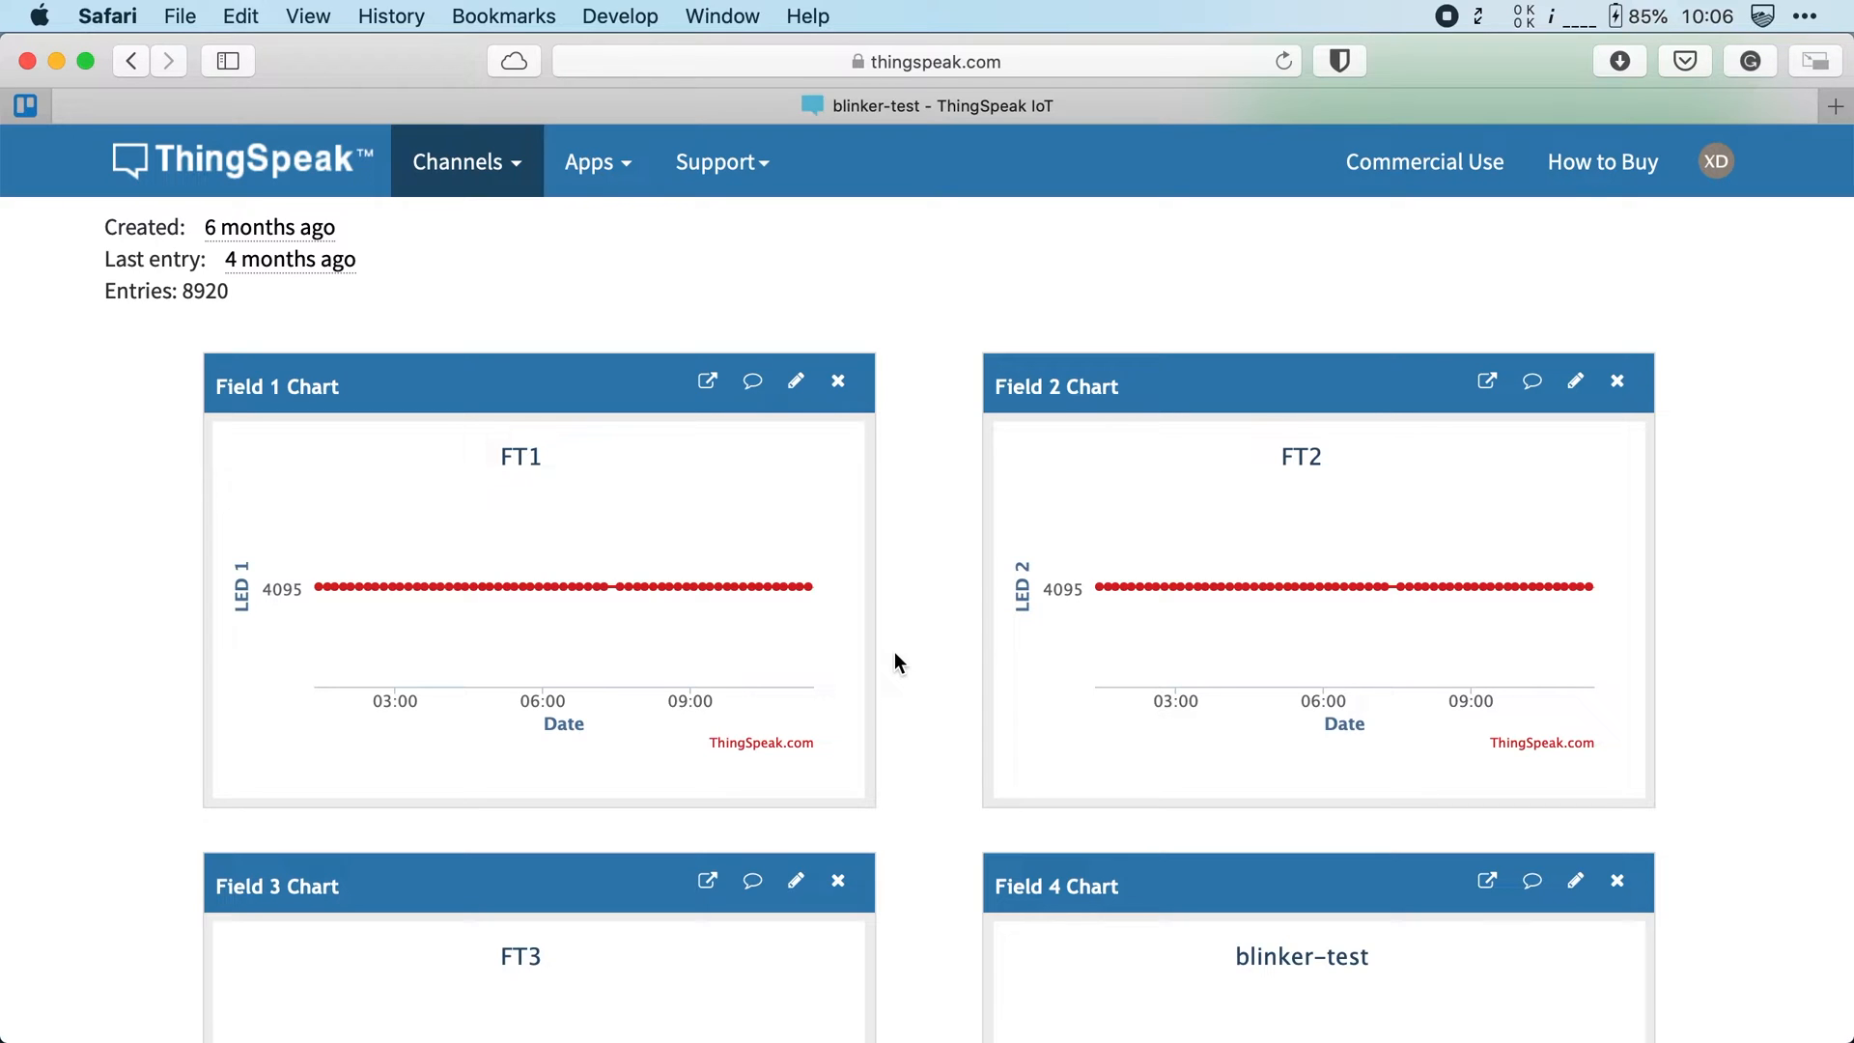
pyautogui.moveTo(969, 550)
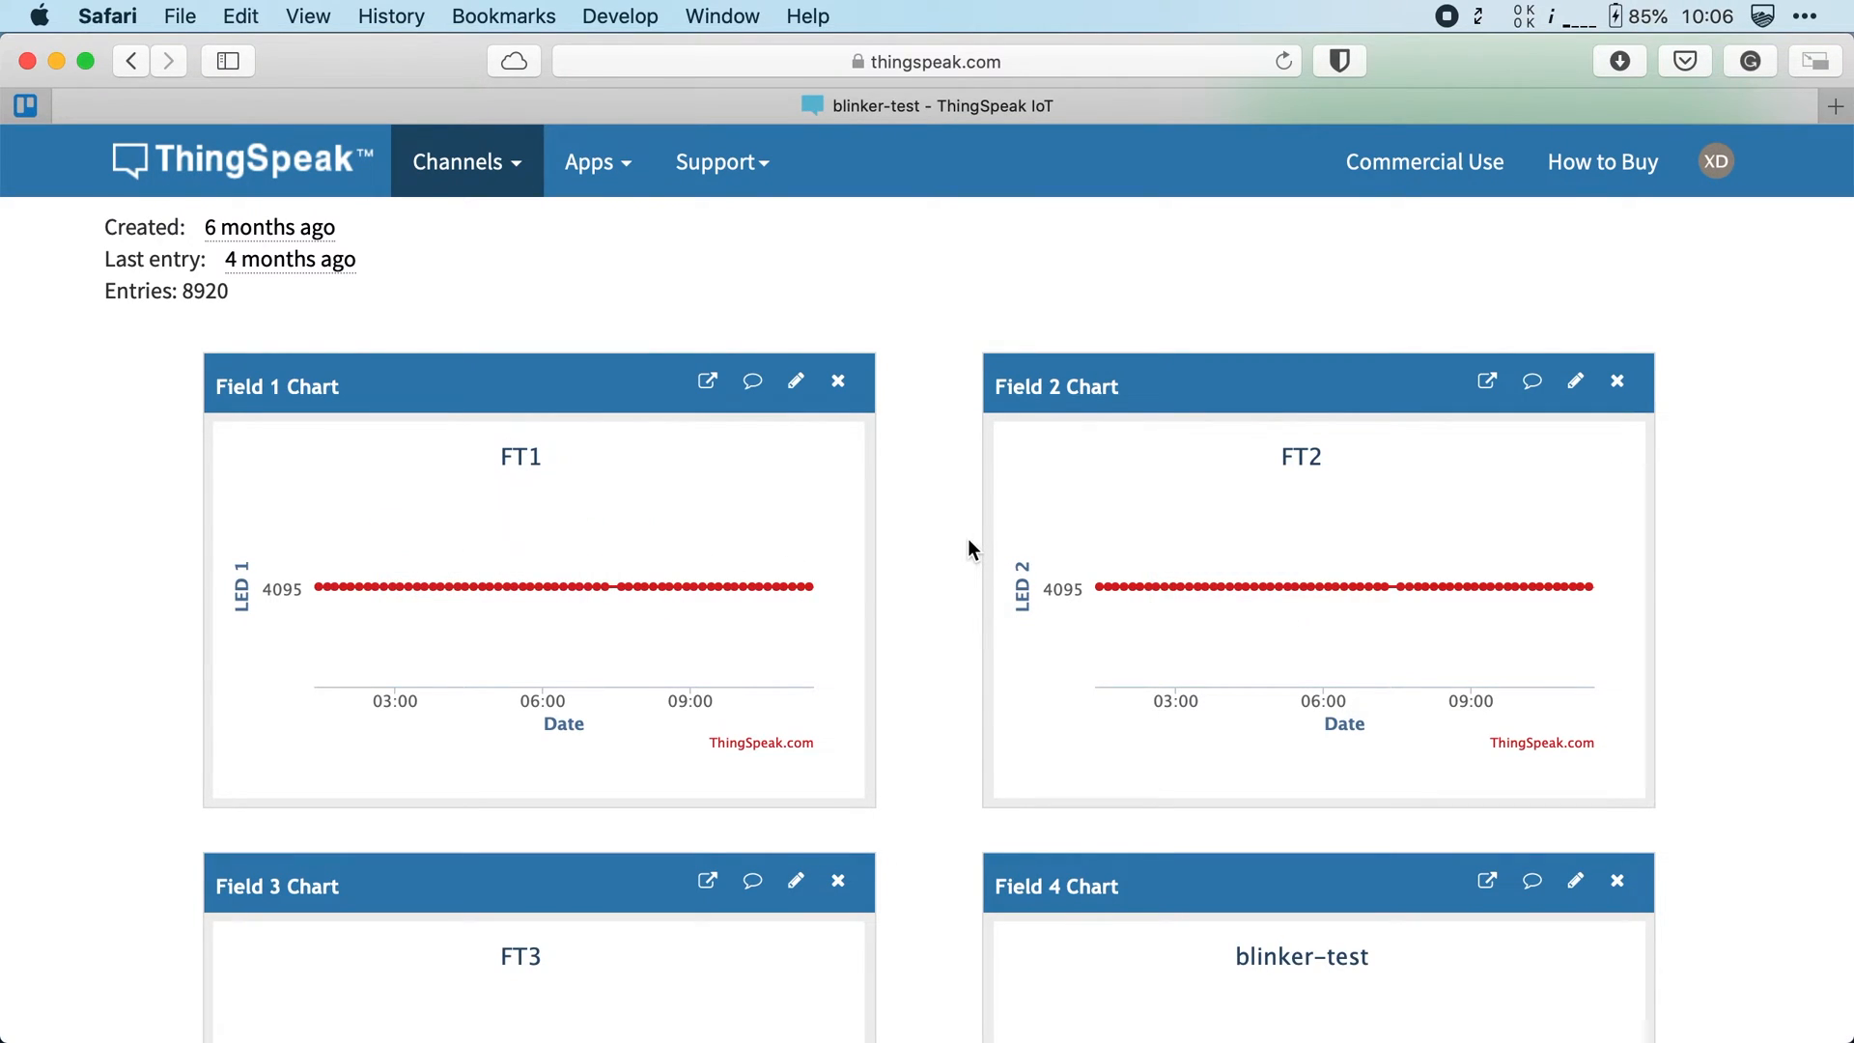
pyautogui.moveTo(544, 330)
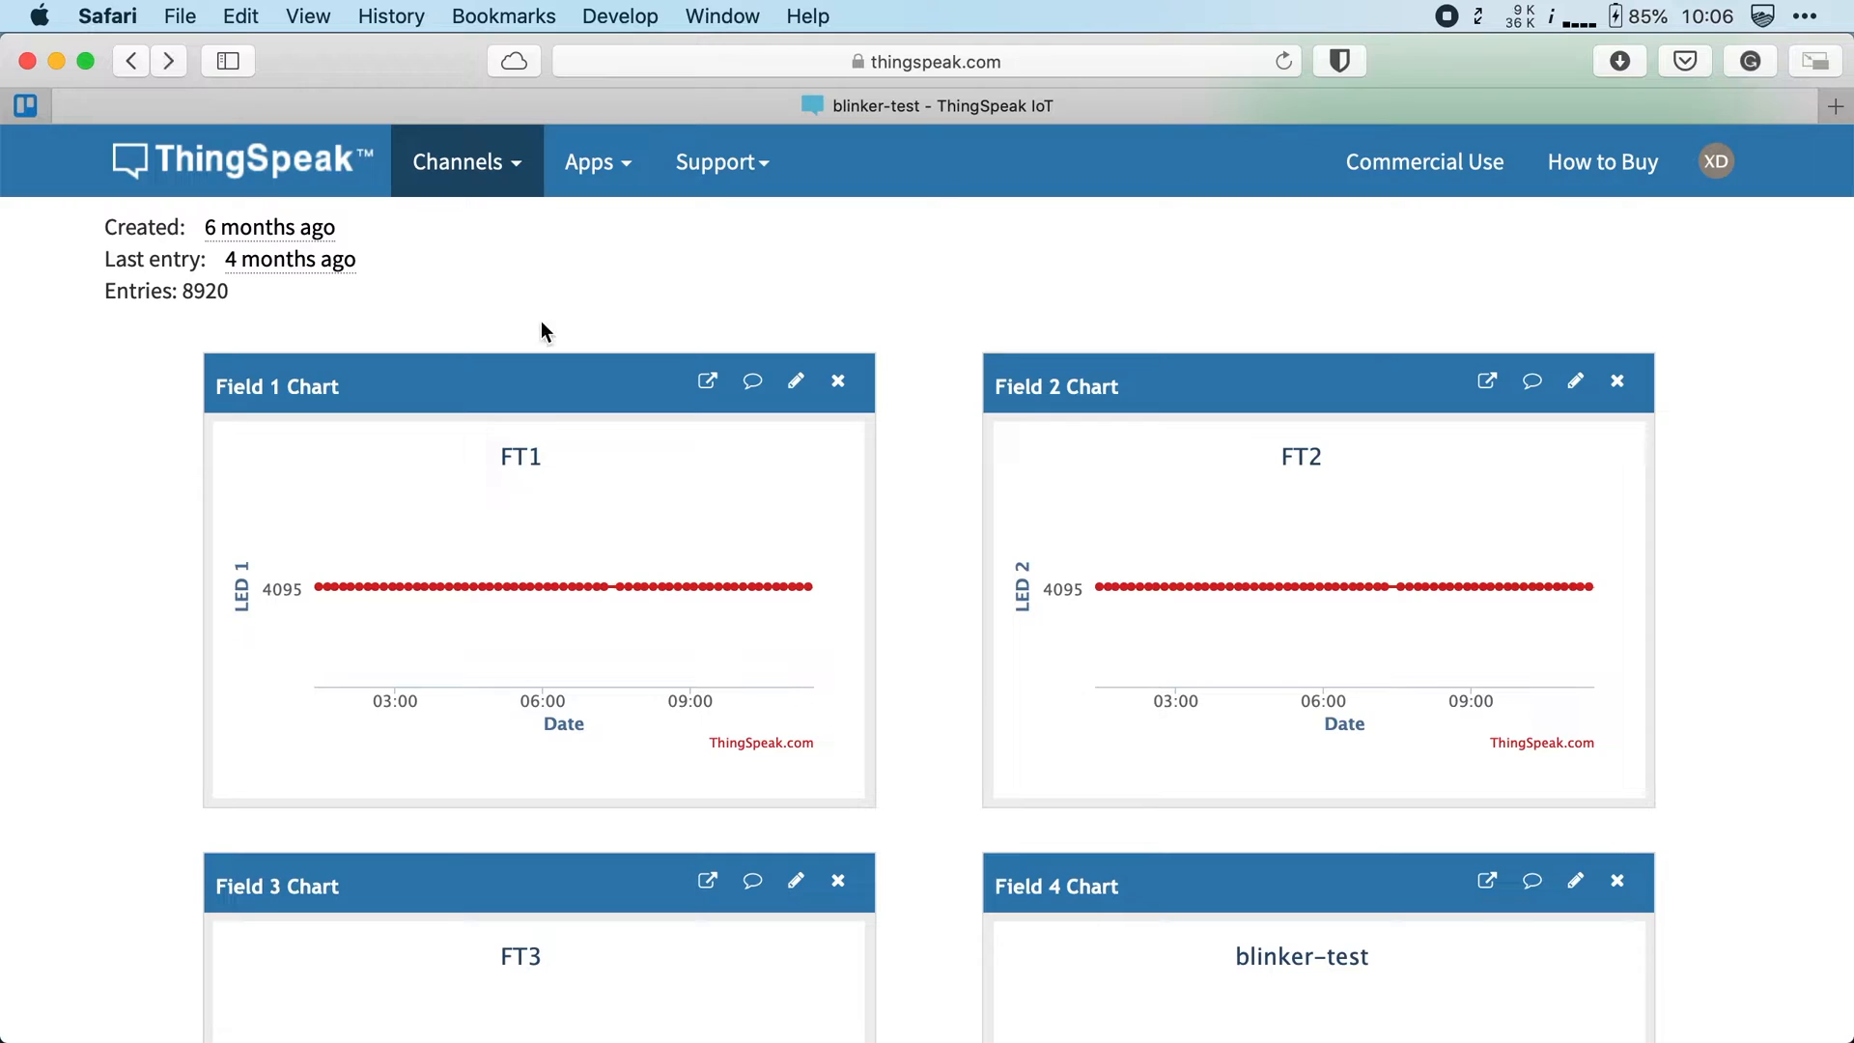
# Return to the My Channels list via the Channels menu
pyautogui.click(131, 60)
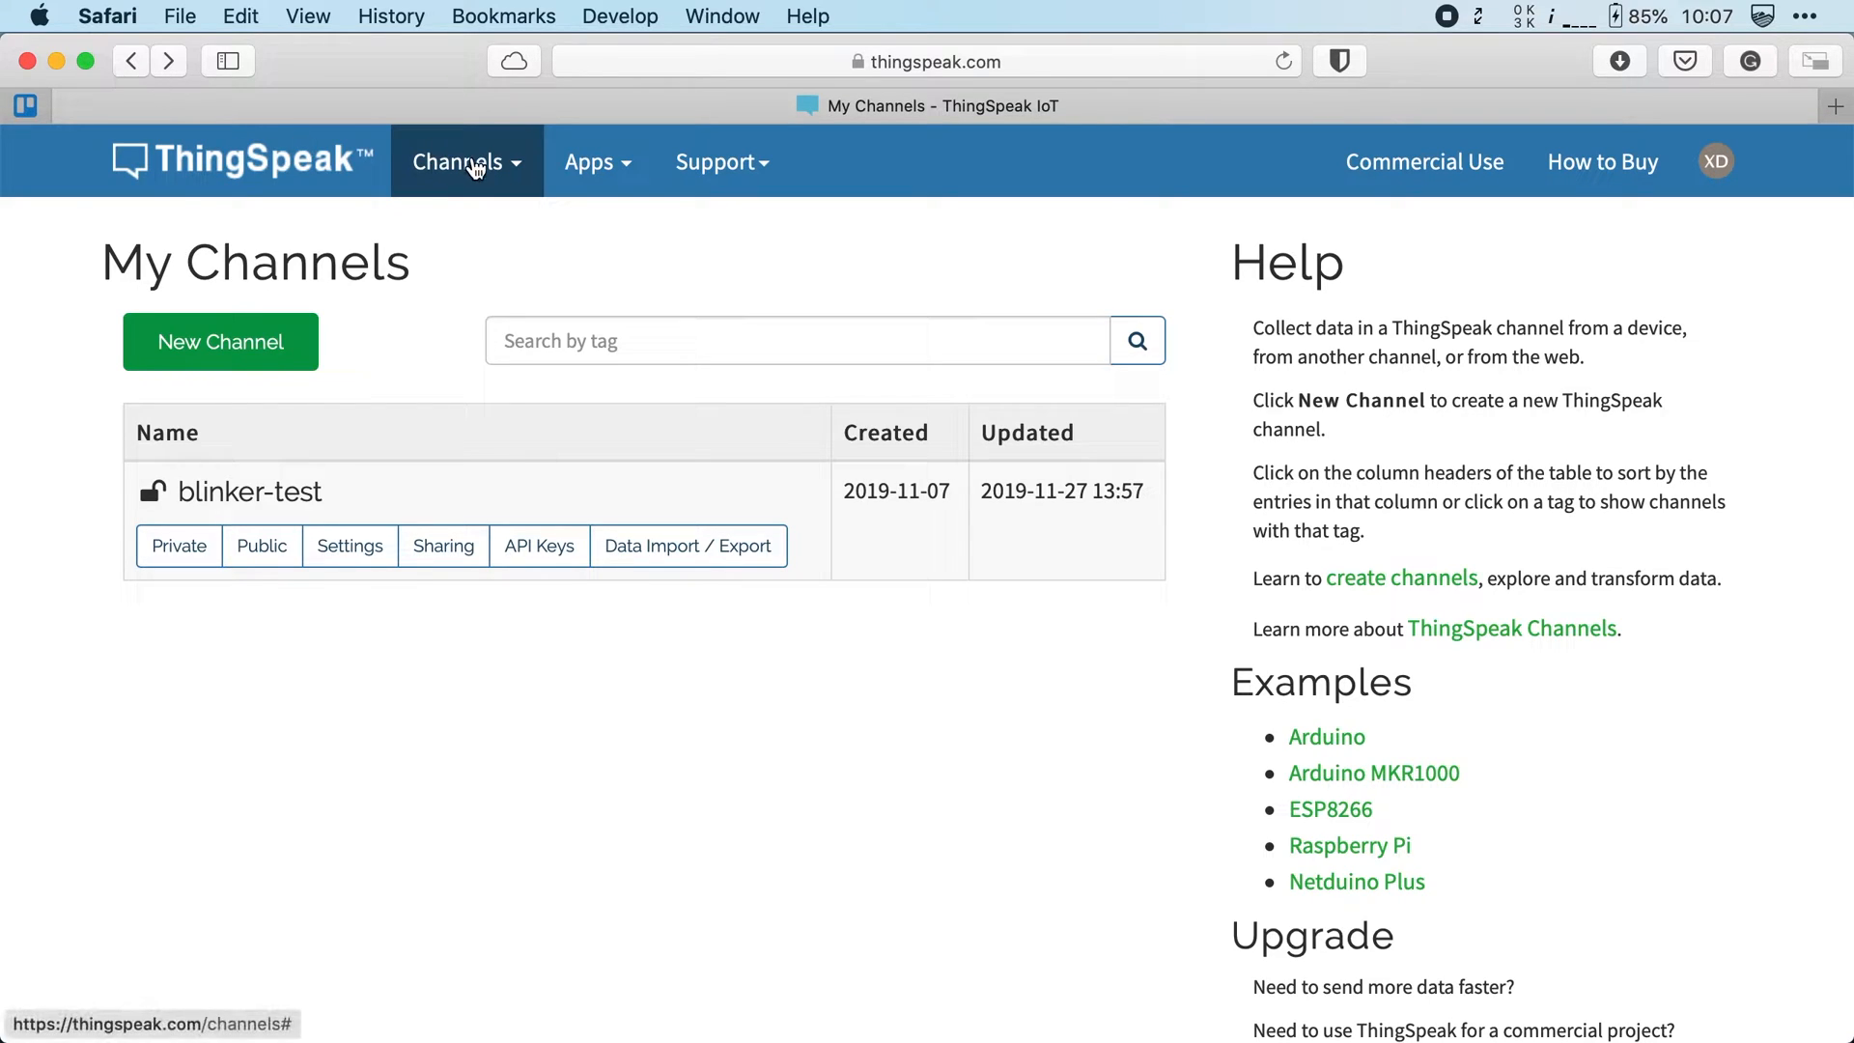
pyautogui.click(466, 162)
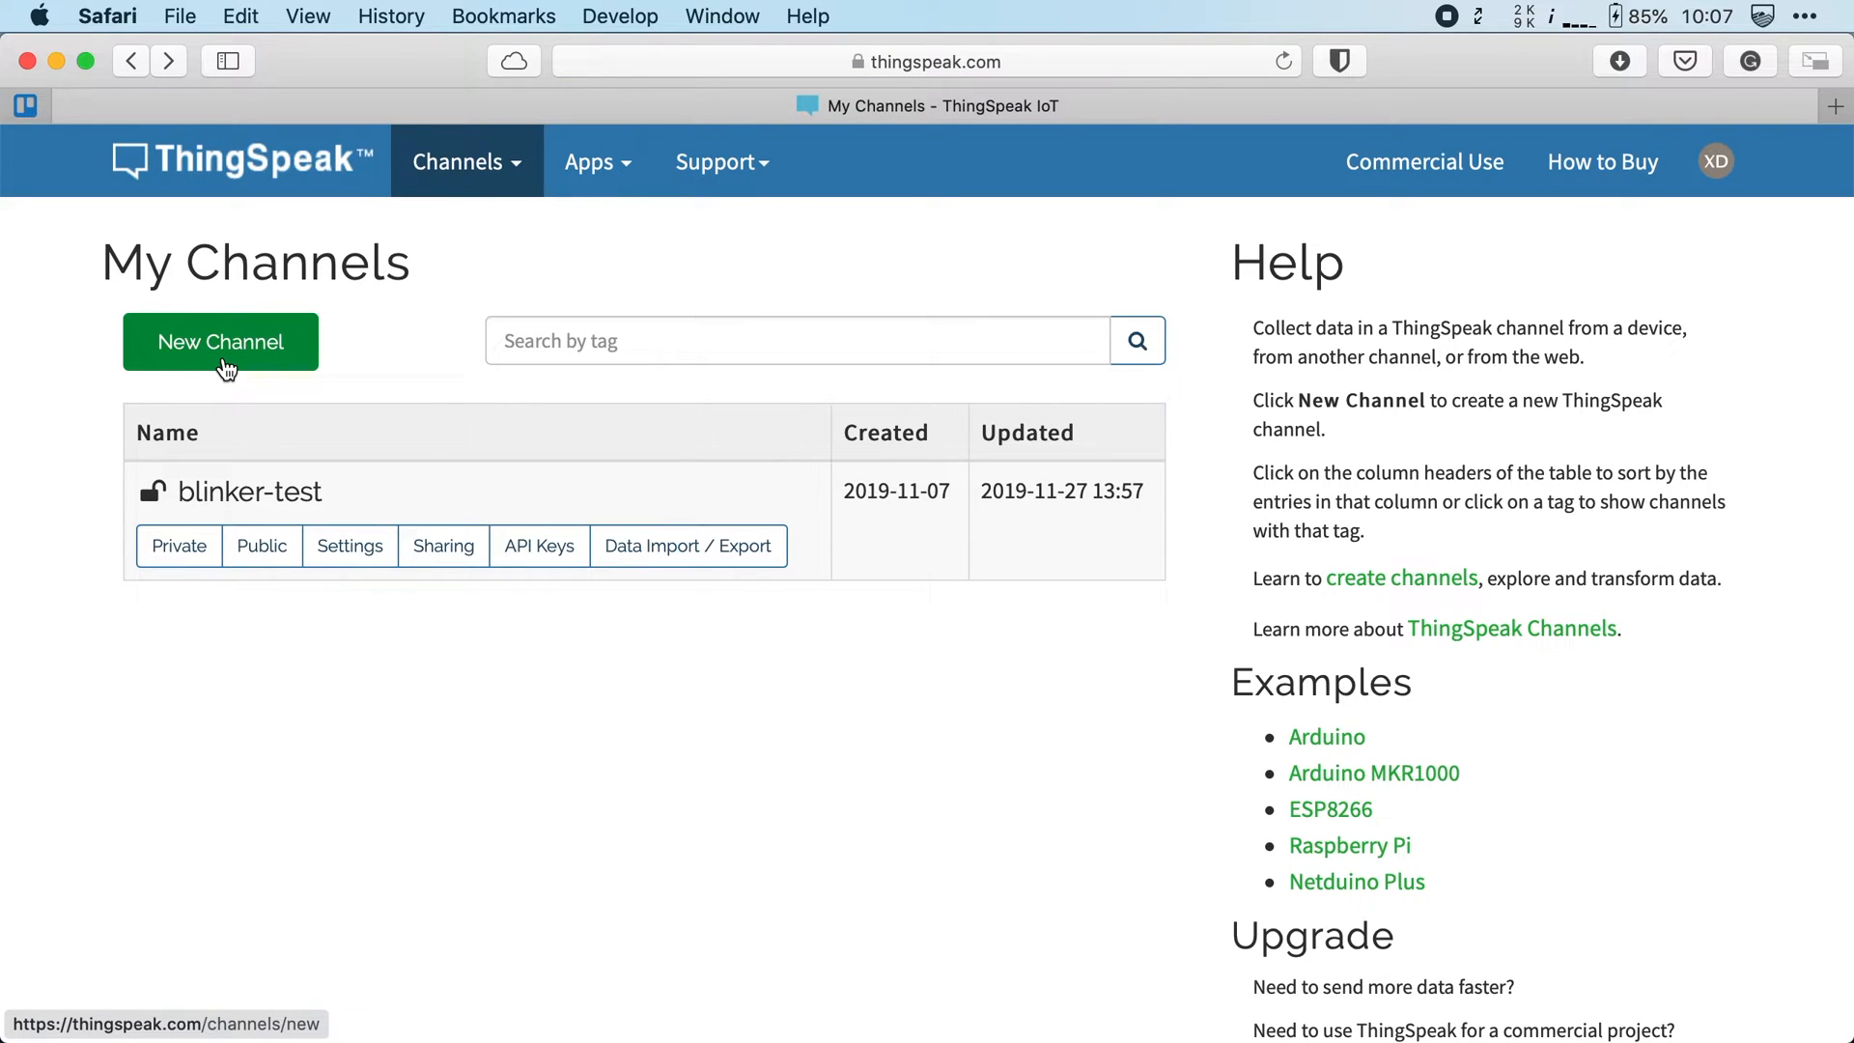
# Start a new channel named test-channel with Field 1 set to counter
pyautogui.click(220, 342)
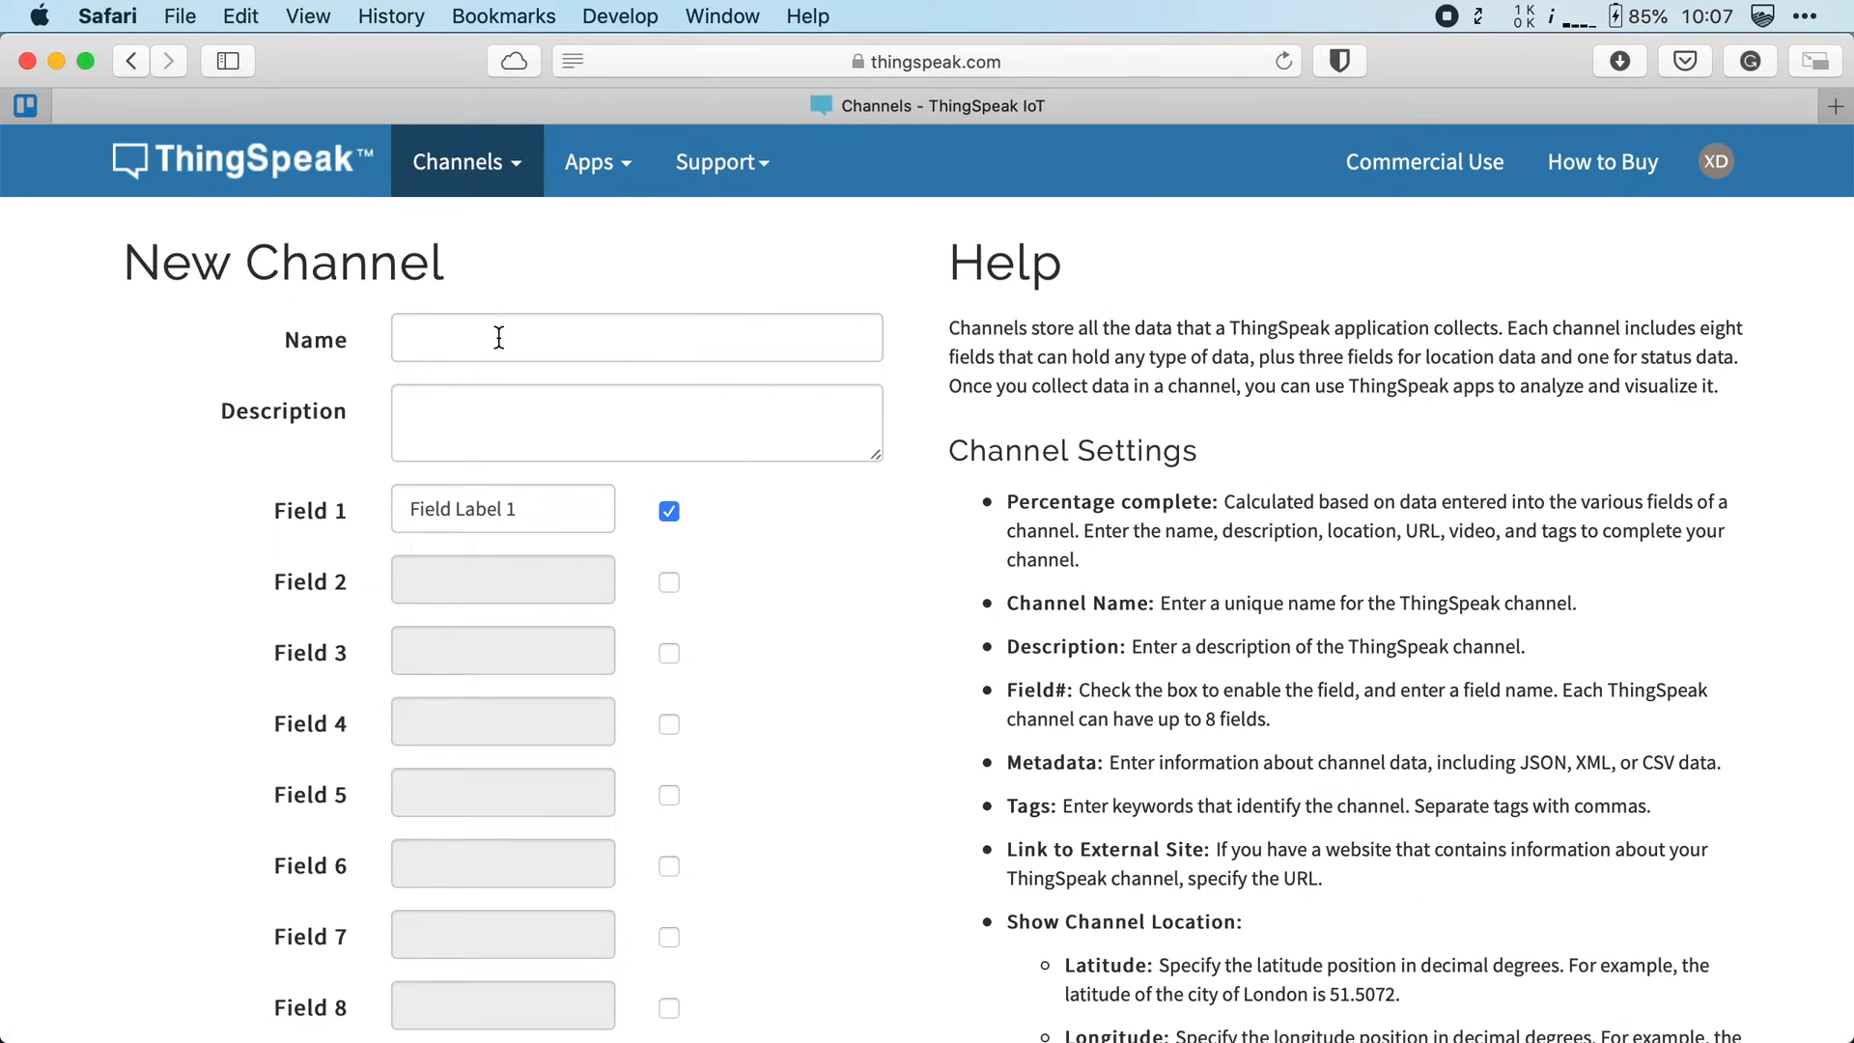
pyautogui.write('test-chann')
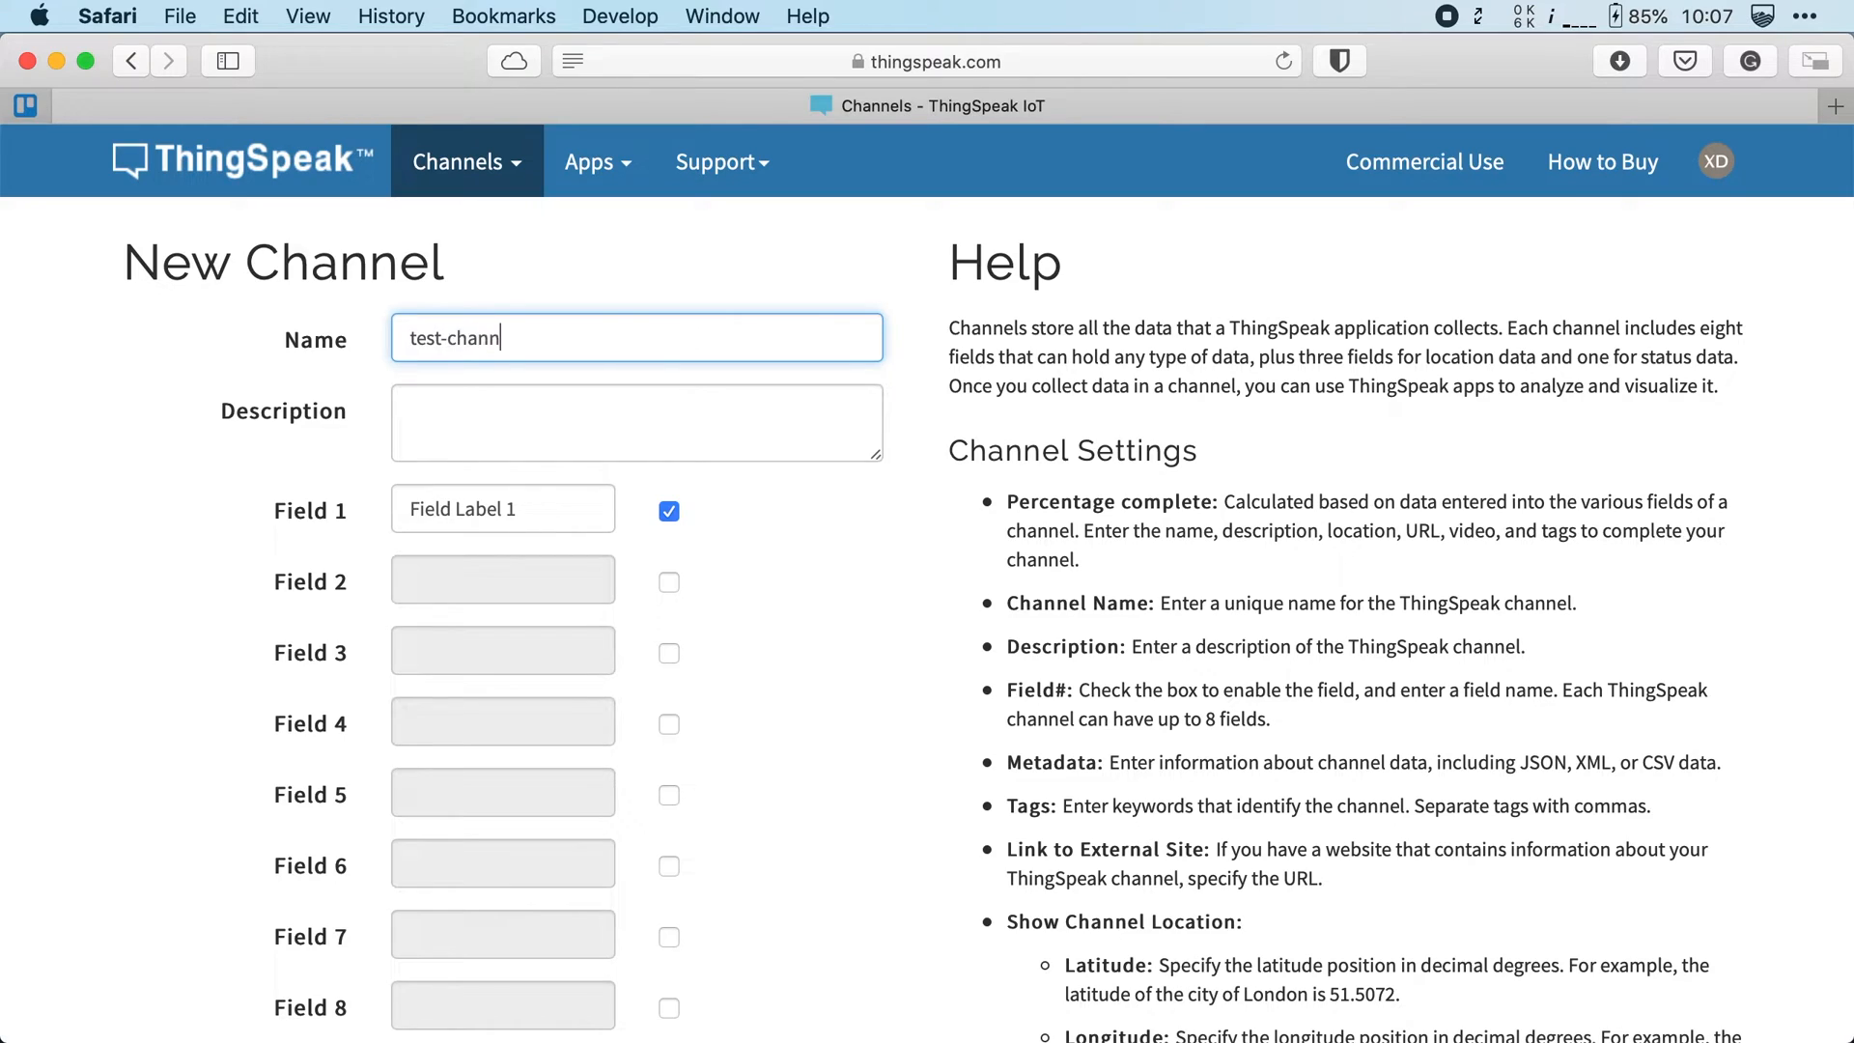
pyautogui.write('el')
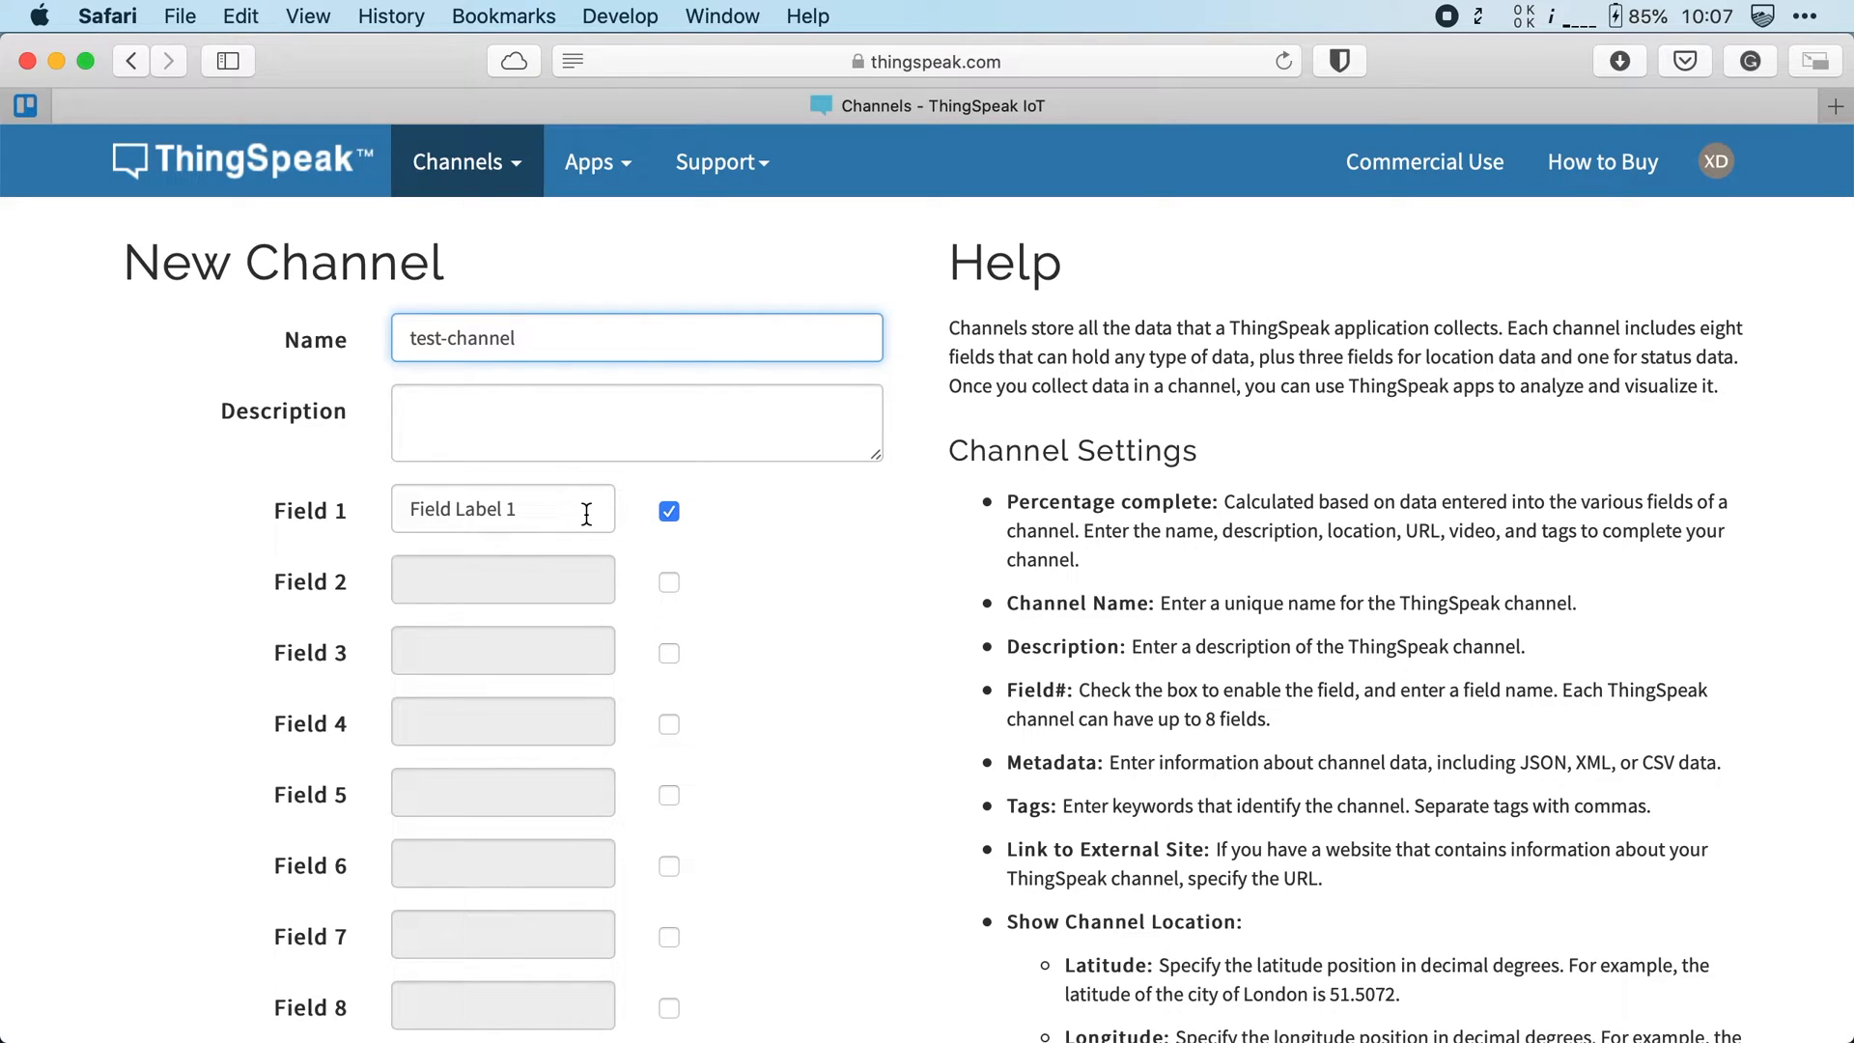
pyautogui.write('cou')
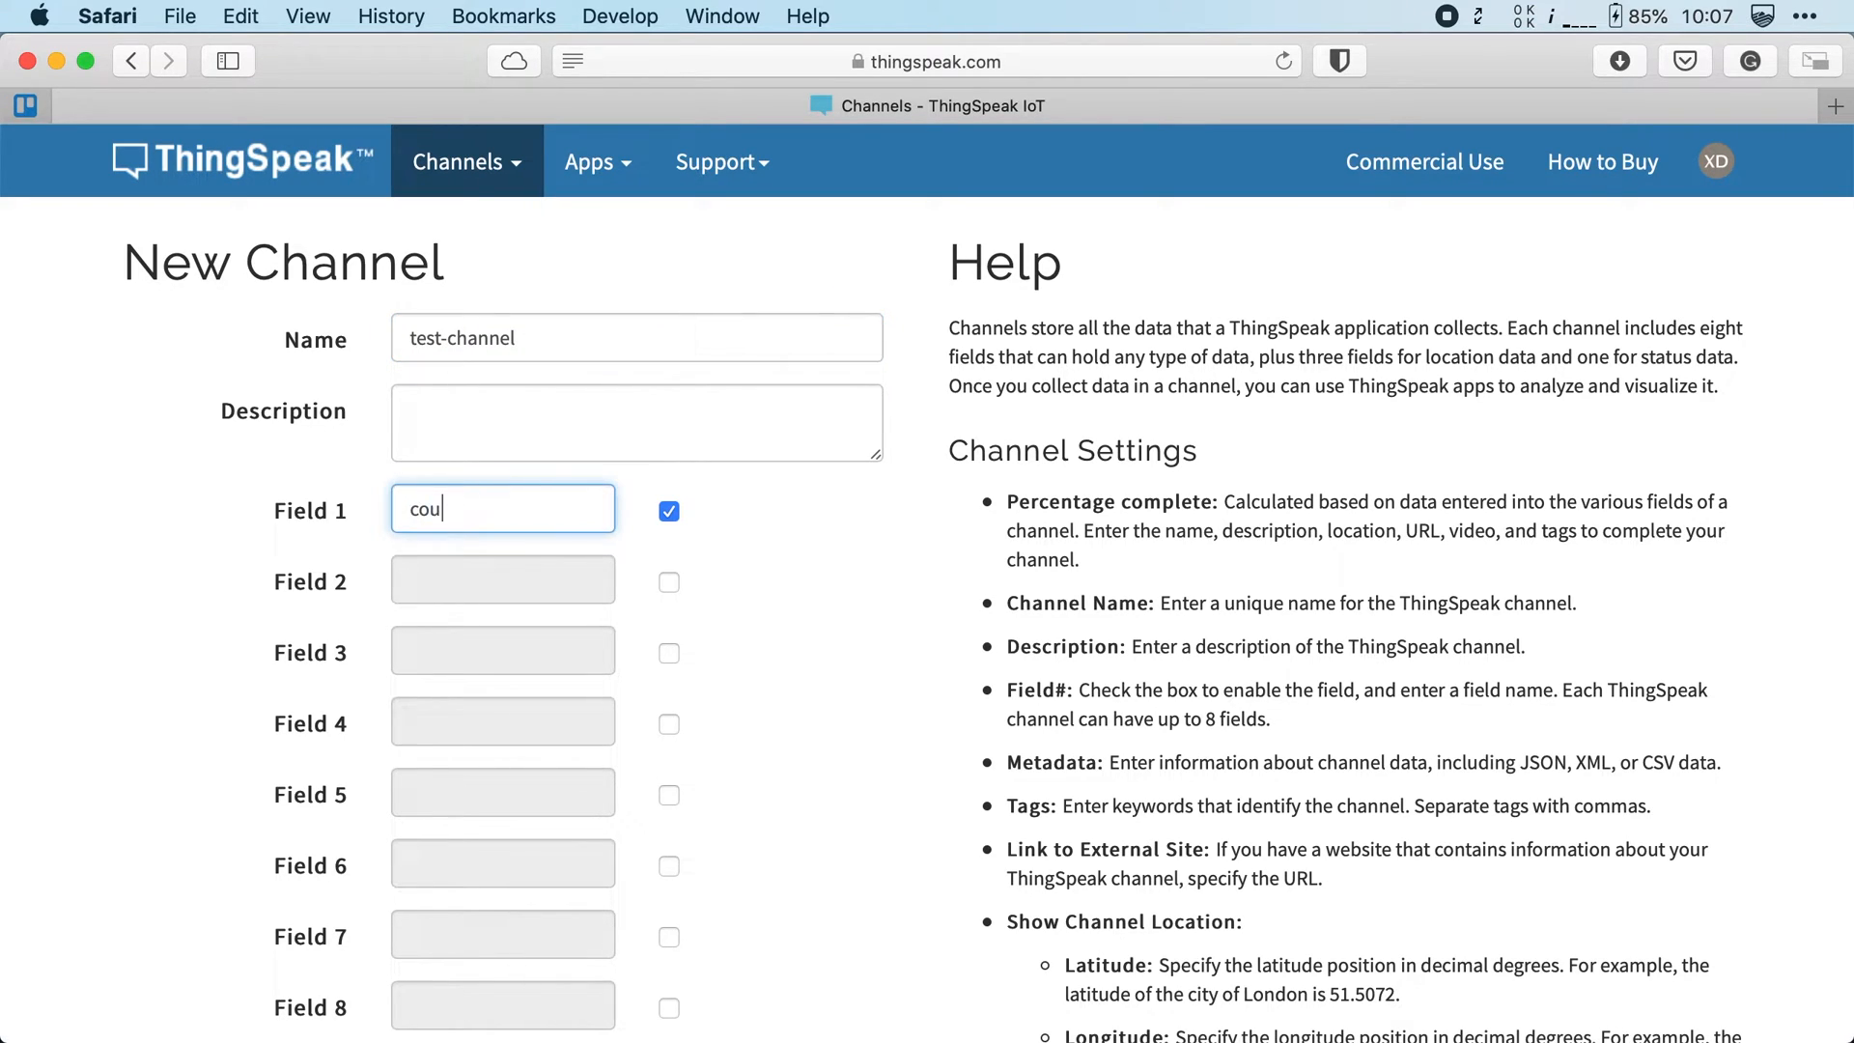
pyautogui.write('nter')
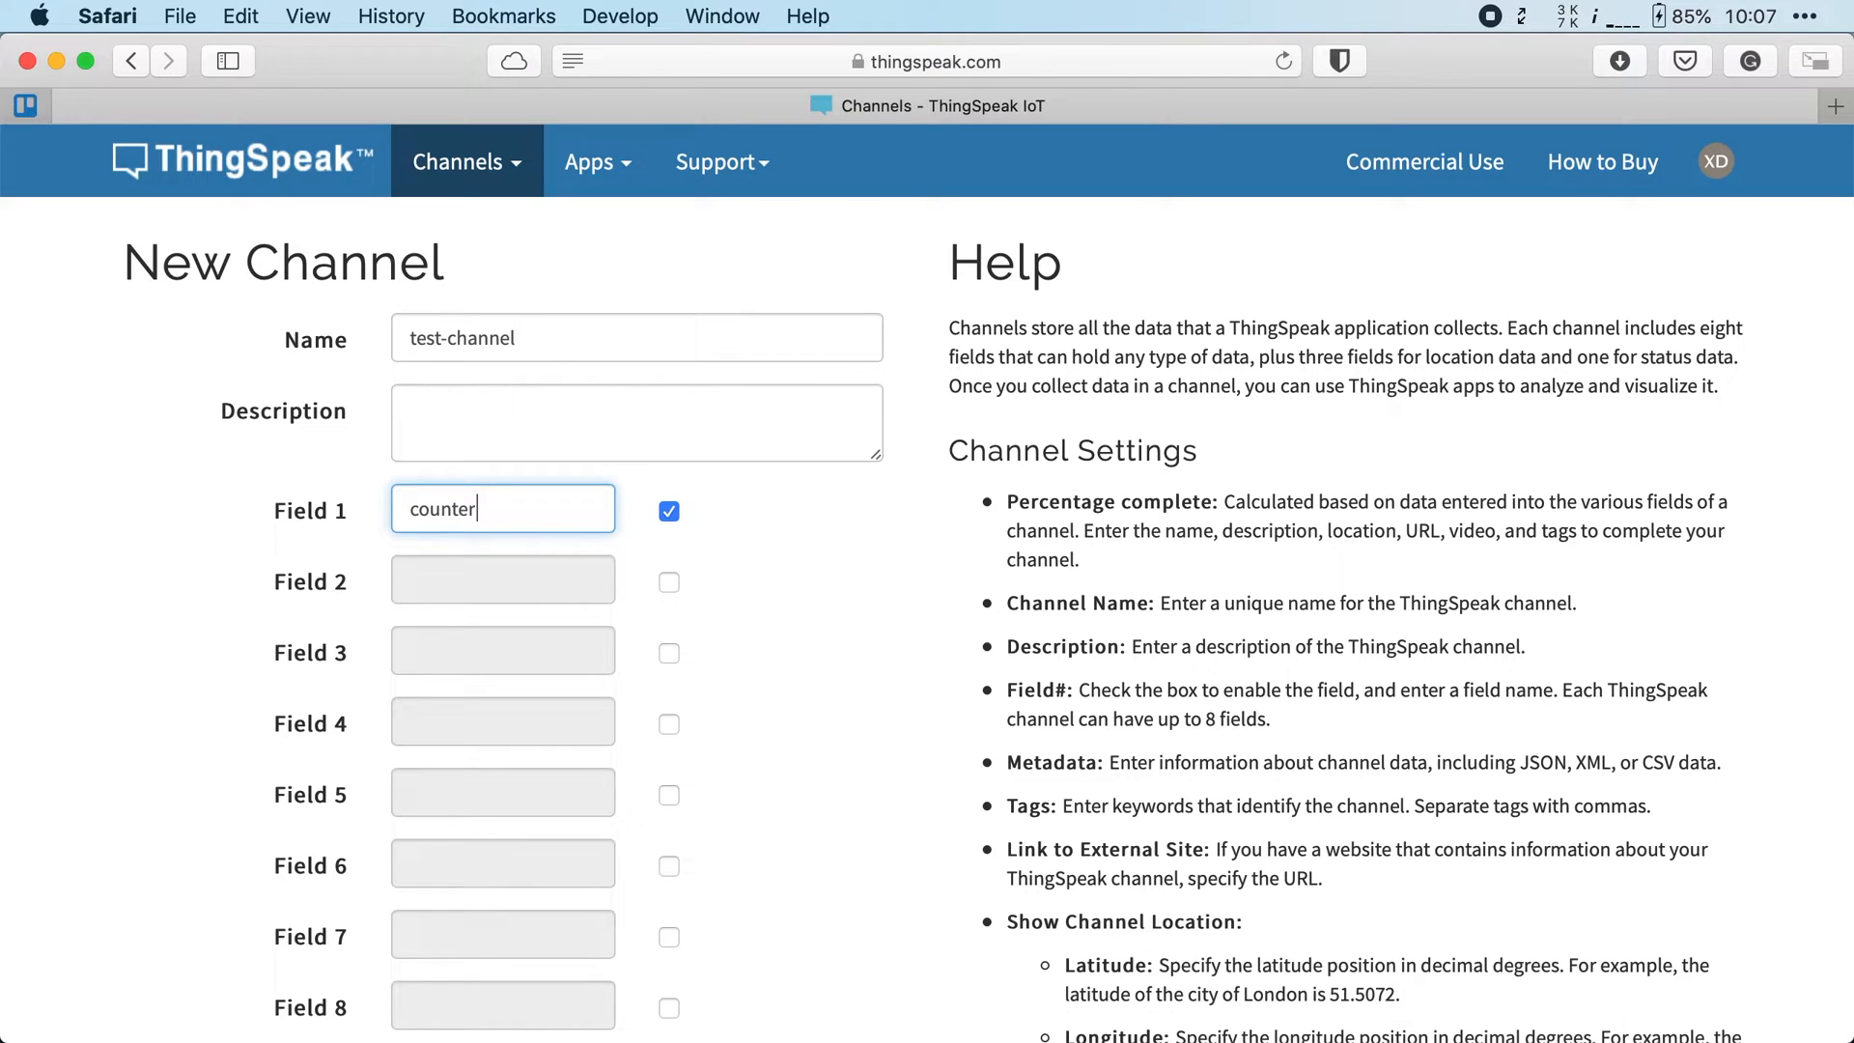
pyautogui.moveTo(668, 588)
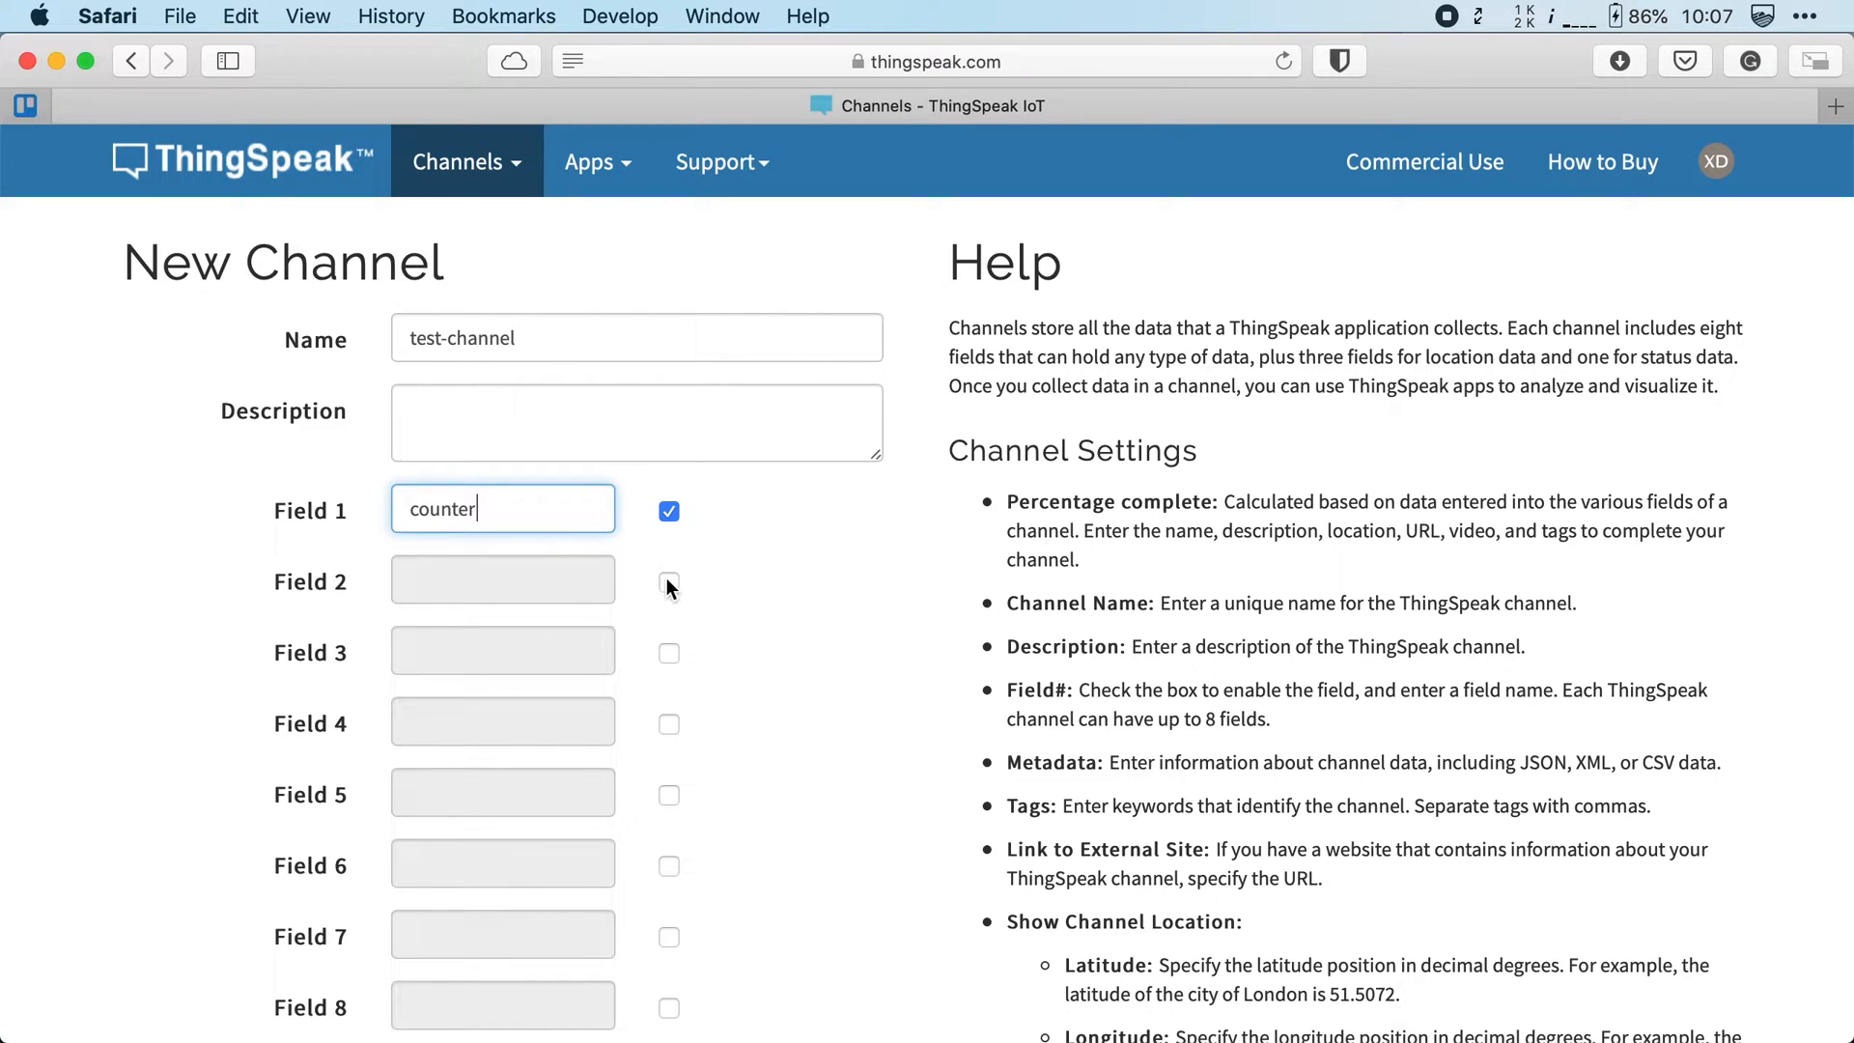
# Name Field 2 wifi_signal and scroll down to the Save Channel button
pyautogui.write('w')
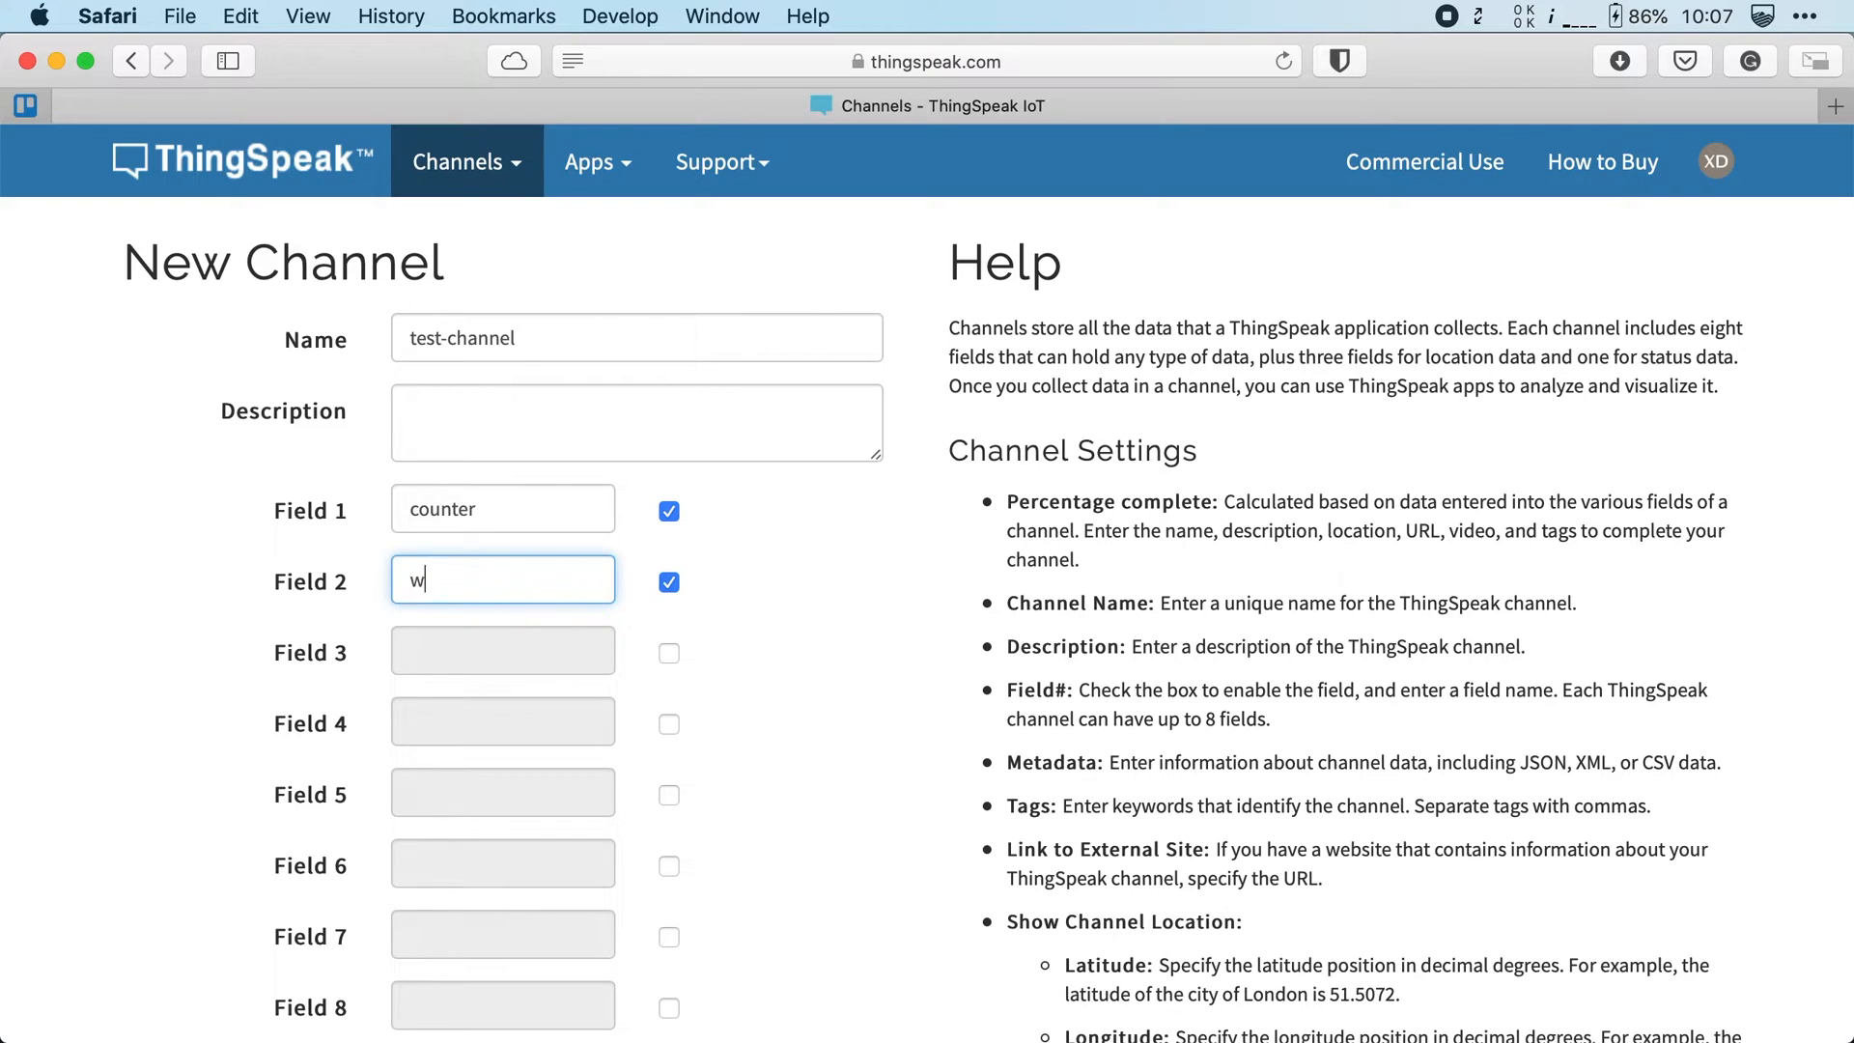
pyautogui.write('ifi_')
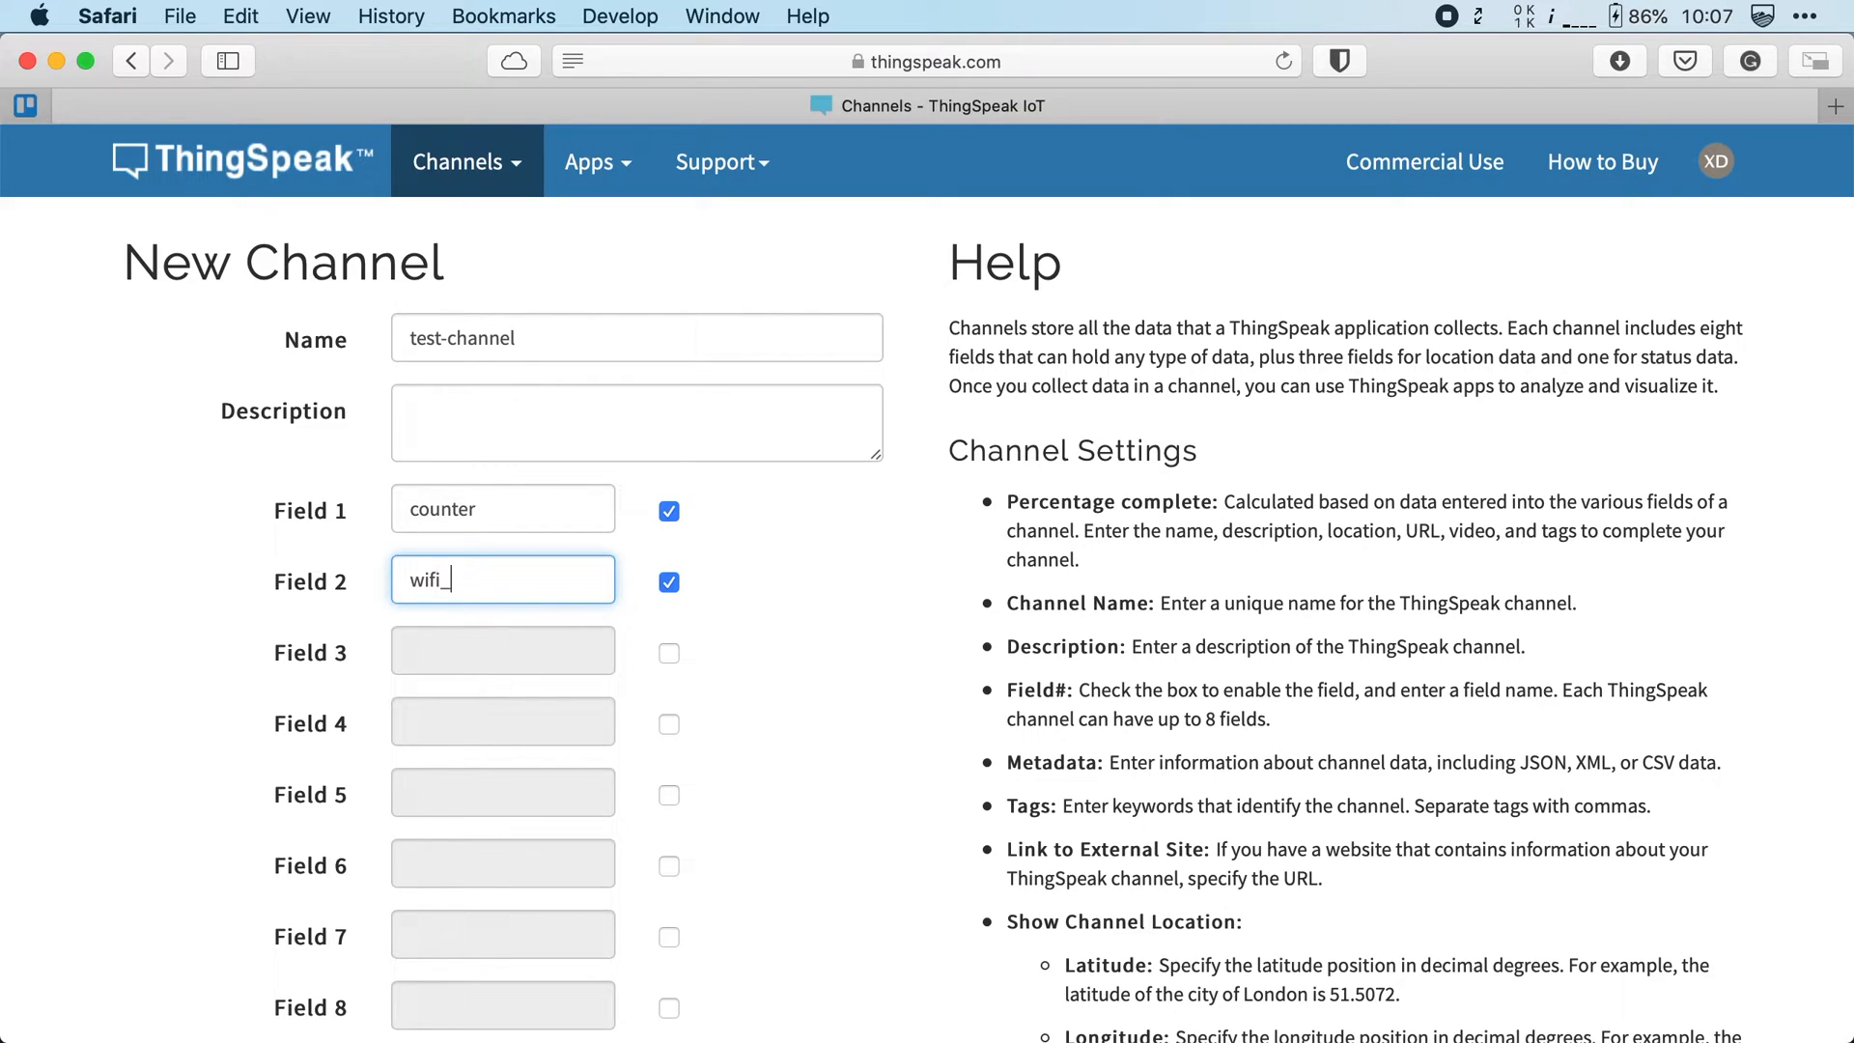
pyautogui.write('signal')
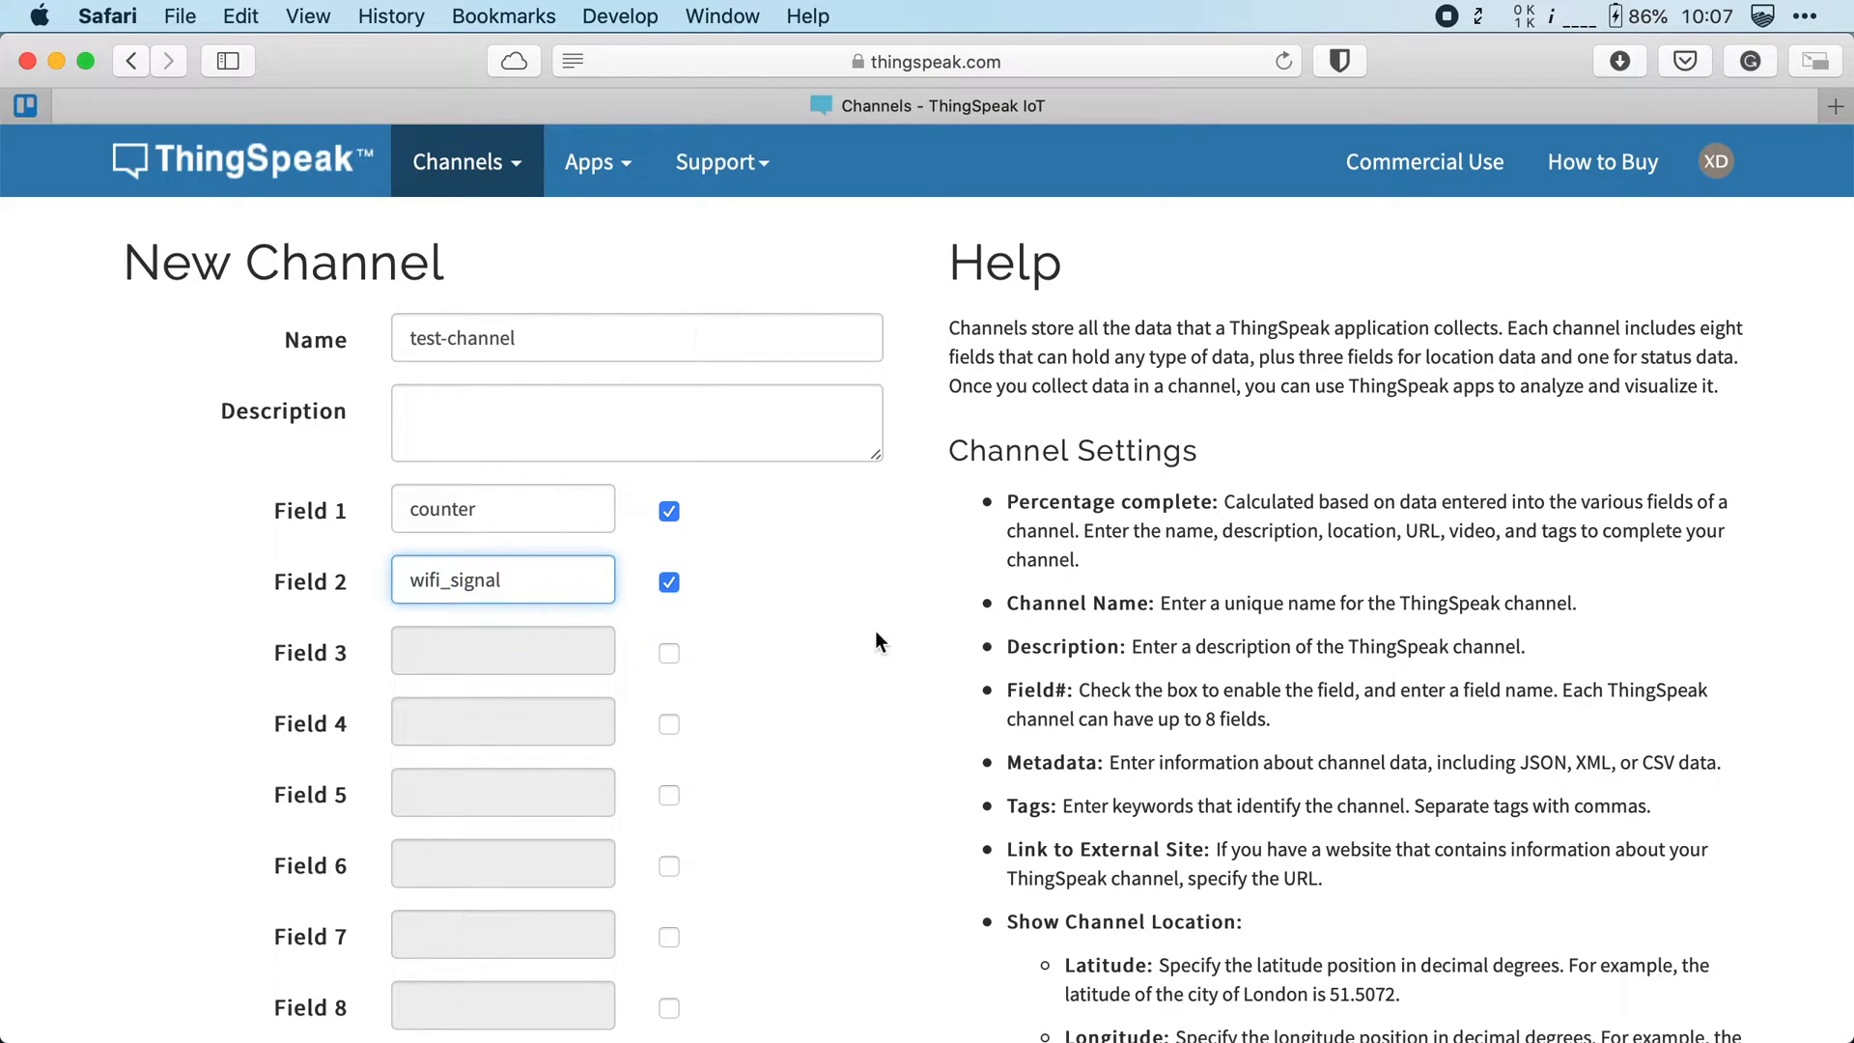
pyautogui.scroll(-3)
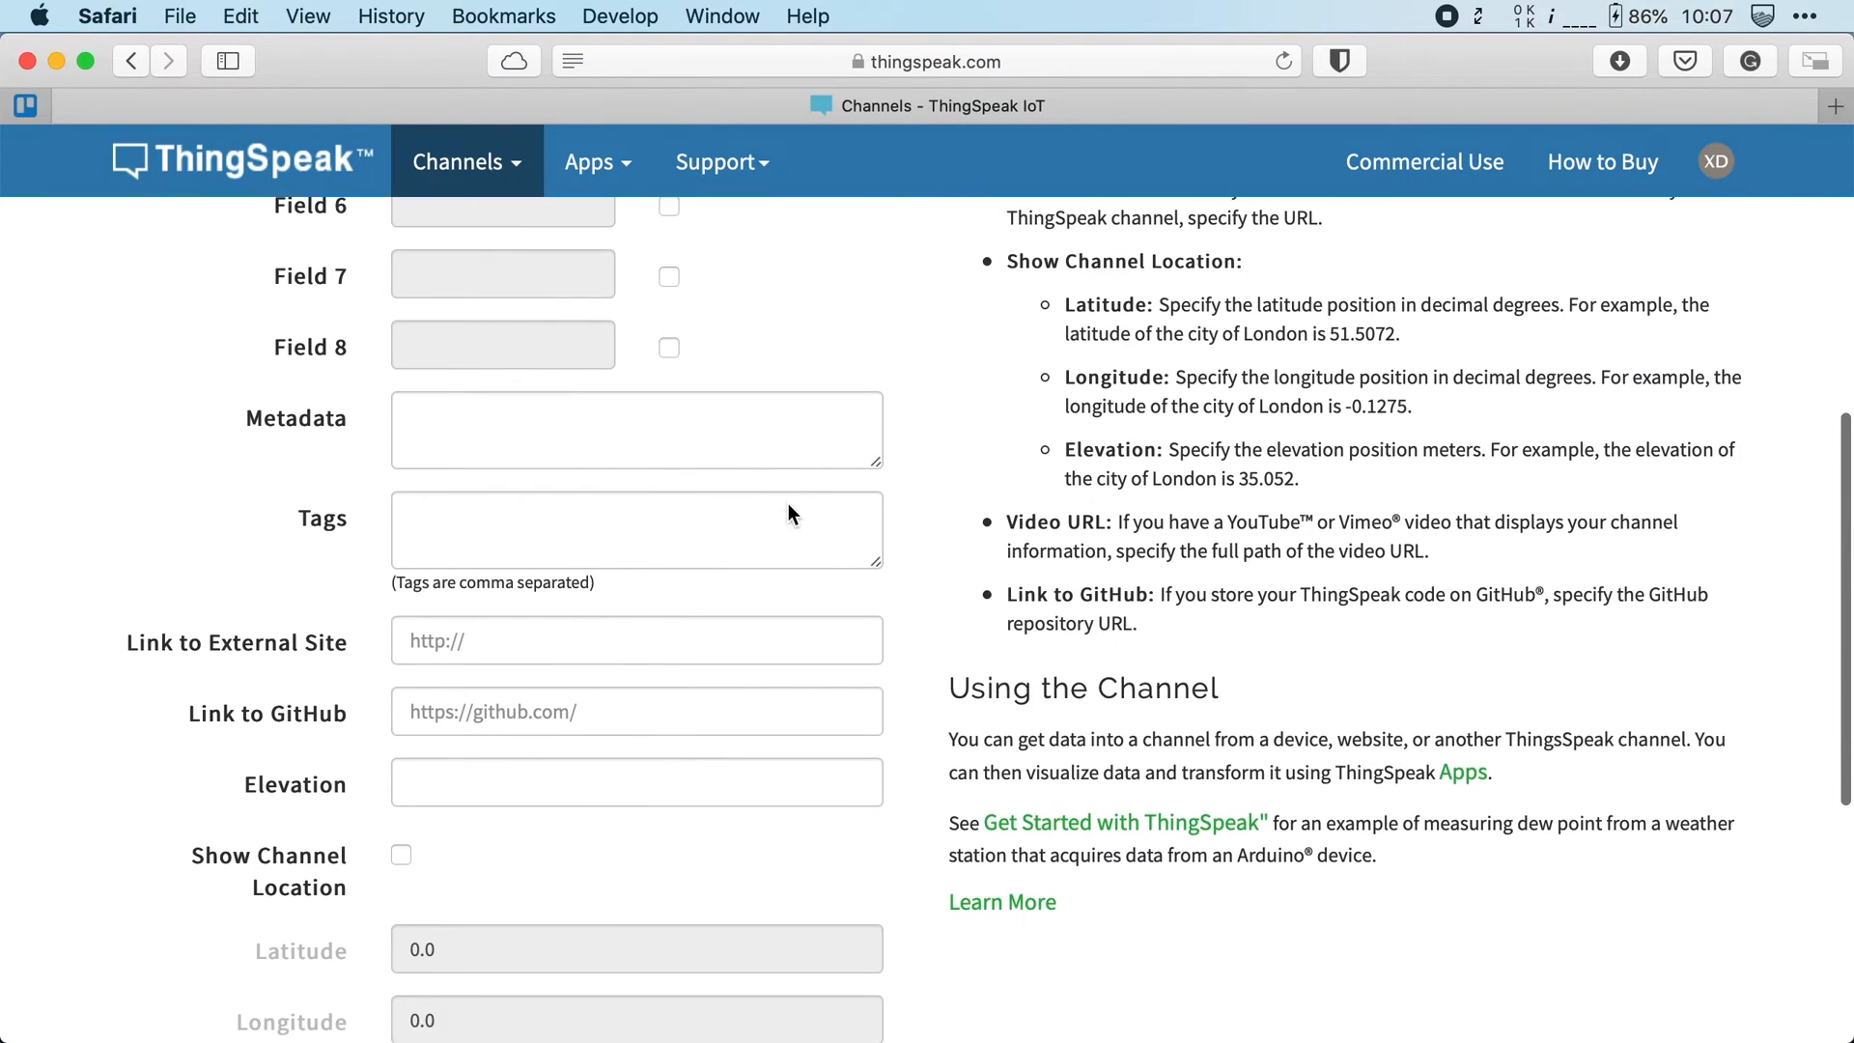
pyautogui.scroll(-3)
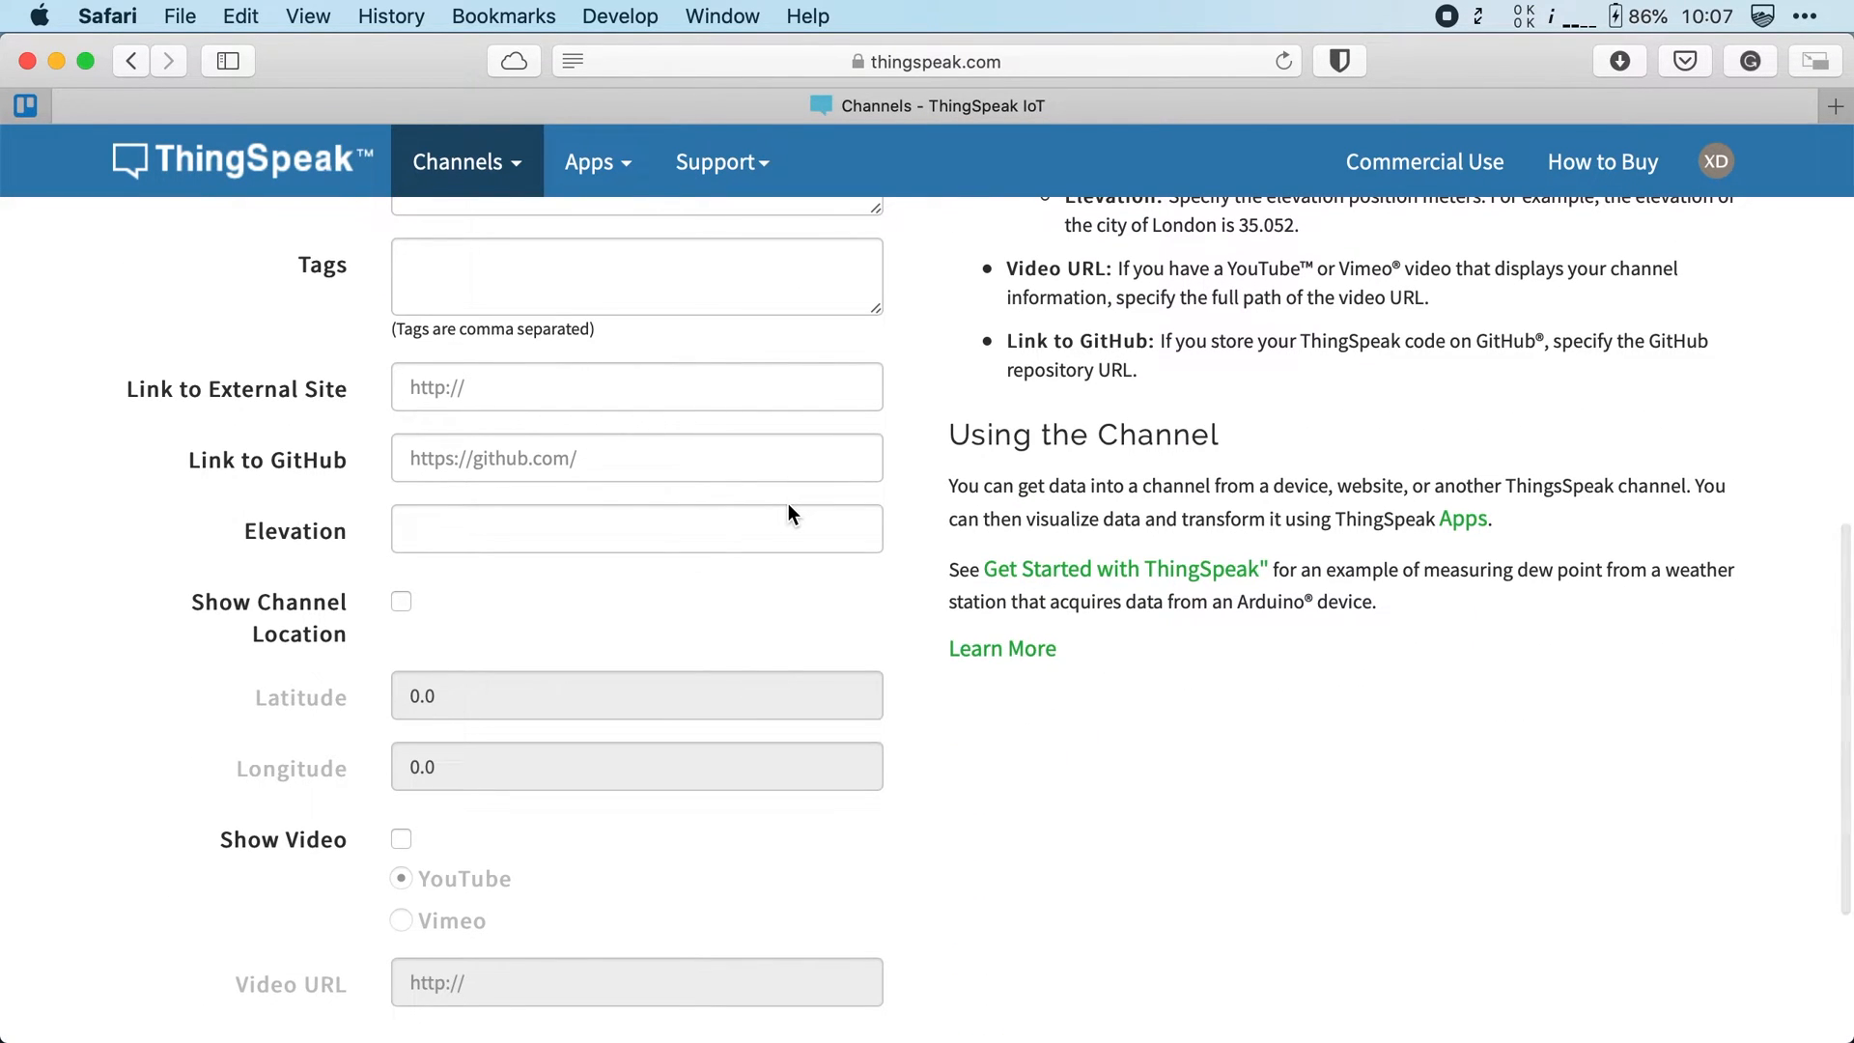
pyautogui.scroll(-3)
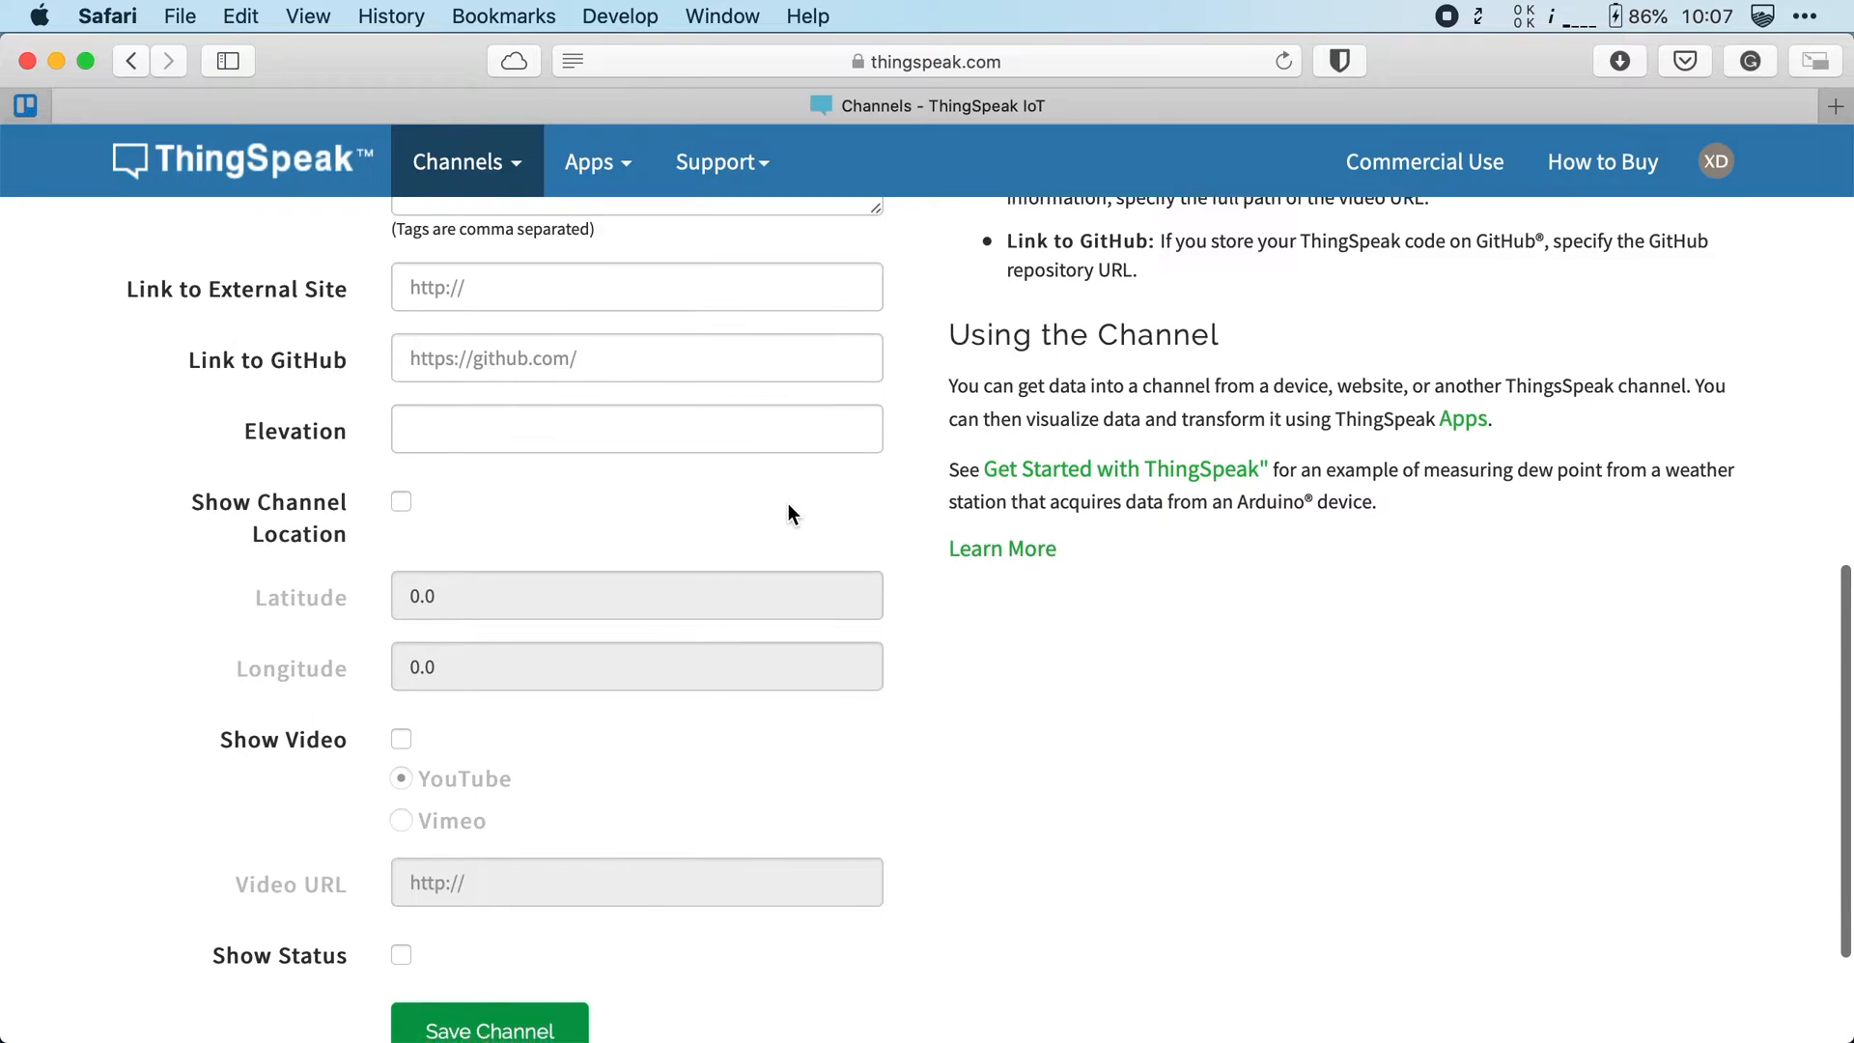
pyautogui.scroll(-3)
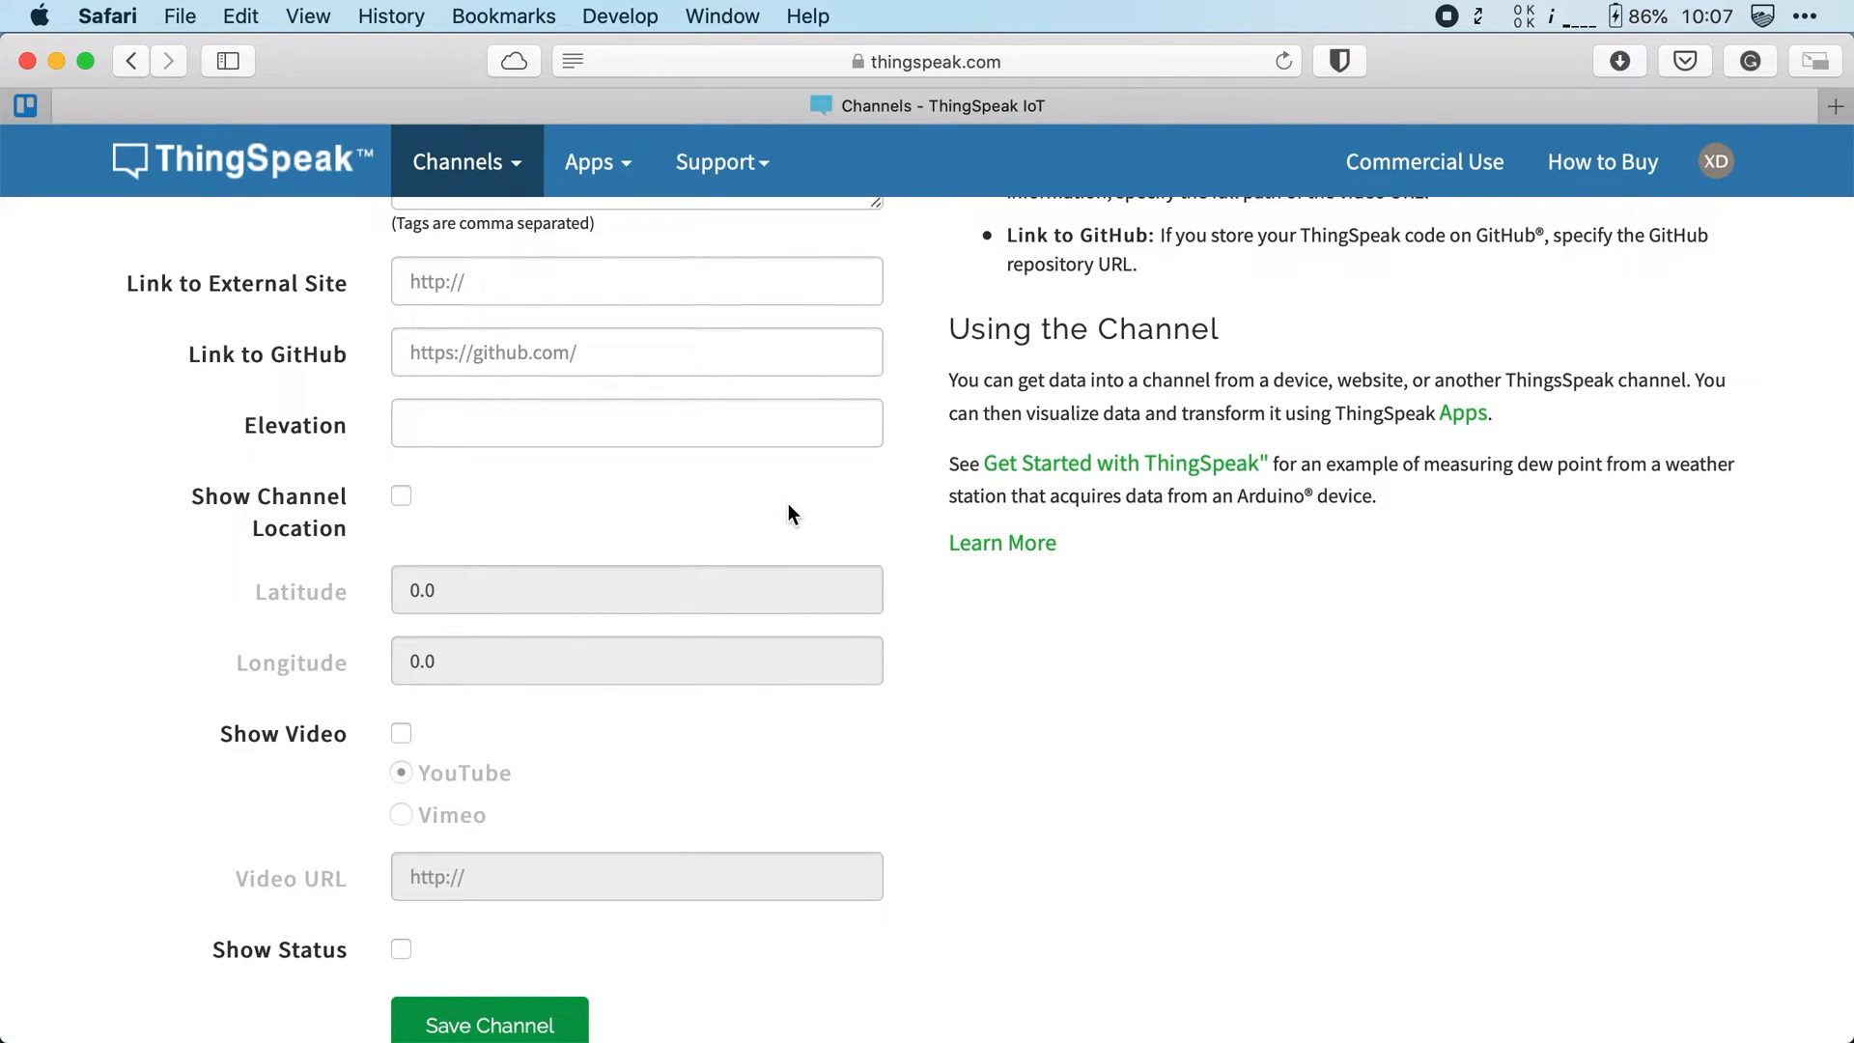
pyautogui.scroll(-3)
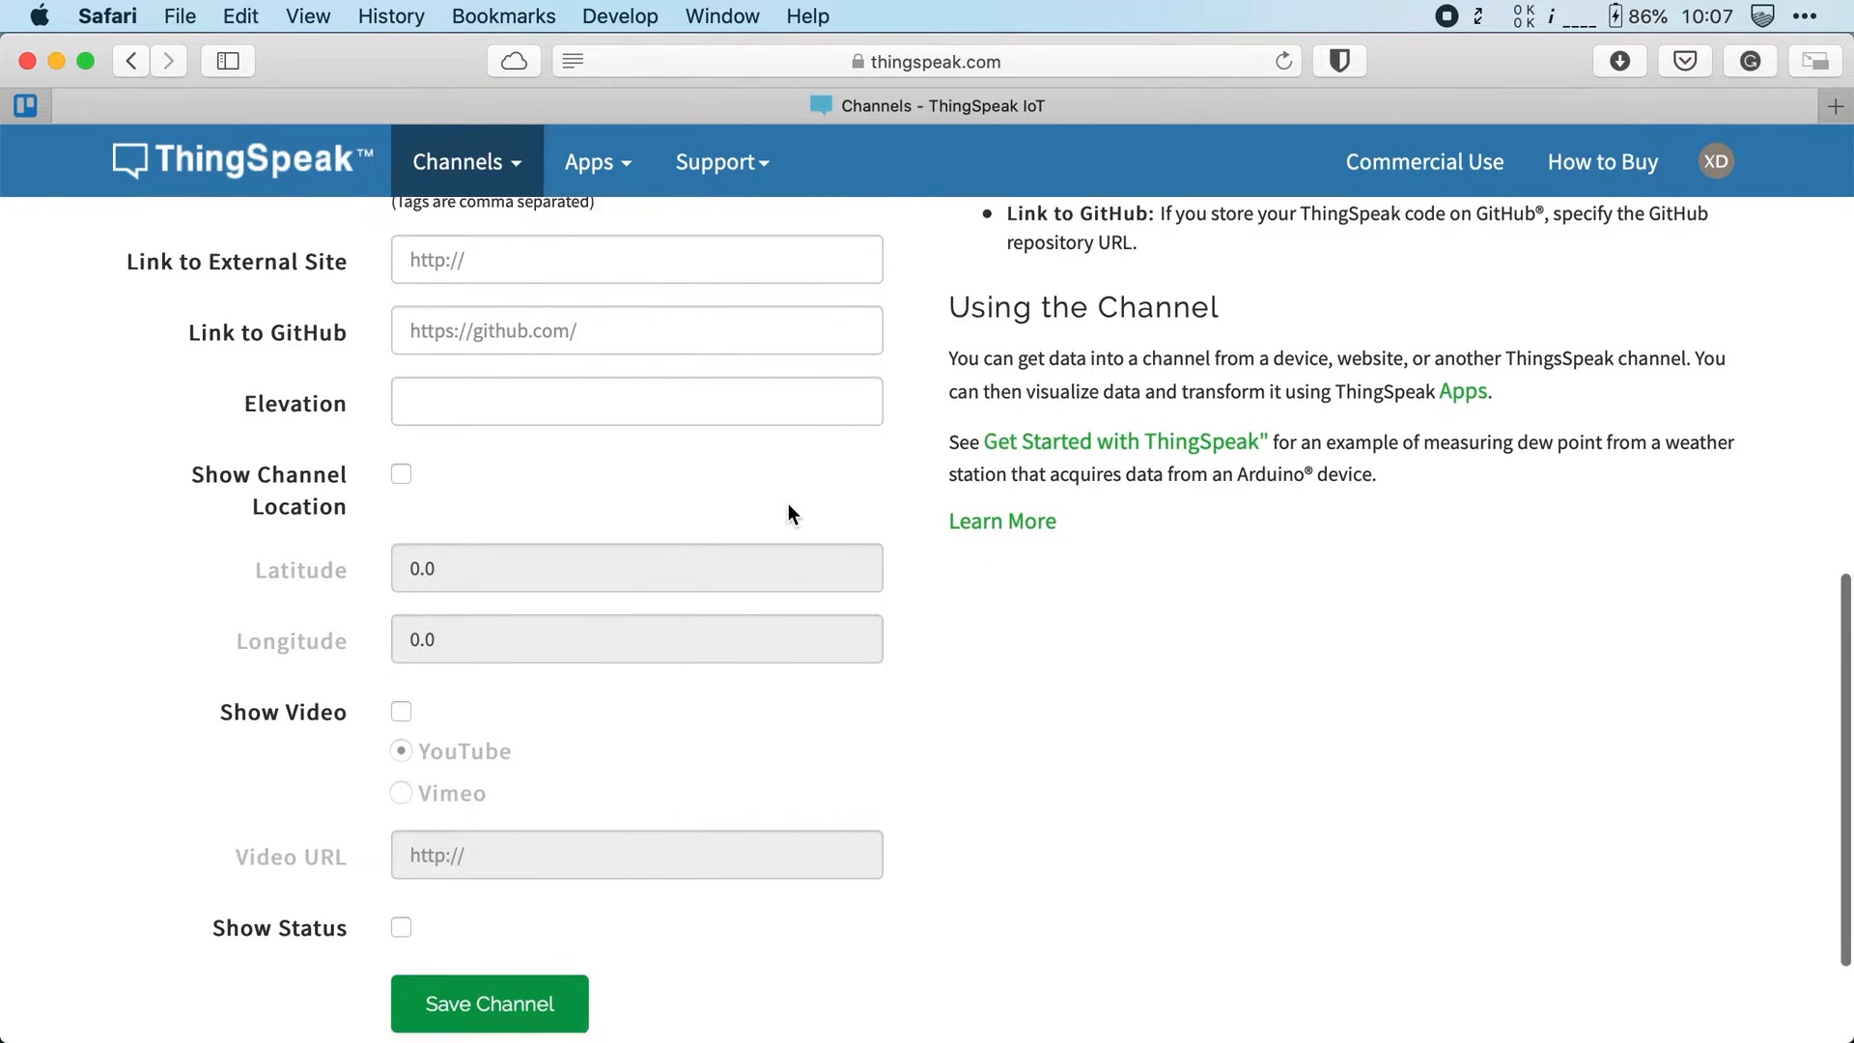
pyautogui.click(488, 1004)
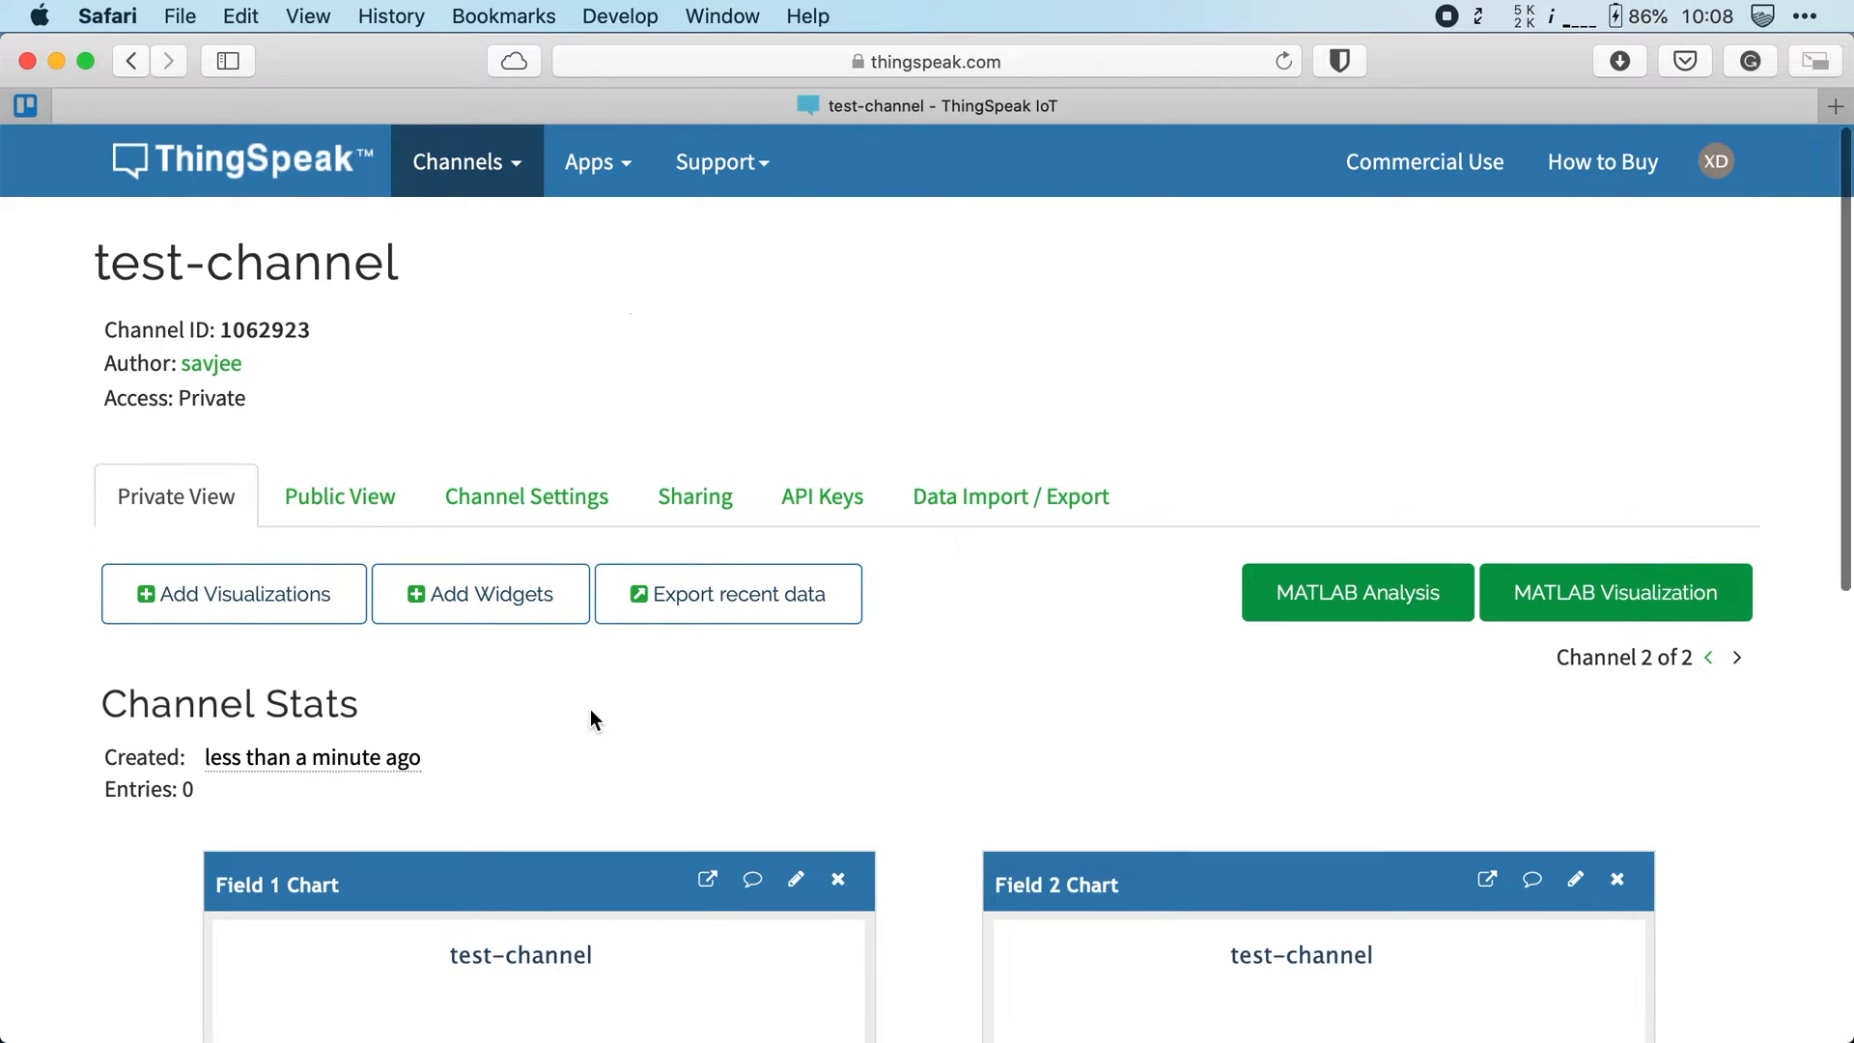
pyautogui.scroll(-3)
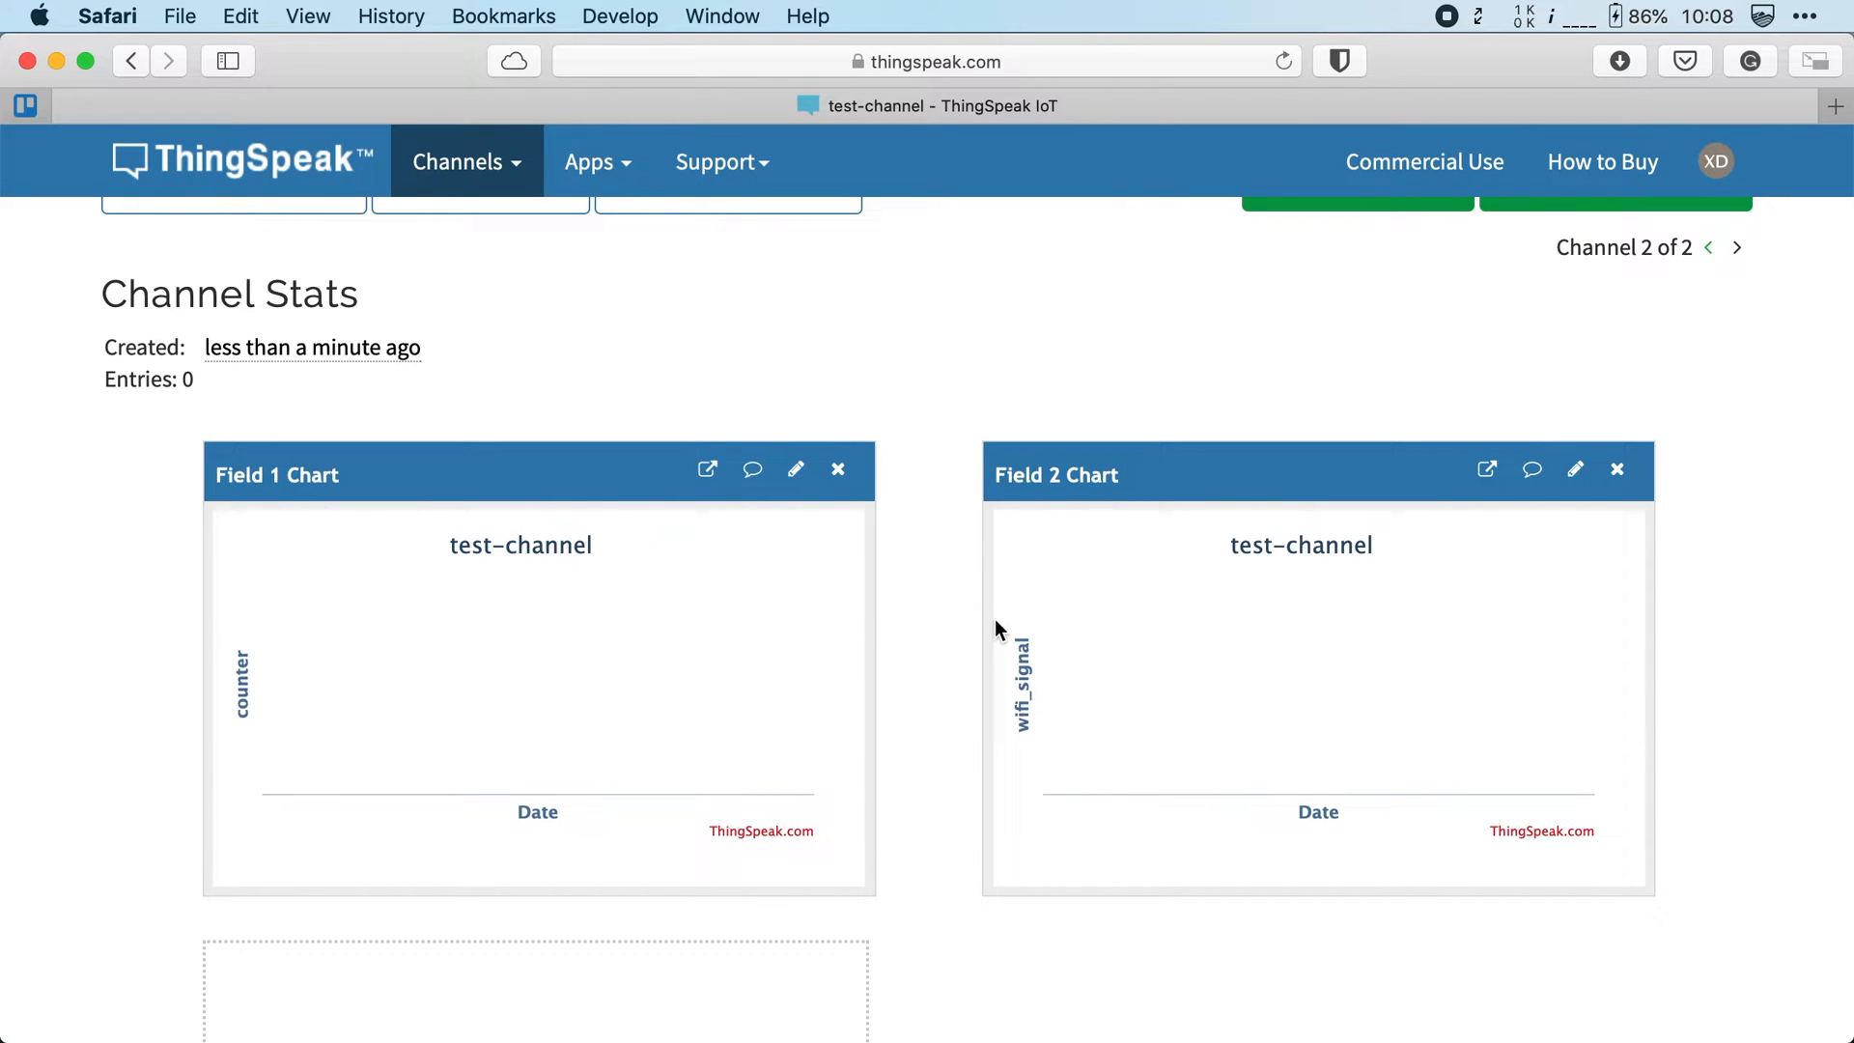
pyautogui.moveTo(958, 604)
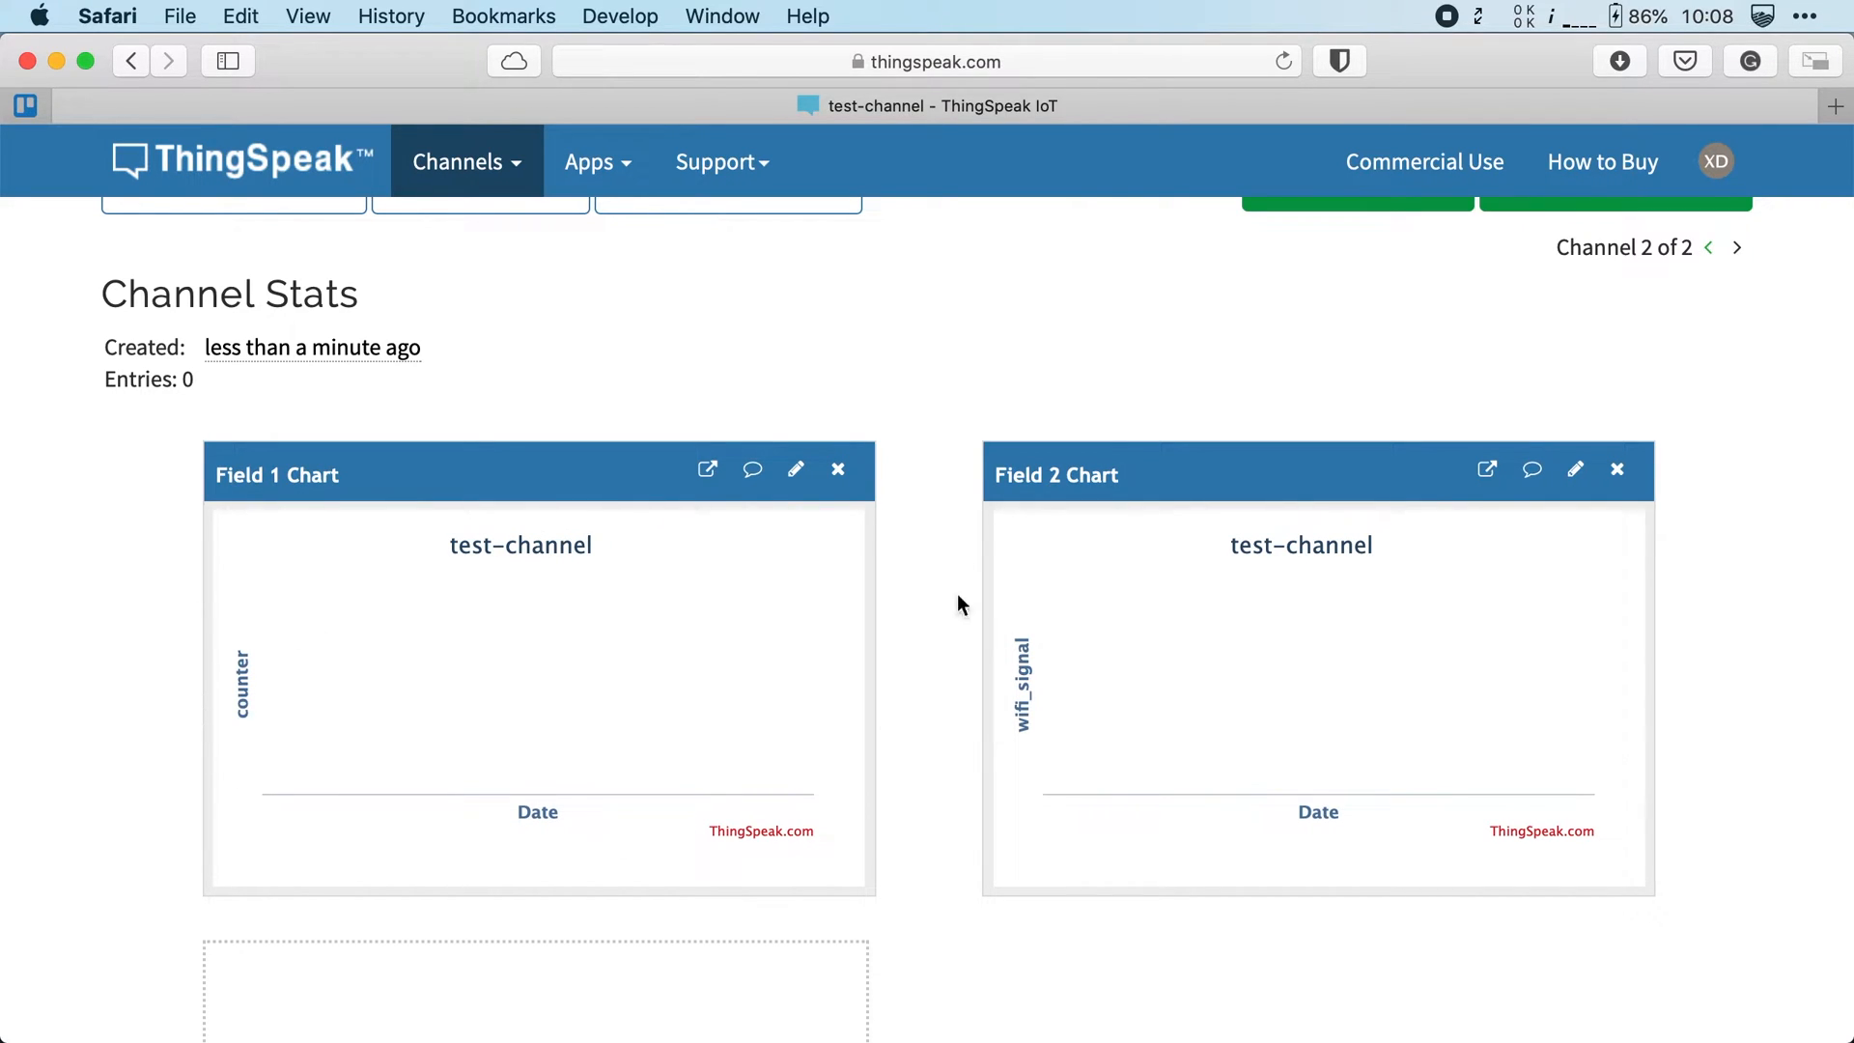
pyautogui.moveTo(982, 799)
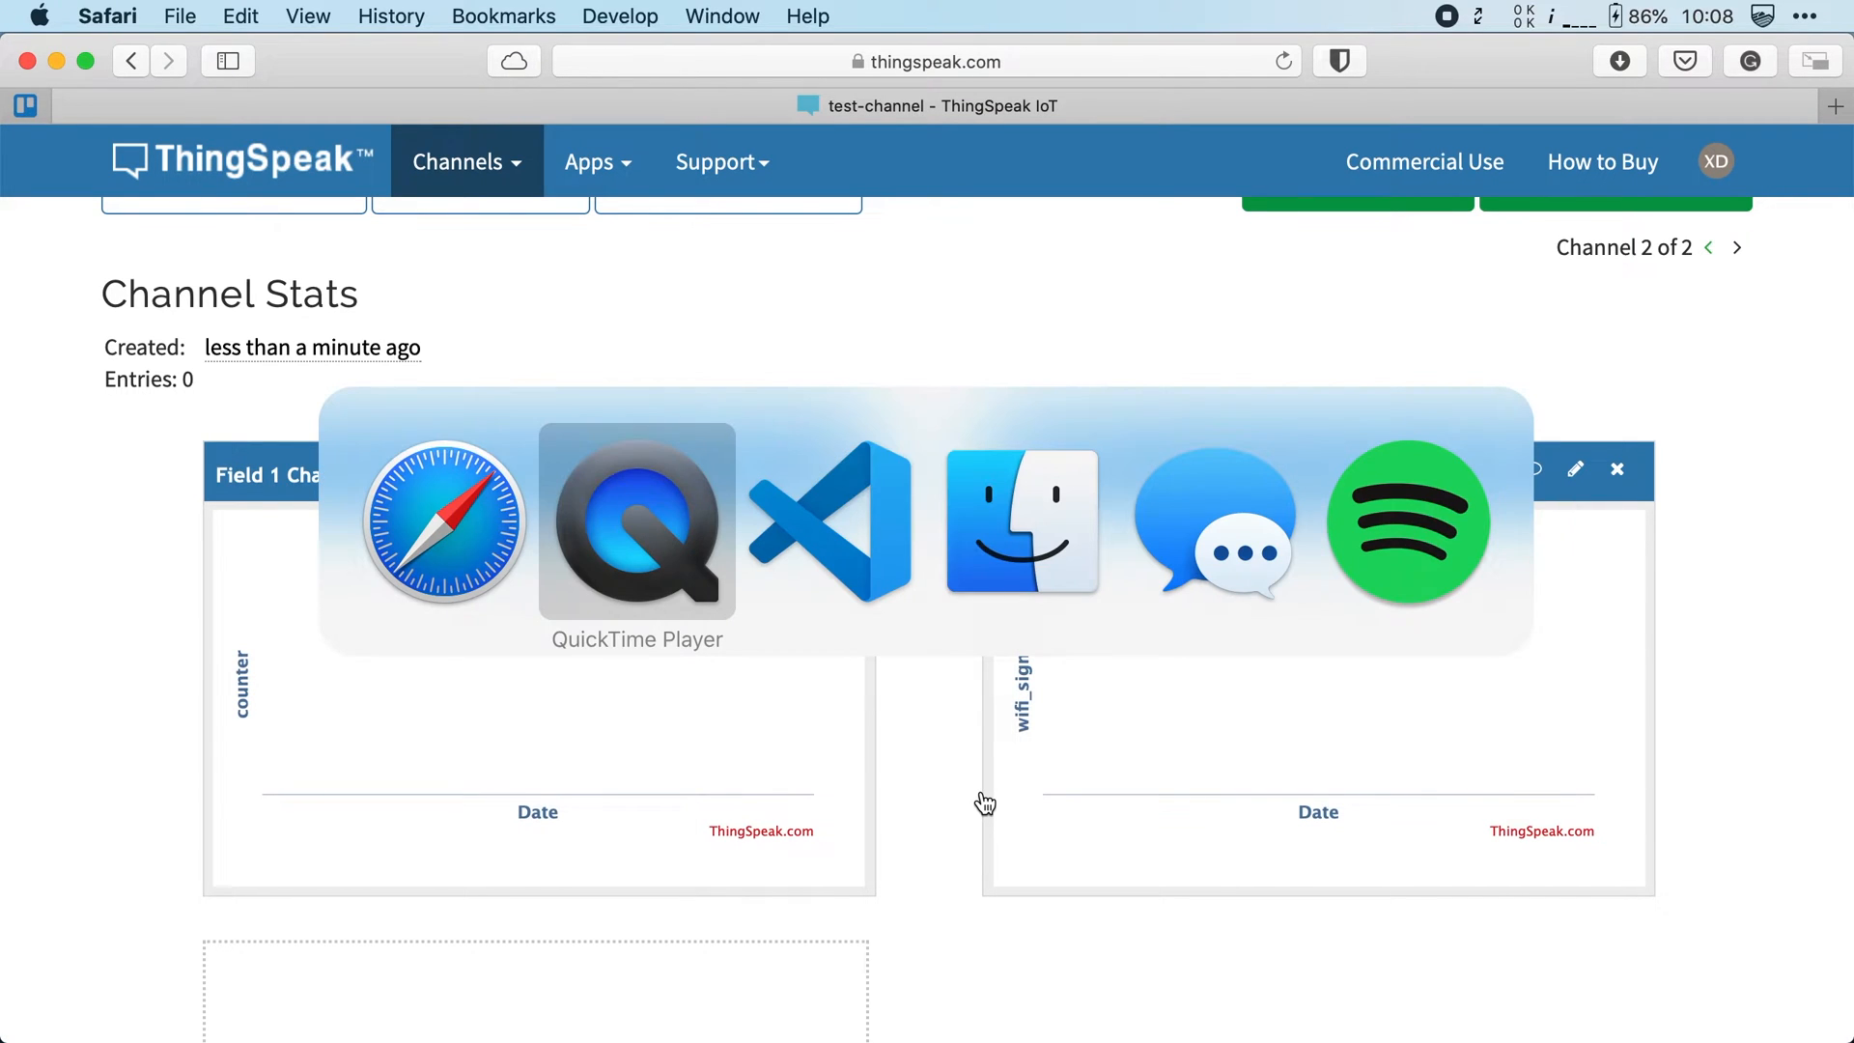
# Show the ThingSpeak library page in PIO Home and highlight Arduino, ESP8266 and ESP32 support
pyautogui.click(831, 523)
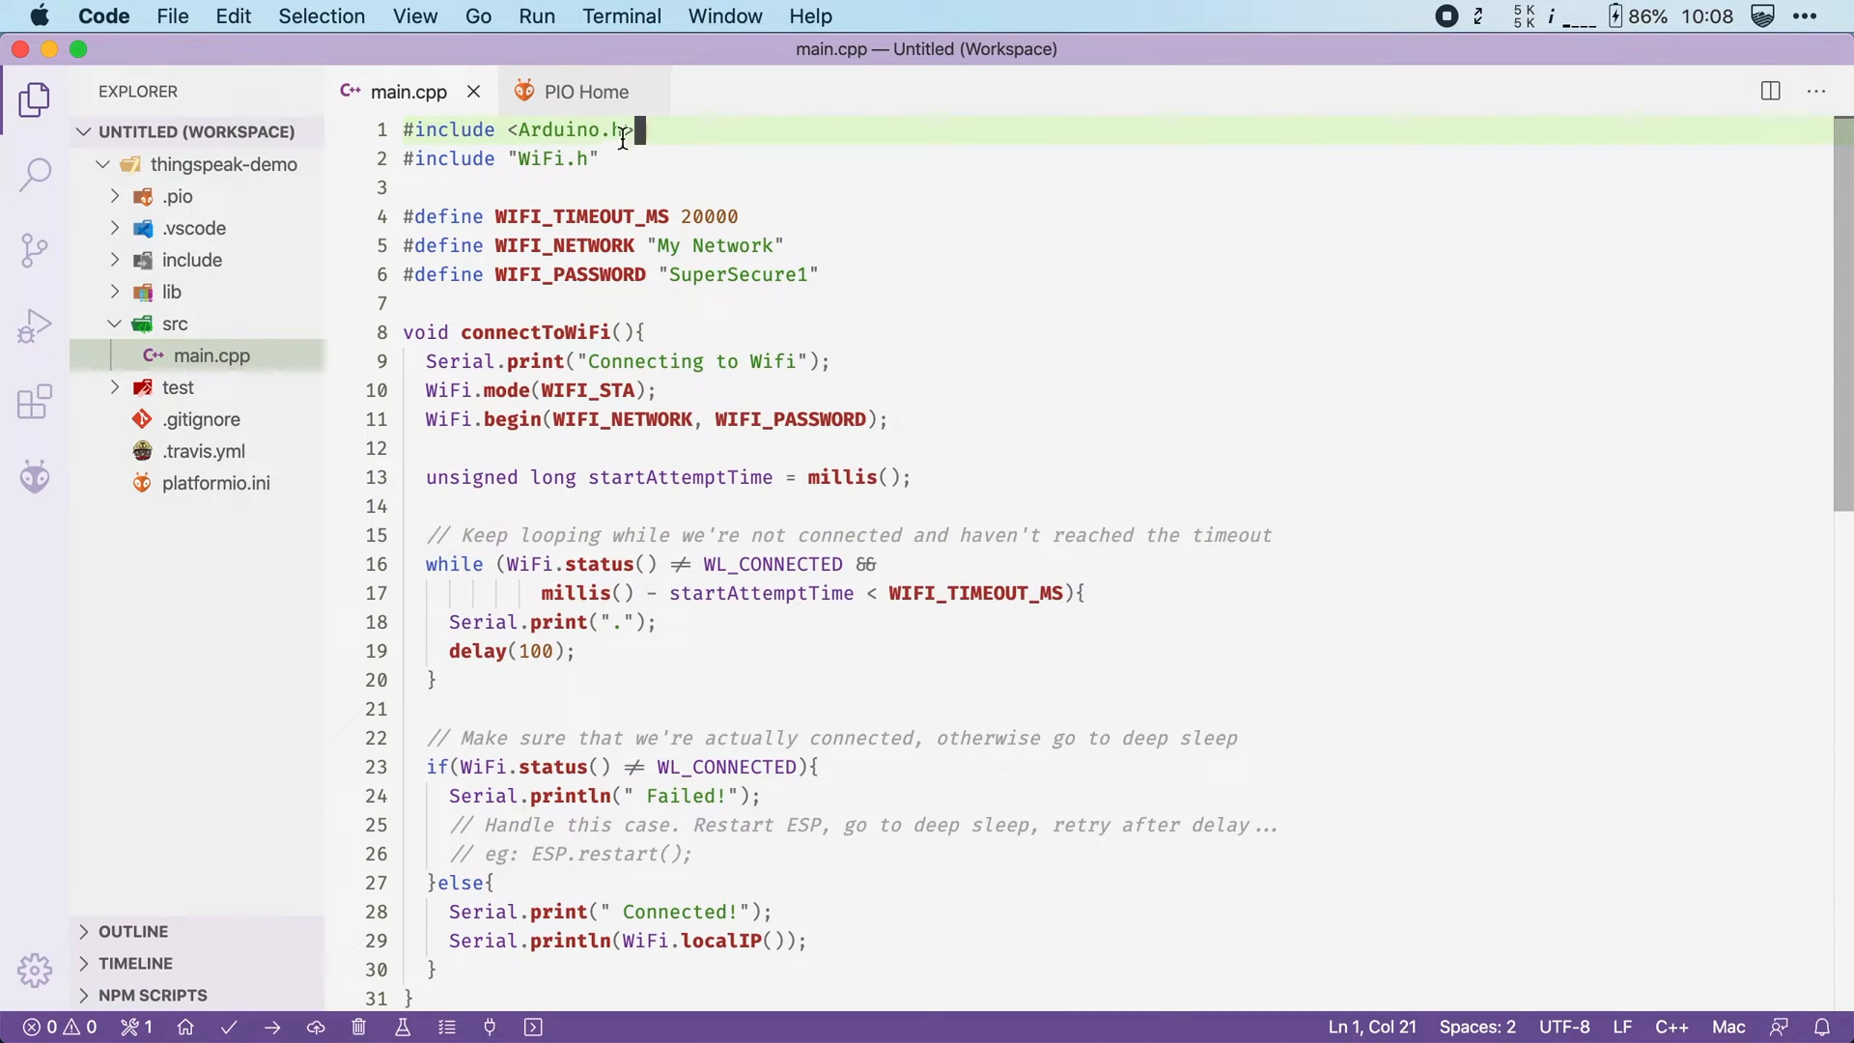
pyautogui.click(583, 90)
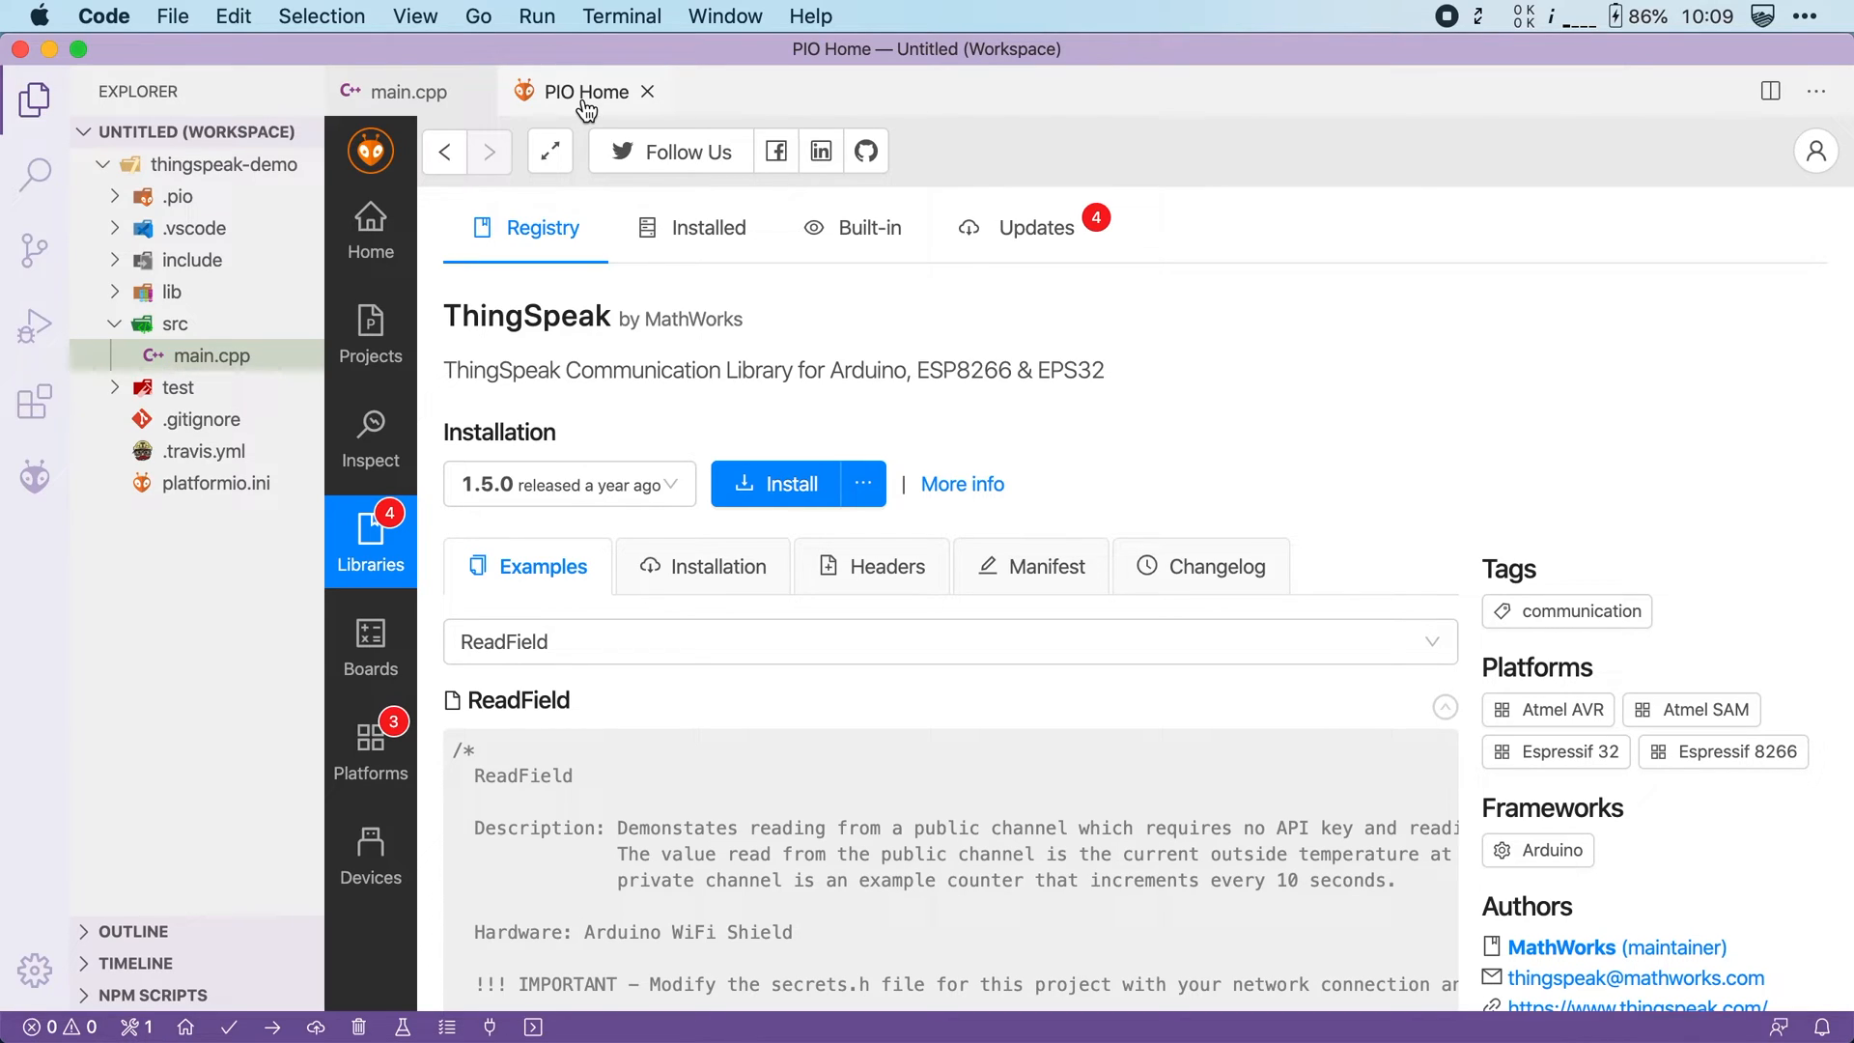
pyautogui.moveTo(742, 340)
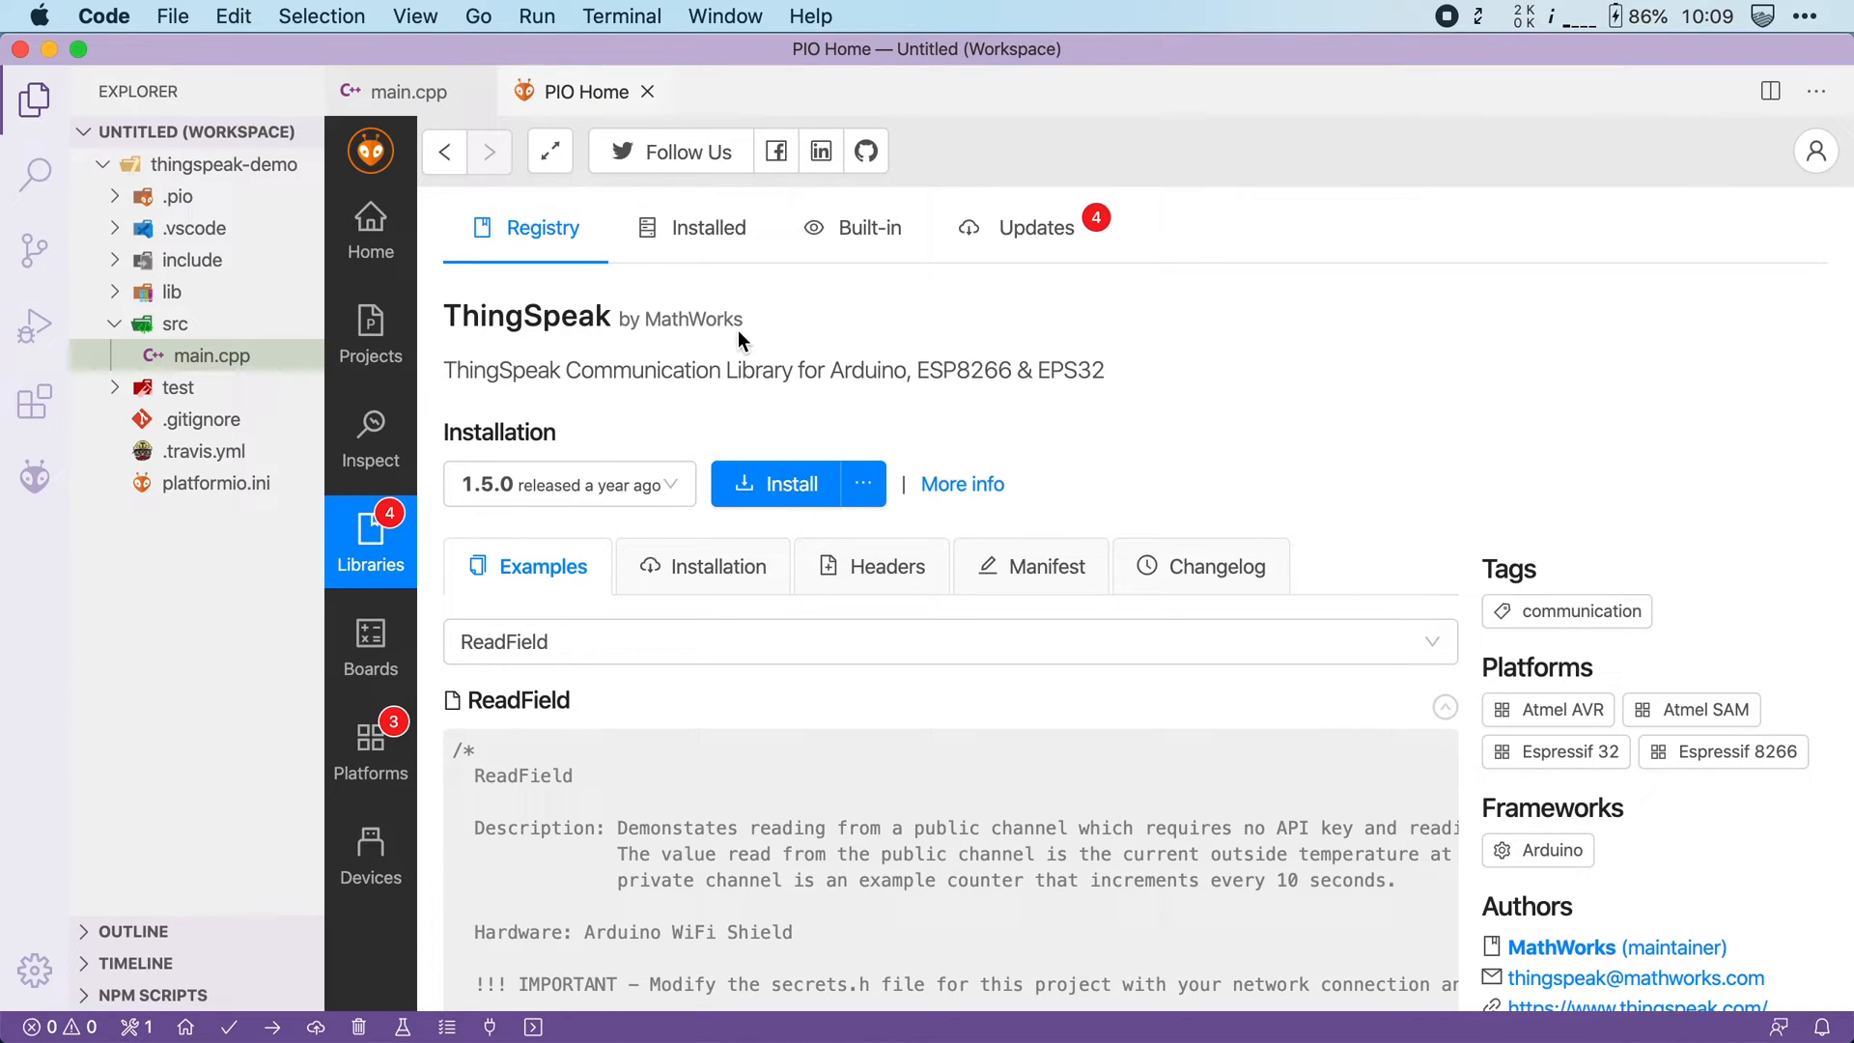
pyautogui.moveTo(707, 361)
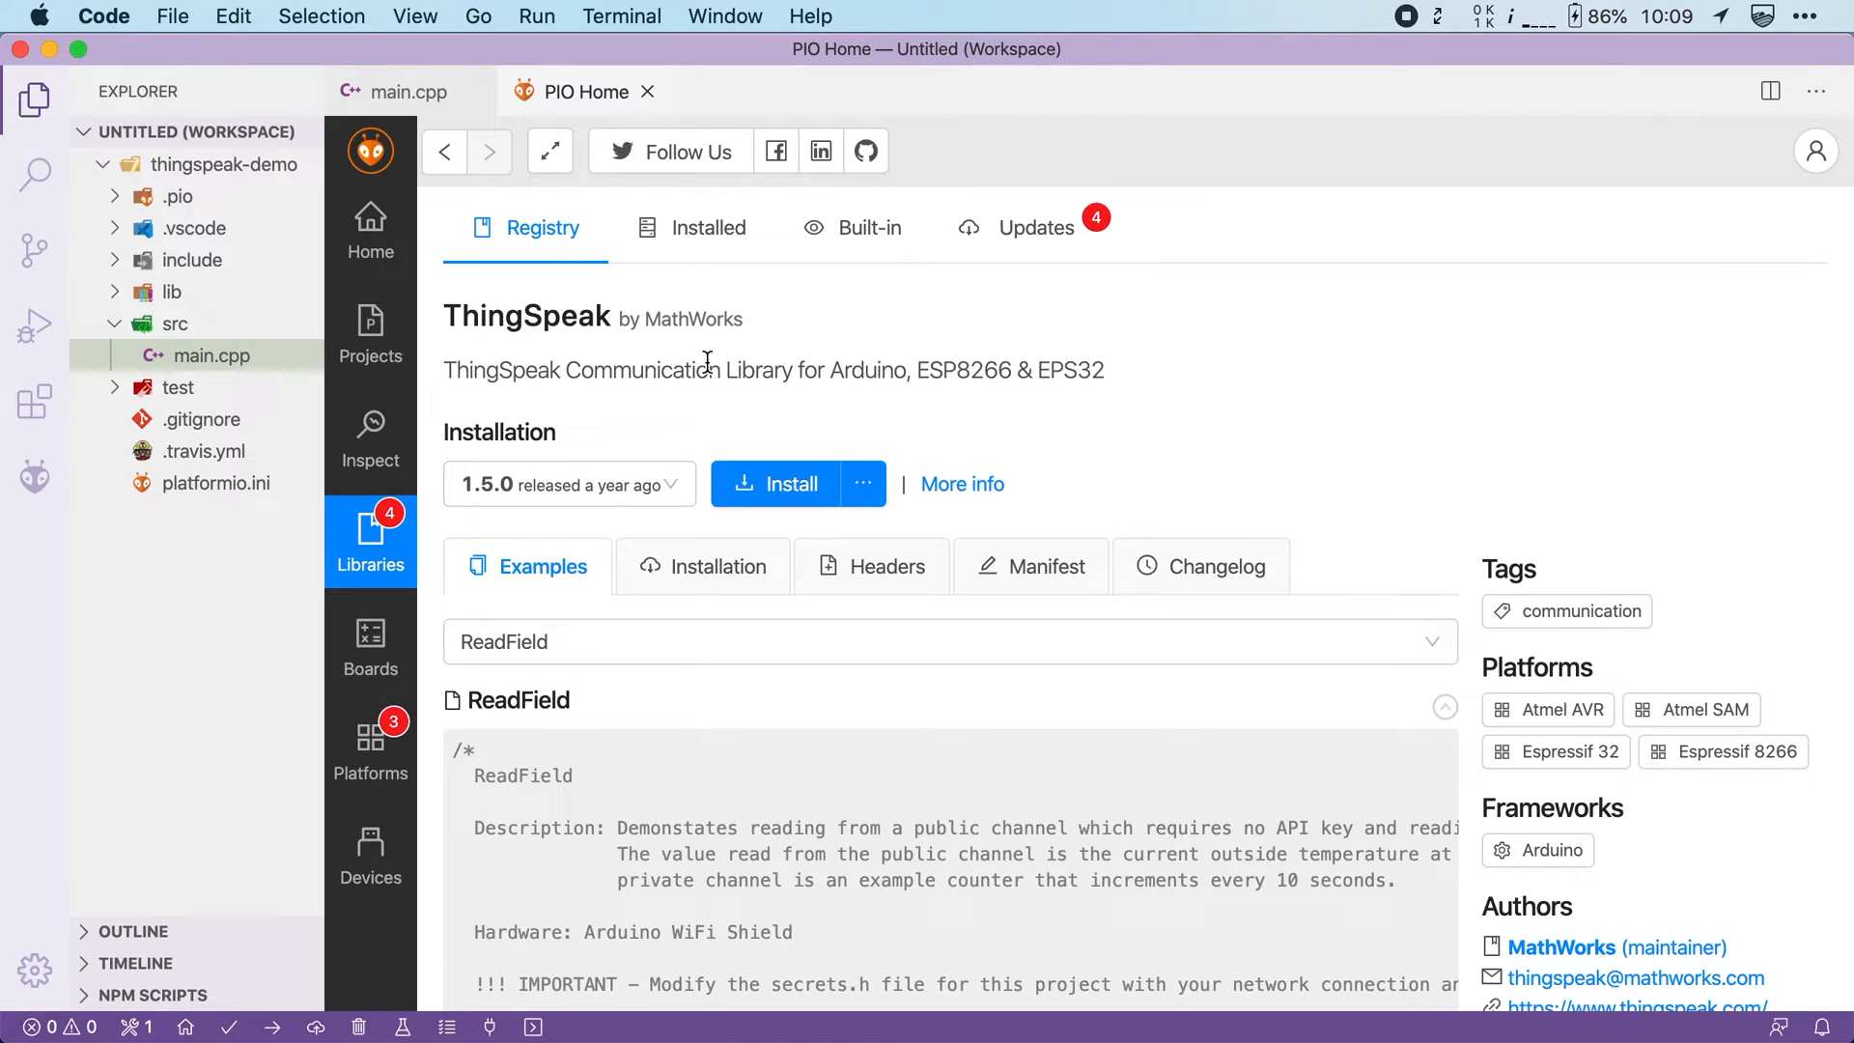
pyautogui.doubleClick(867, 371)
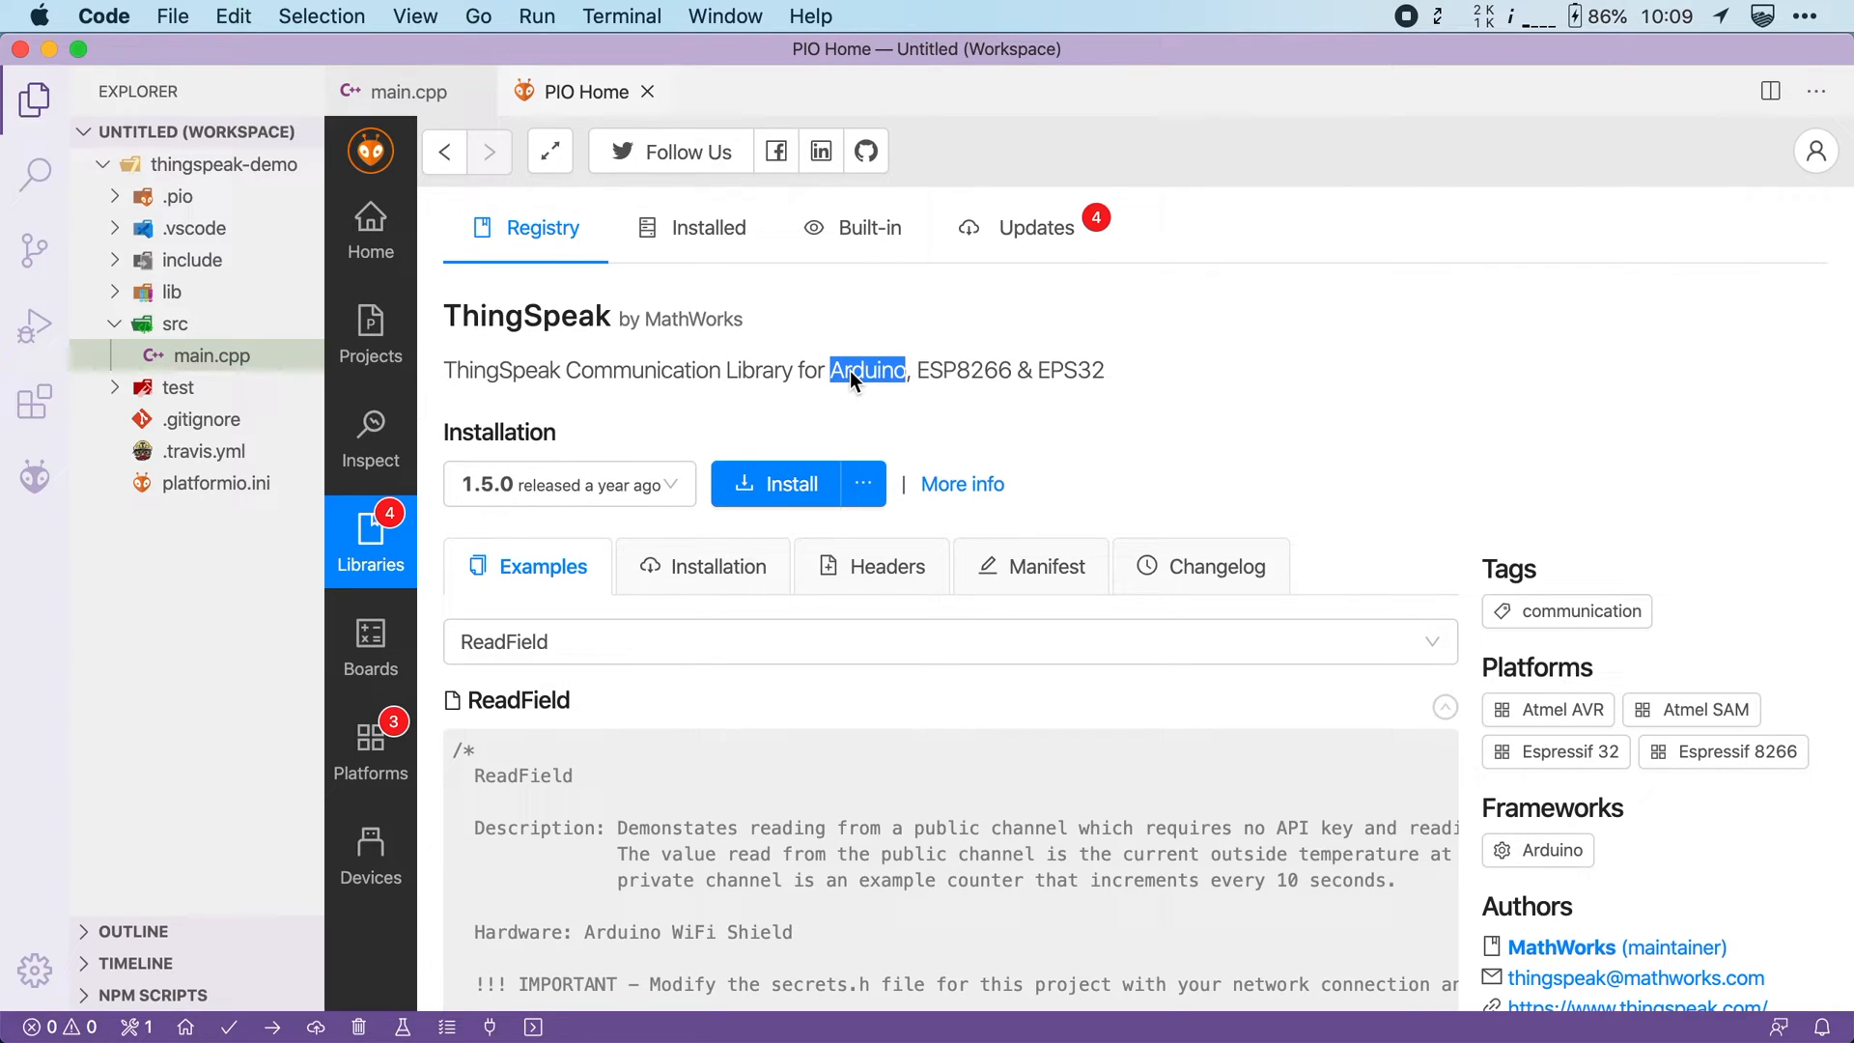
pyautogui.moveTo(975, 371)
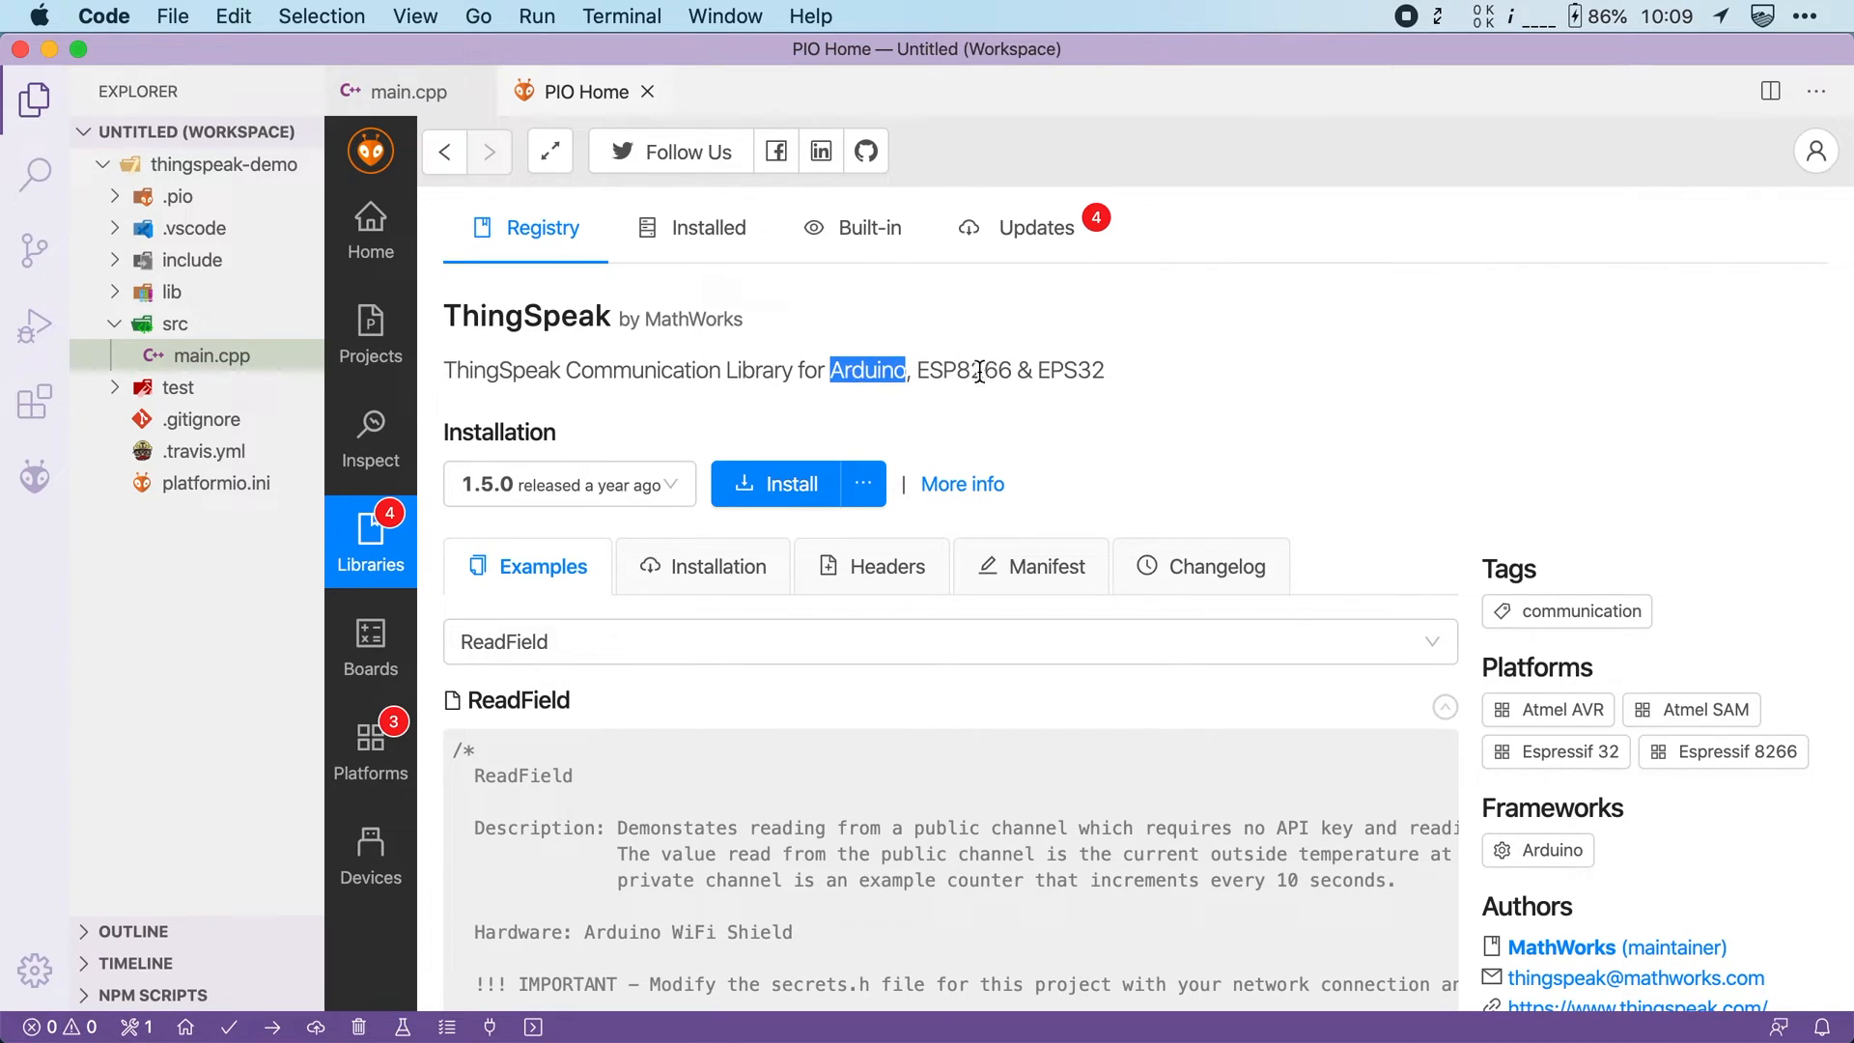
pyautogui.doubleClick(961, 371)
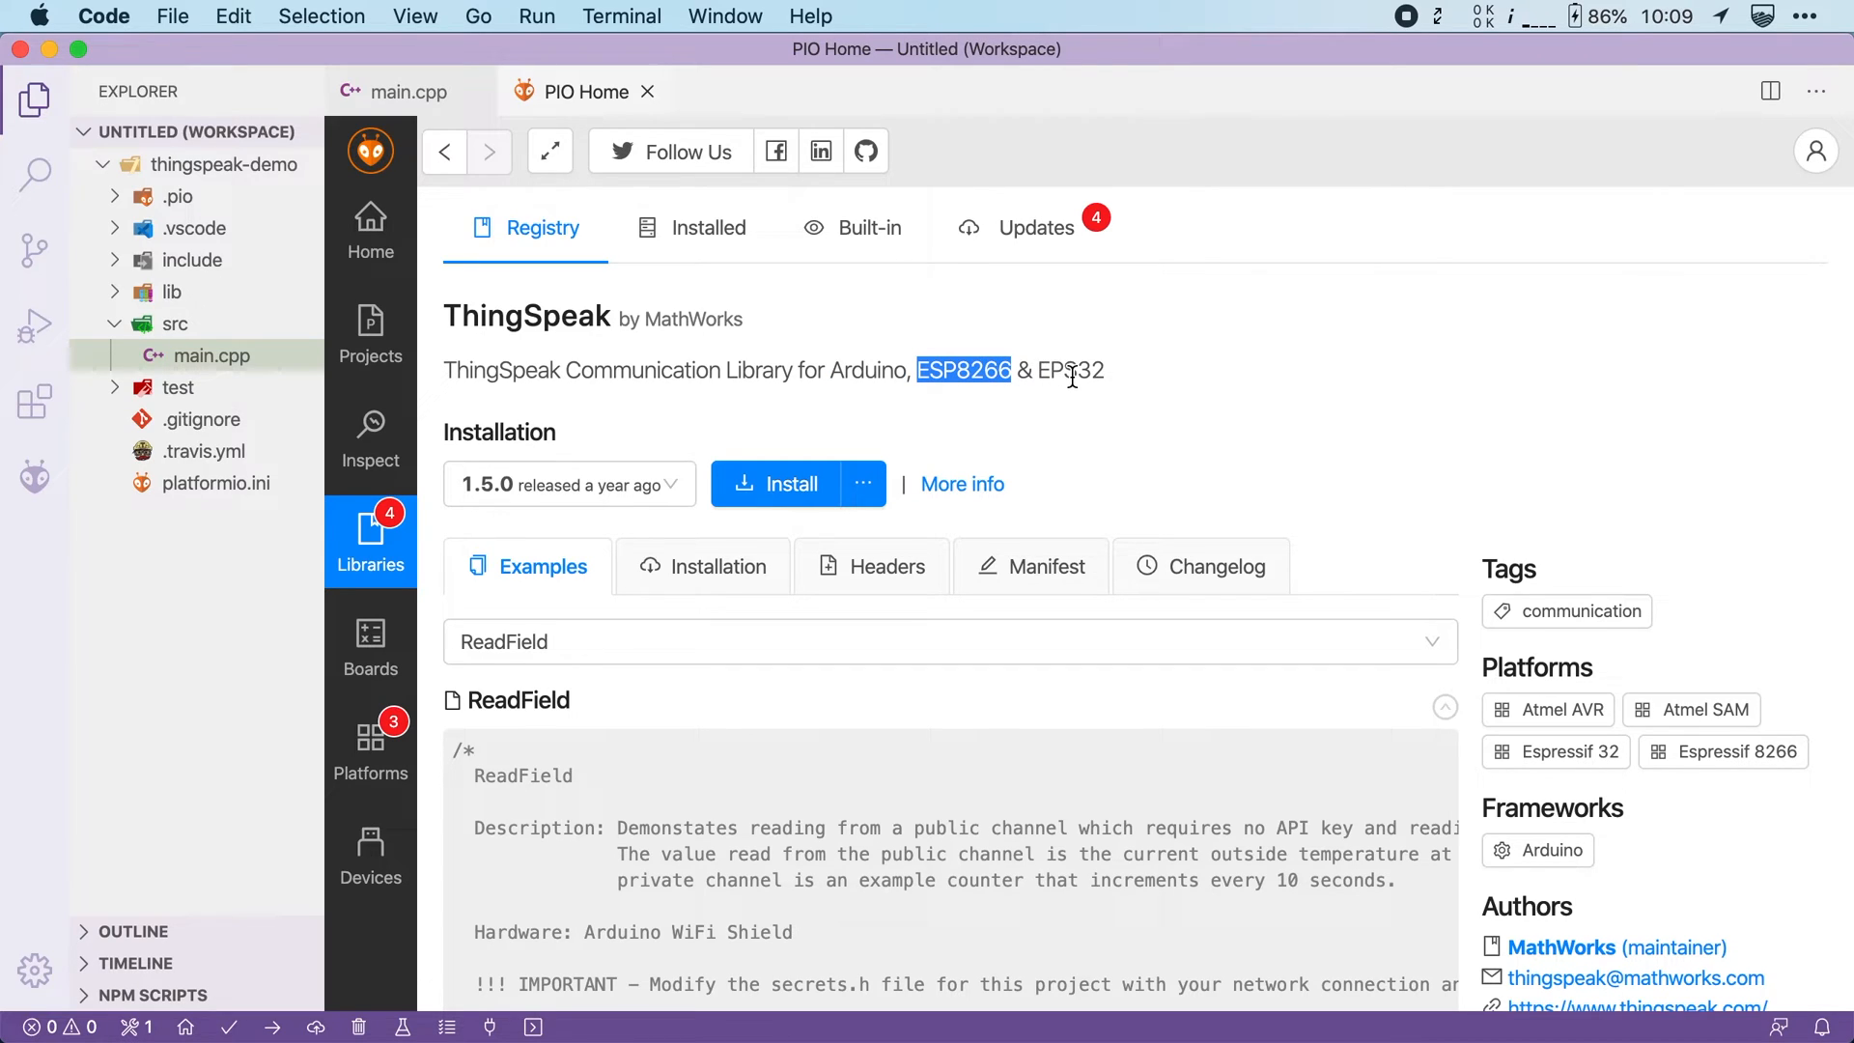
pyautogui.doubleClick(1070, 371)
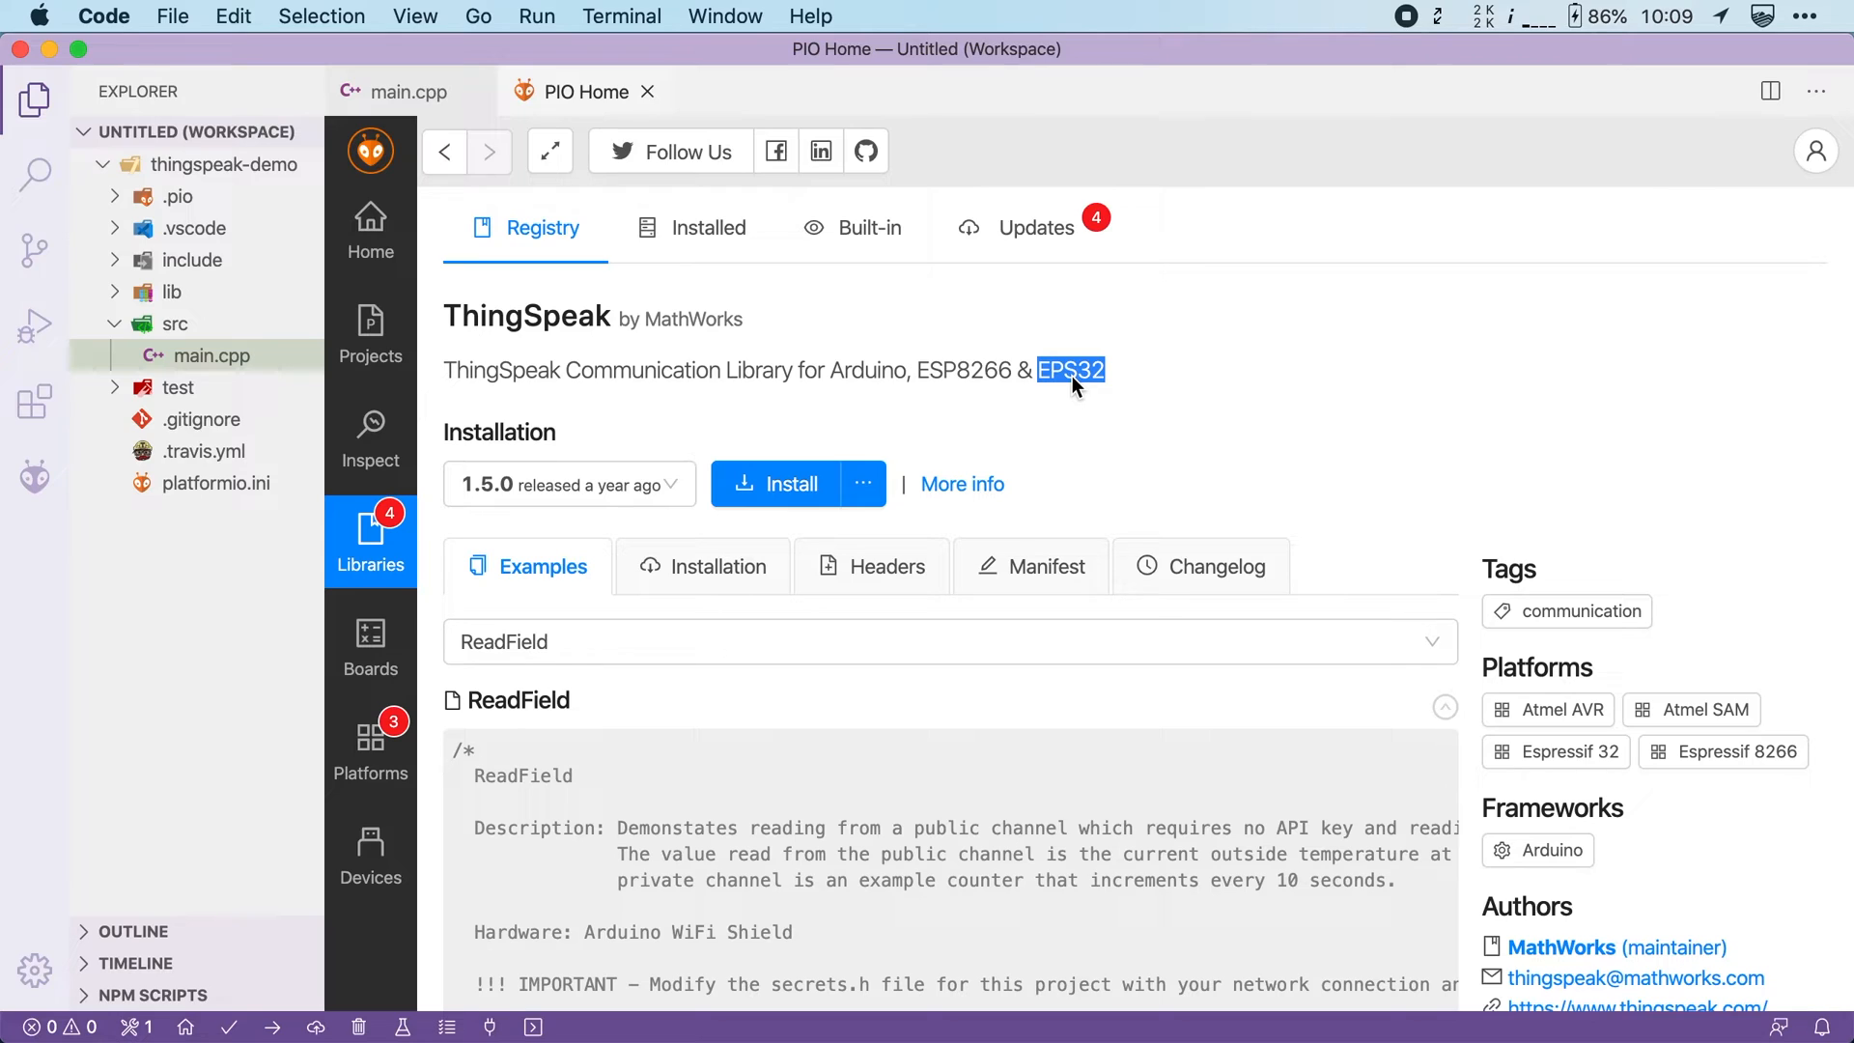
pyautogui.moveTo(431, 417)
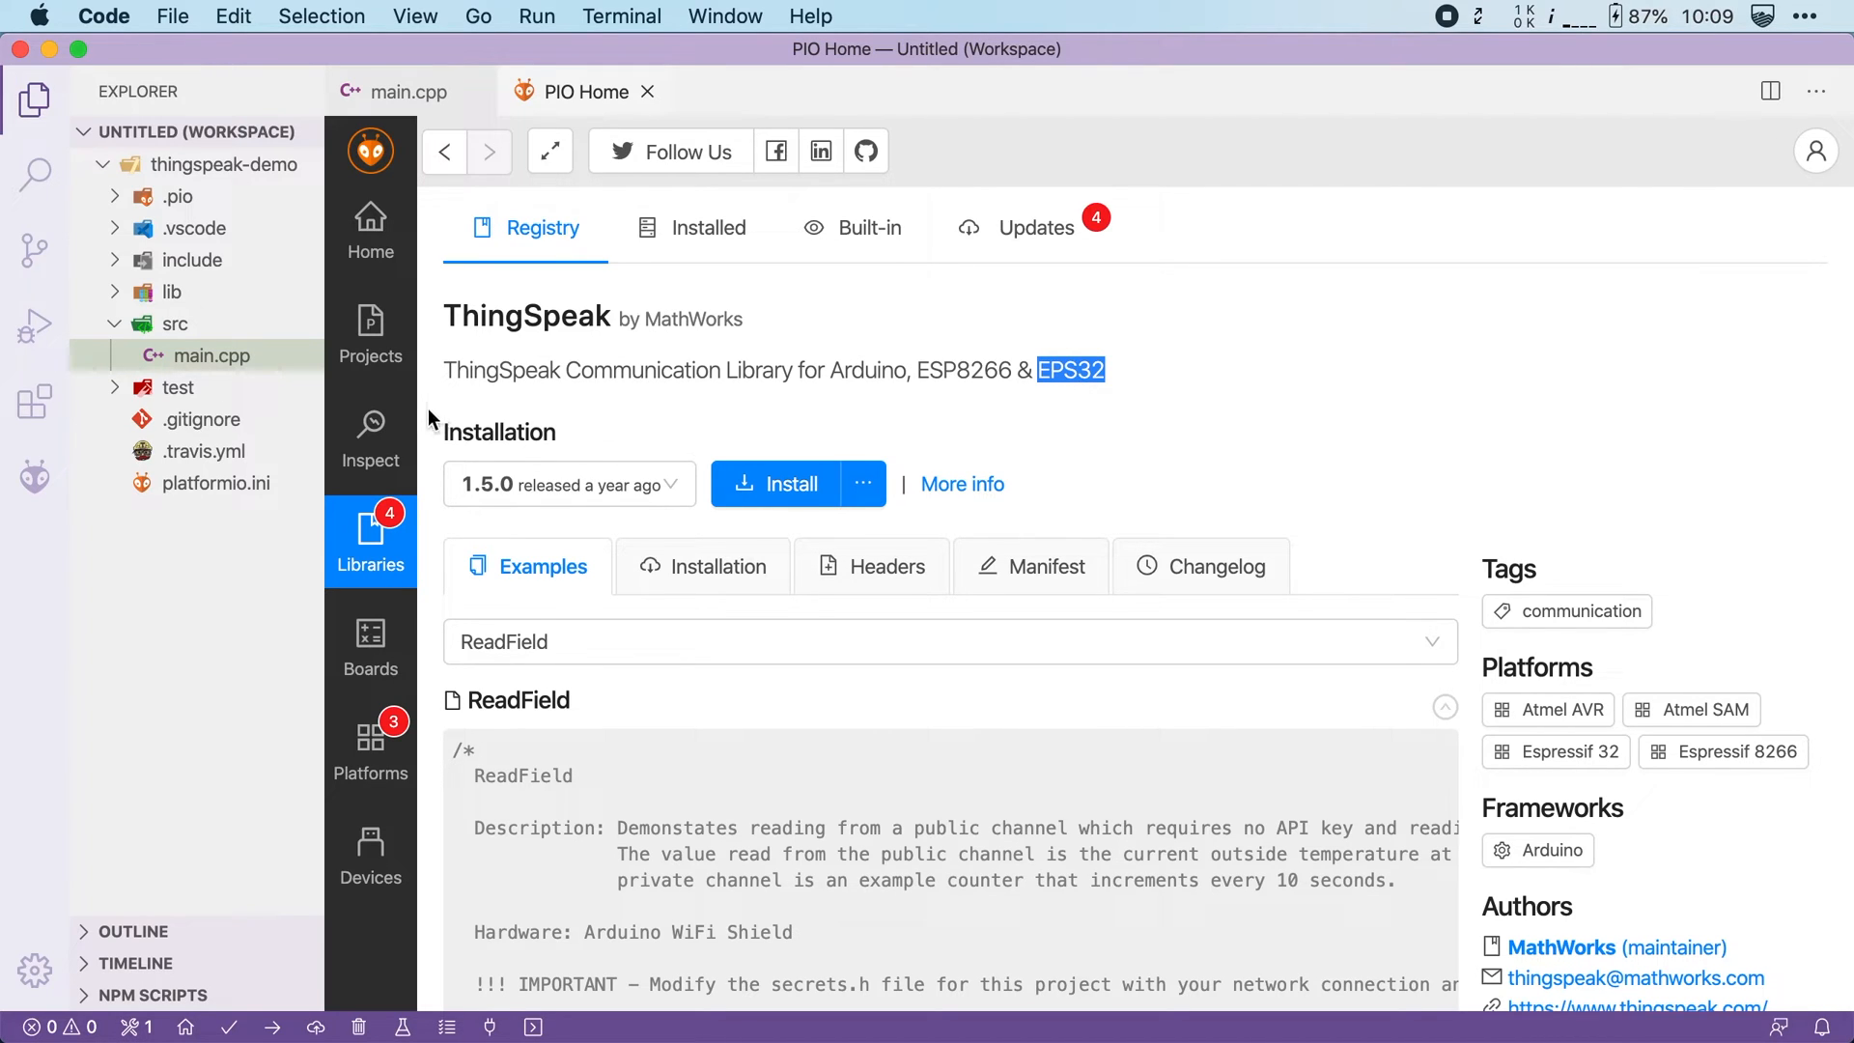
# Add ThingSpeak under lib_deps in platformio.ini and save
pyautogui.click(214, 483)
pyautogui.write('Thin')
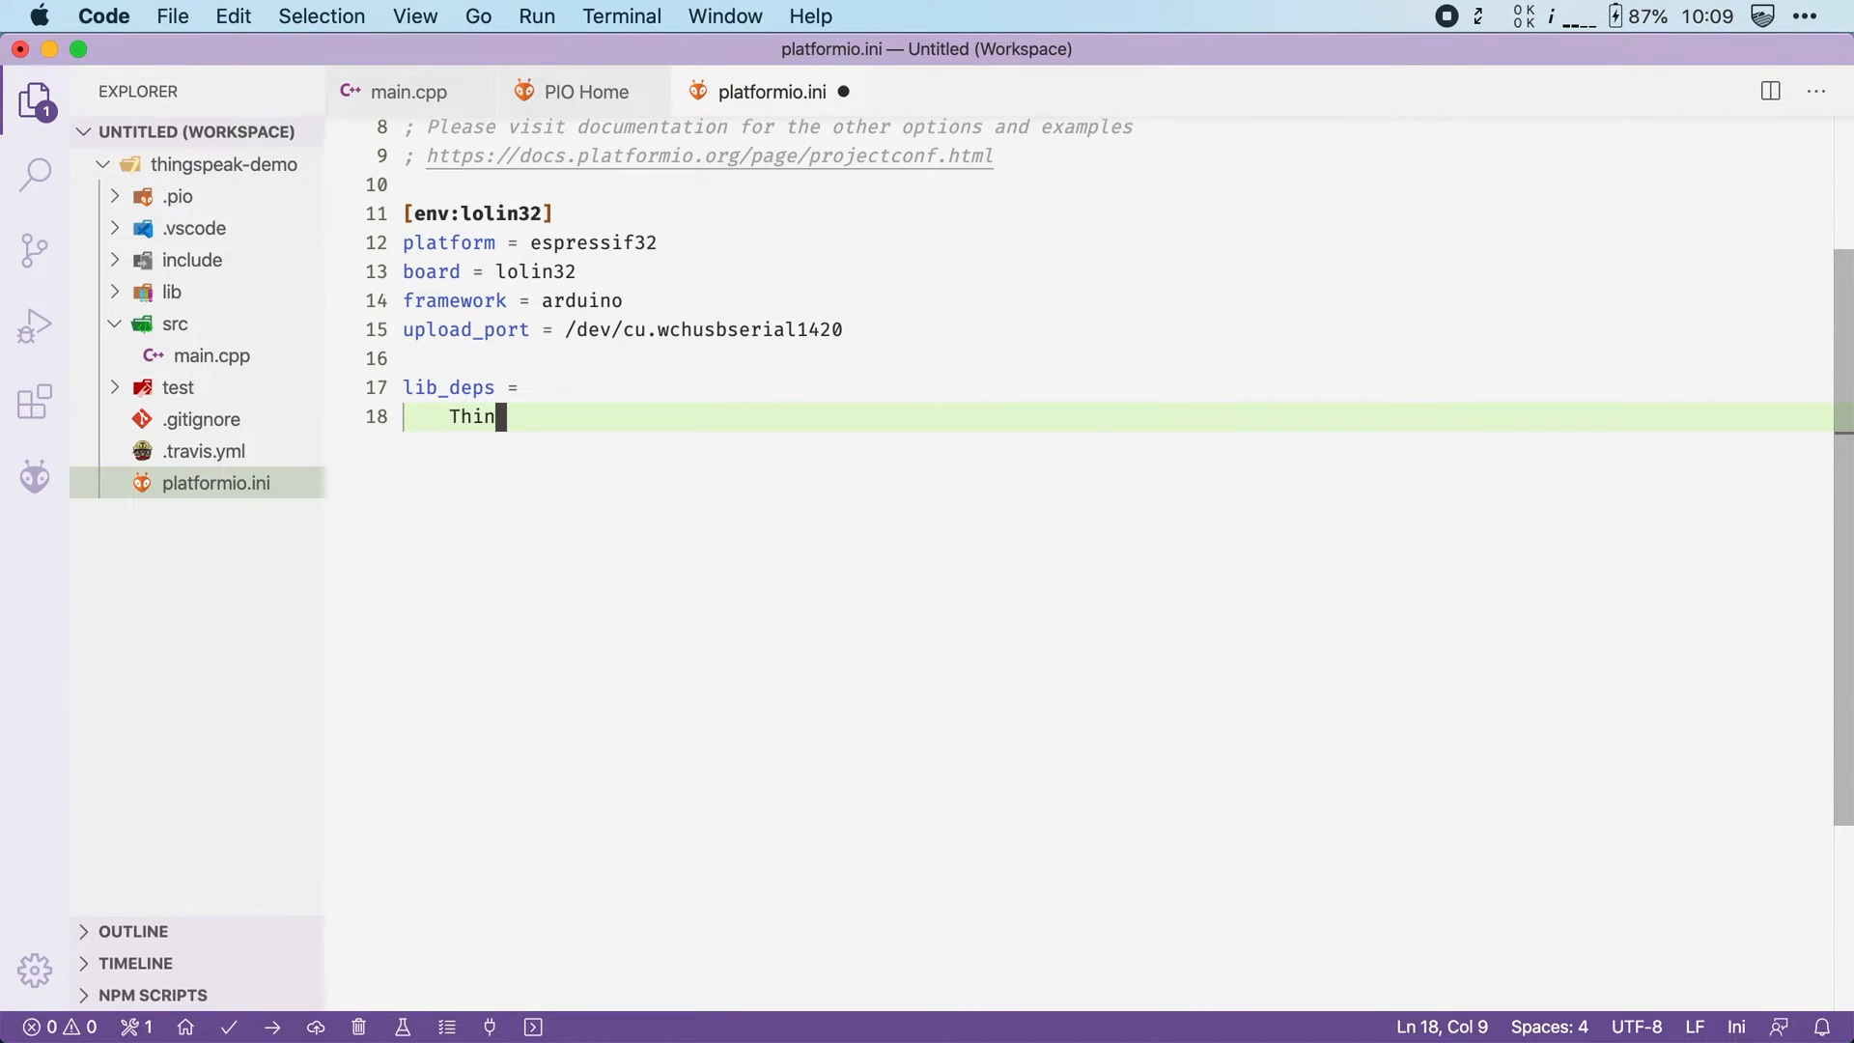
pyautogui.write('gSpeak')
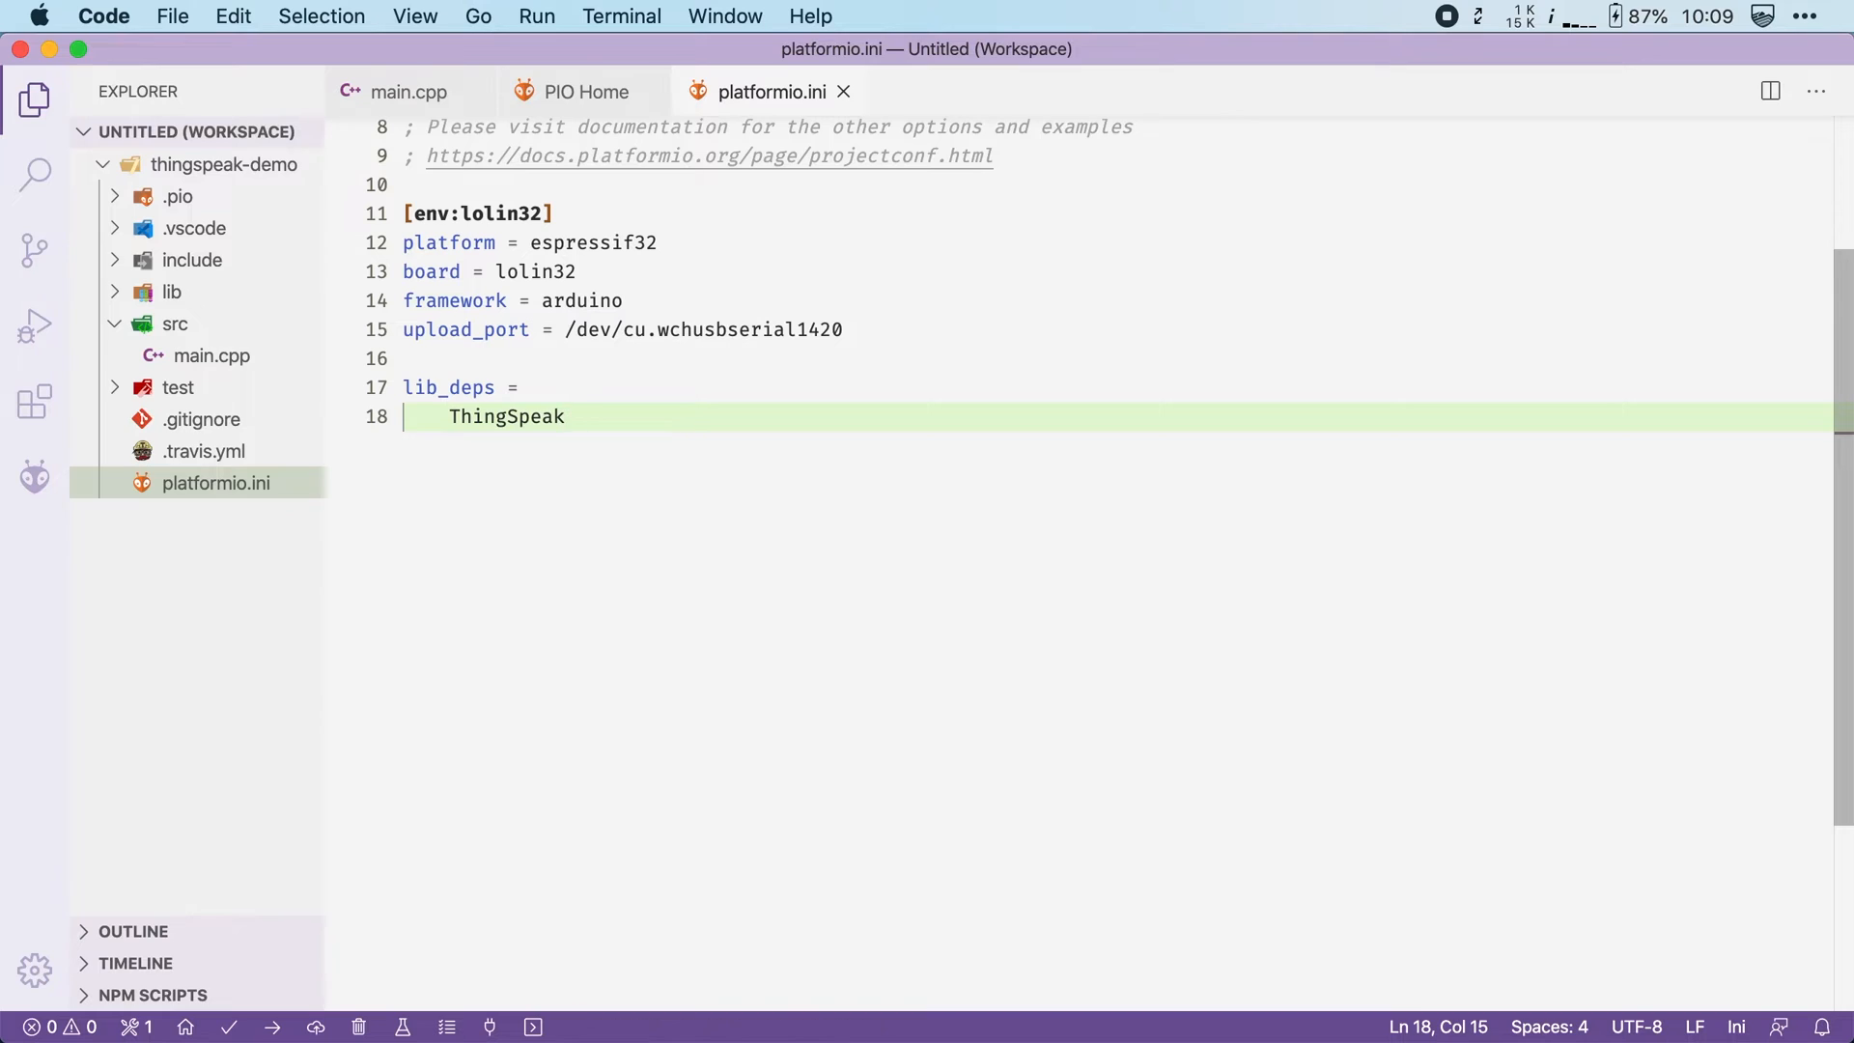
# Return to main.cpp and review the connectToWiFi function
pyautogui.click(407, 91)
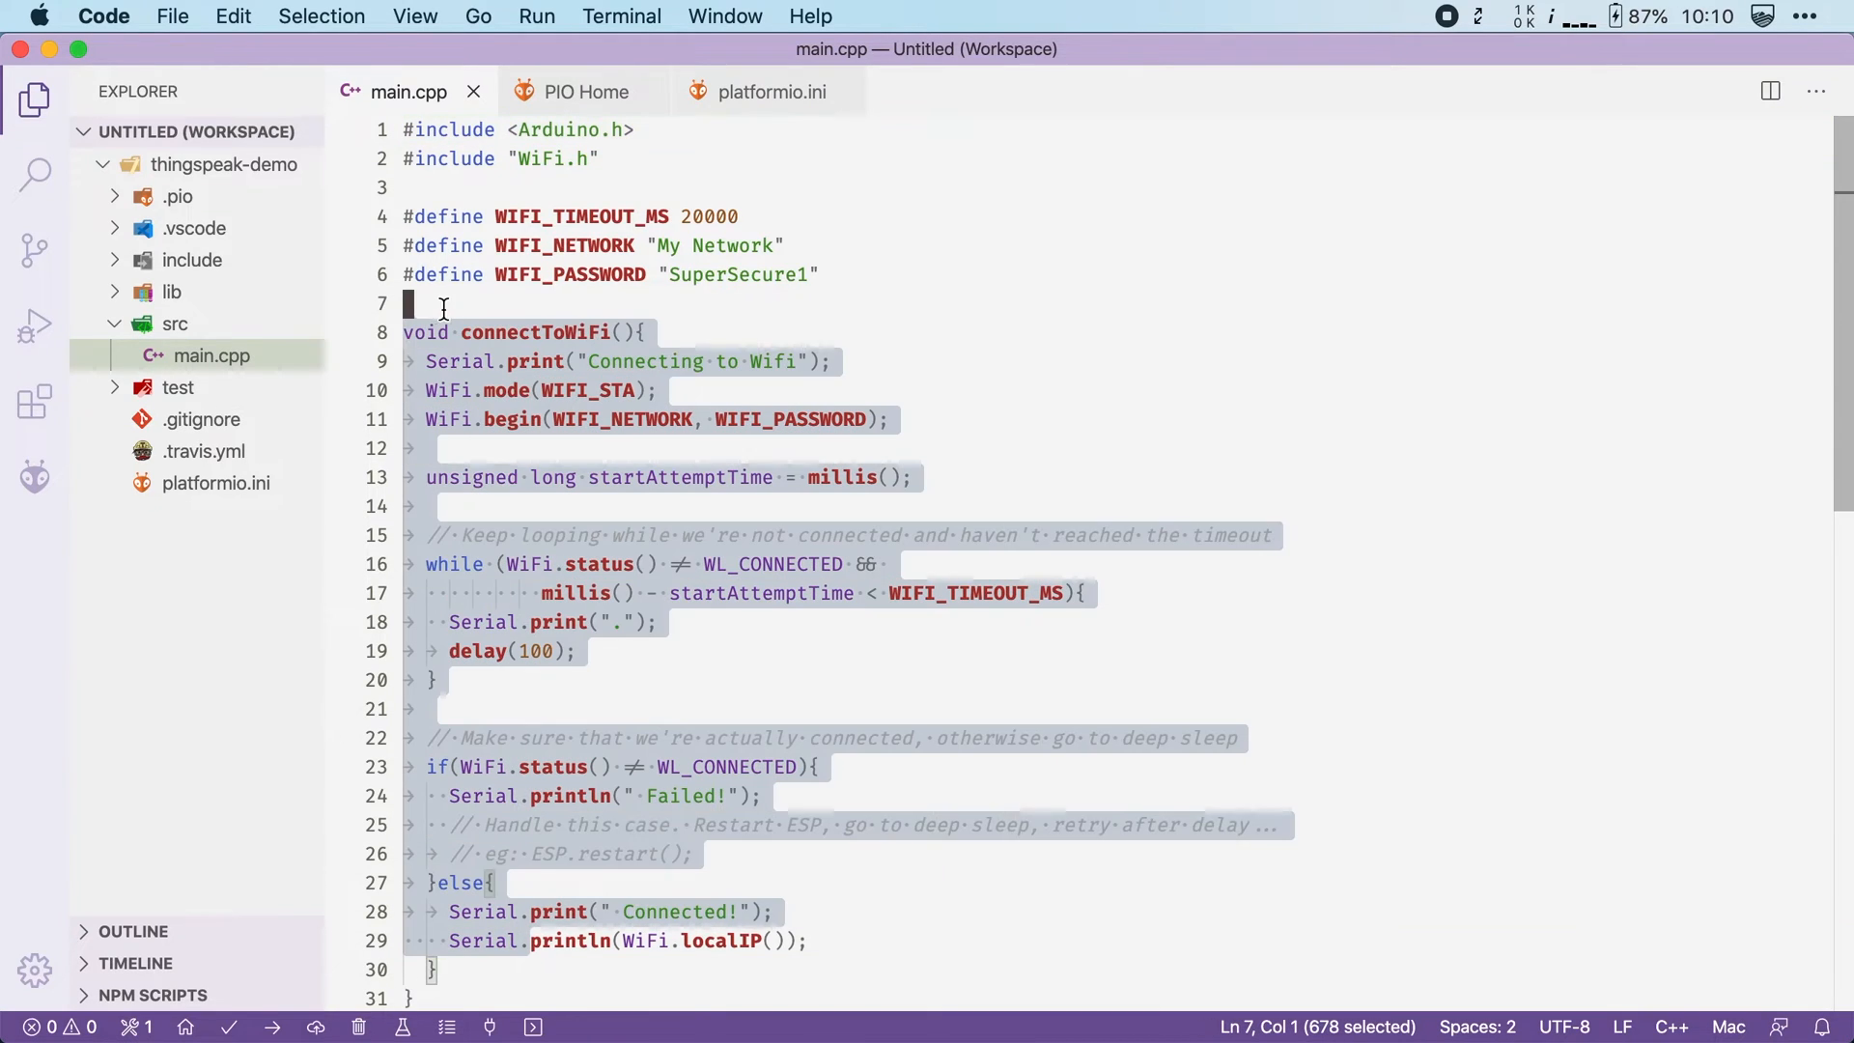
pyautogui.moveTo(842, 272)
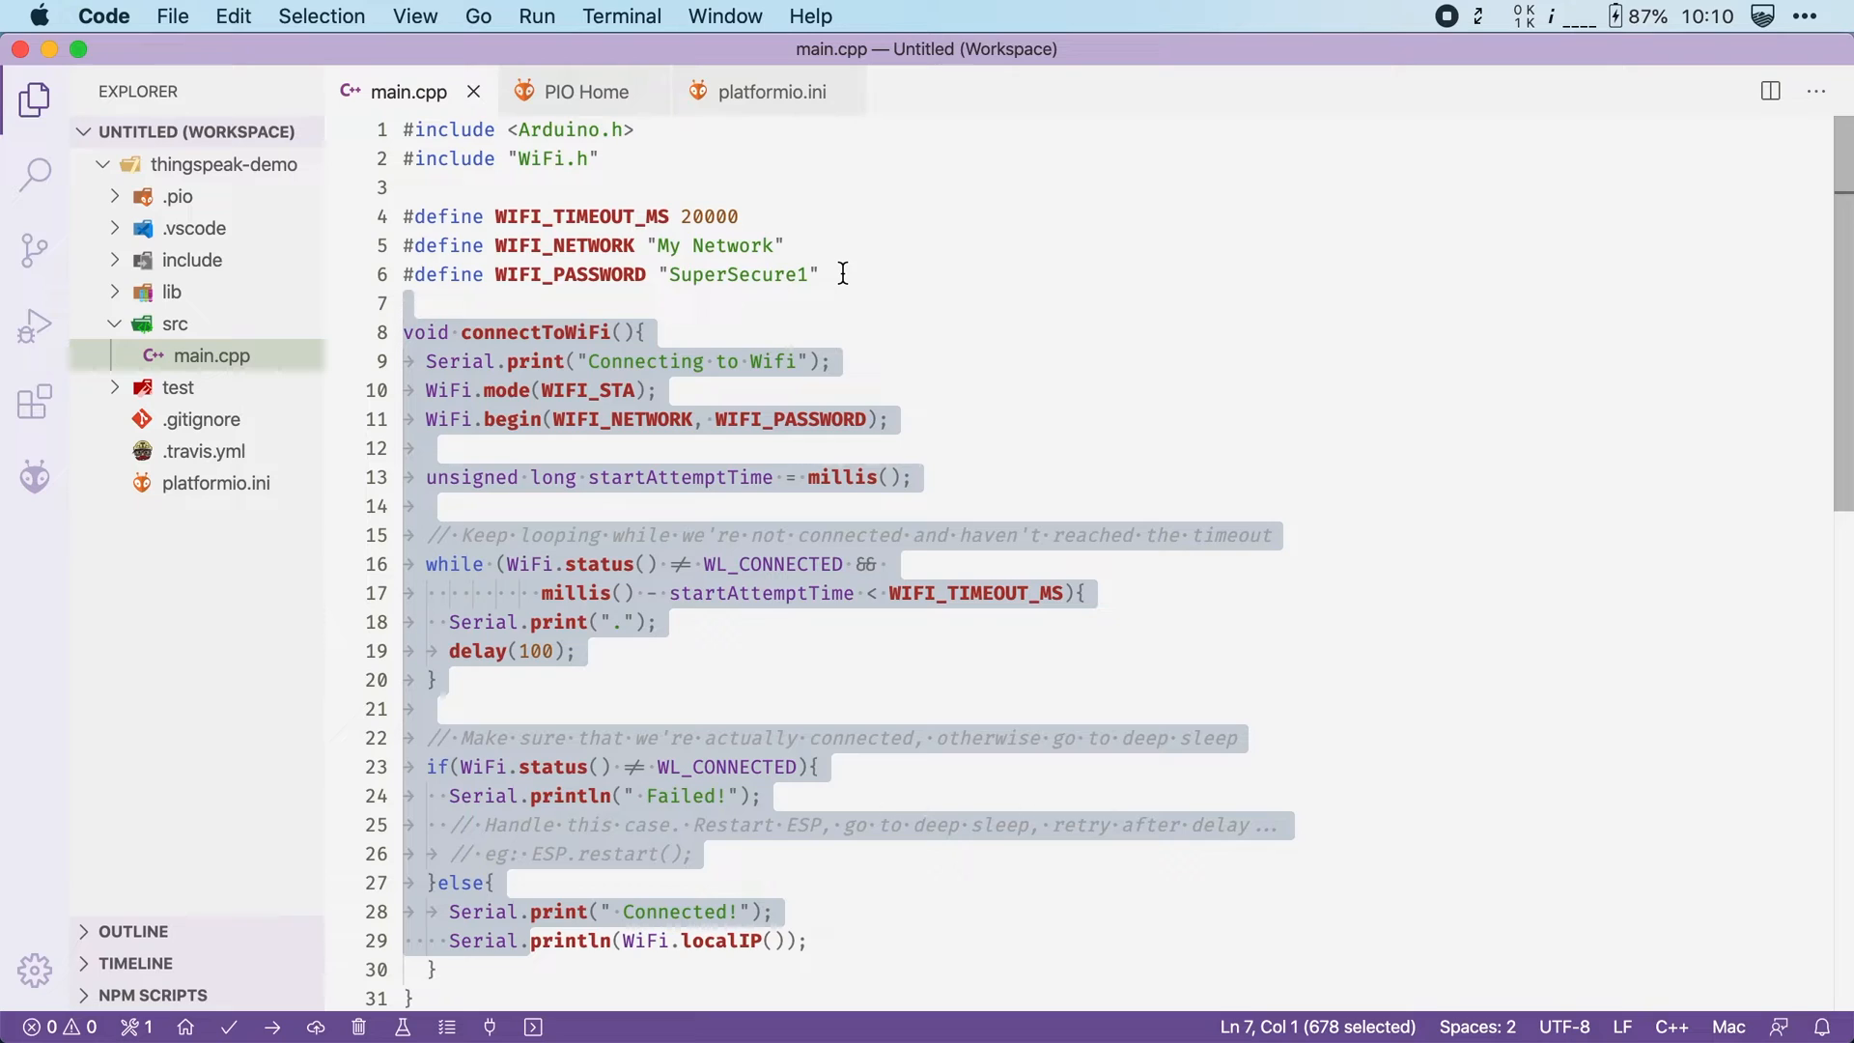
pyautogui.click(958, 303)
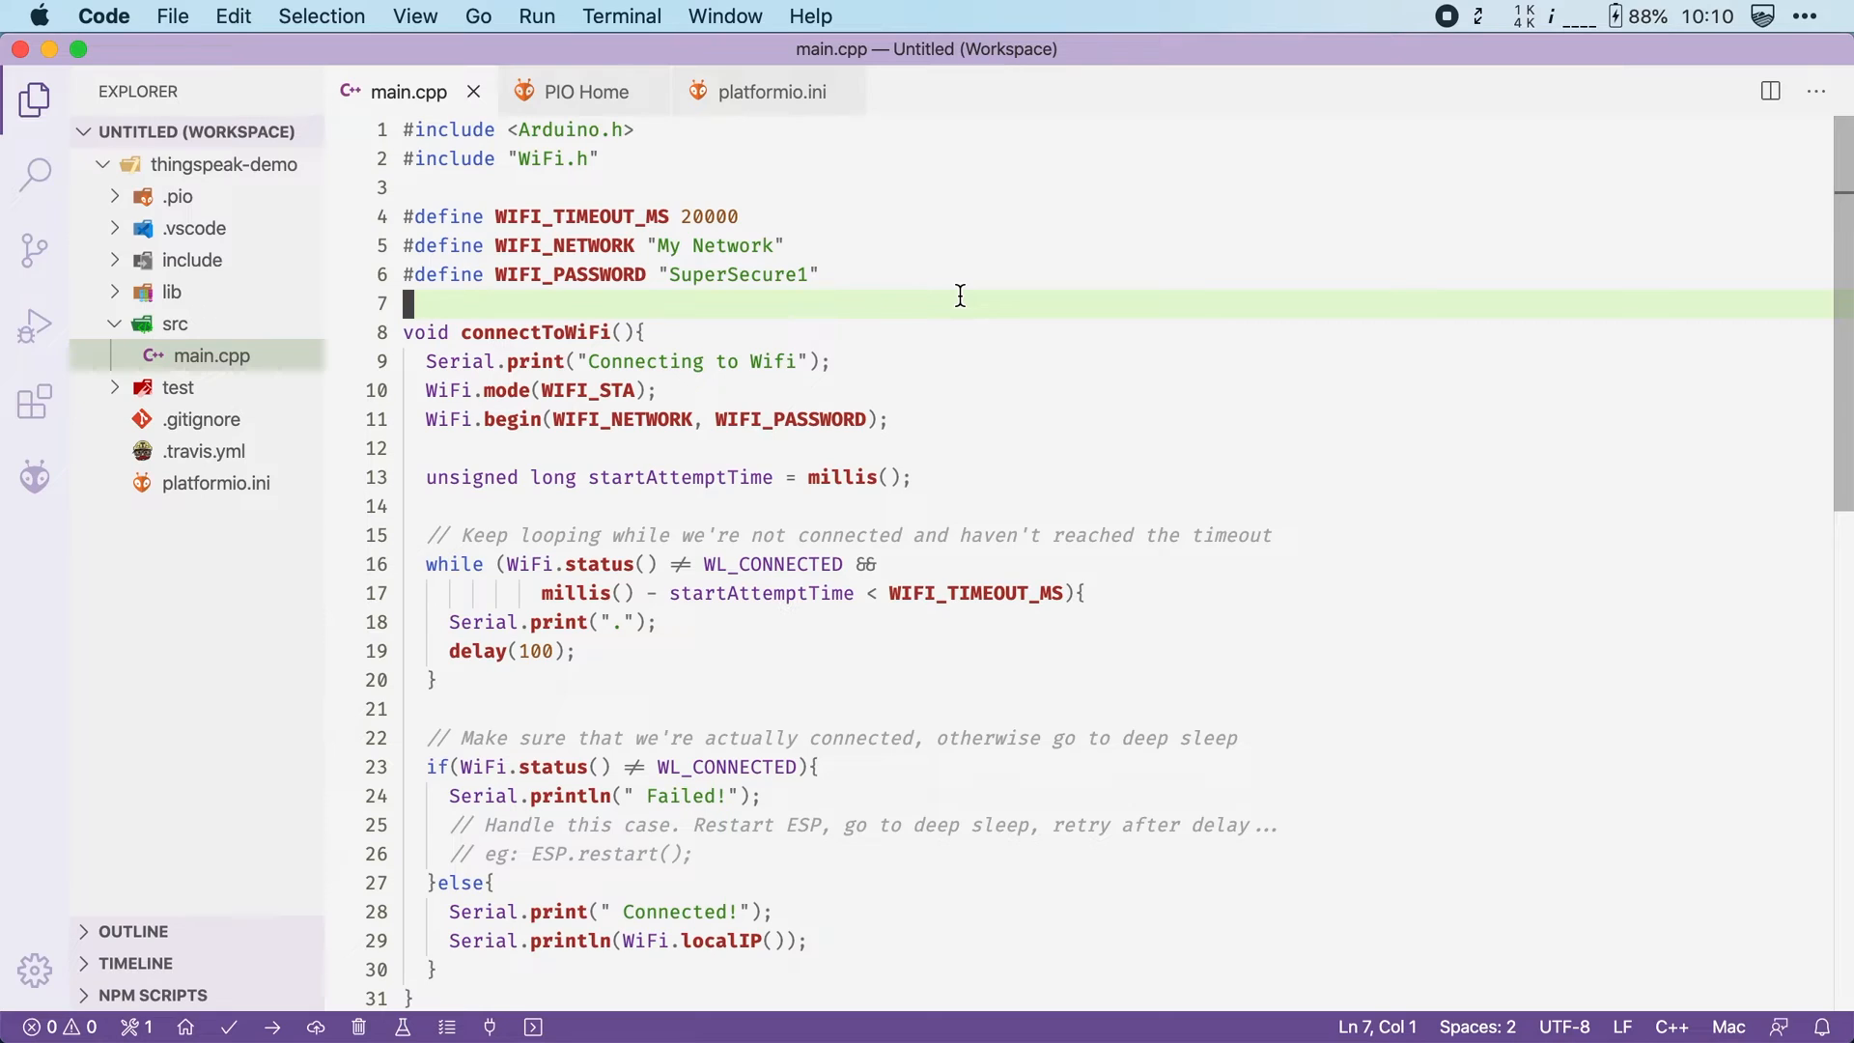
# Add #include "ThingSpeak.h" at the top of main.cpp
pyautogui.write('#')
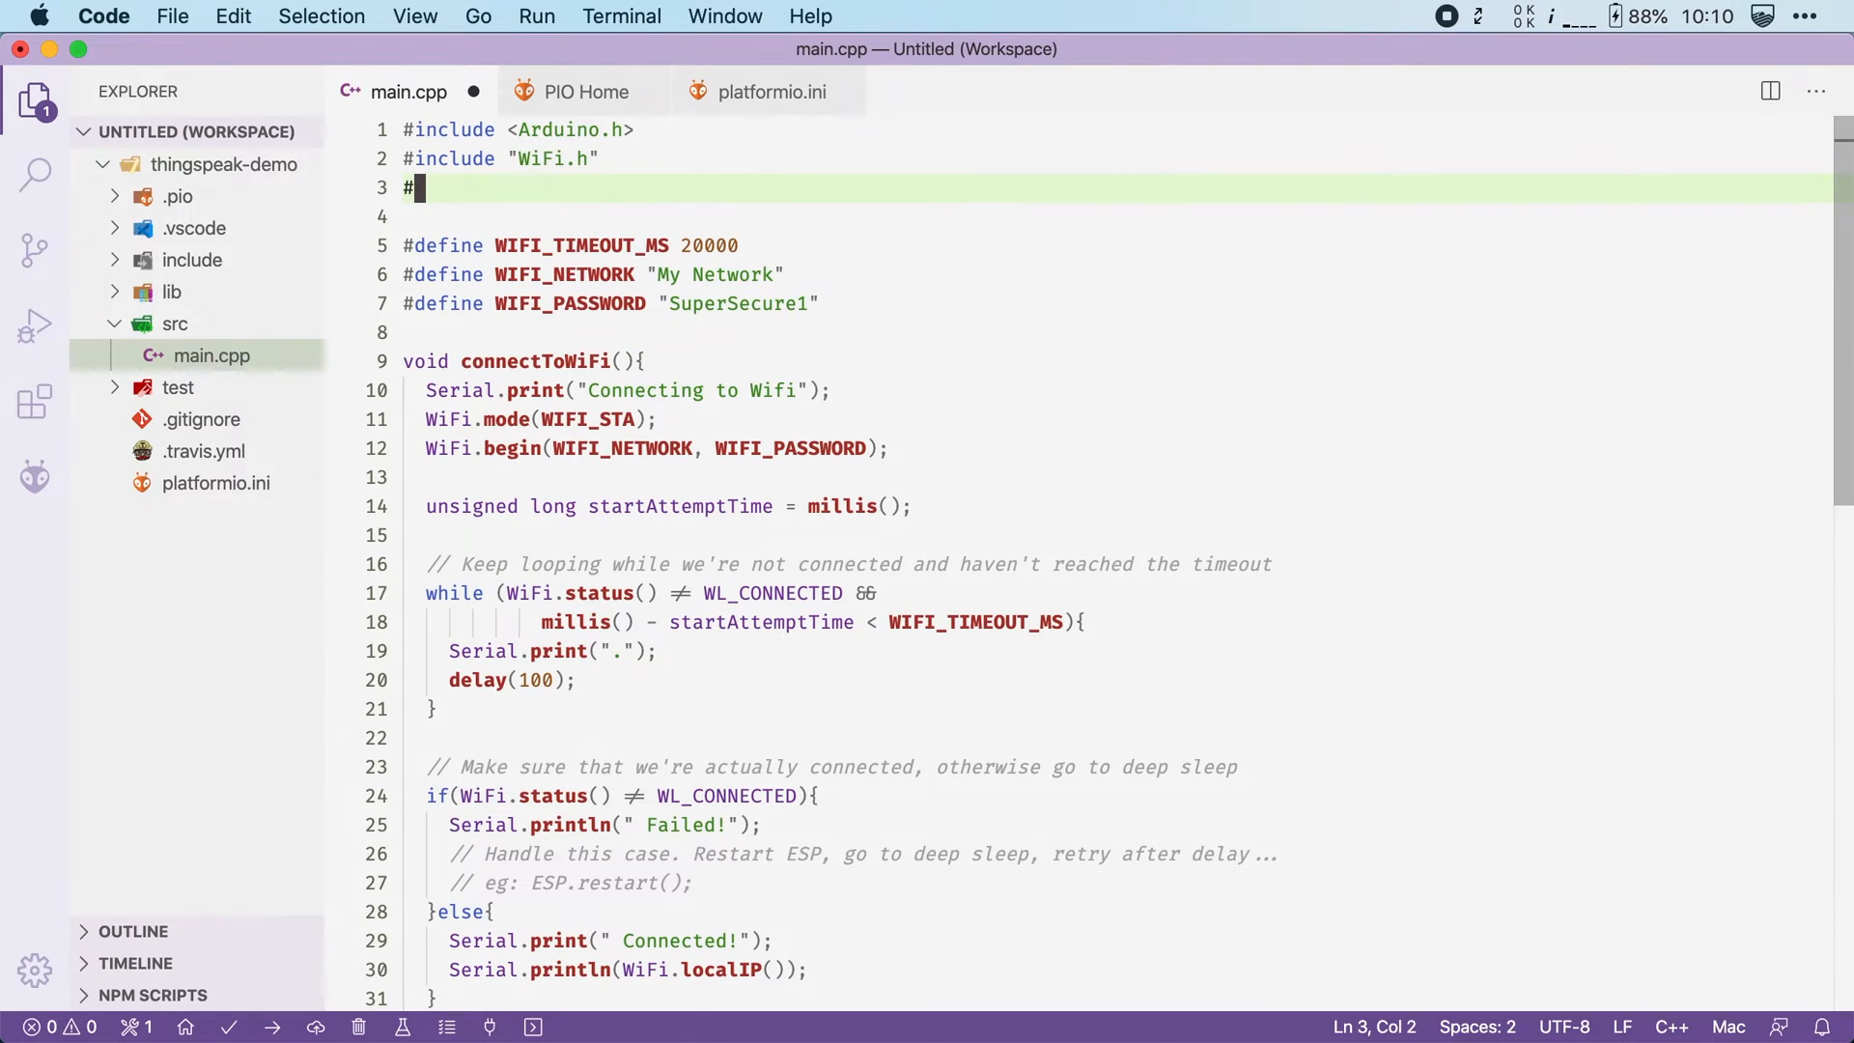
pyautogui.write('include')
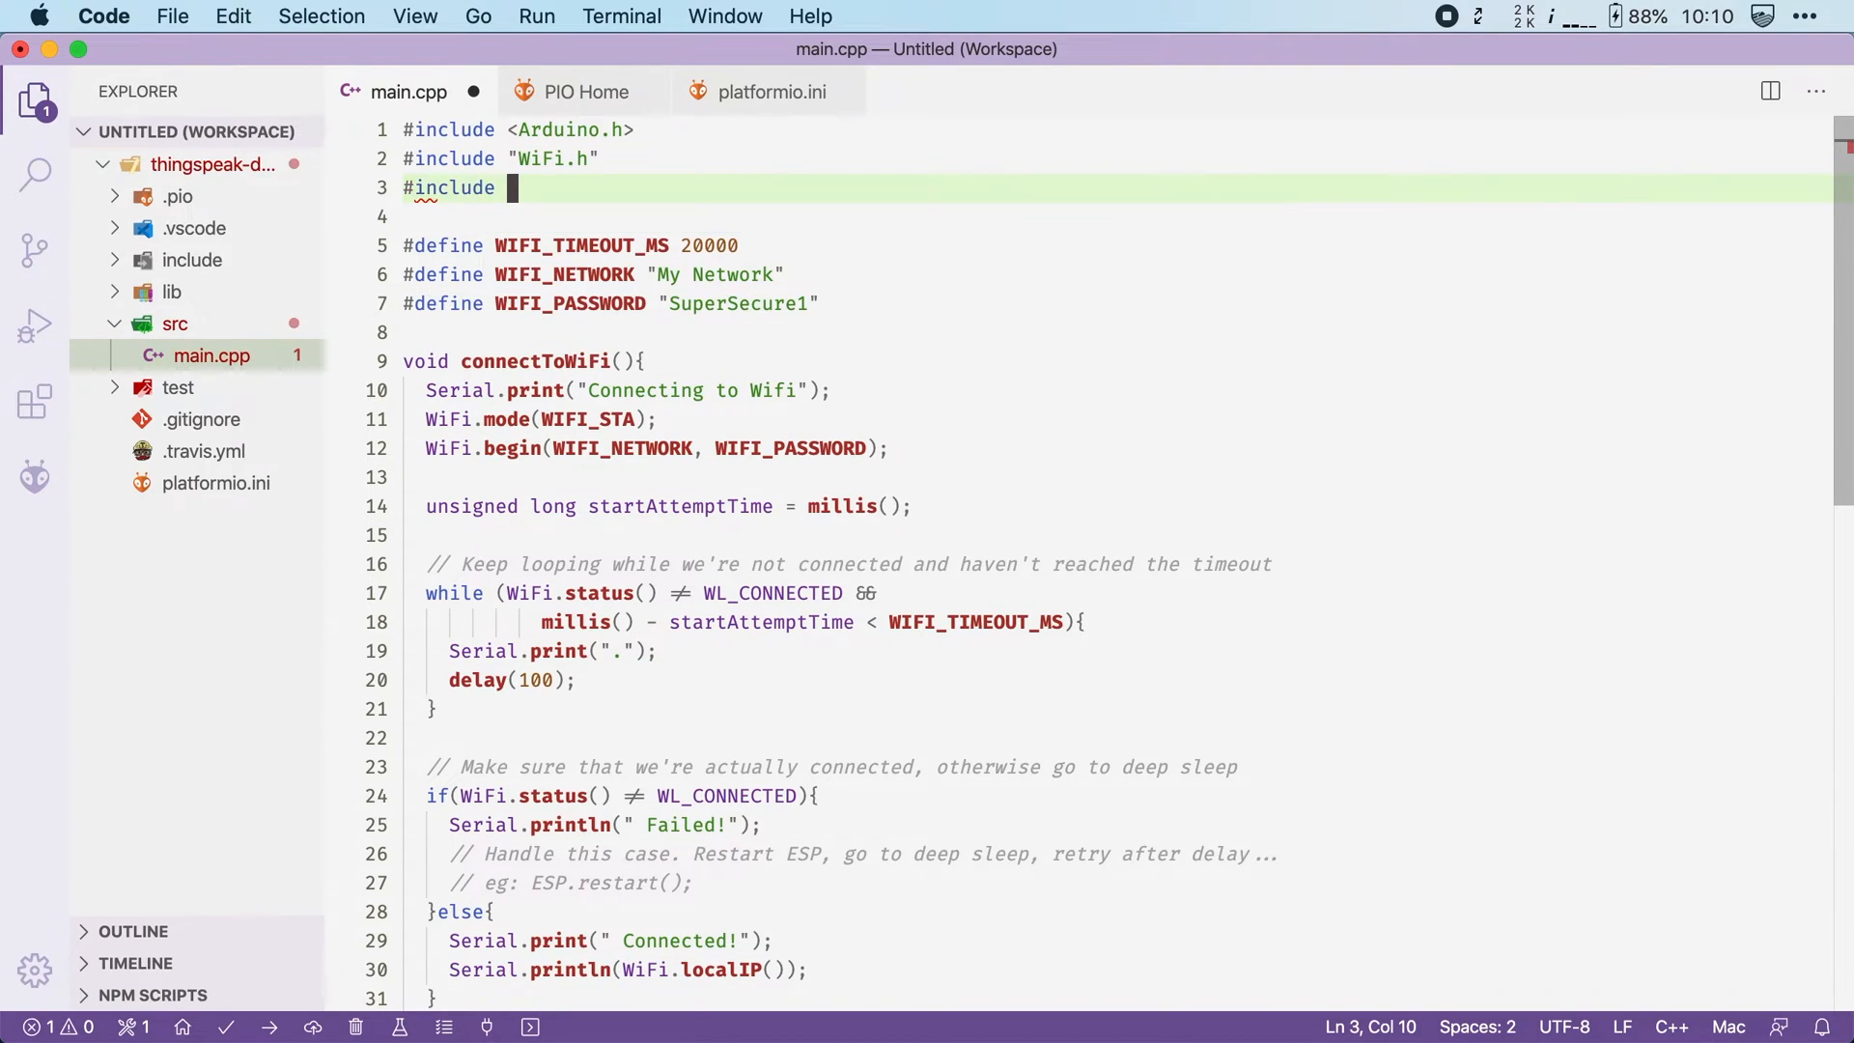
pyautogui.write('"')
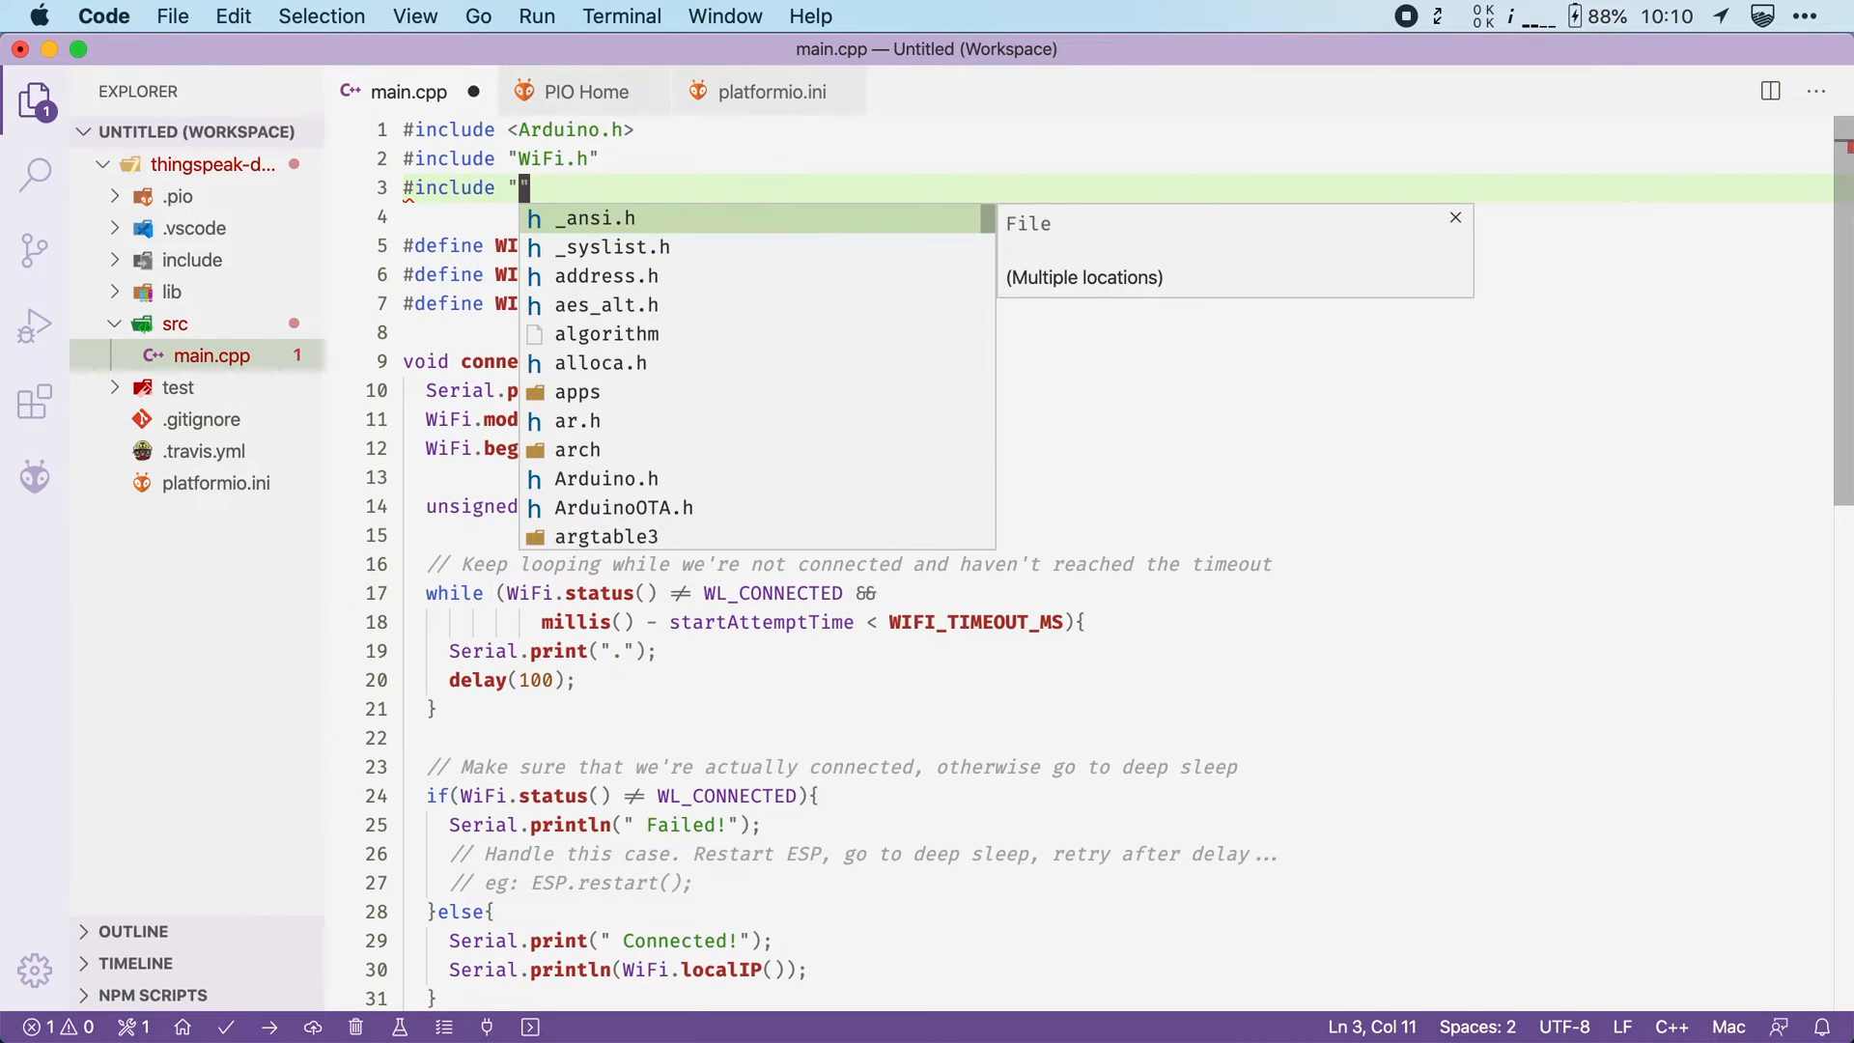
pyautogui.write('ThingSpeak.h')
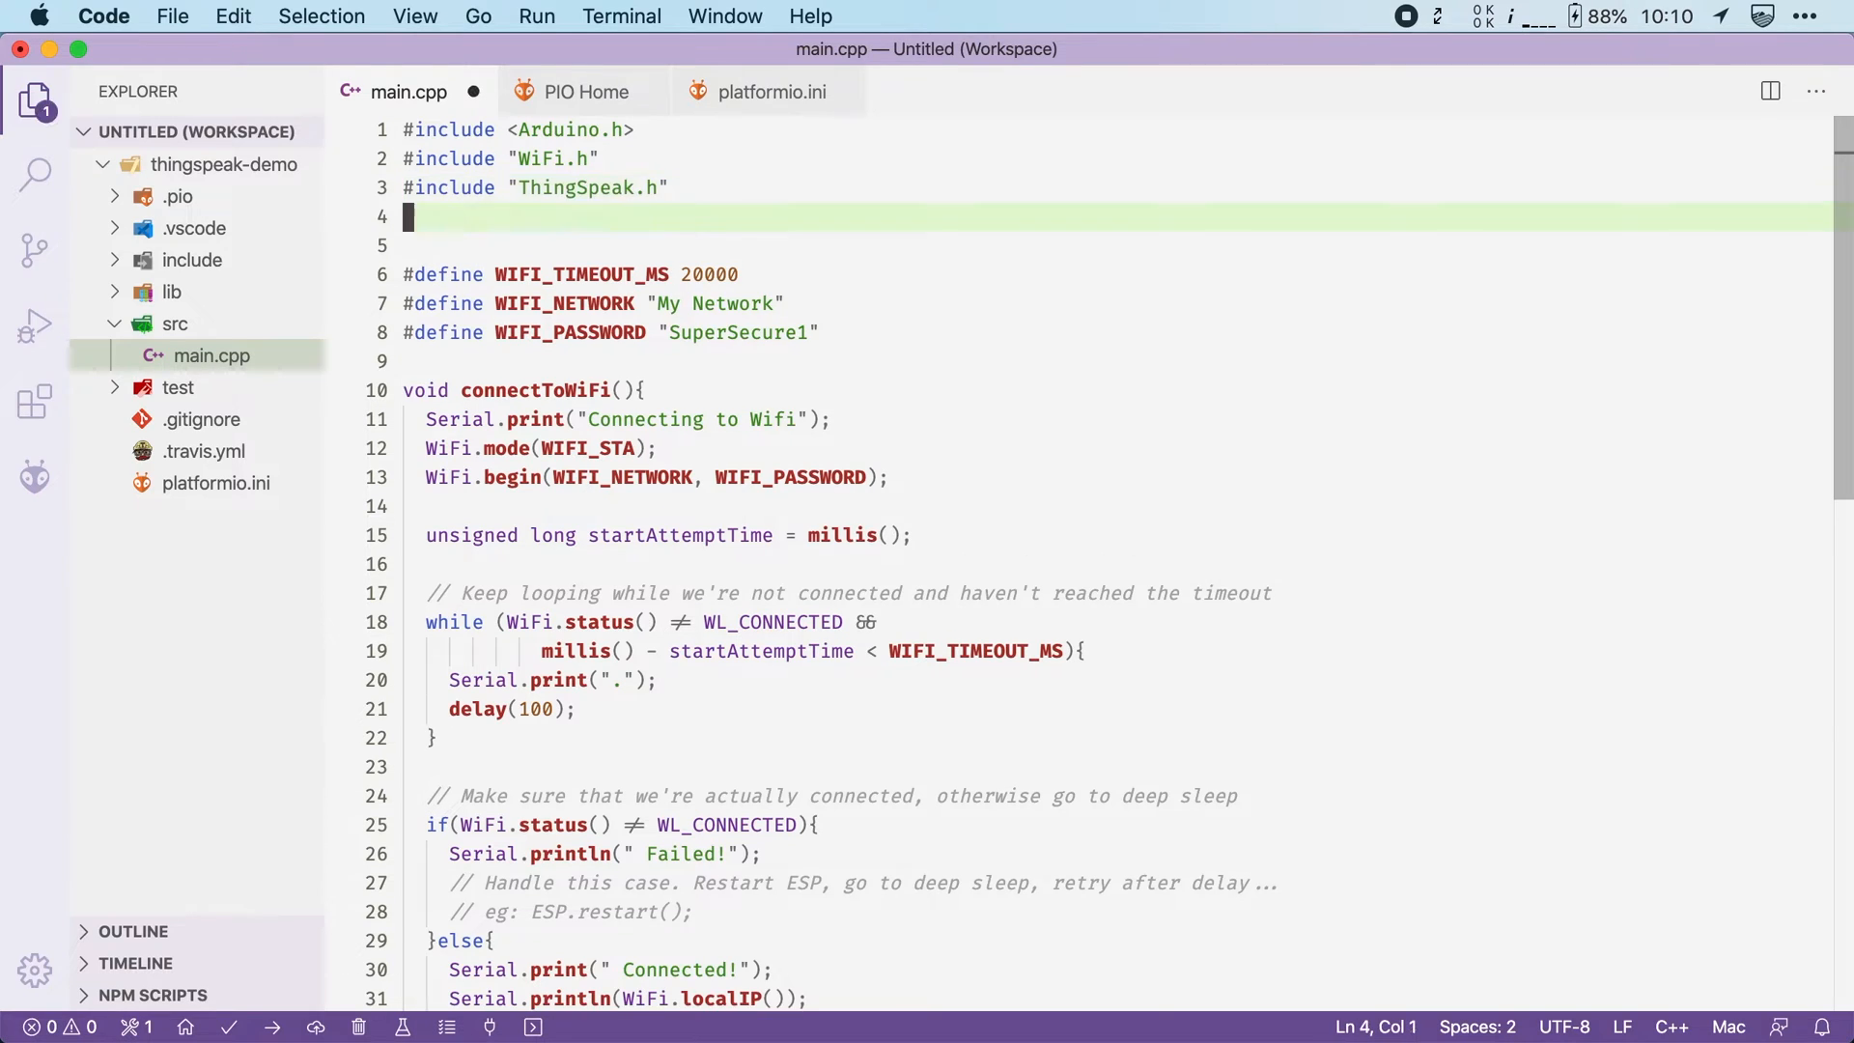
# Add #define lines for CHANNEL_ID and CHANNEL_API_KEY
pyautogui.write('#define CHANNEL_ID')
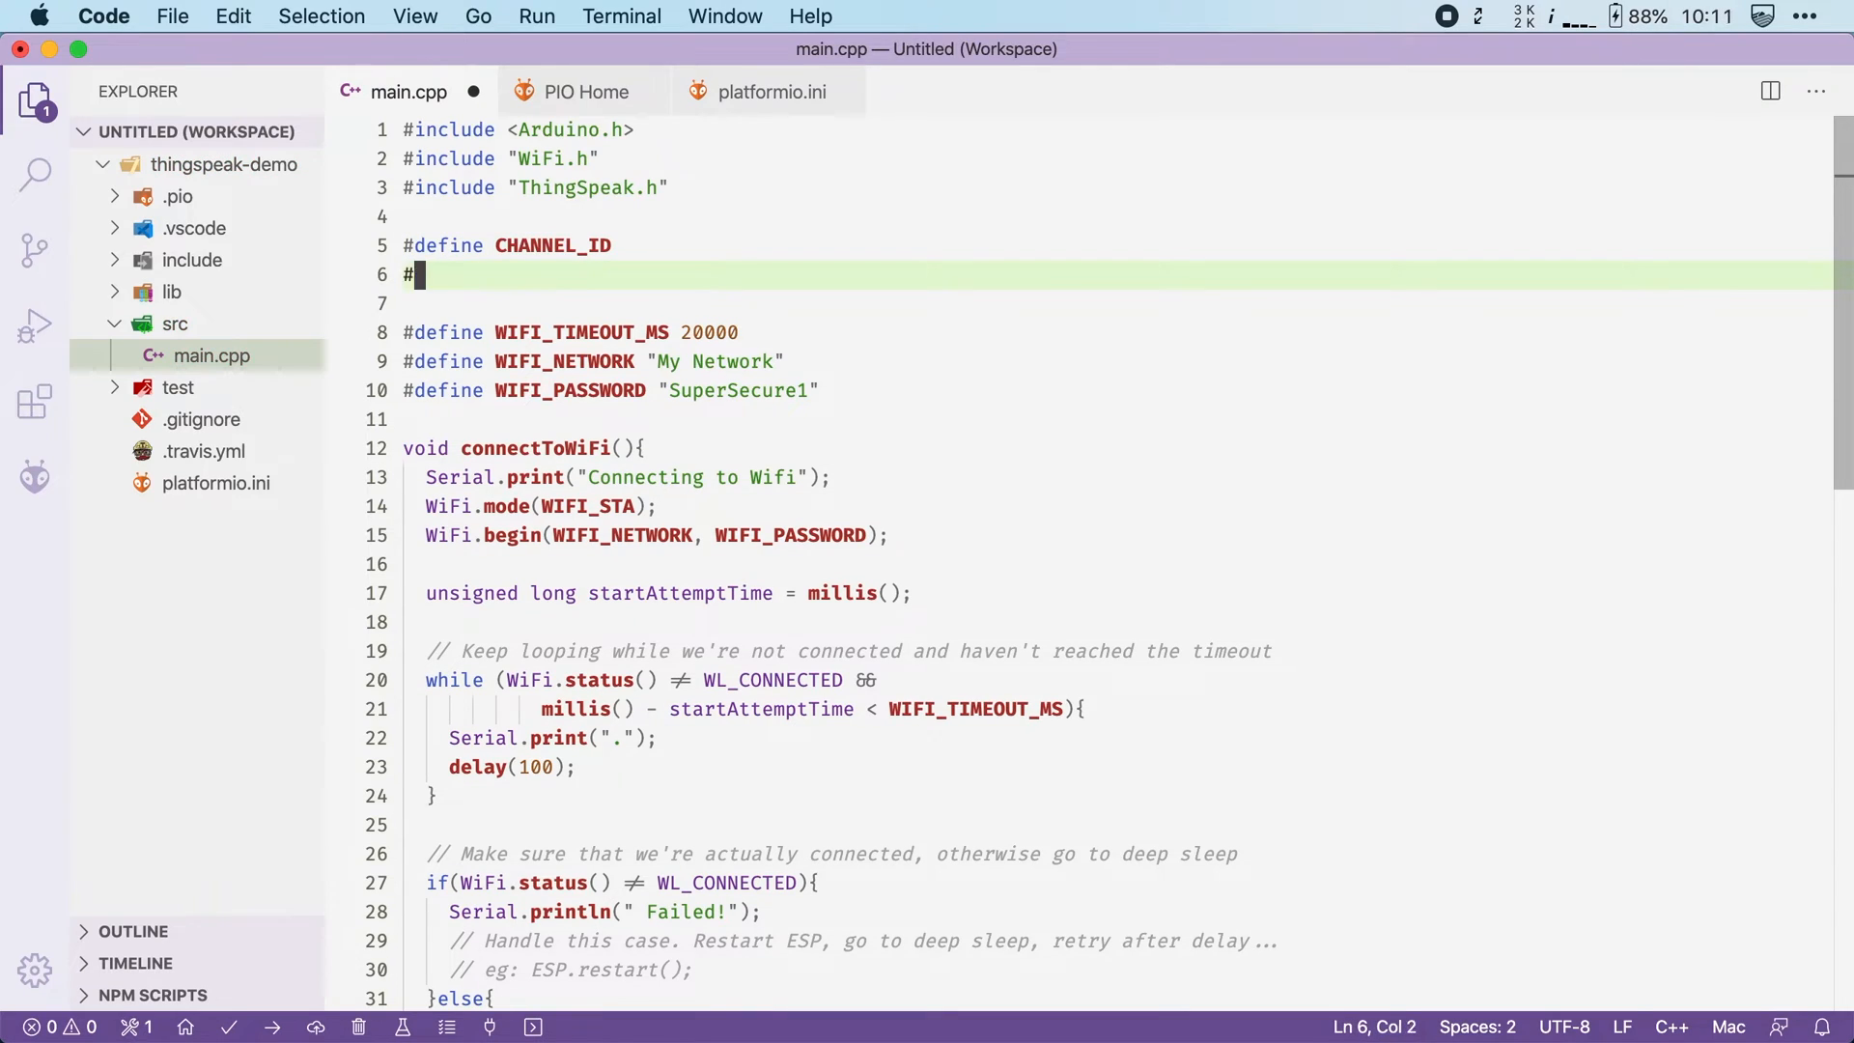
pyautogui.write('define CHANNEL_')
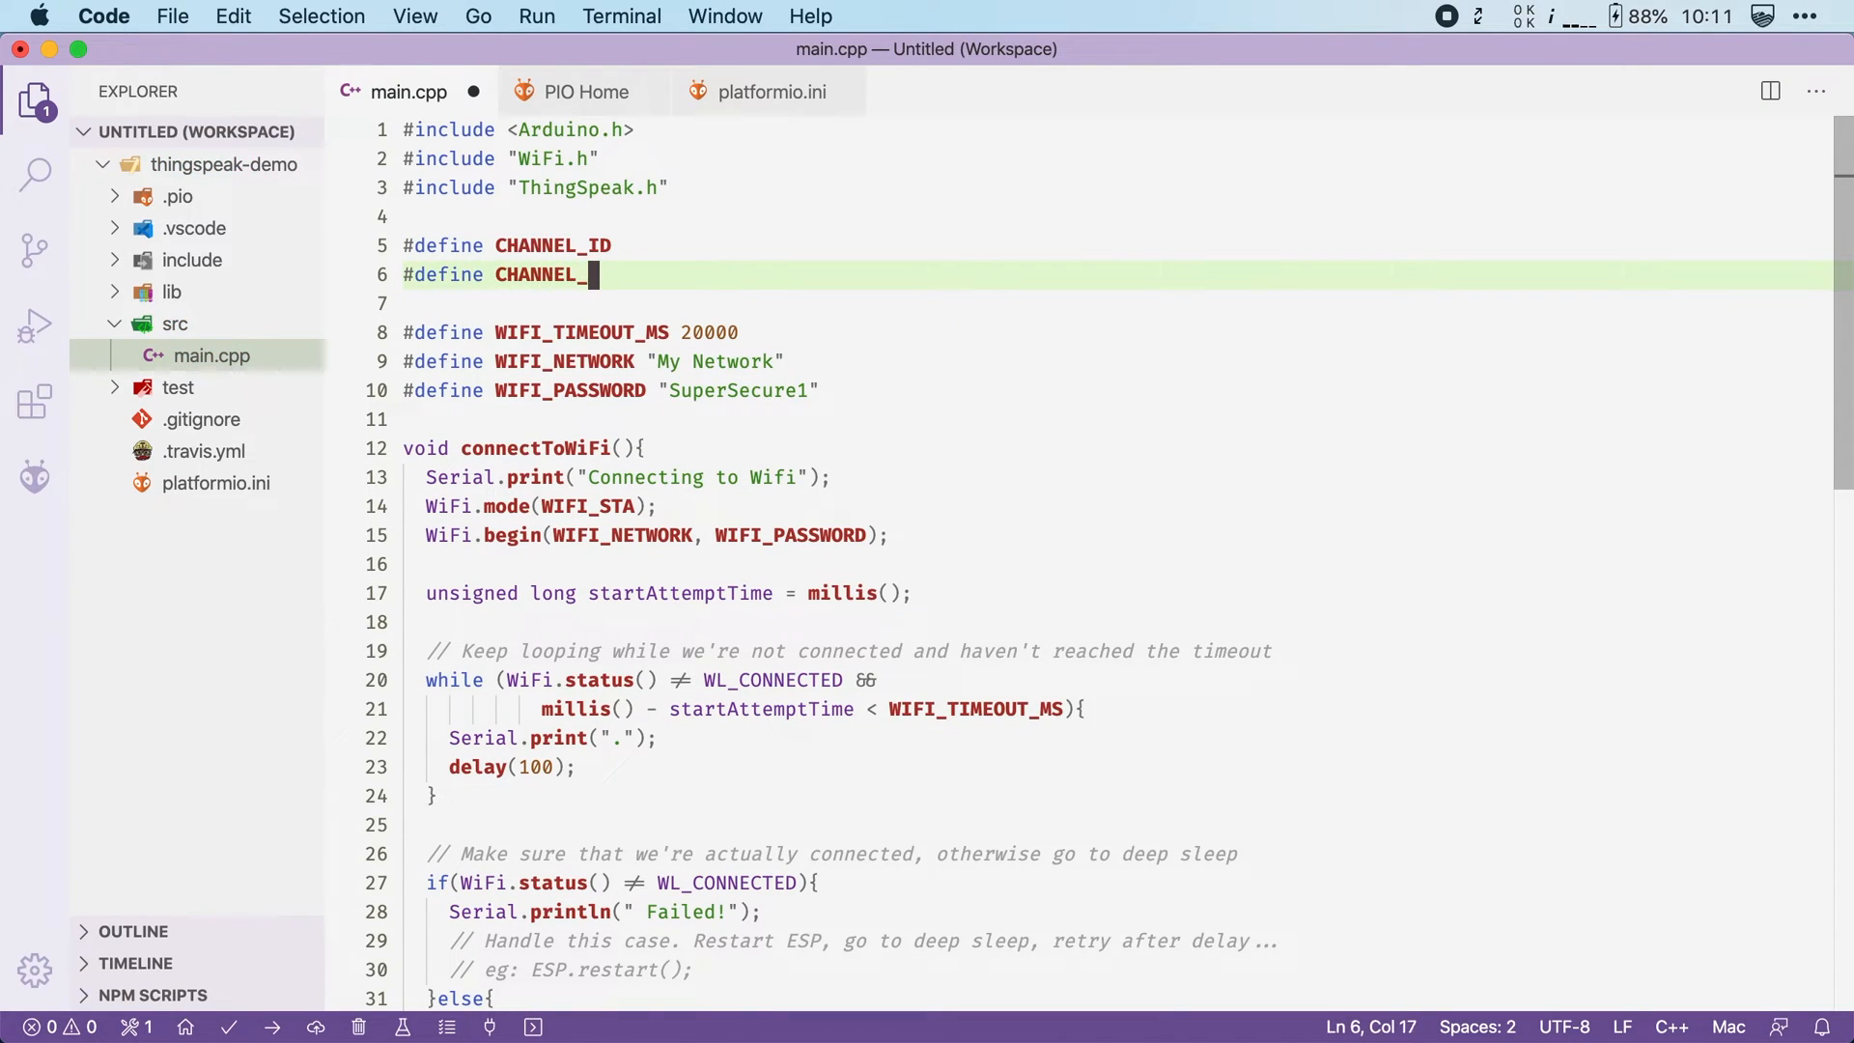
pyautogui.write('API_KEY')
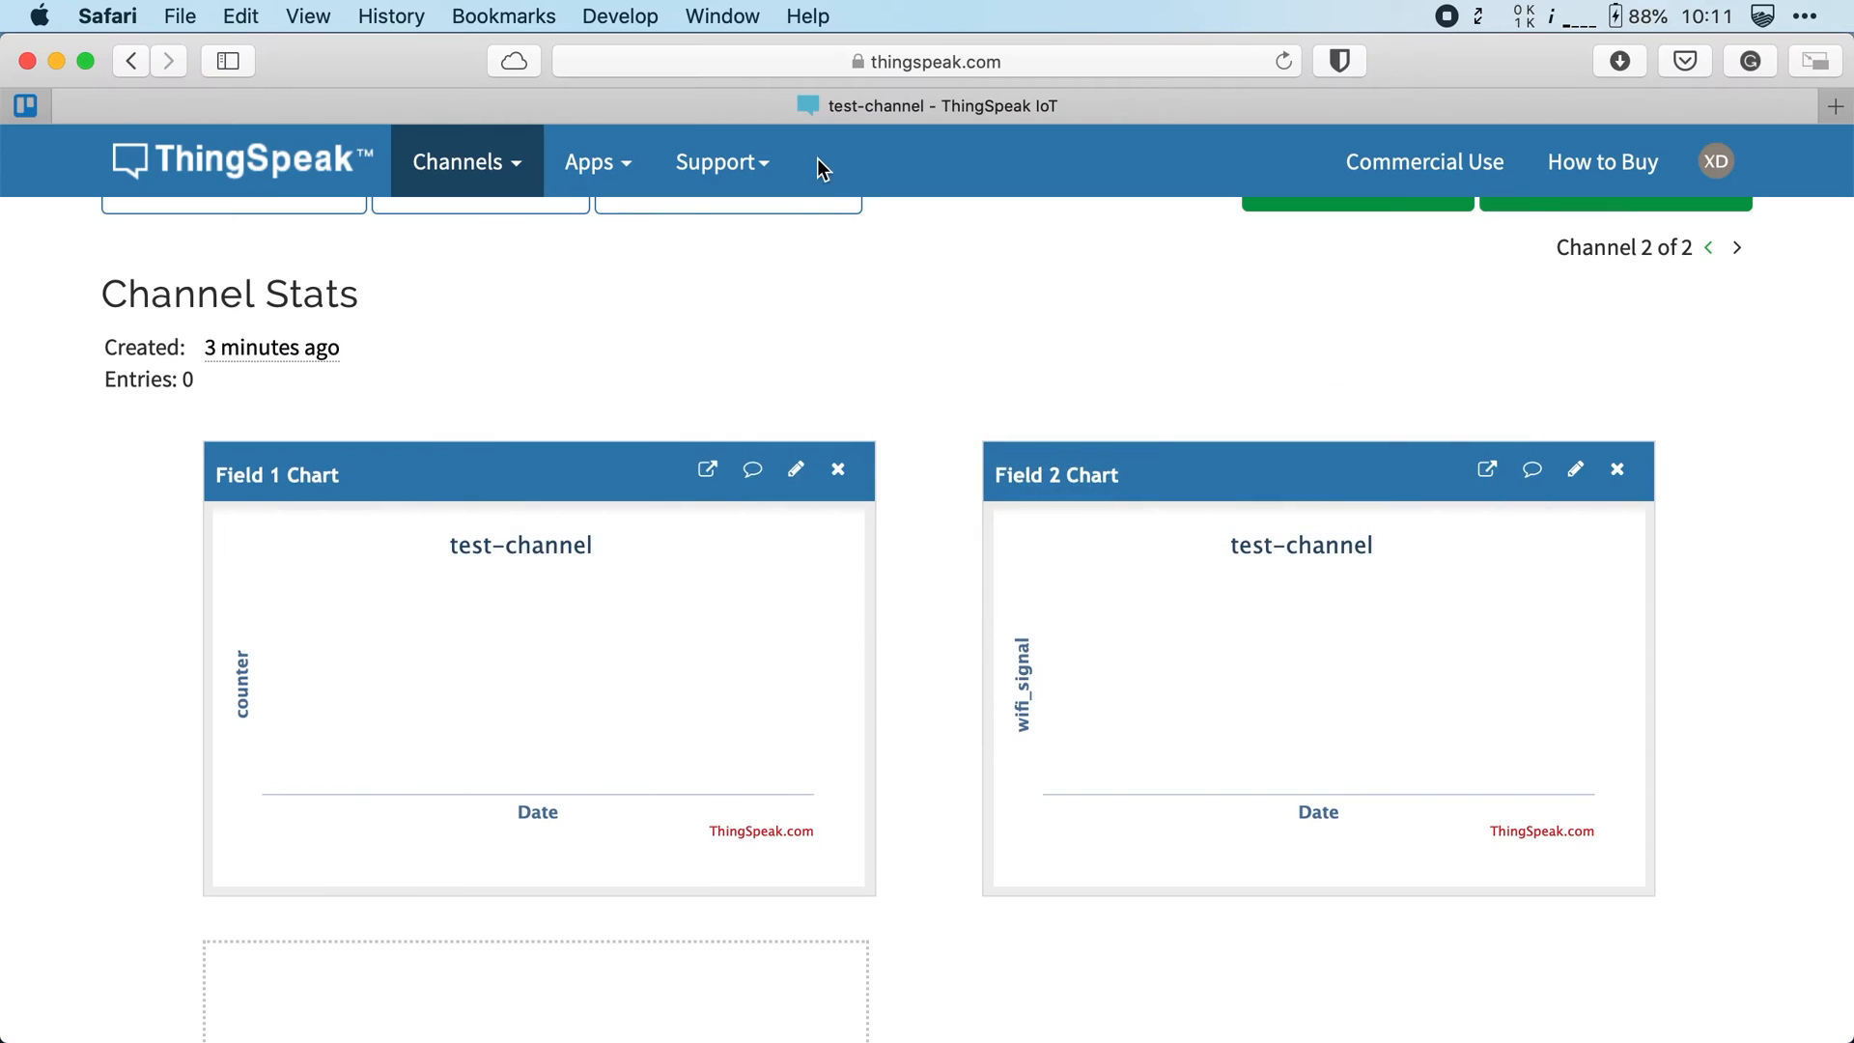
# Copy test-channel's Channel ID 1062923 and go to its API Keys
pyautogui.scroll(3)
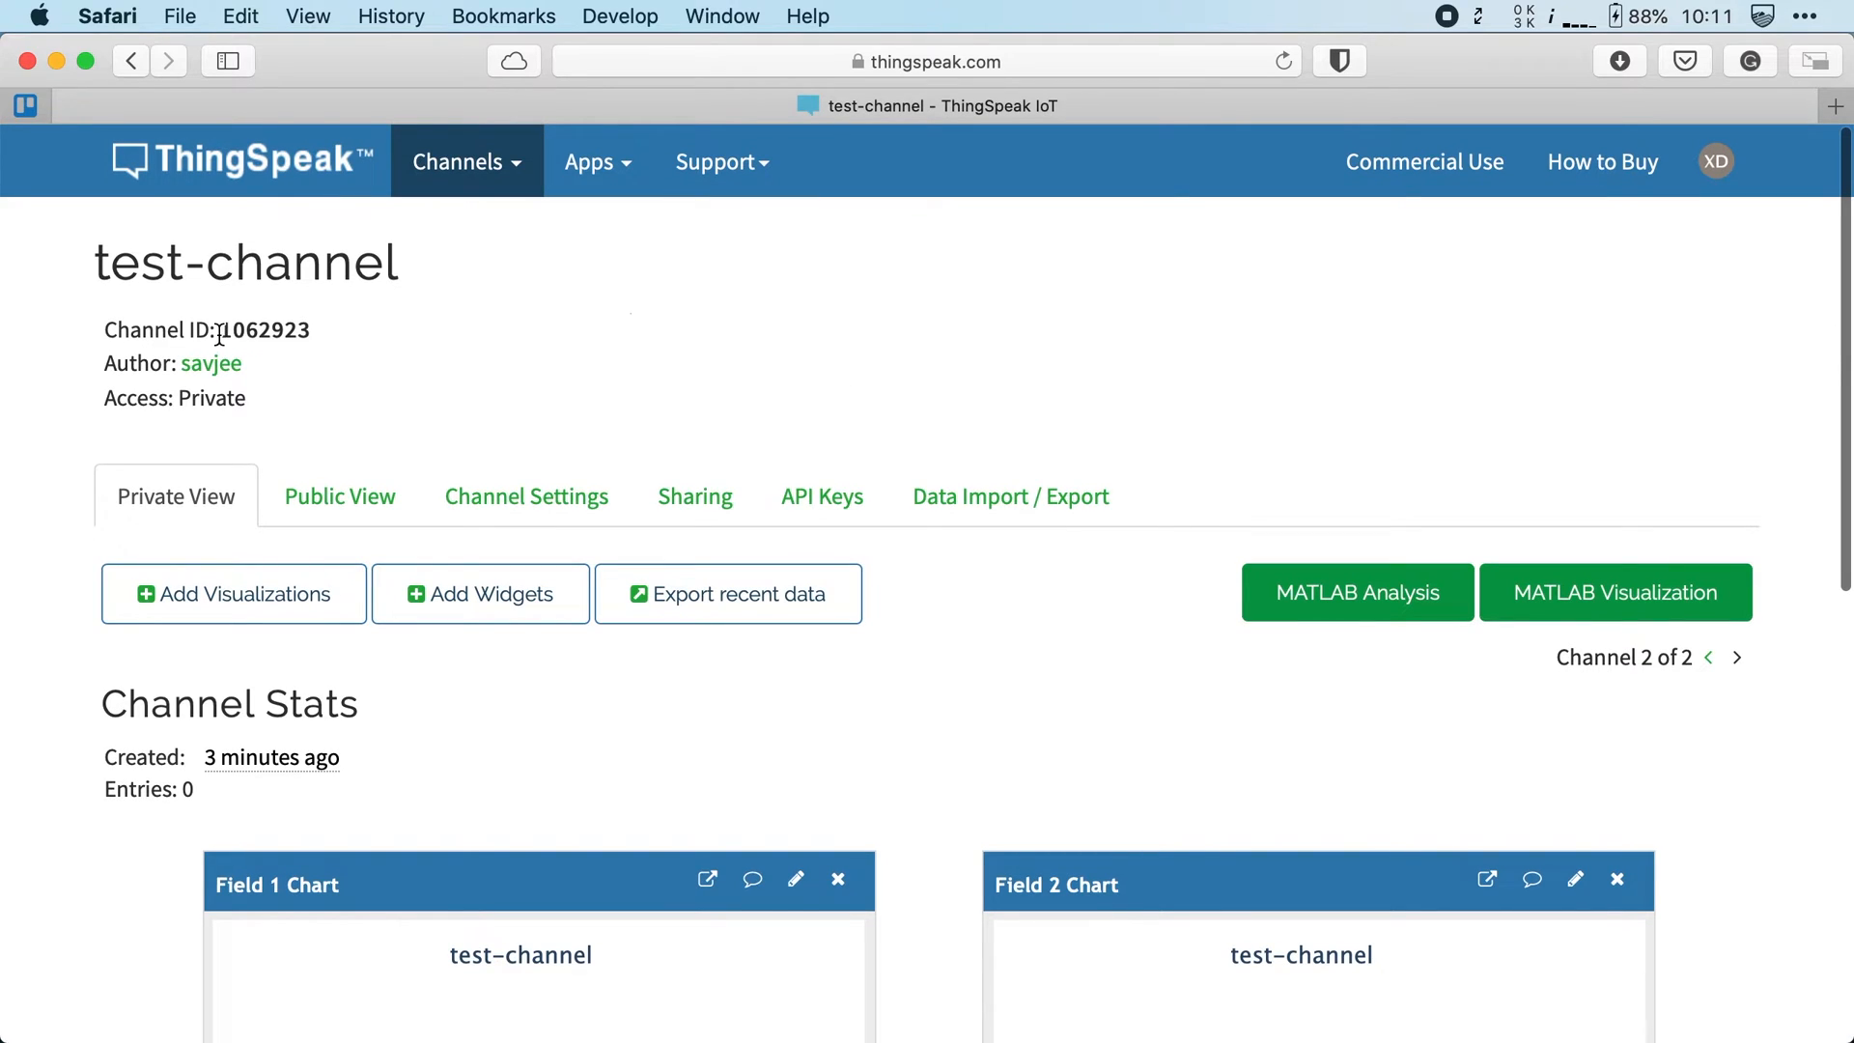
pyautogui.doubleClick(262, 330)
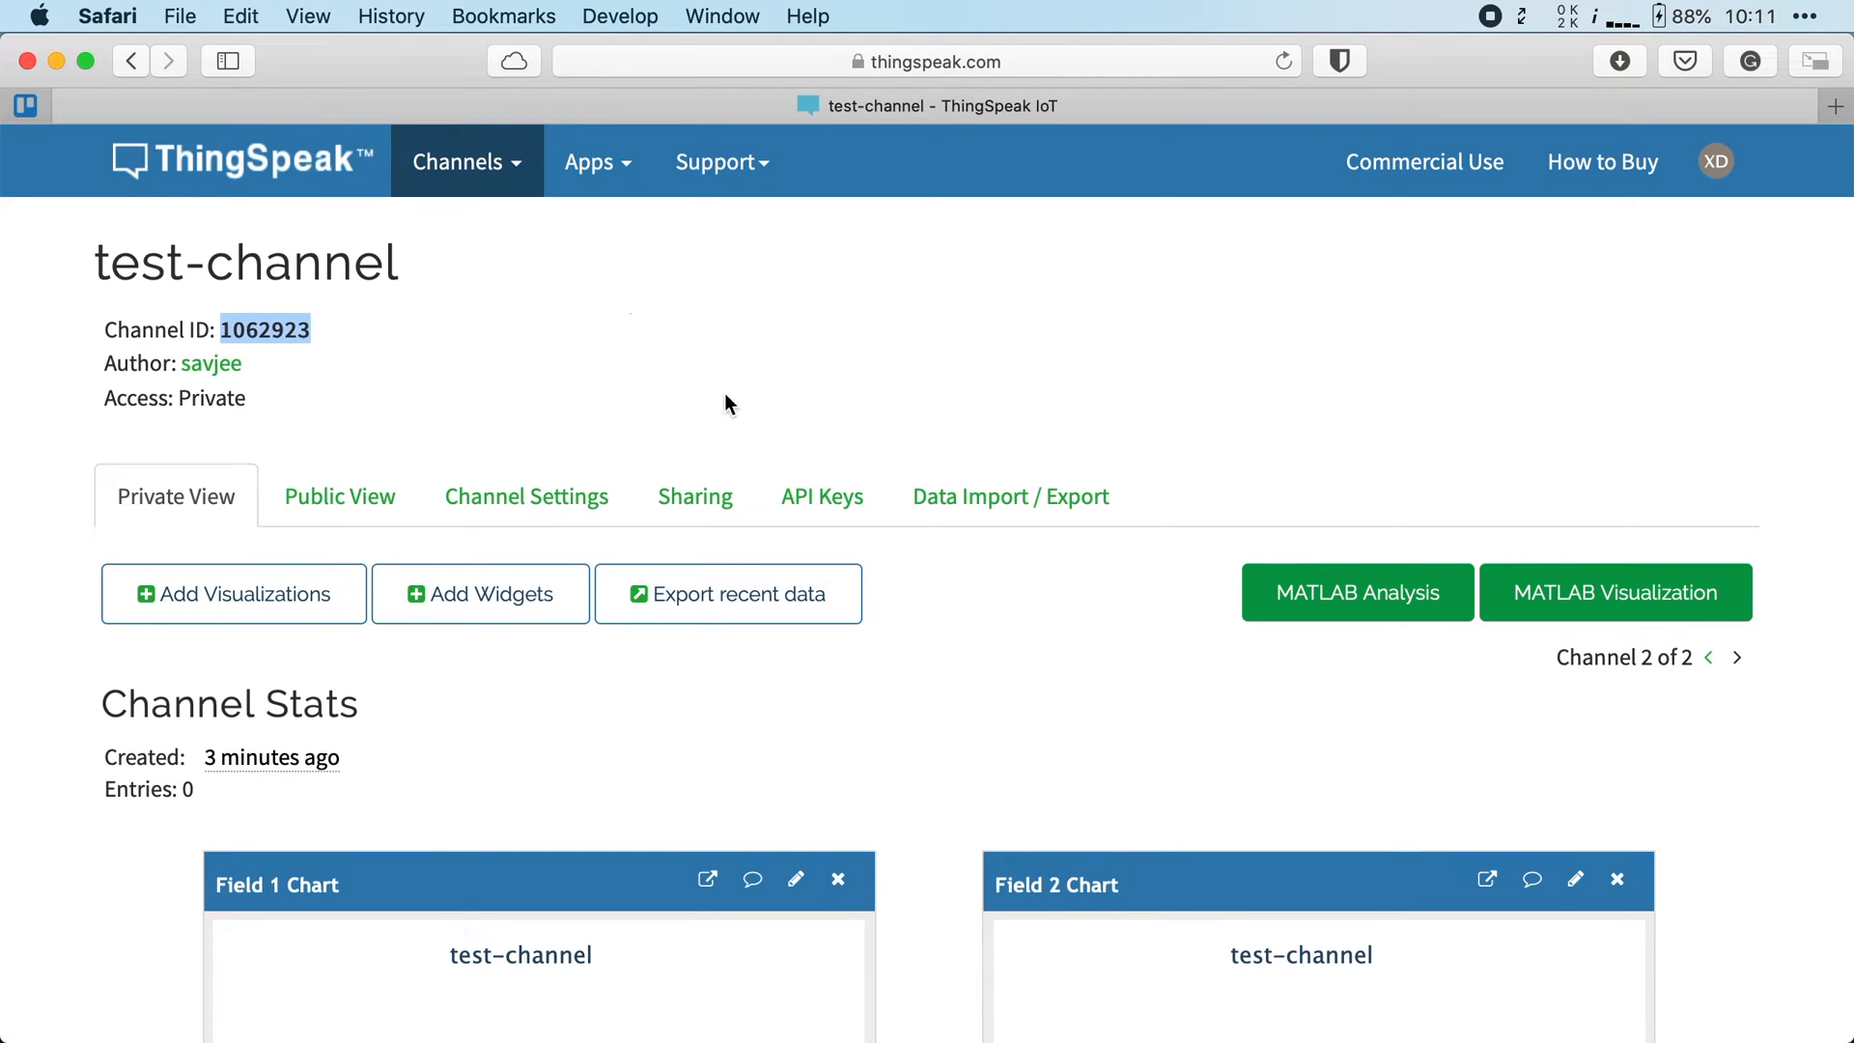
pyautogui.click(821, 496)
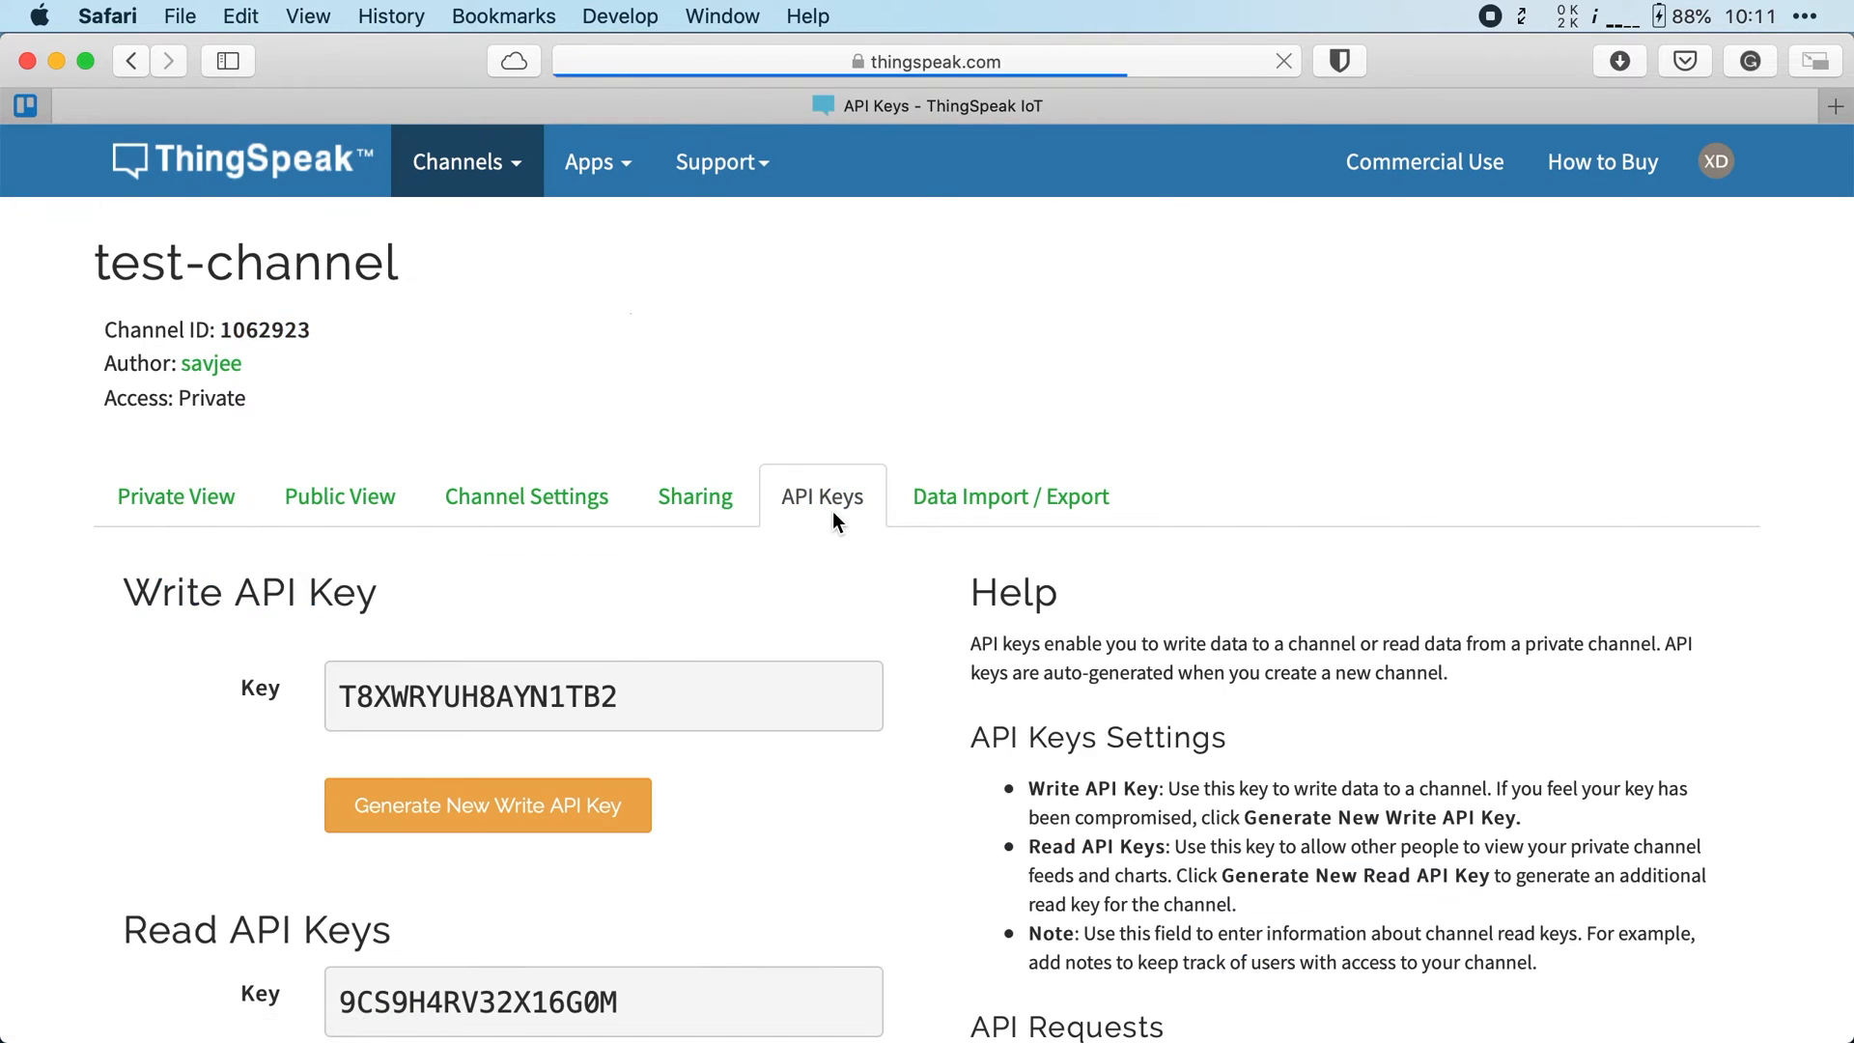
# Select the whole Write API Key for copying into CHANNEL_API_KEY
pyautogui.scroll(-3)
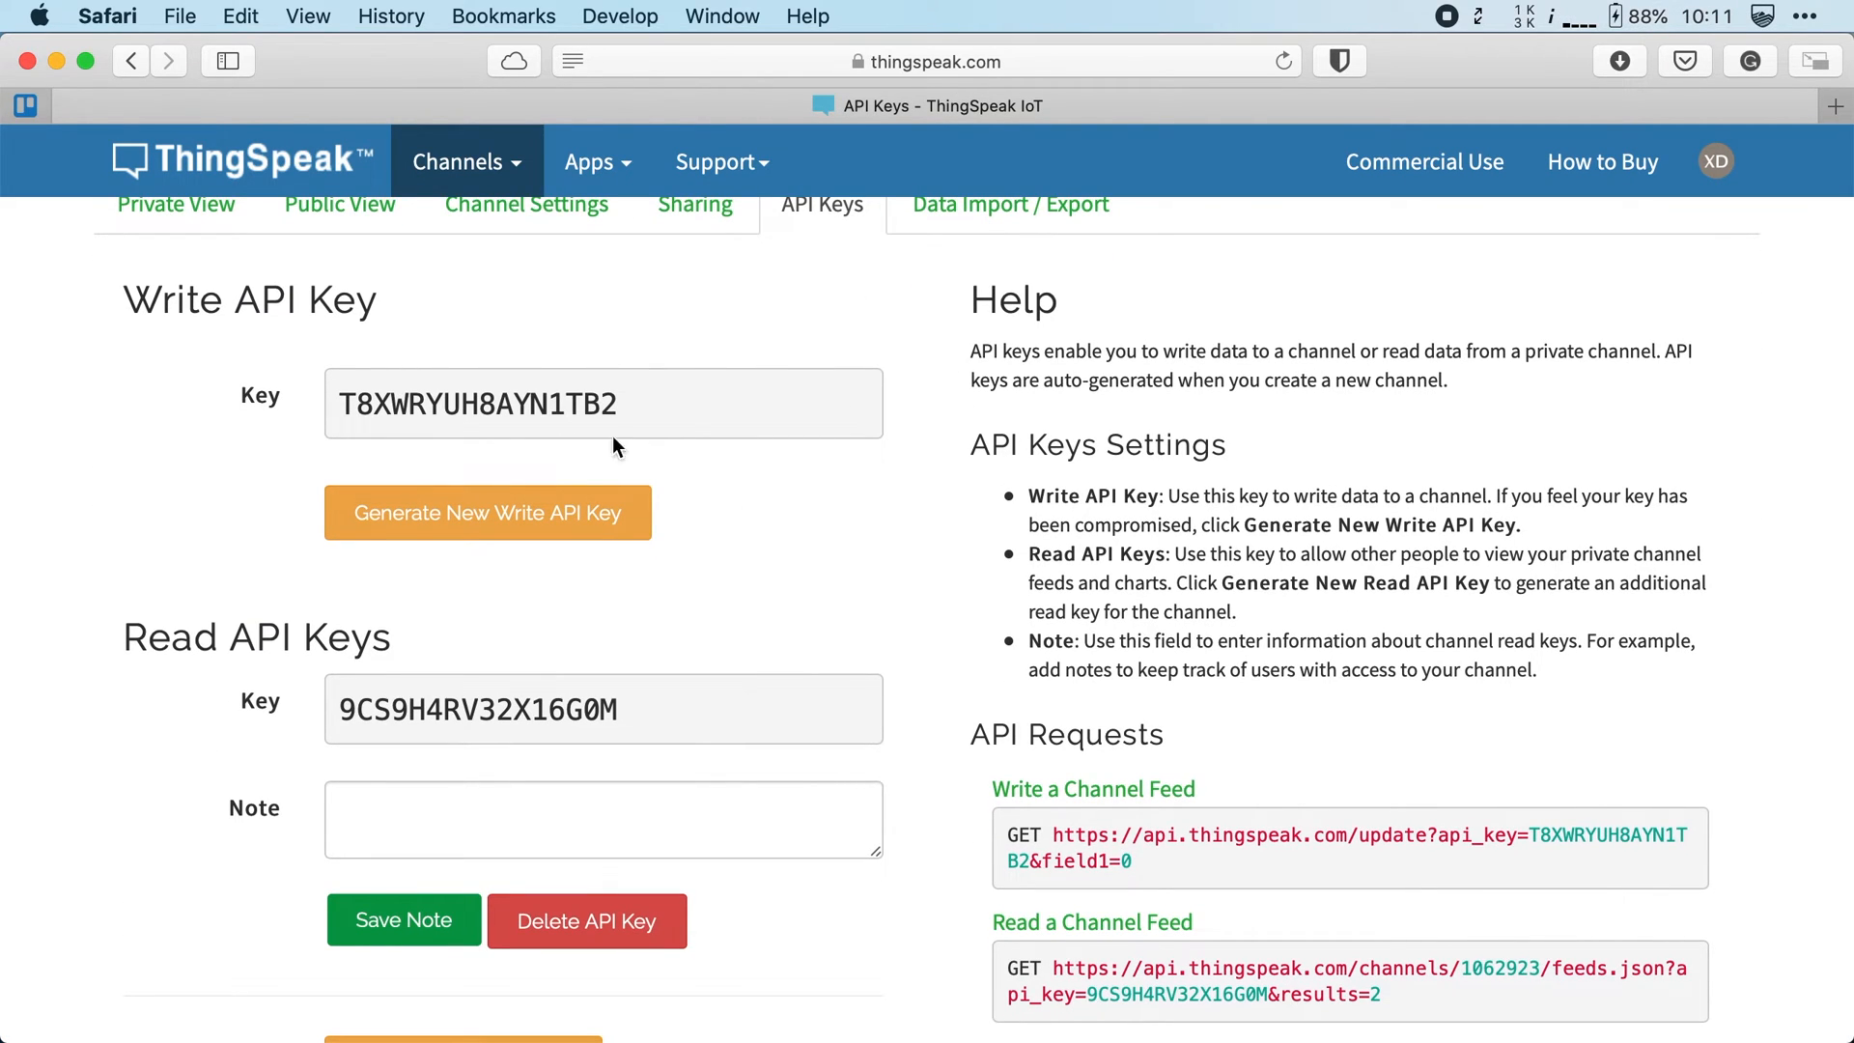
pyautogui.doubleClick(236, 635)
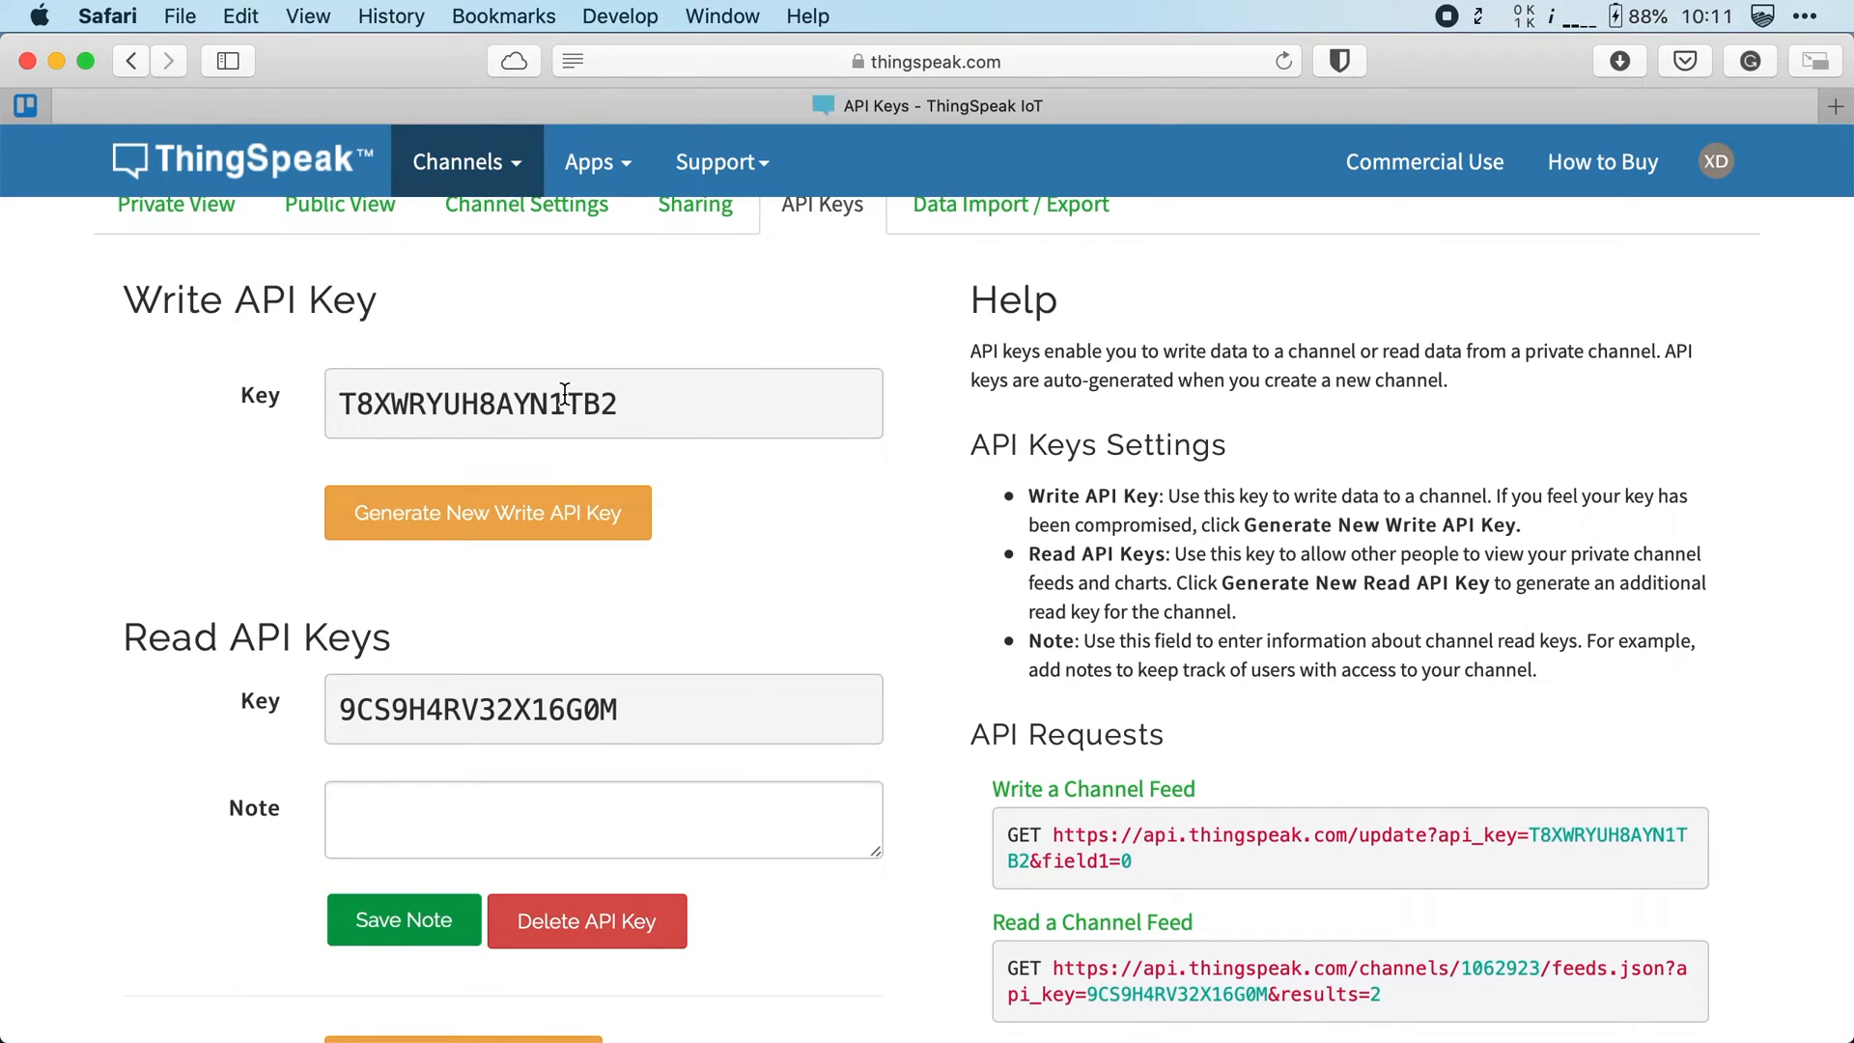
pyautogui.tripleClick(562, 403)
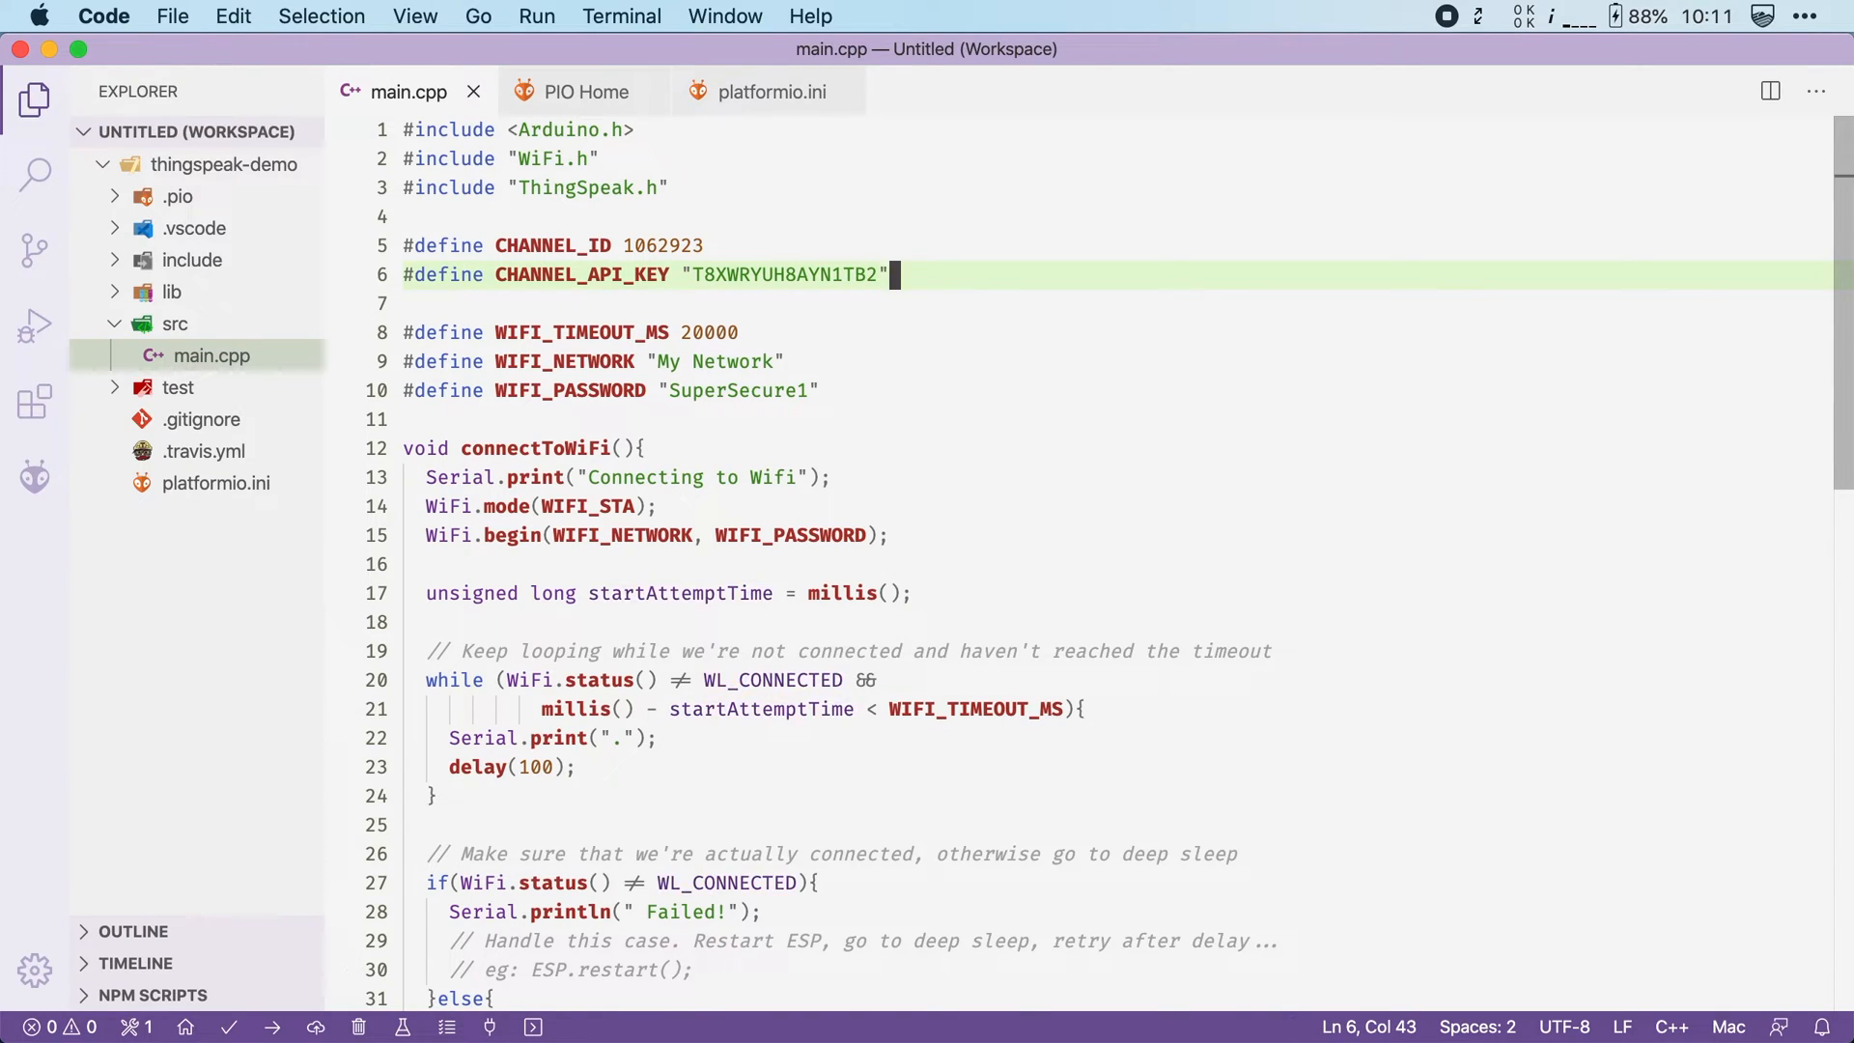
# Declare 'WiFiClient client;' and 'int counter = 0;' below the defines
pyautogui.write('WiFiCl')
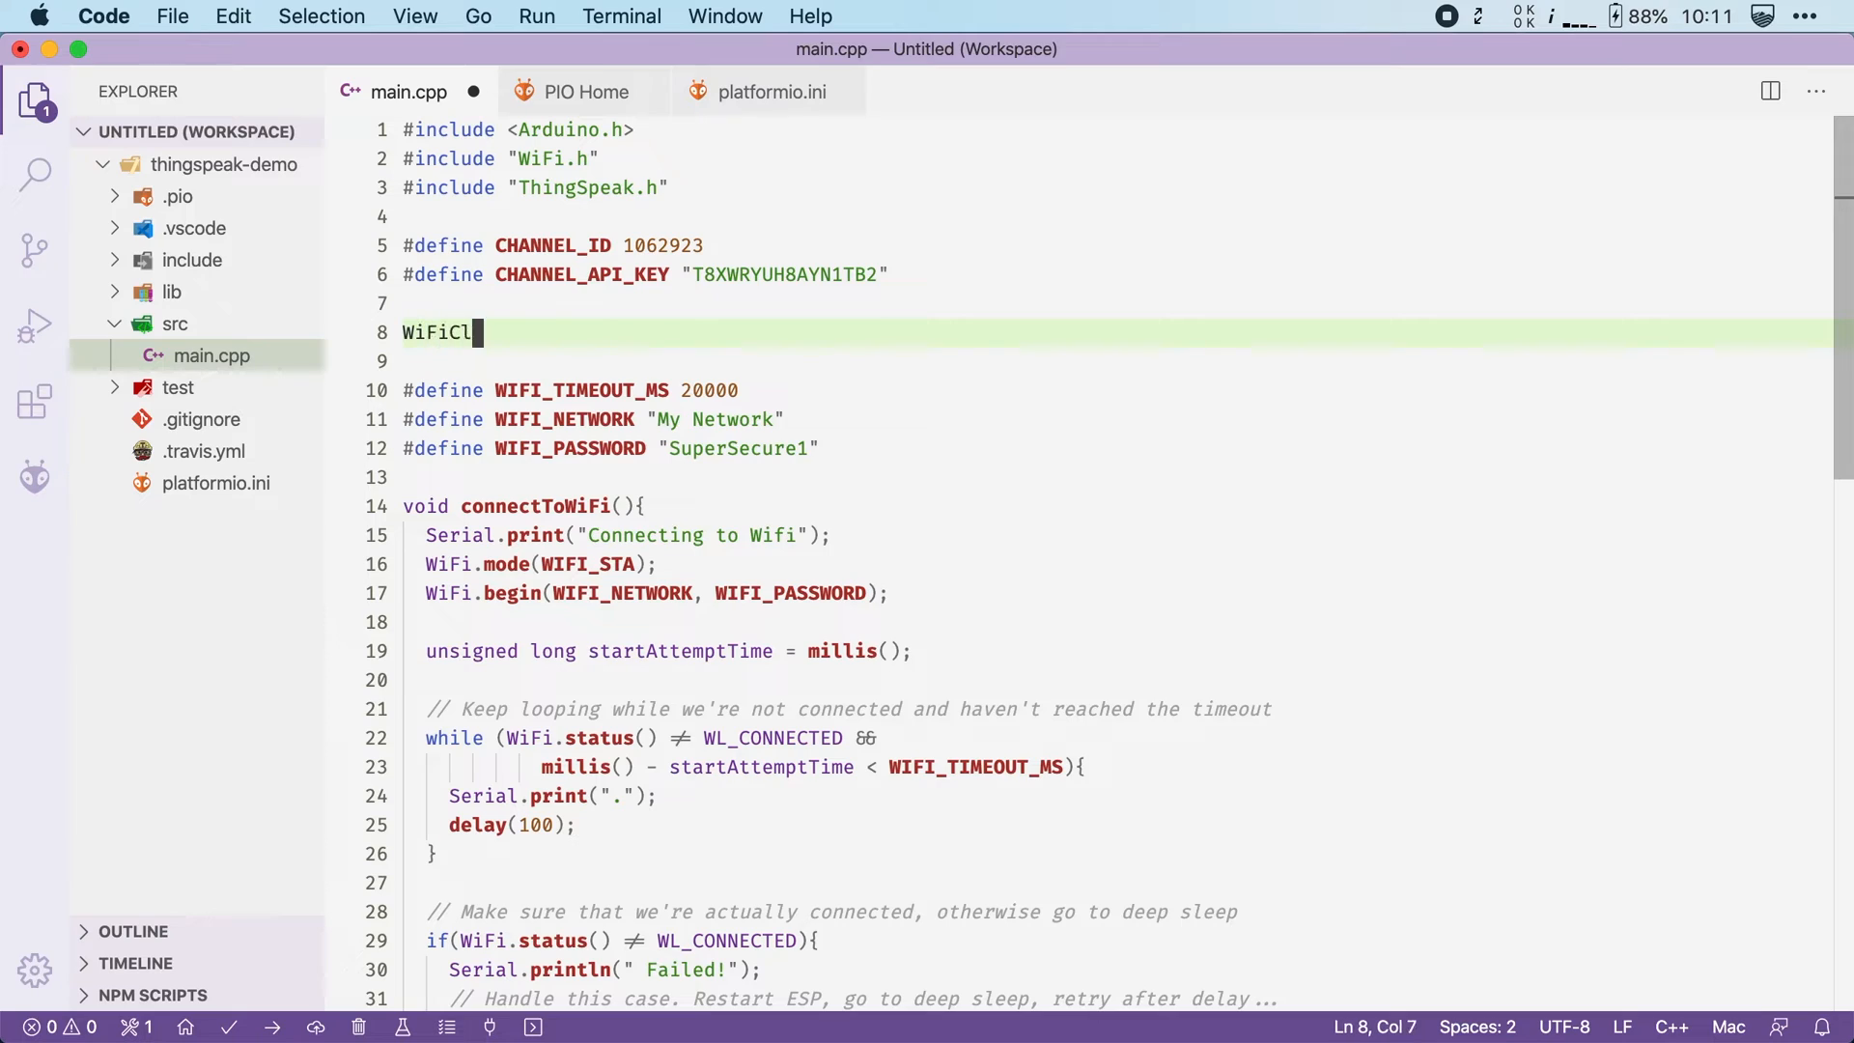
pyautogui.write('ient client;')
pyautogui.write('int co')
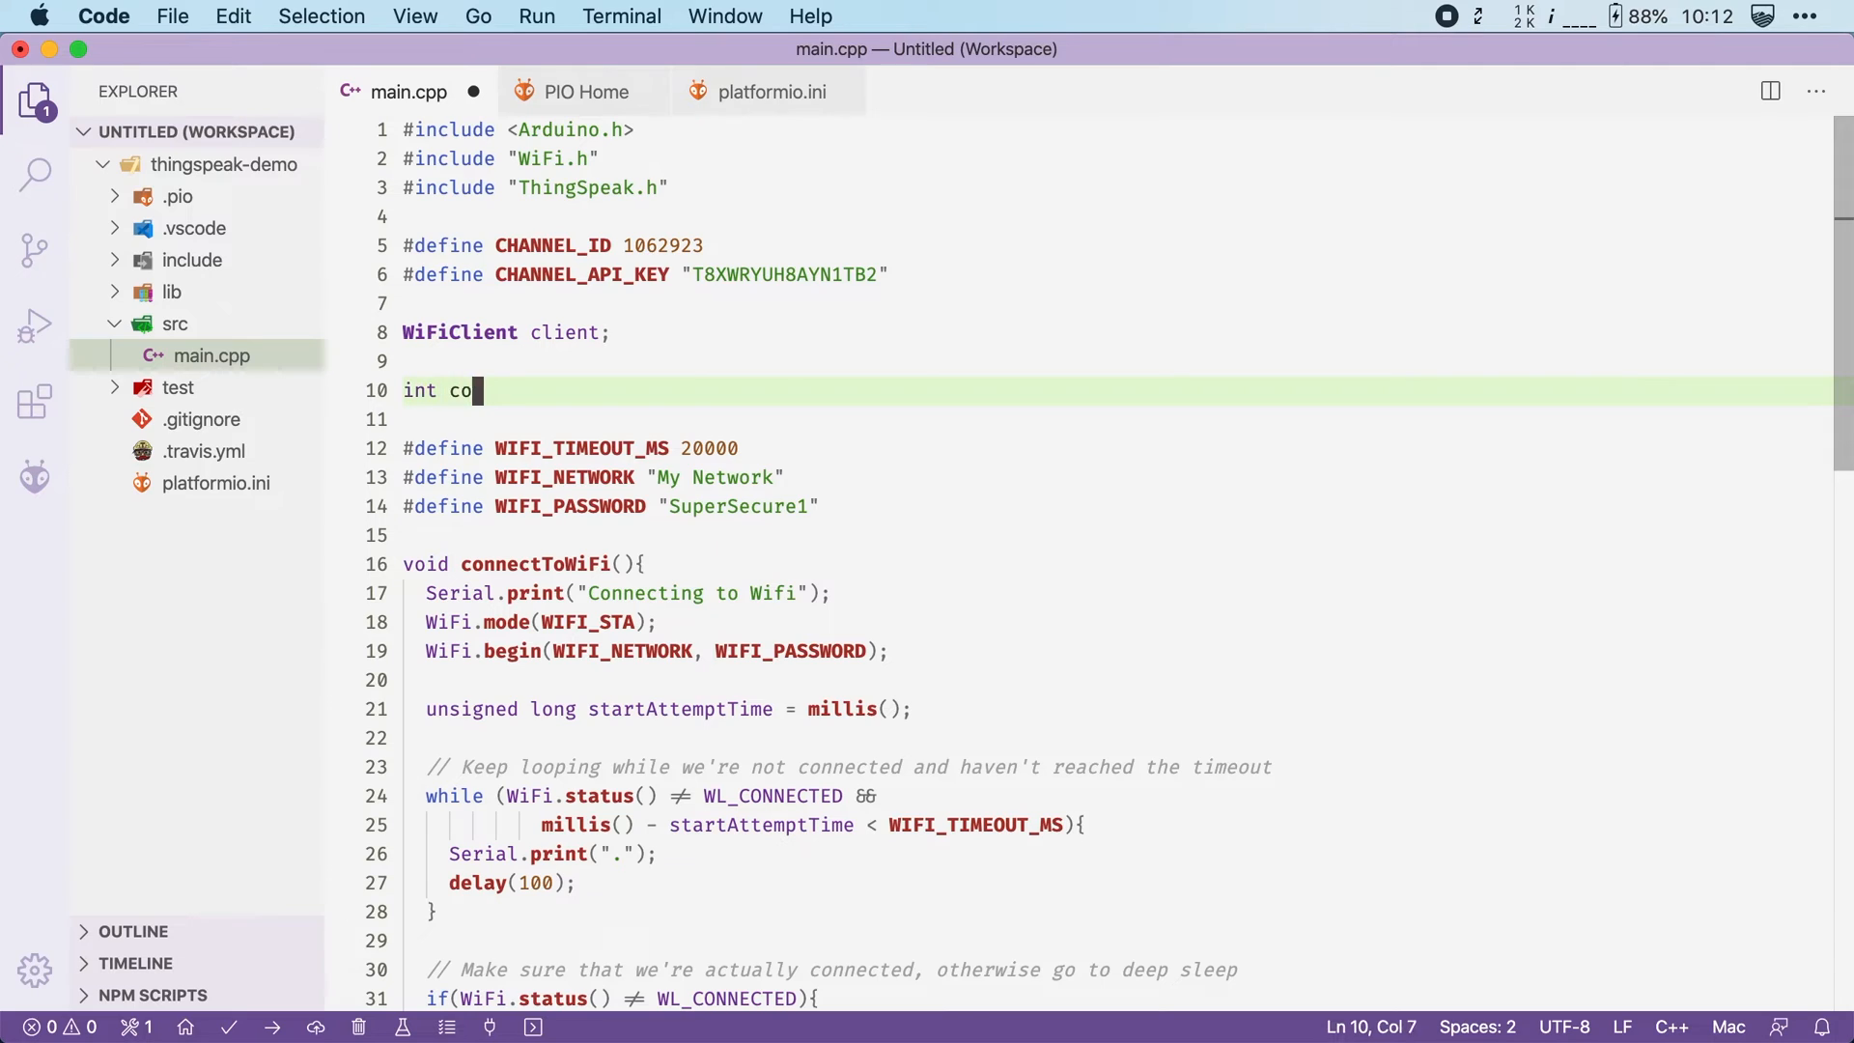
pyautogui.write('unter = 0;')
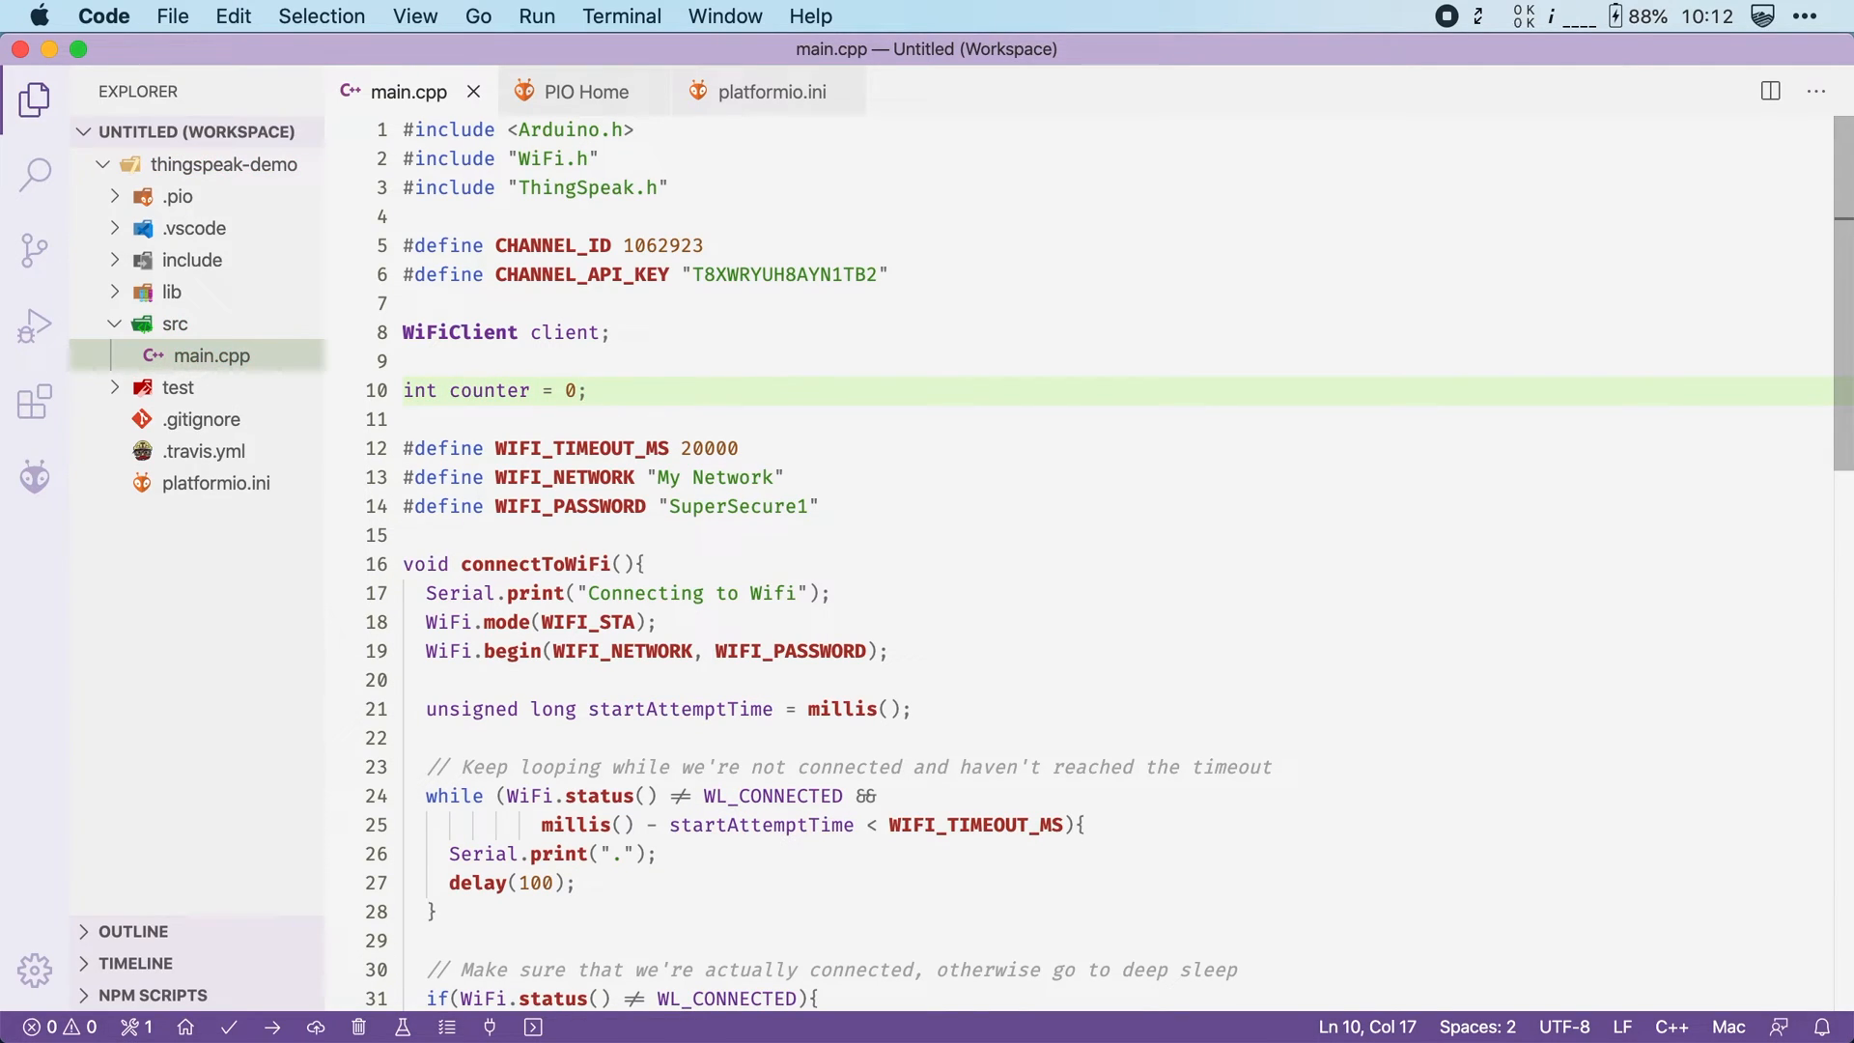
pyautogui.scroll(-3)
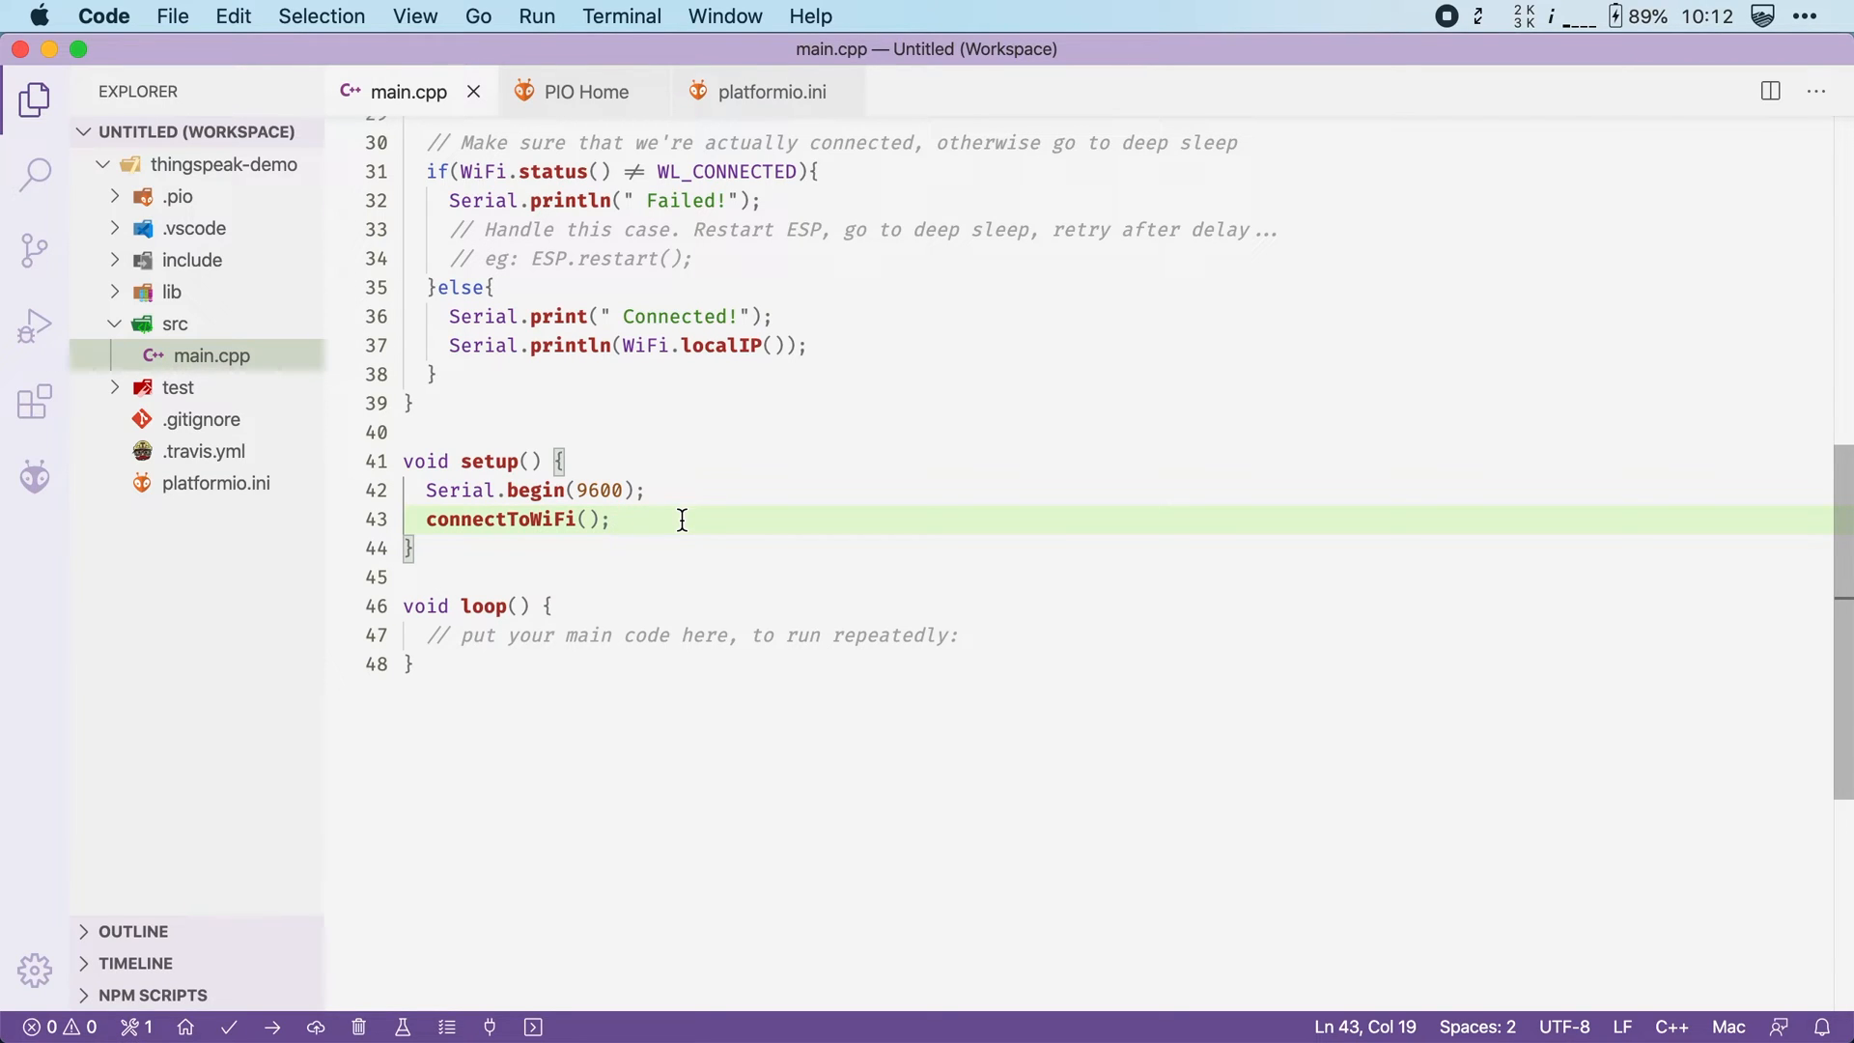
# Add ThingSpeak.begin(client) after connectToWiFi() in setup()
pyautogui.write('ThingSpeak.begin(')
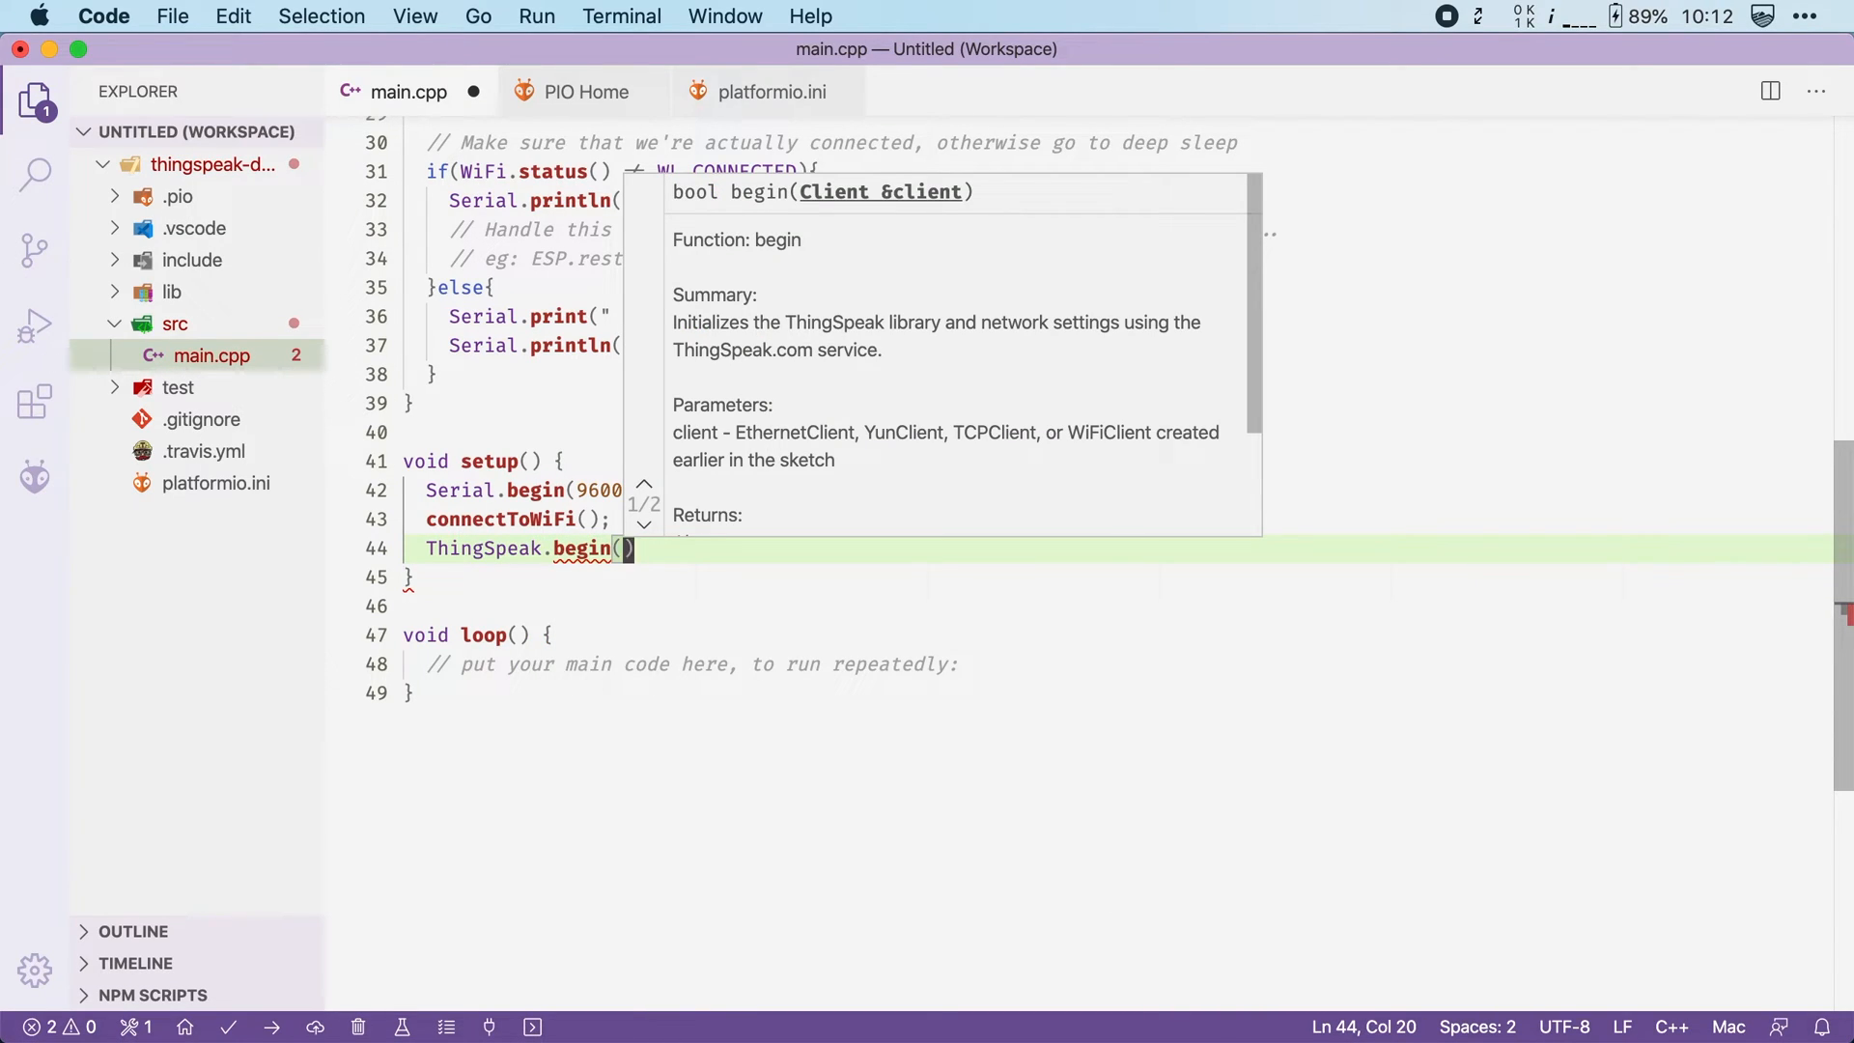
pyautogui.write('client')
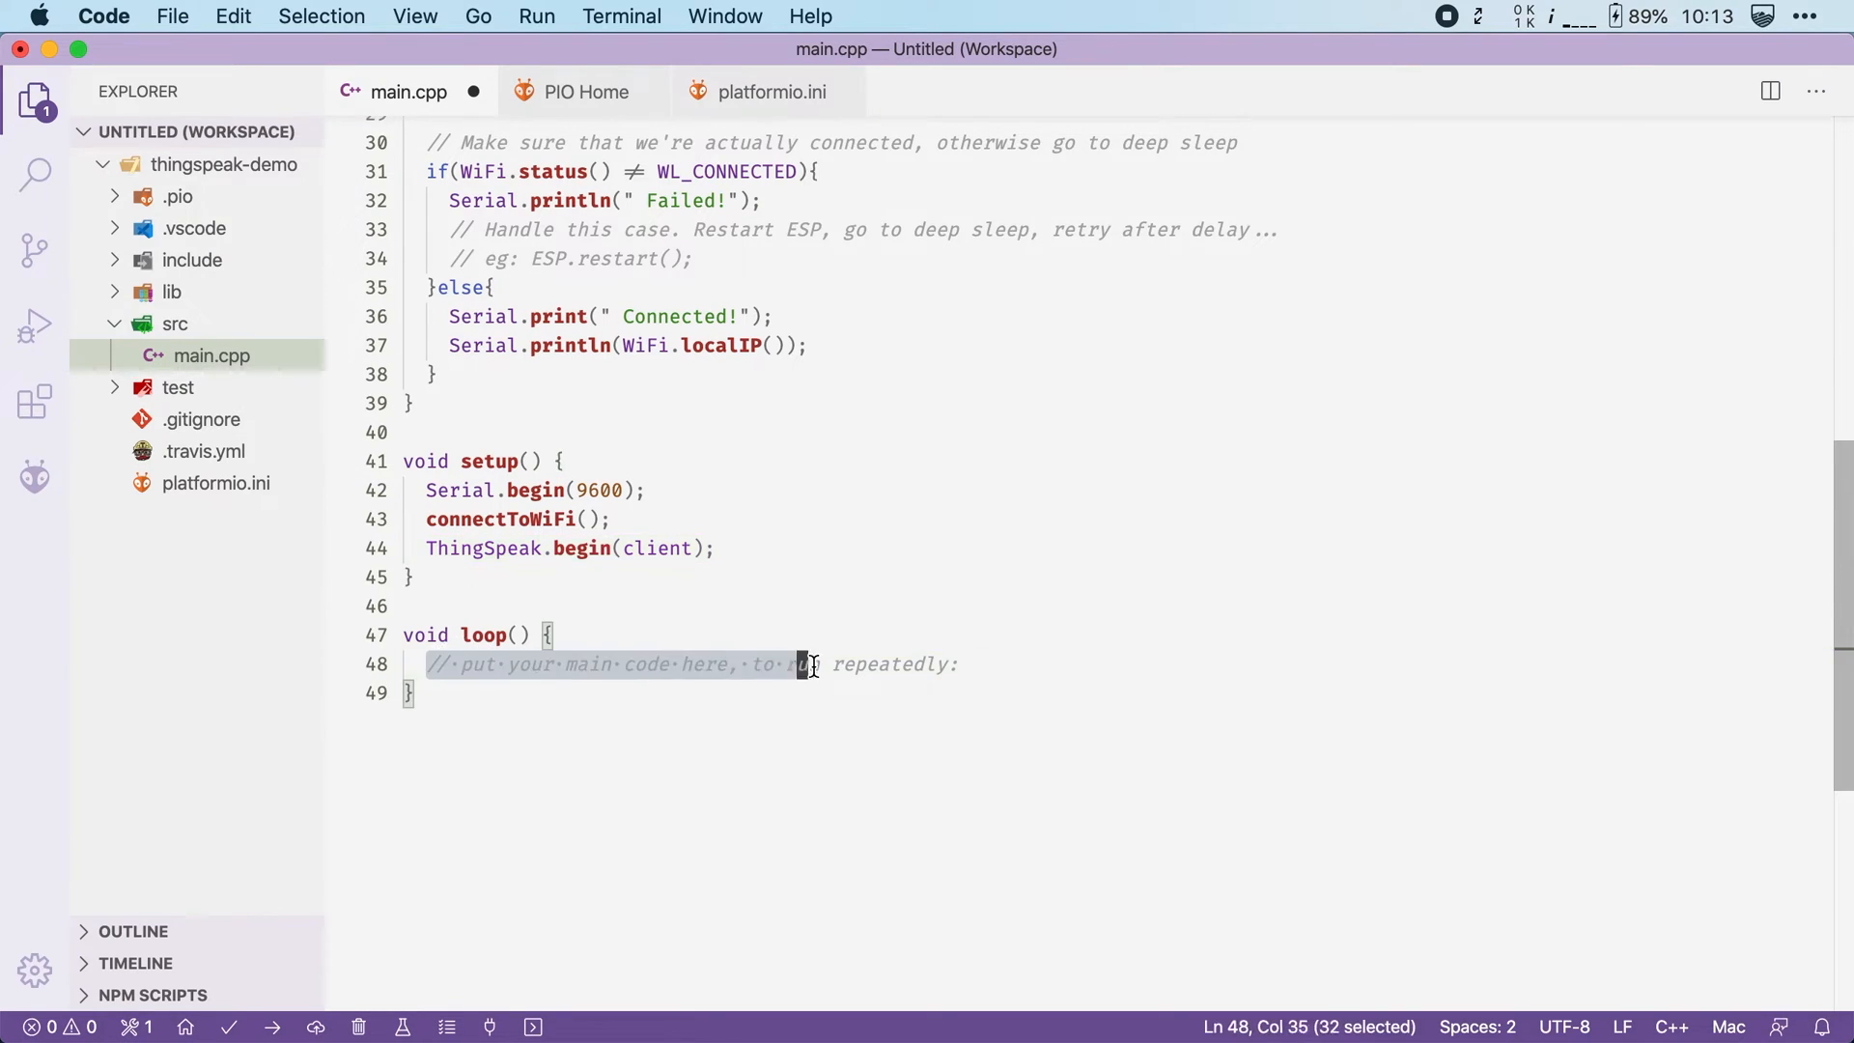
# Increment counter at the start of loop() with 'counter++;'
pyautogui.write('counter++;')
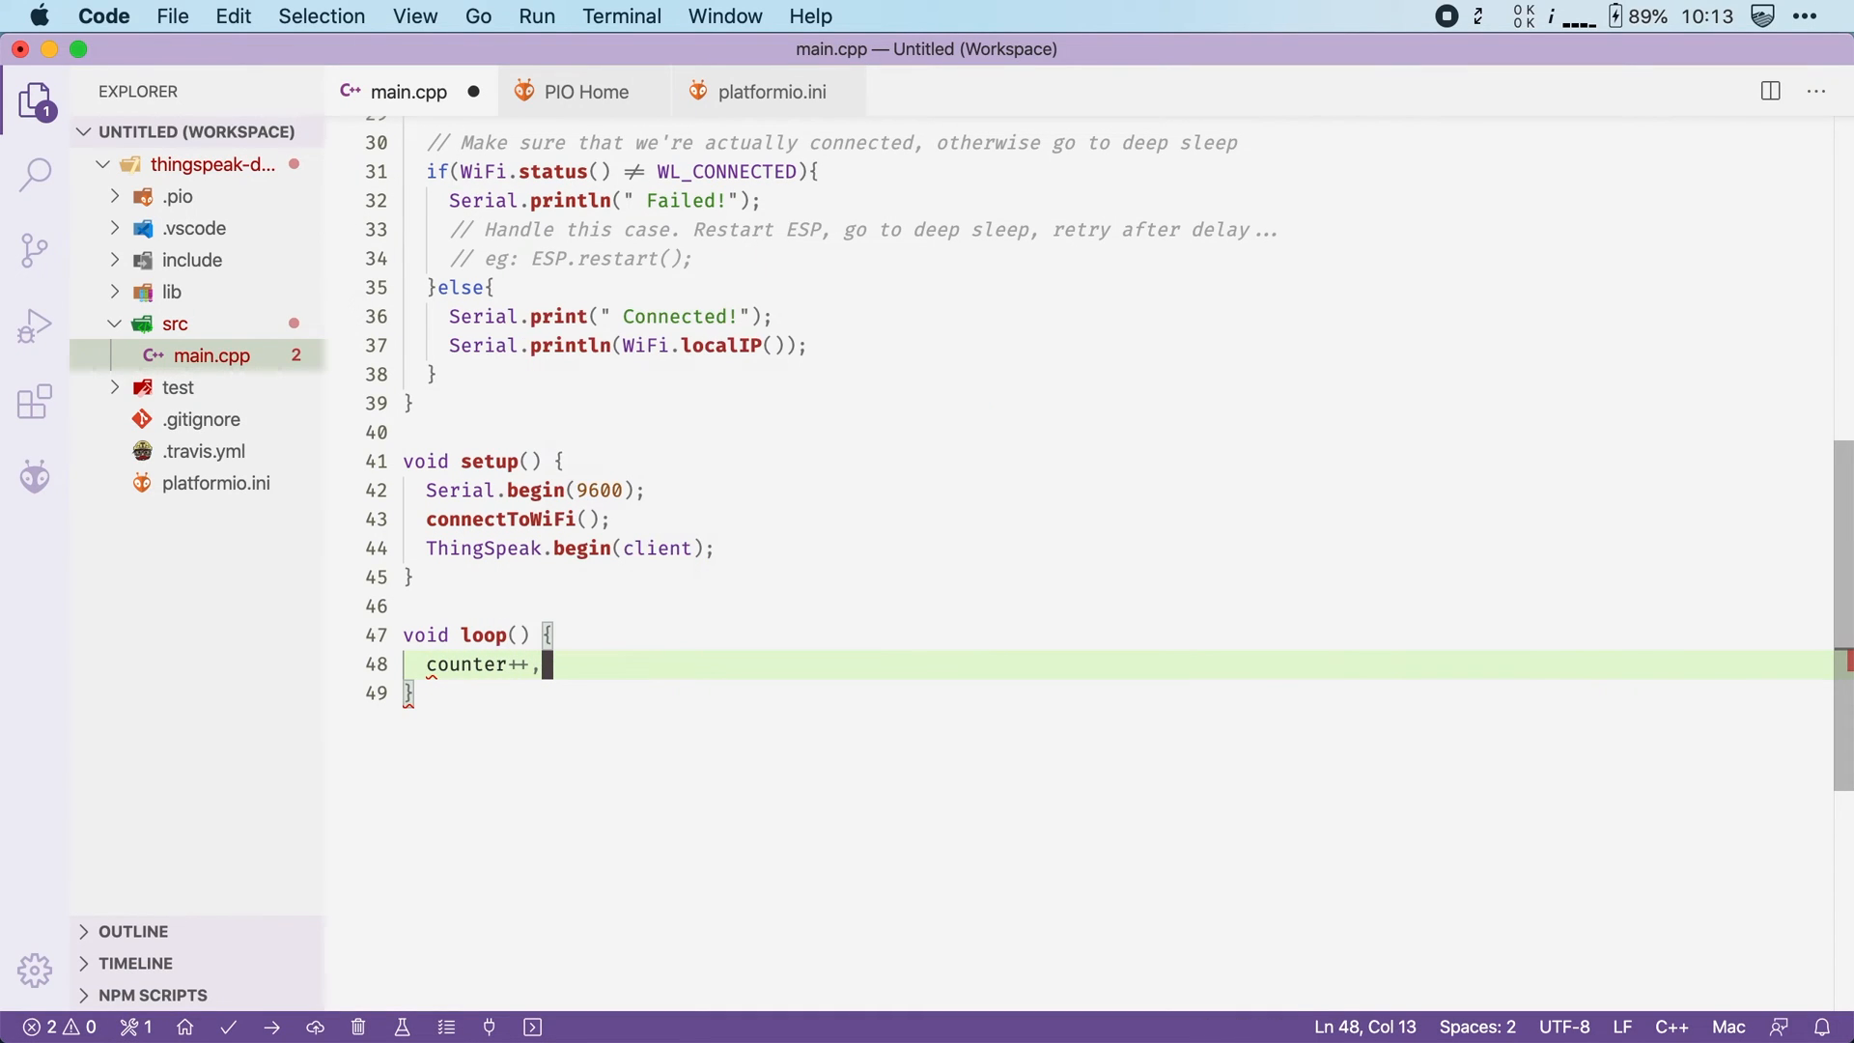
pyautogui.write(';')
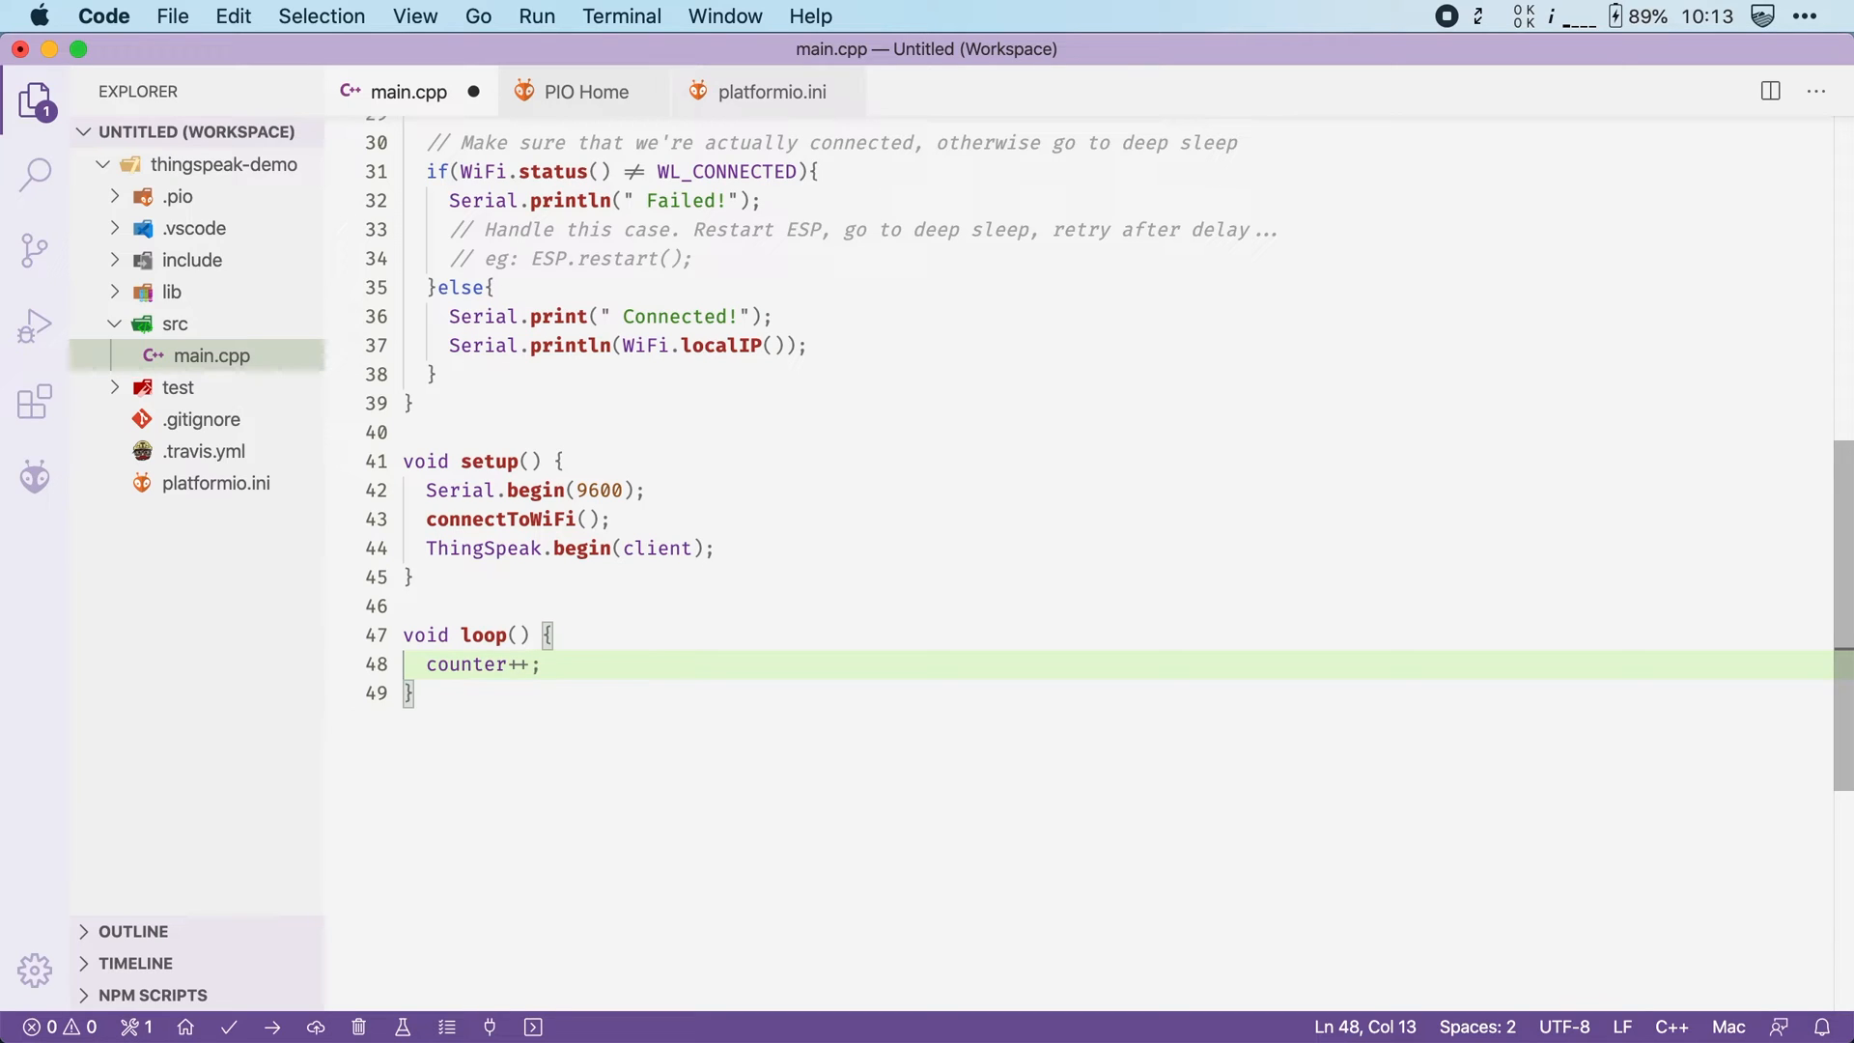
pyautogui.press('Return')
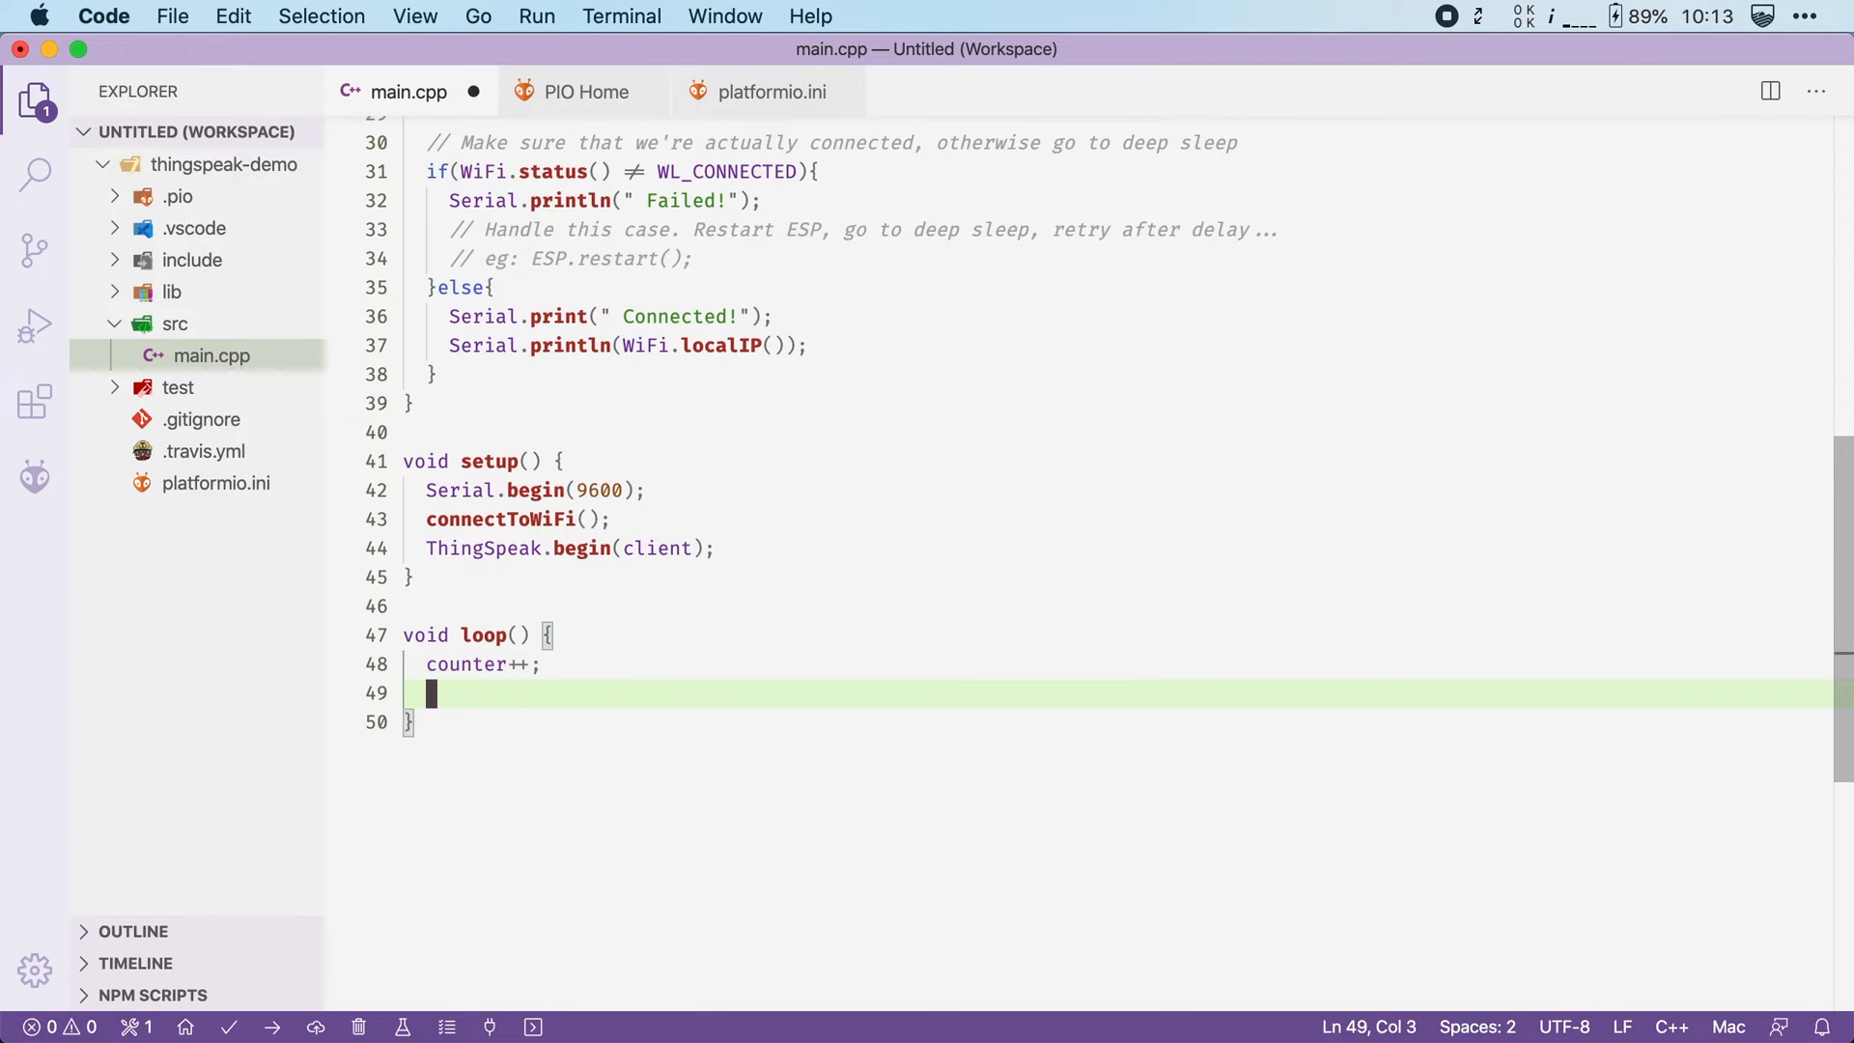
# Add ThingSpeak.writeField(CHANNEL_ID, 1, counter, CHANNEL_API_KEY) to send counter to field 1
pyautogui.write('ThingSpeak.')
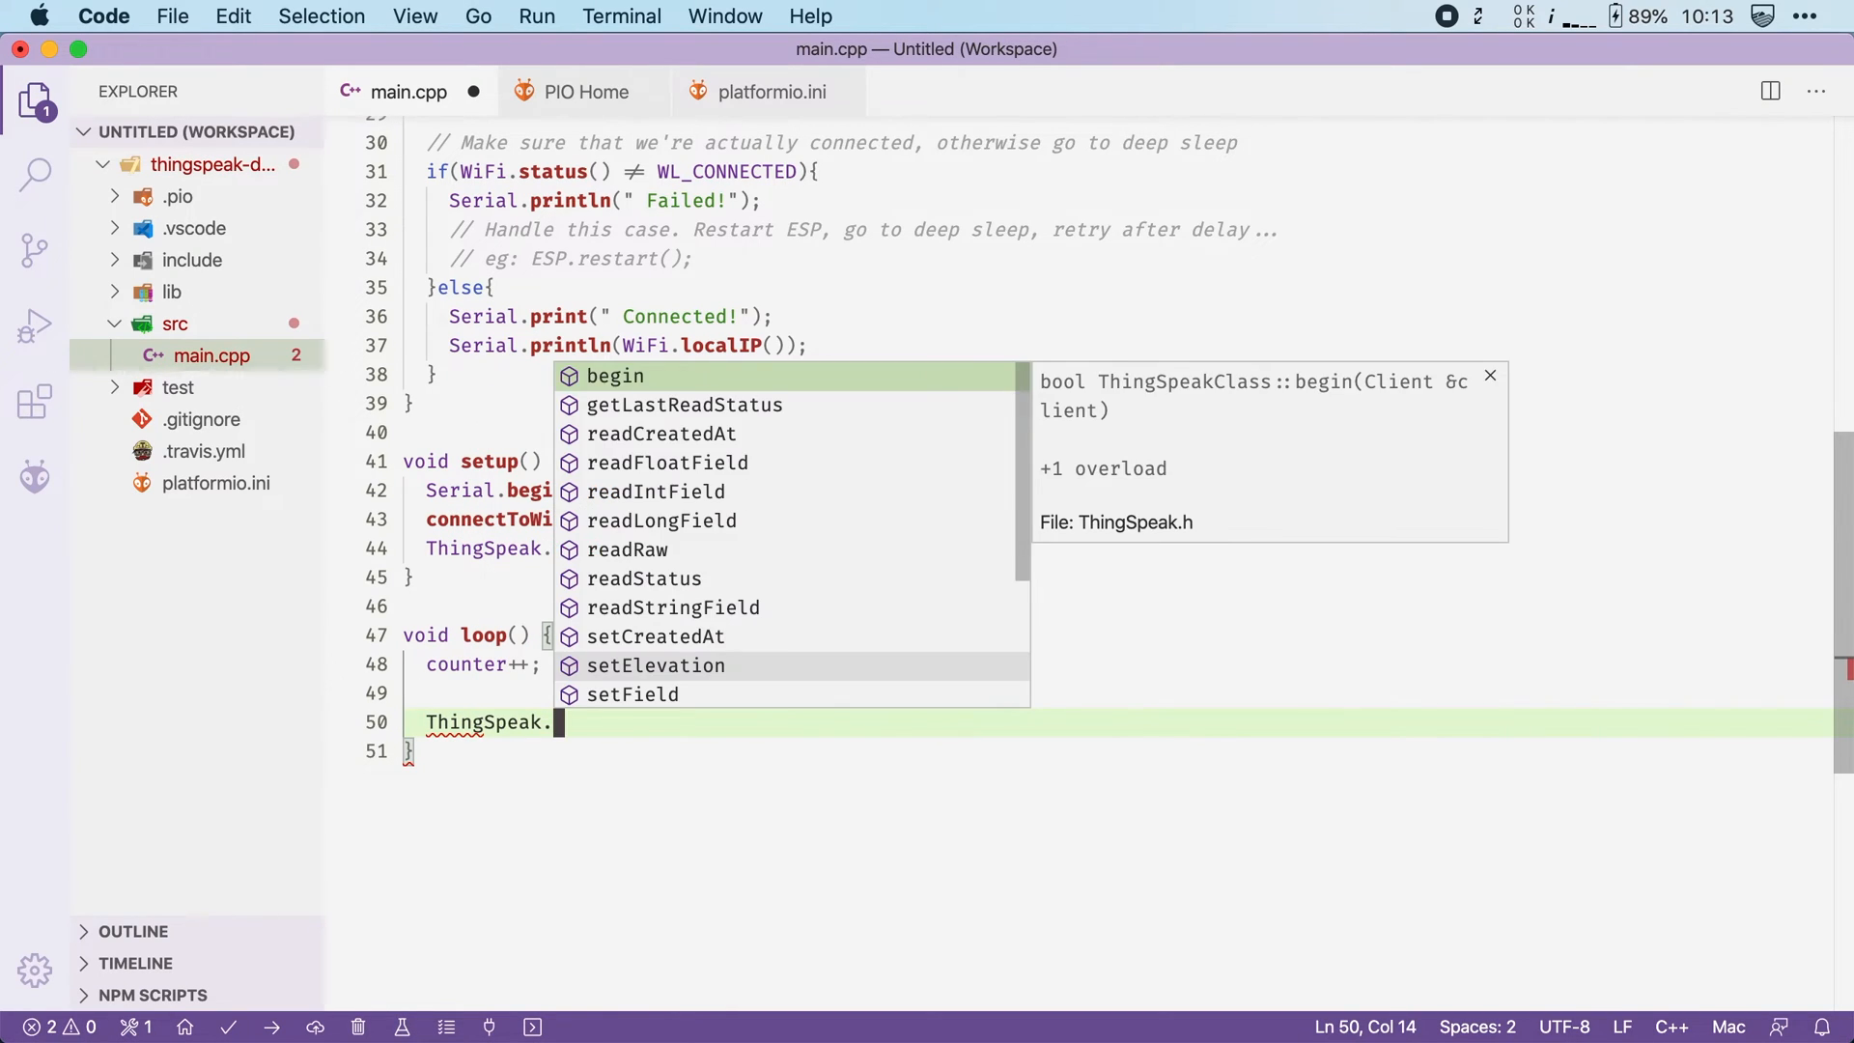
pyautogui.write('writeField(')
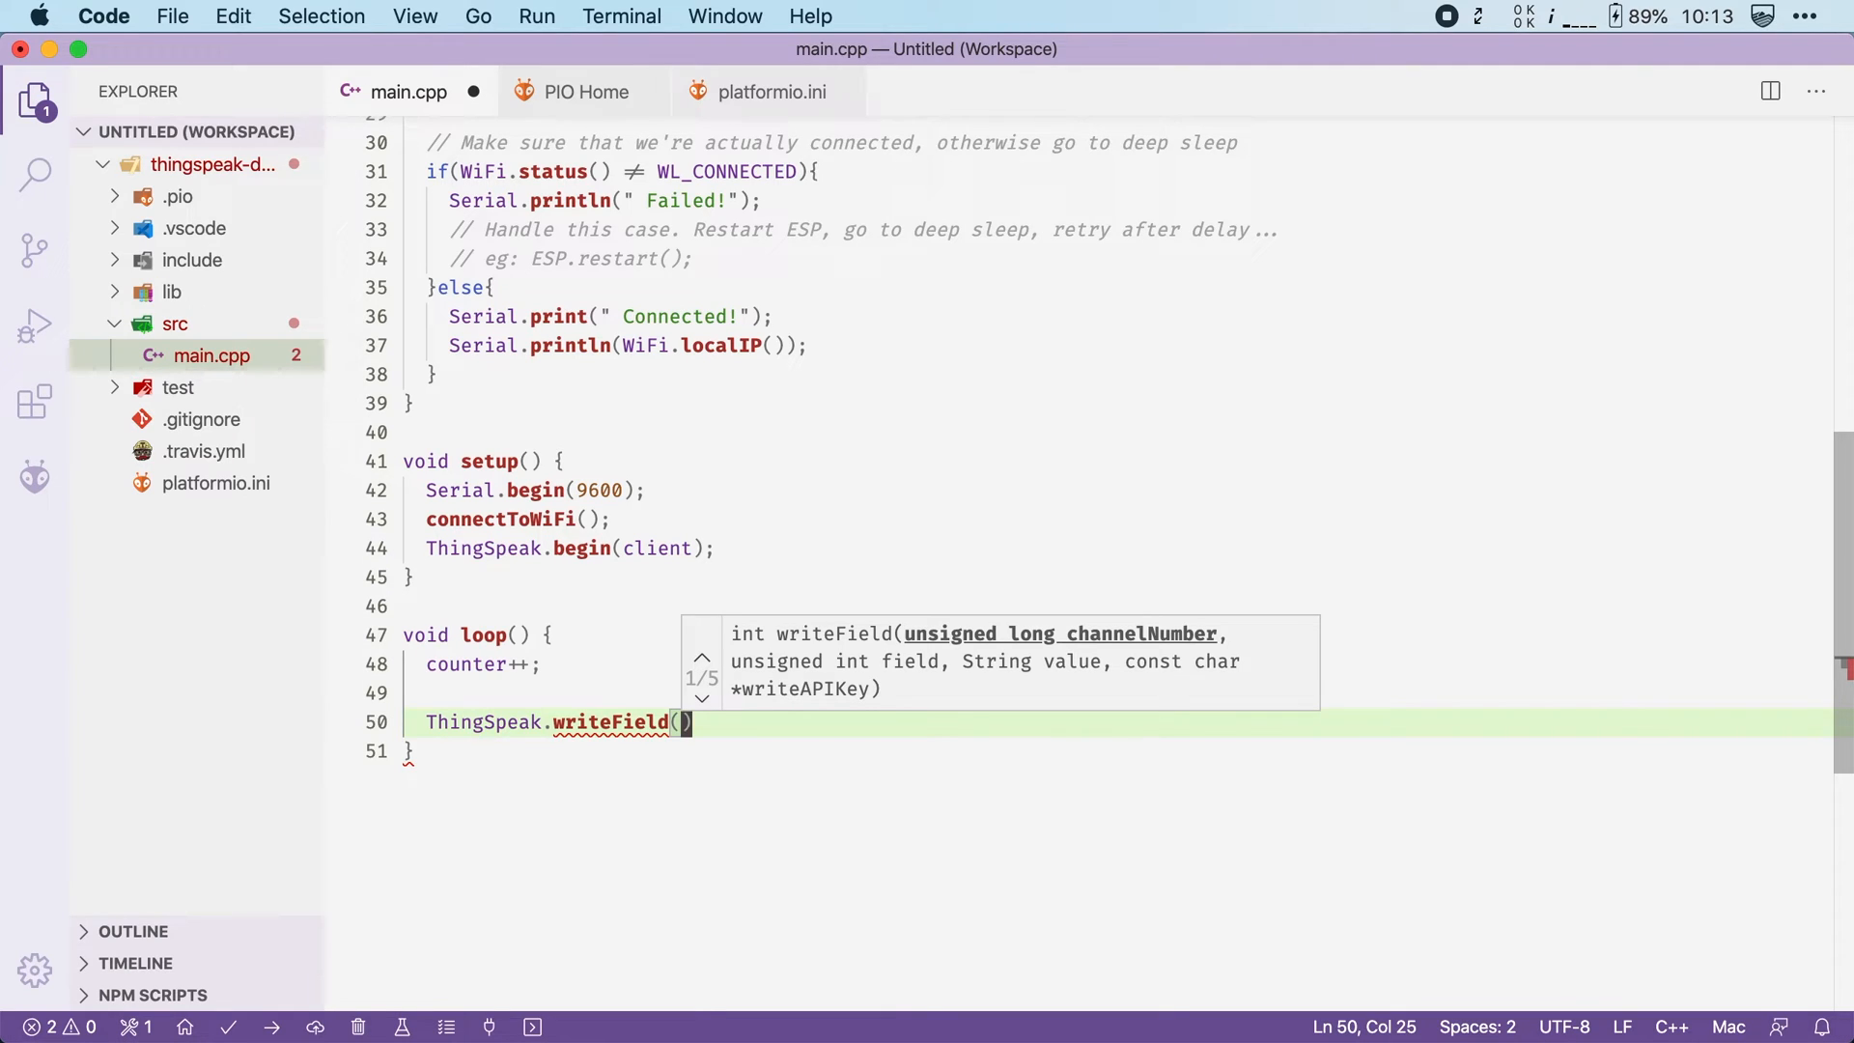
pyautogui.write('CHAN')
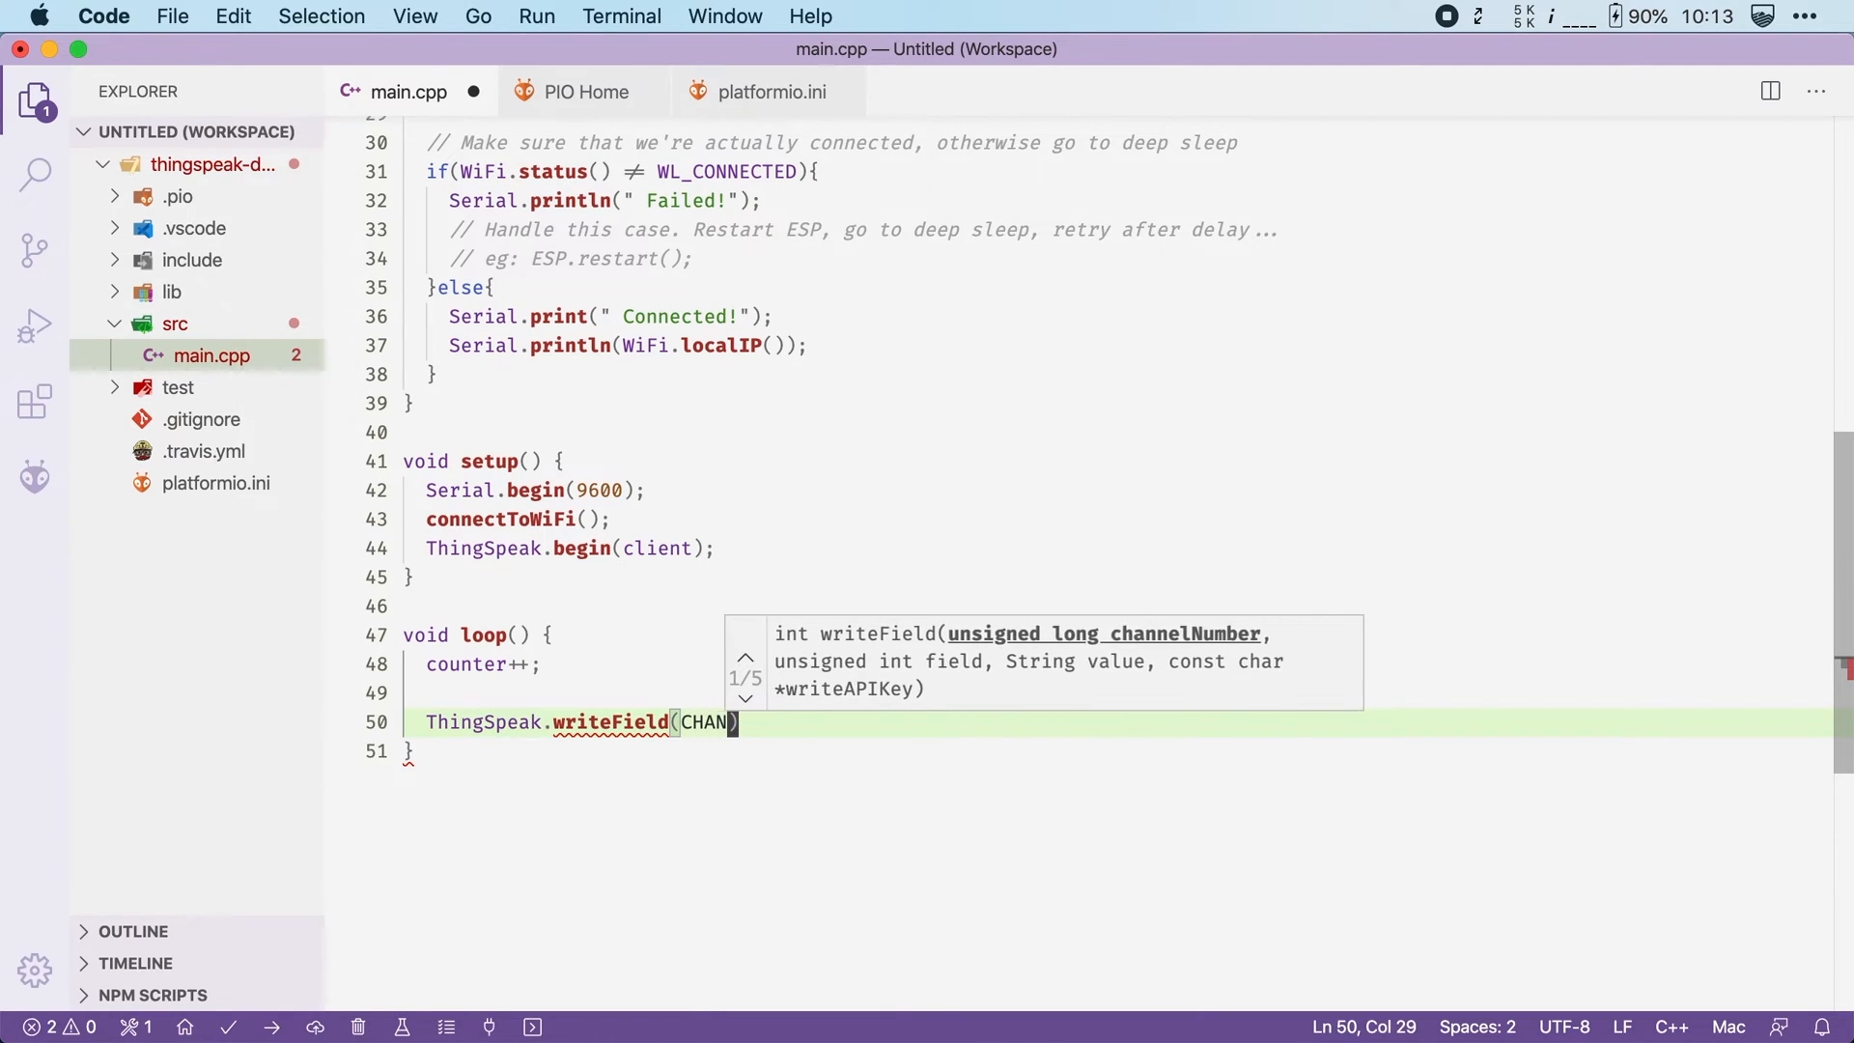
pyautogui.write('NEL_ID,')
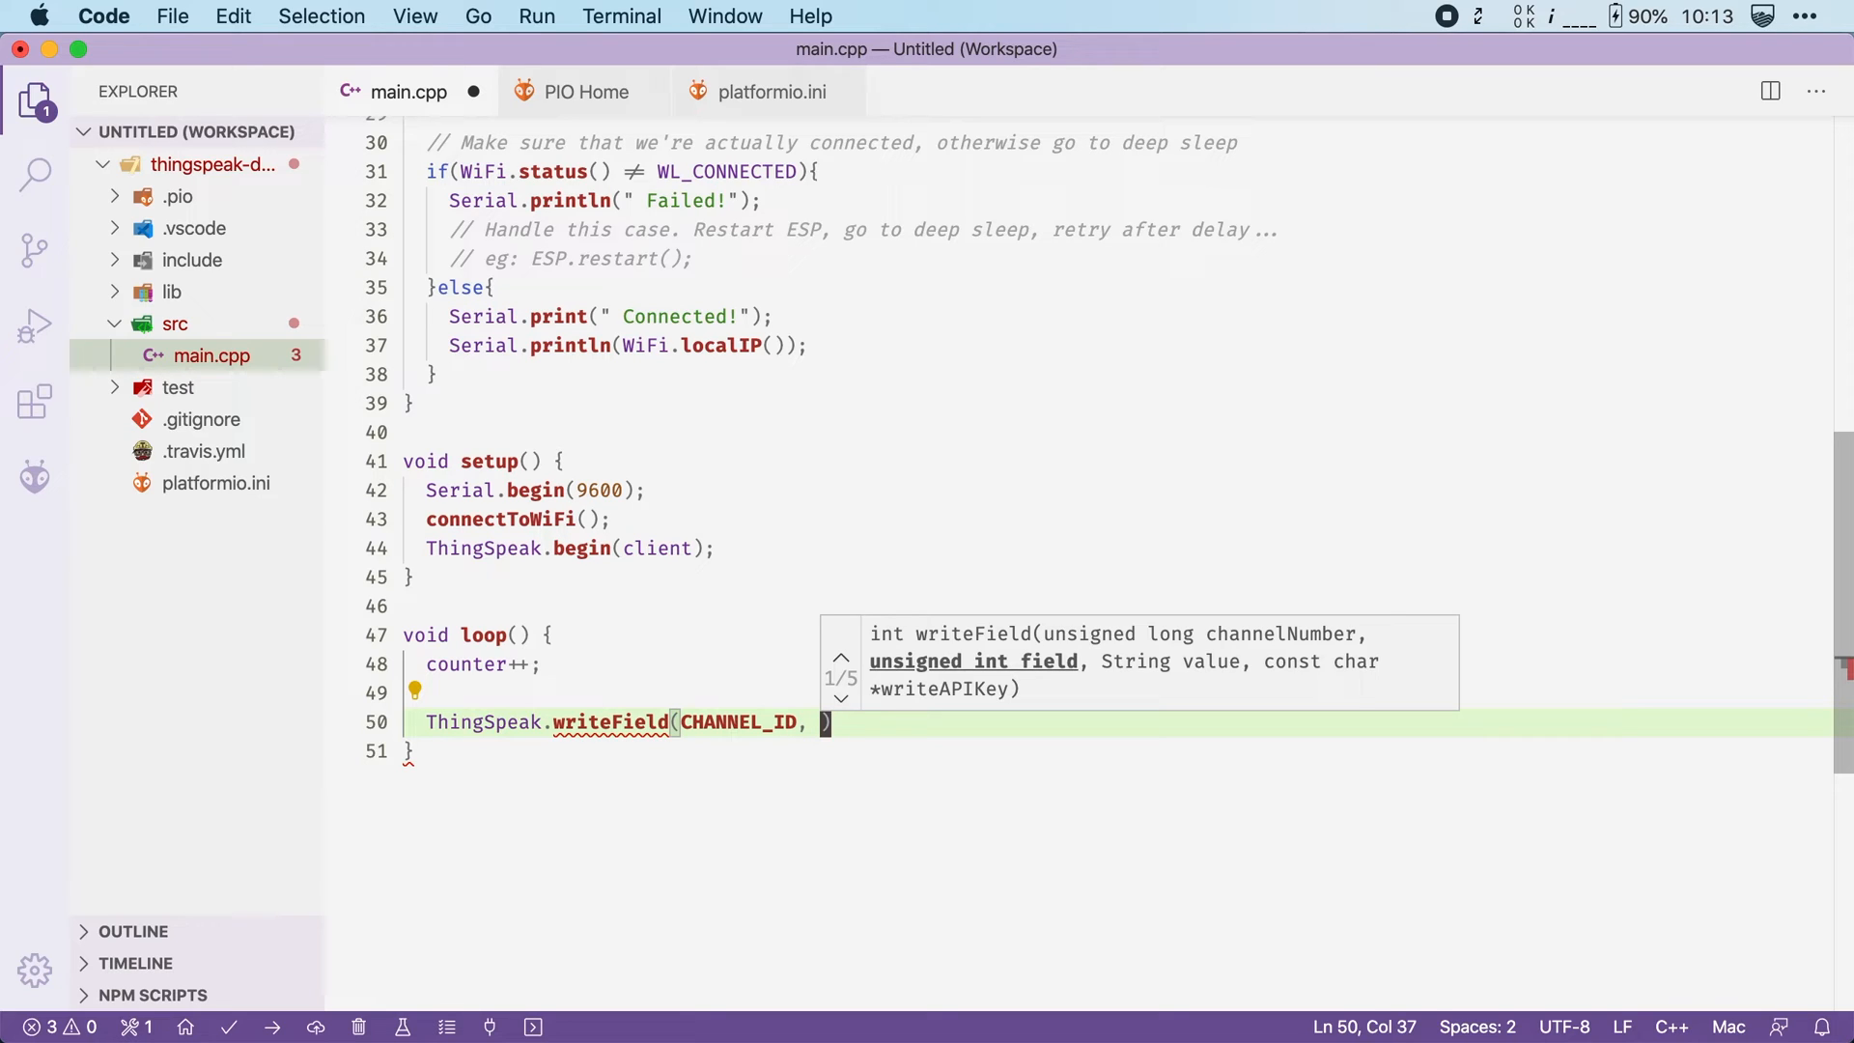
pyautogui.write('1,')
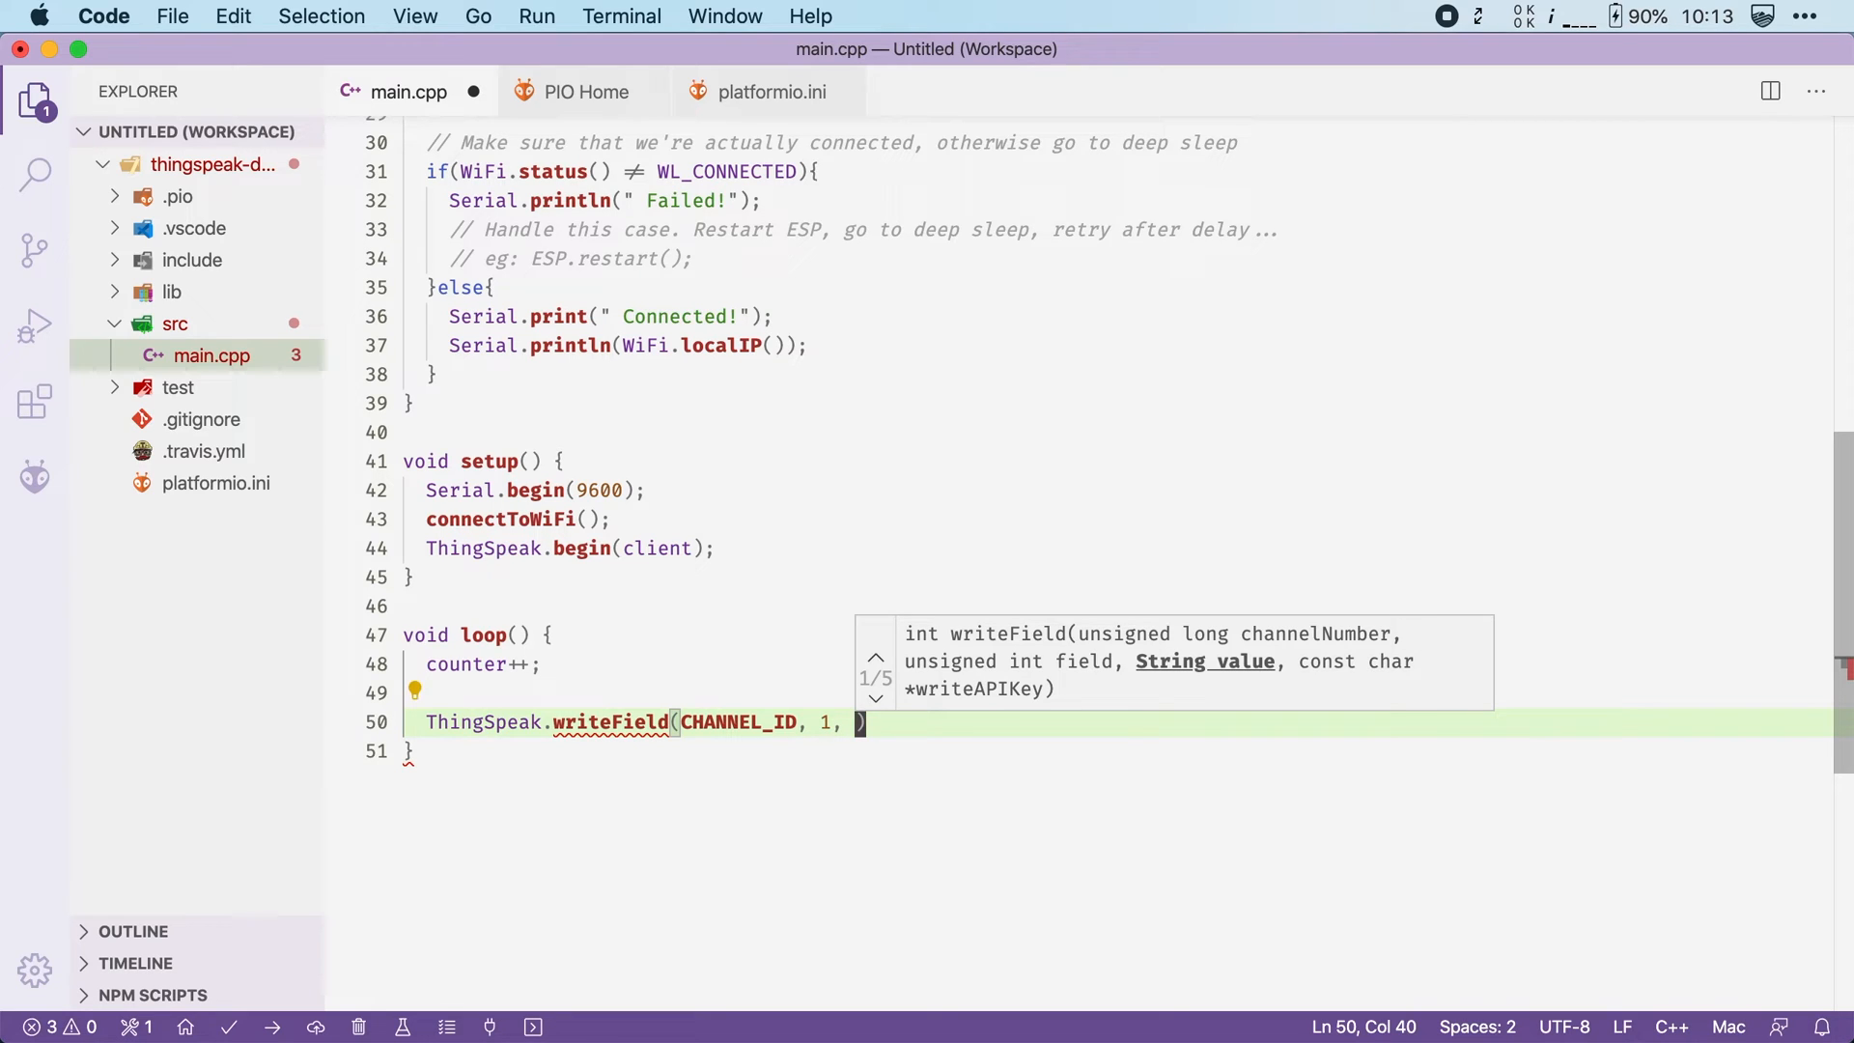
pyautogui.write('counter')
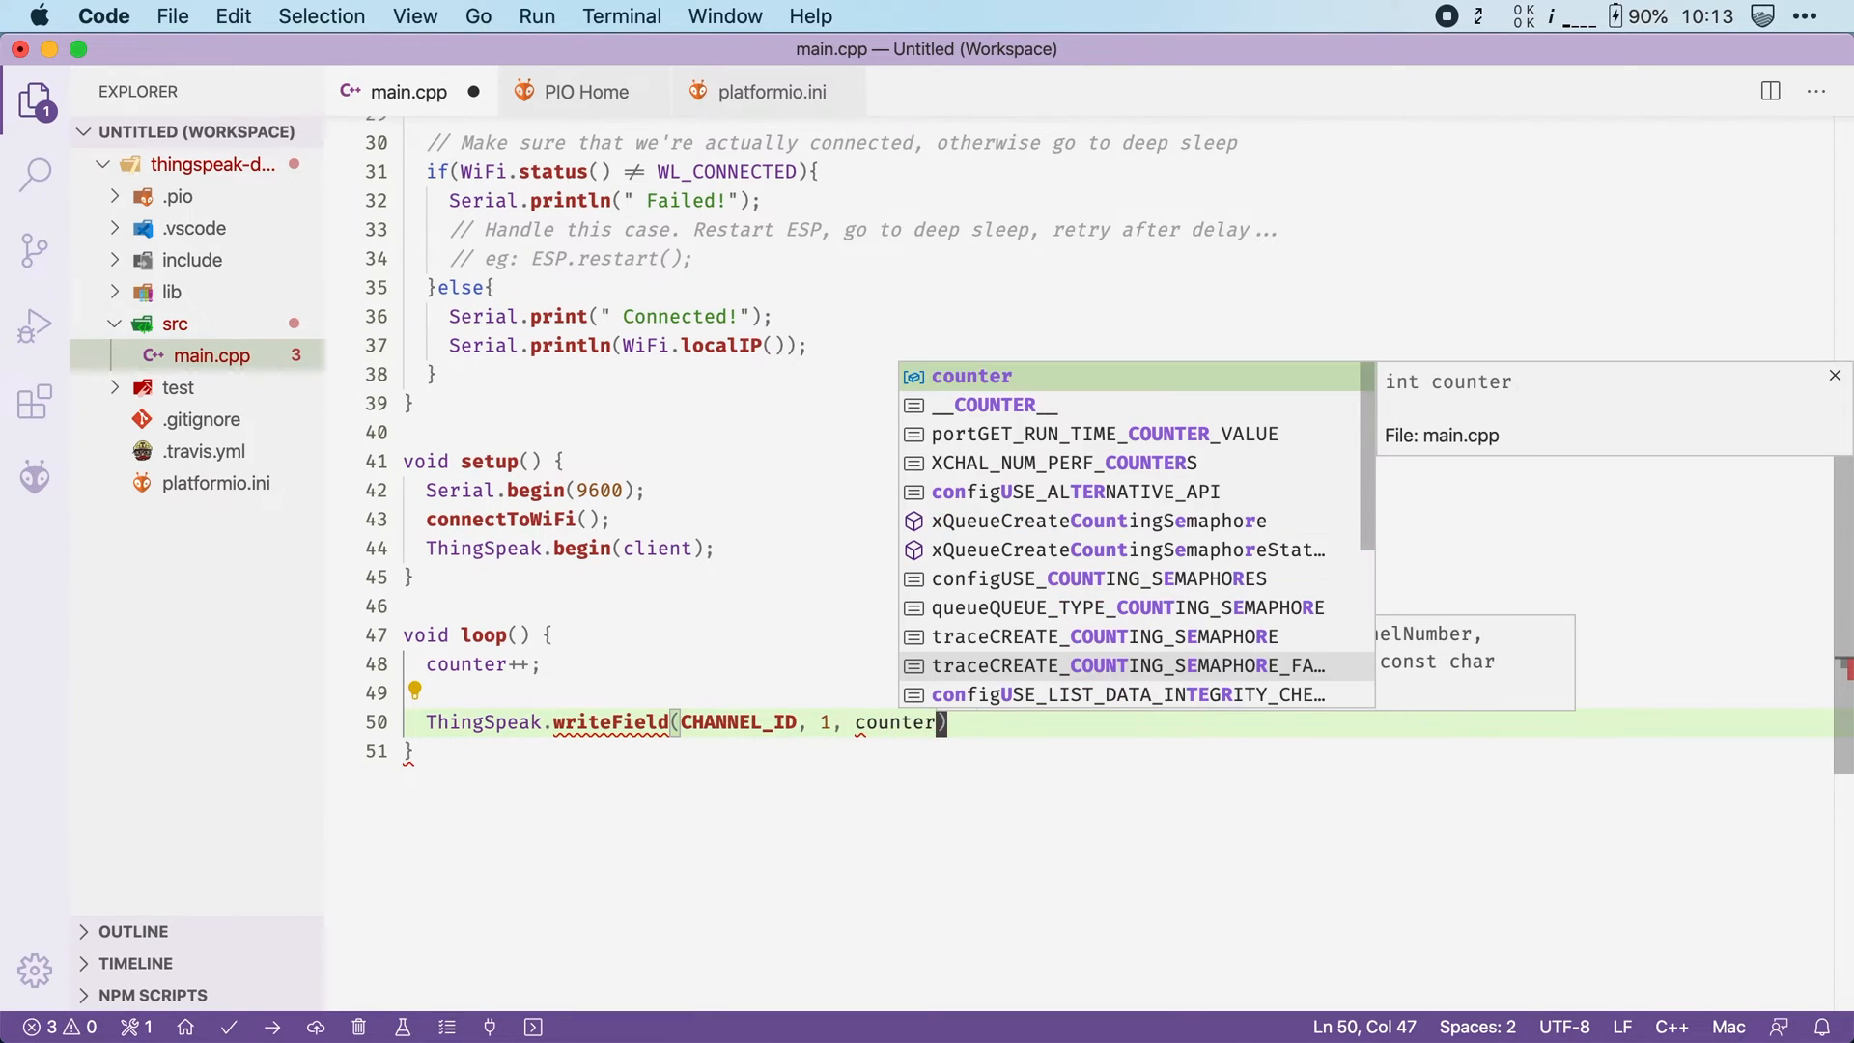
pyautogui.write(',')
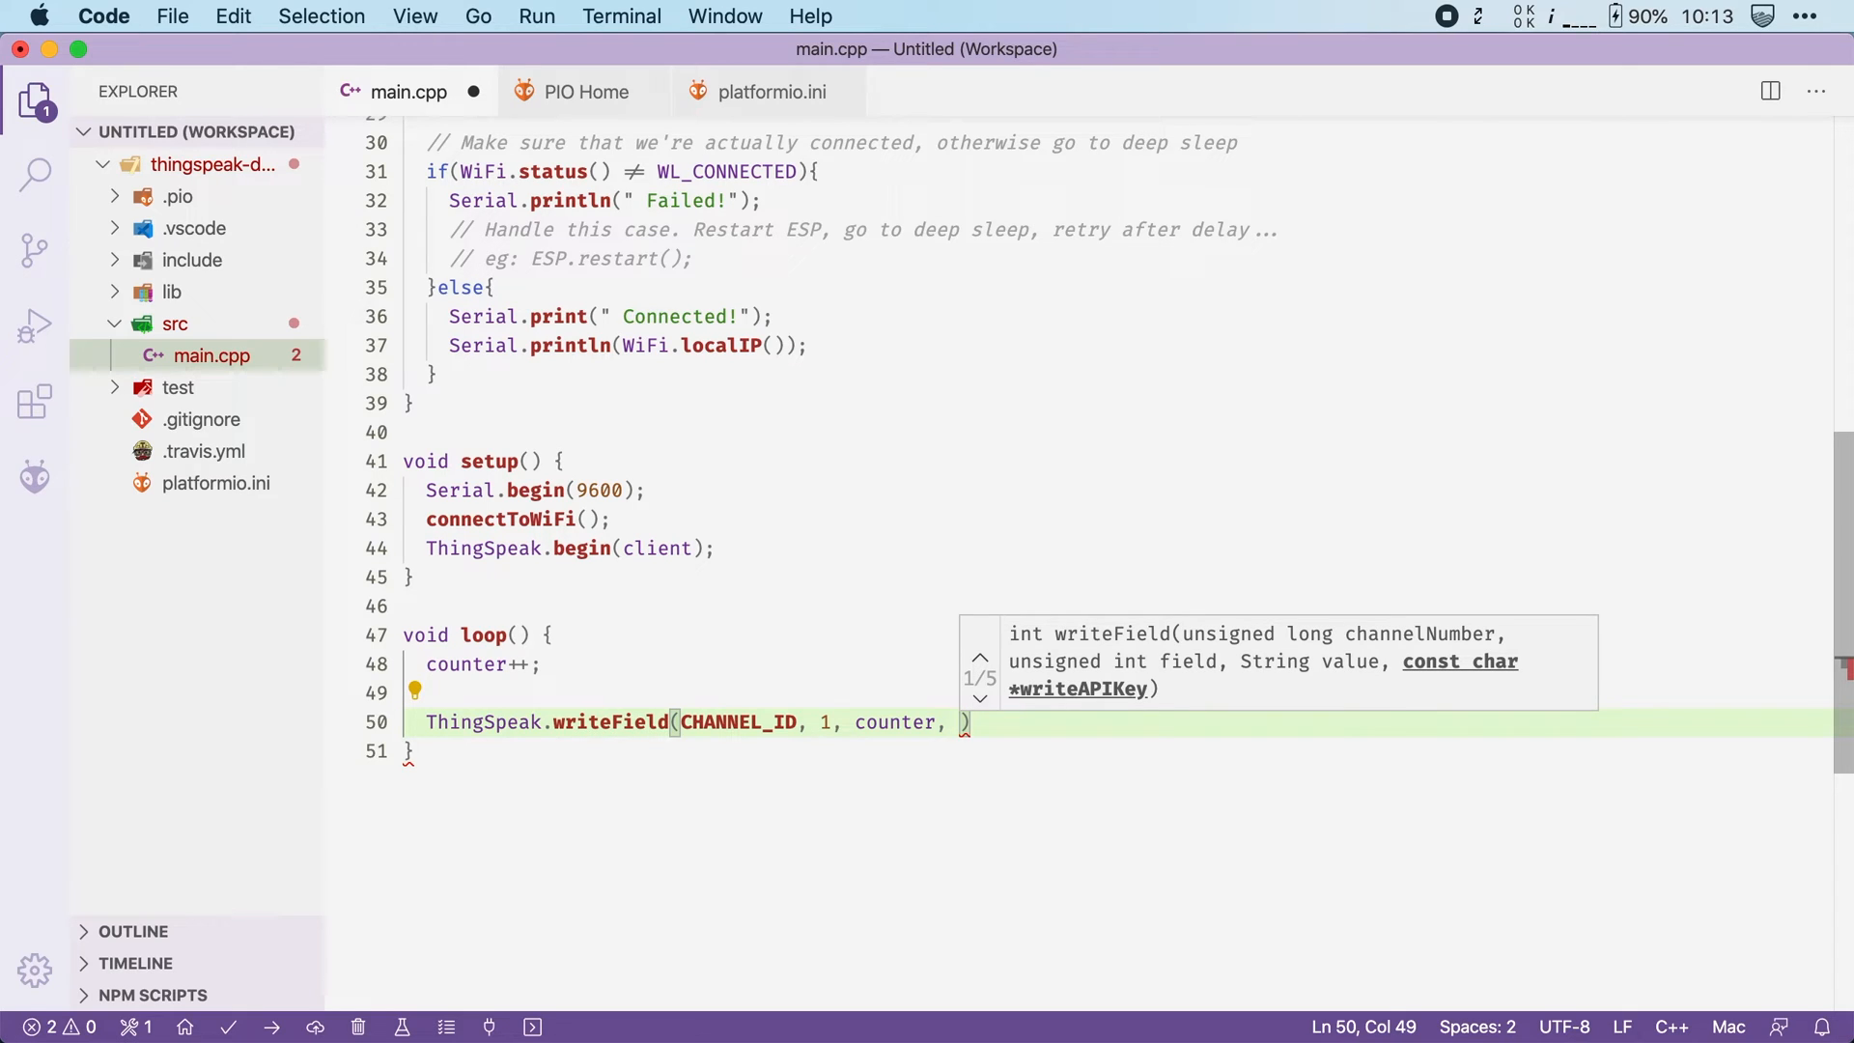
pyautogui.write('CHANNEL_API_KEY')
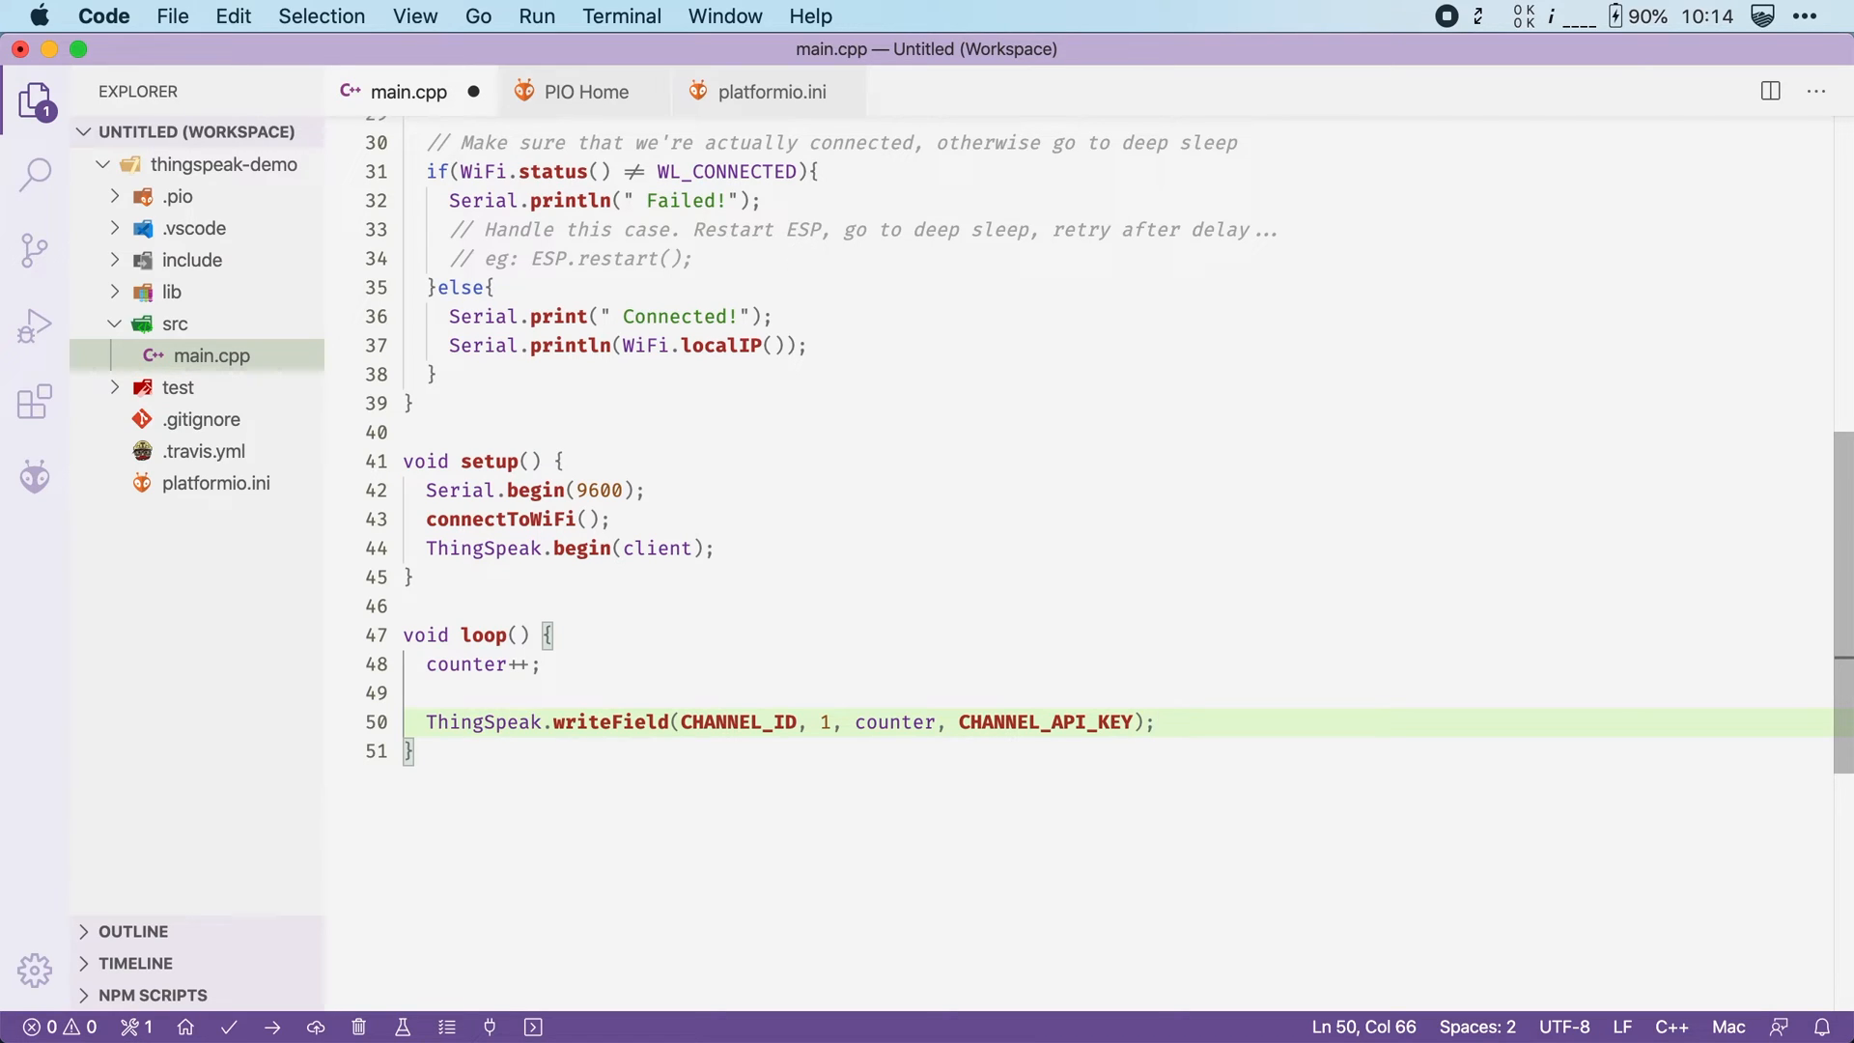
# End loop() with delay(15000) so writes happen every 15 seconds
pyautogui.press('Return')
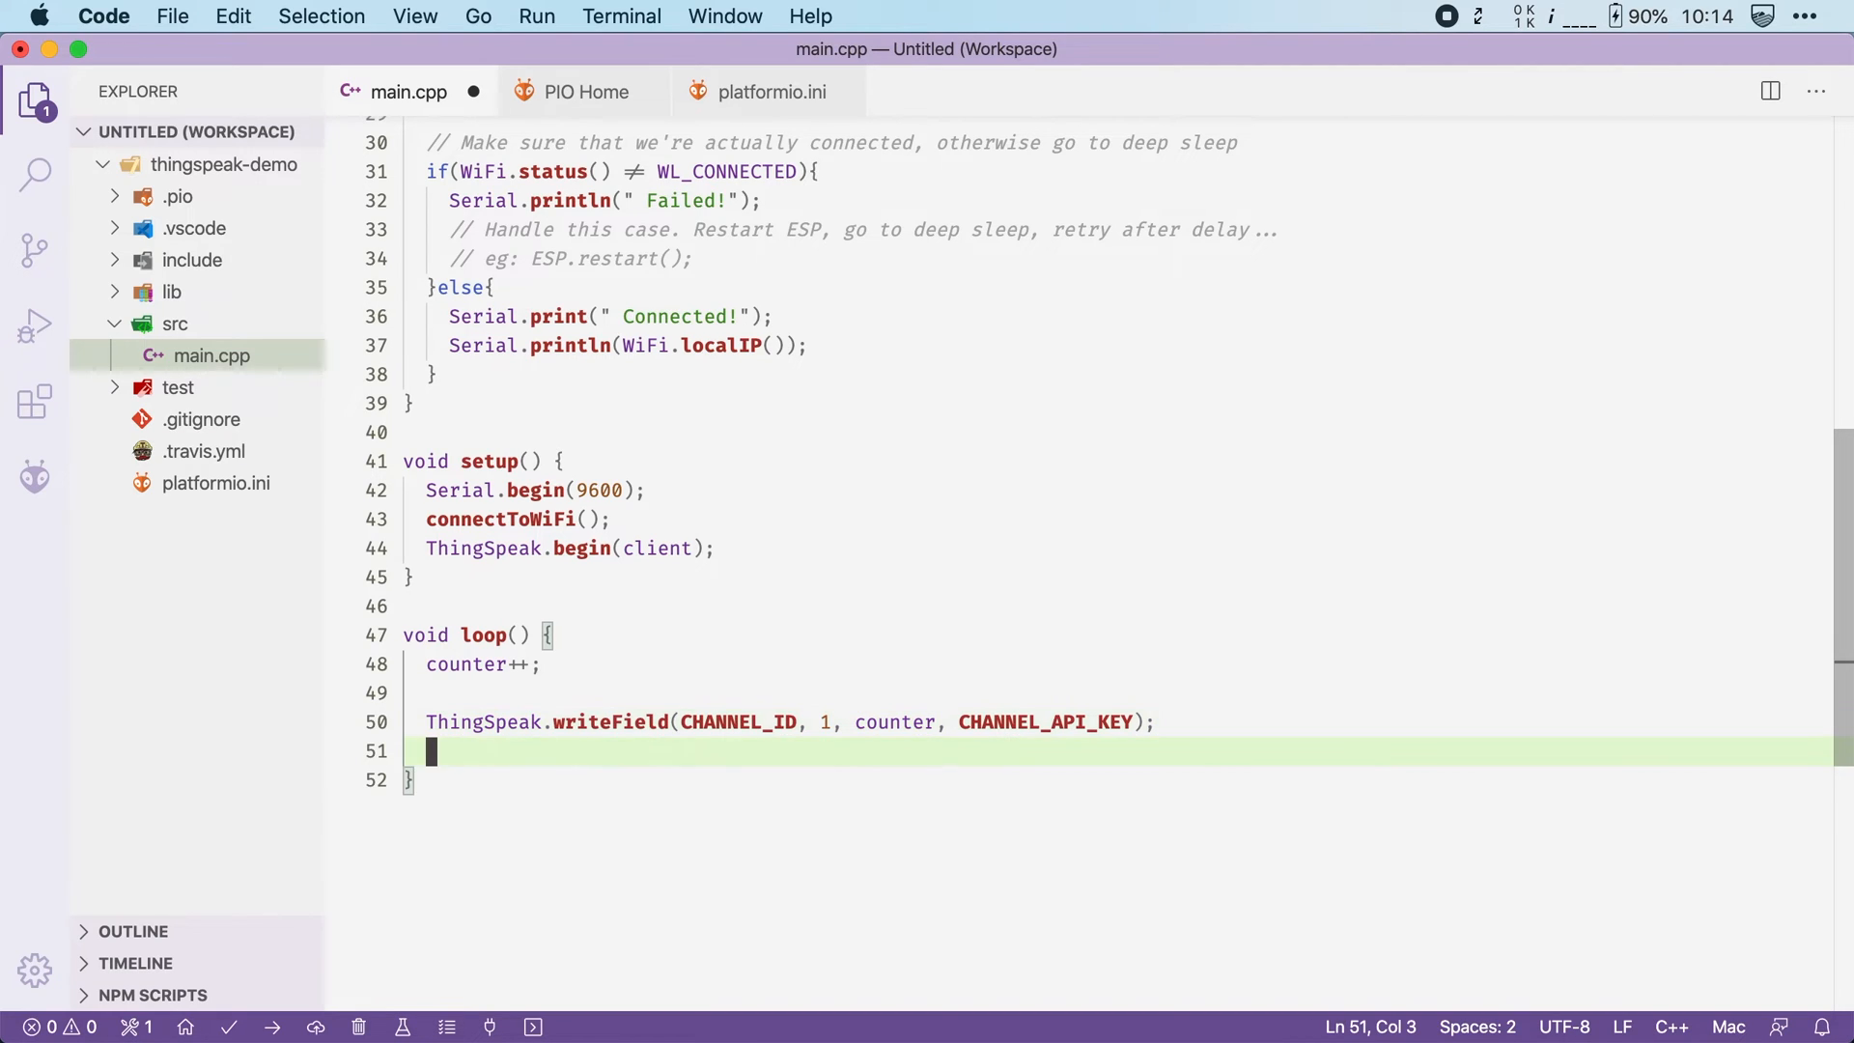
pyautogui.write('delay(15000);')
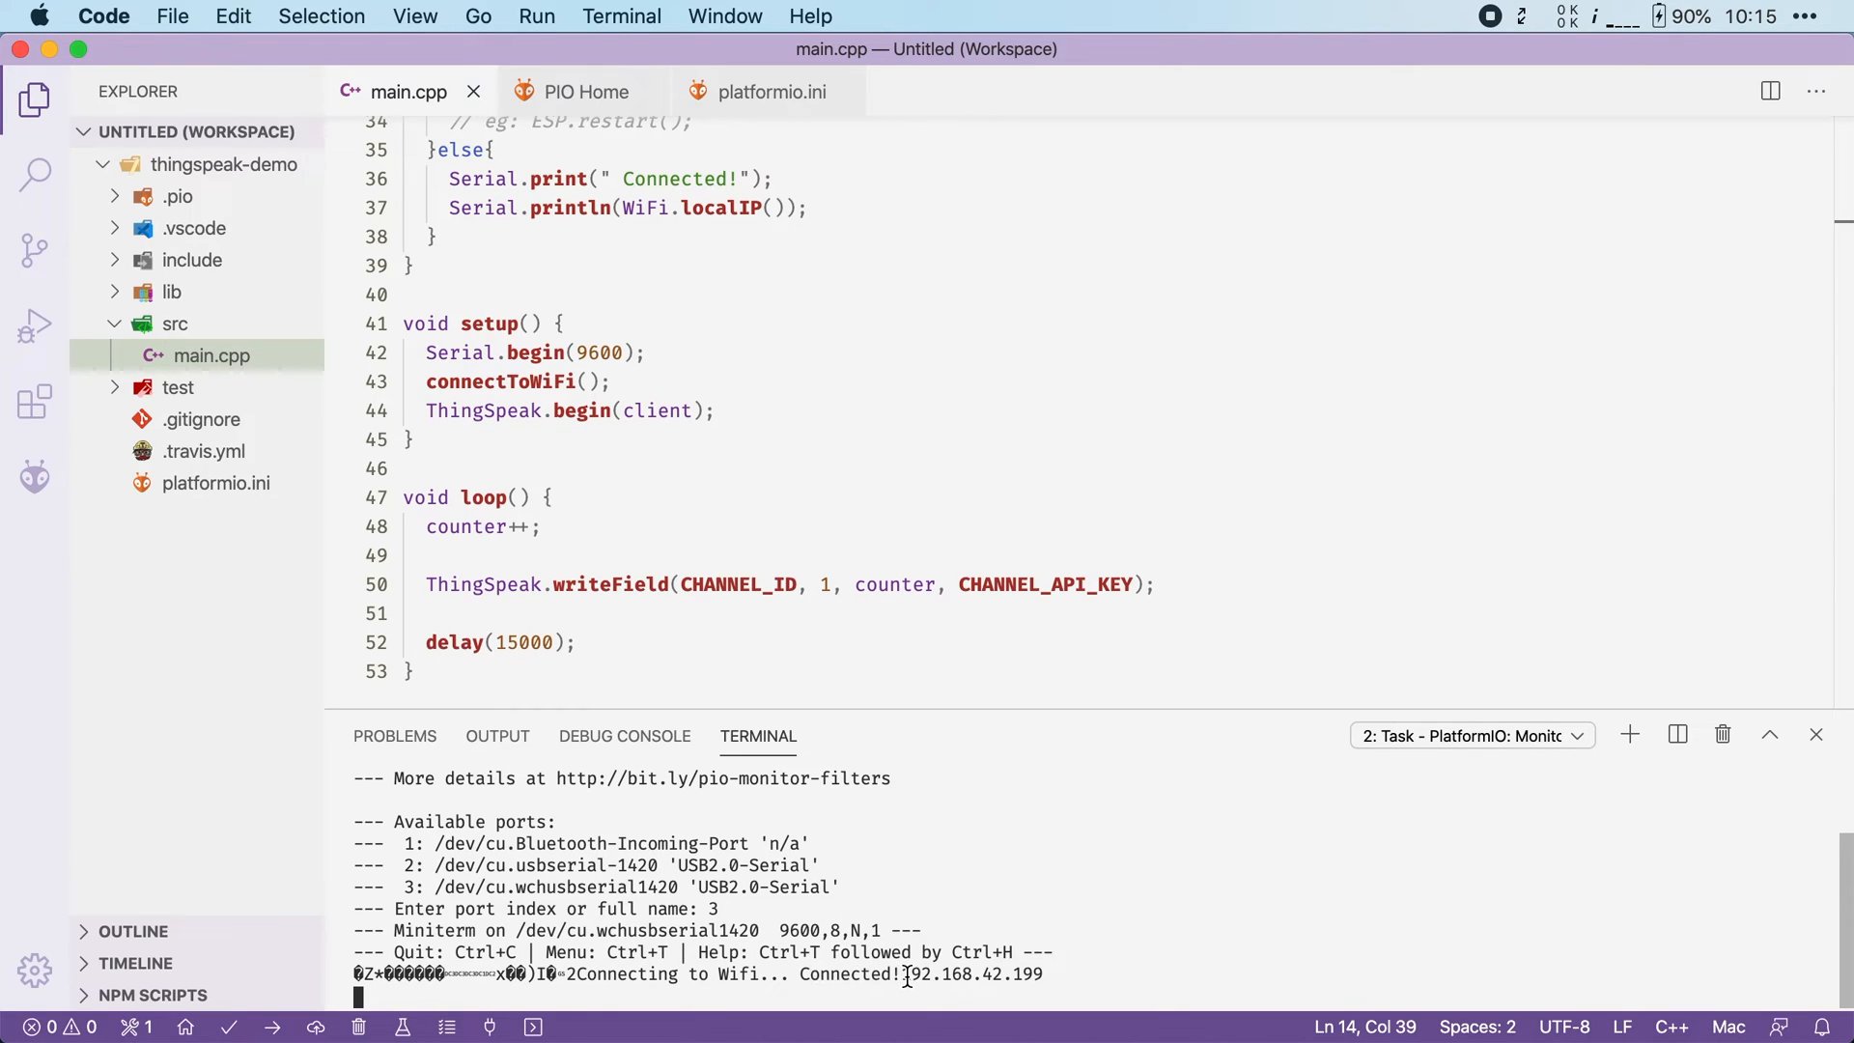
pyautogui.moveTo(1176, 952)
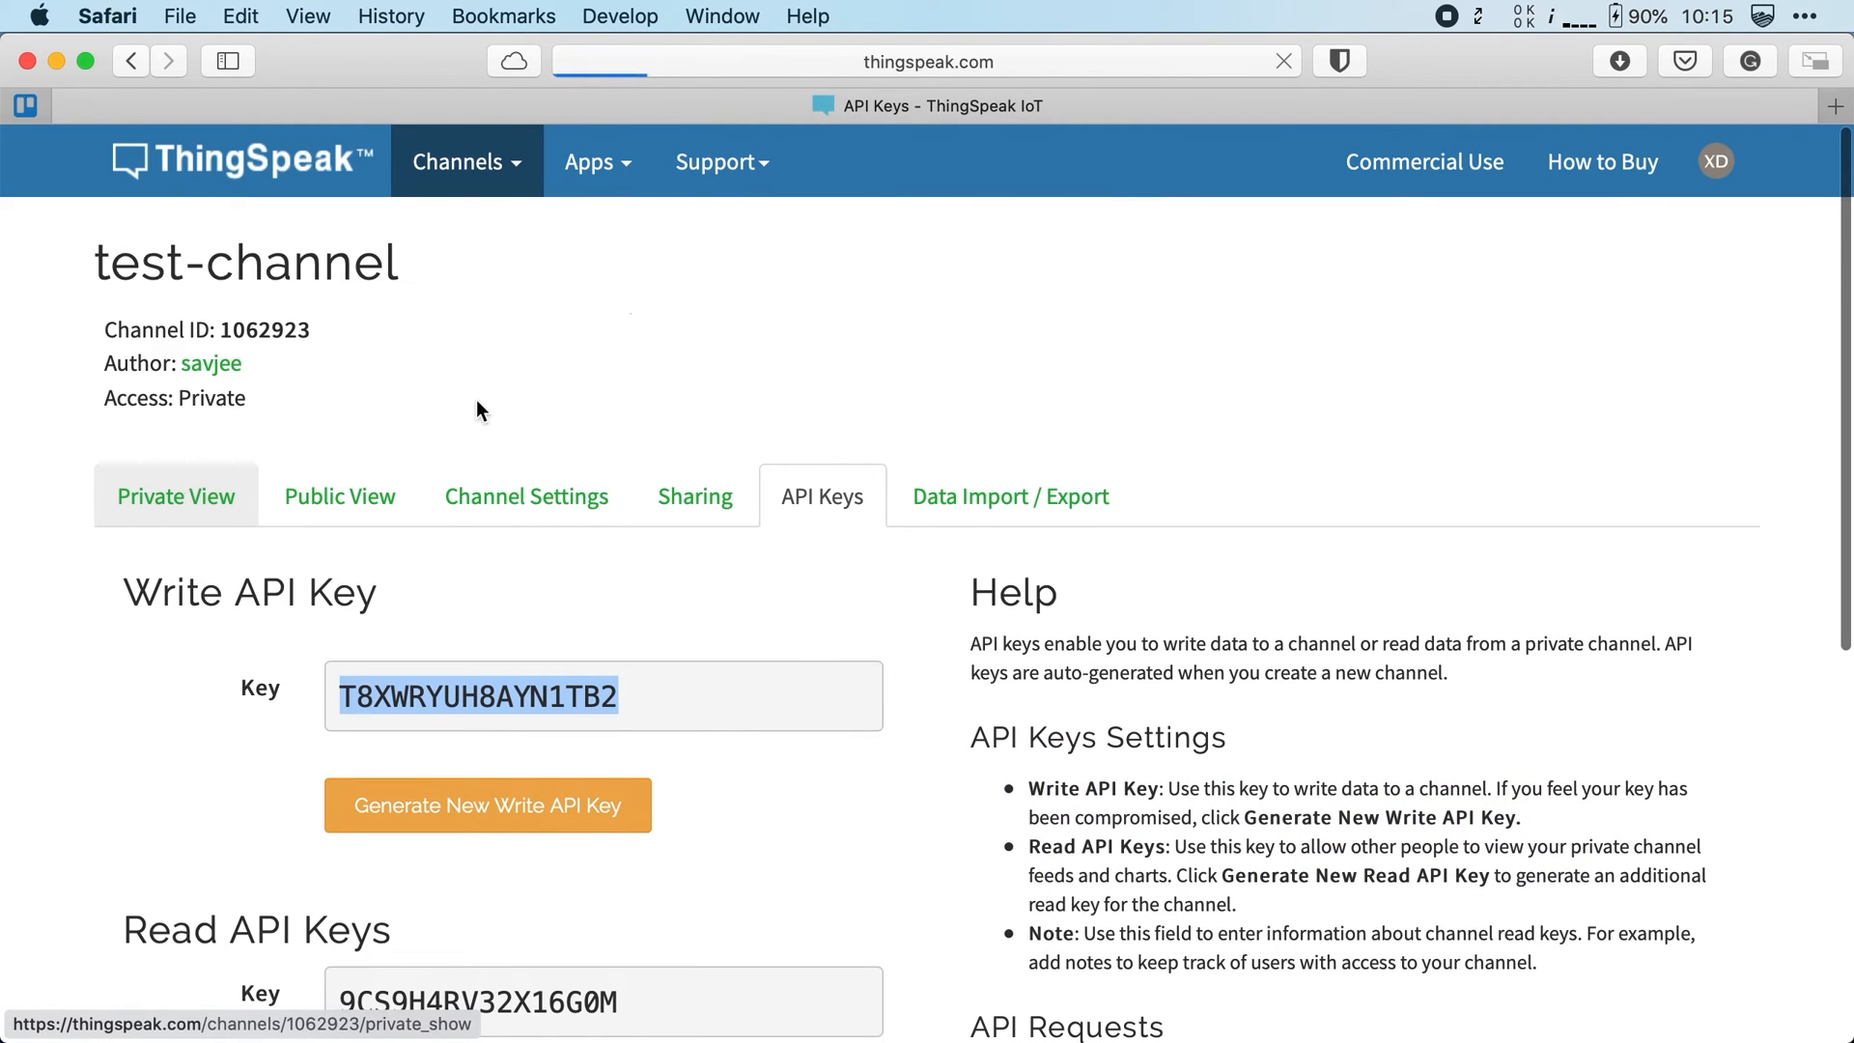
# Show test-channel's Private View charts to check the counter values 1 and 2 arriving
pyautogui.click(176, 497)
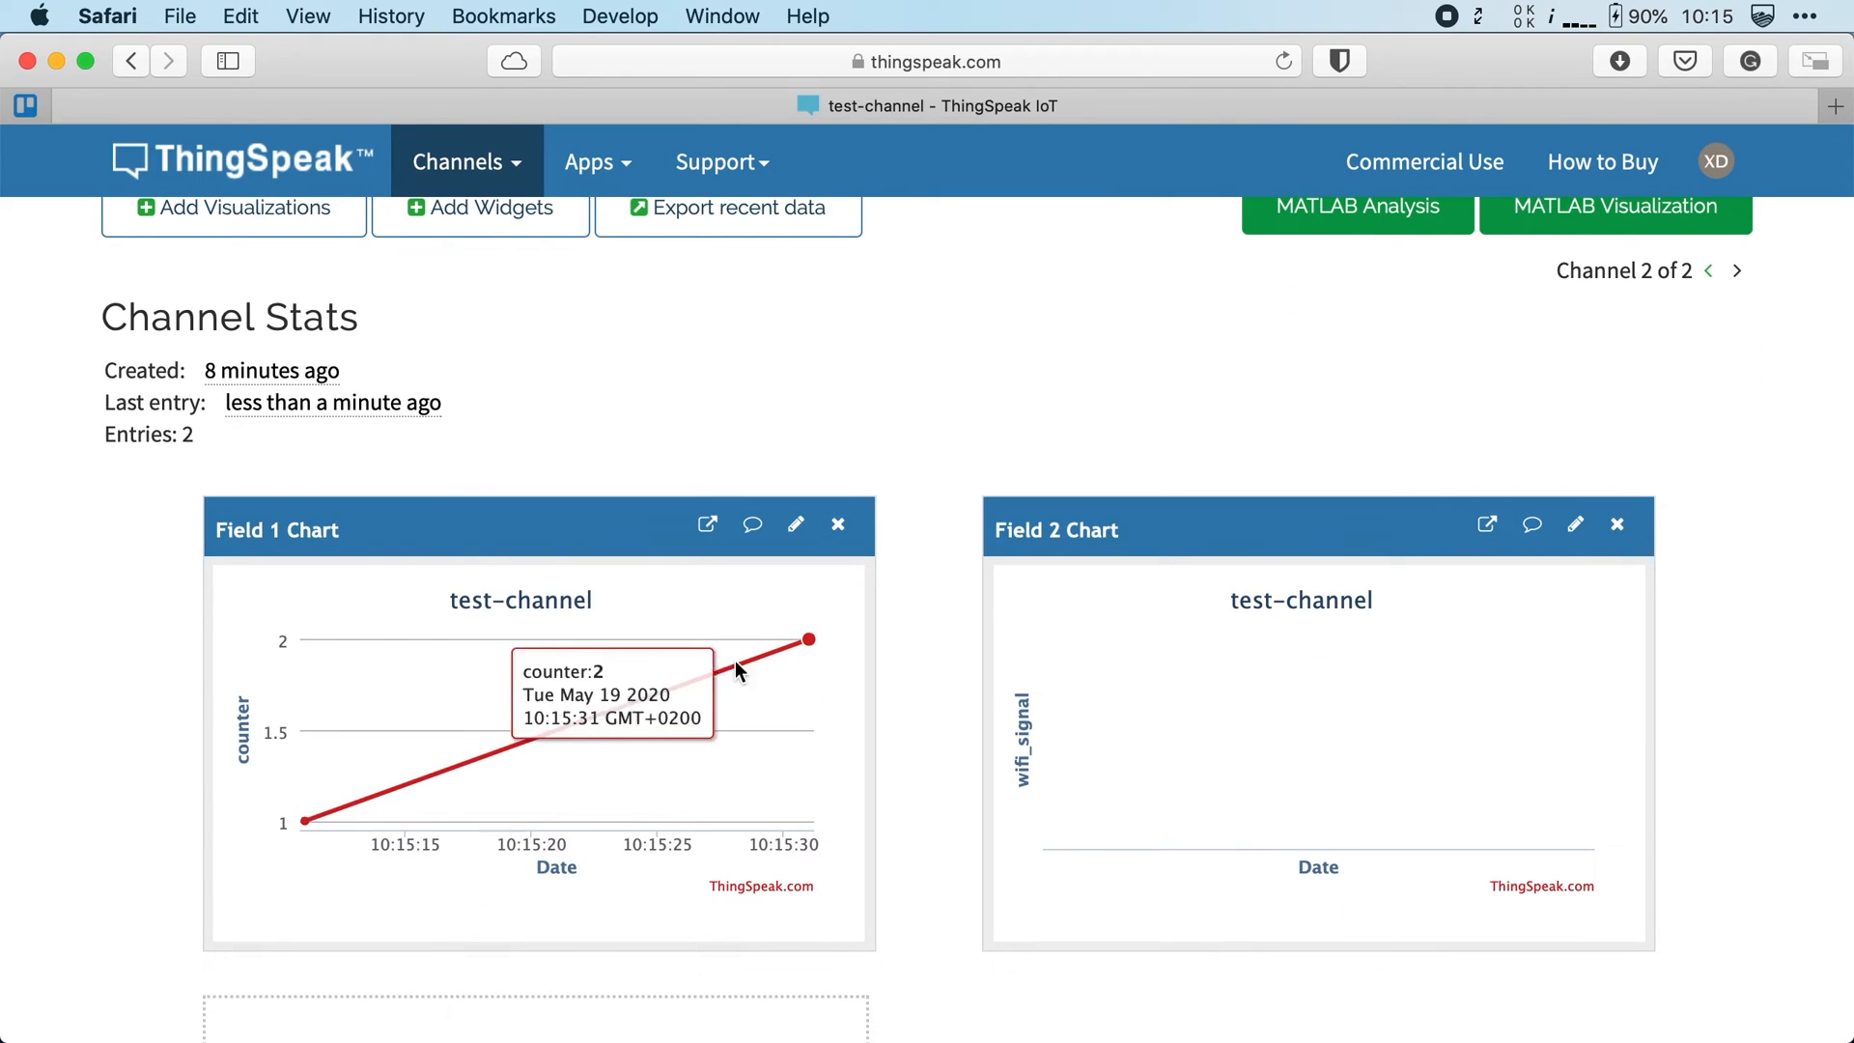
pyautogui.moveTo(309, 820)
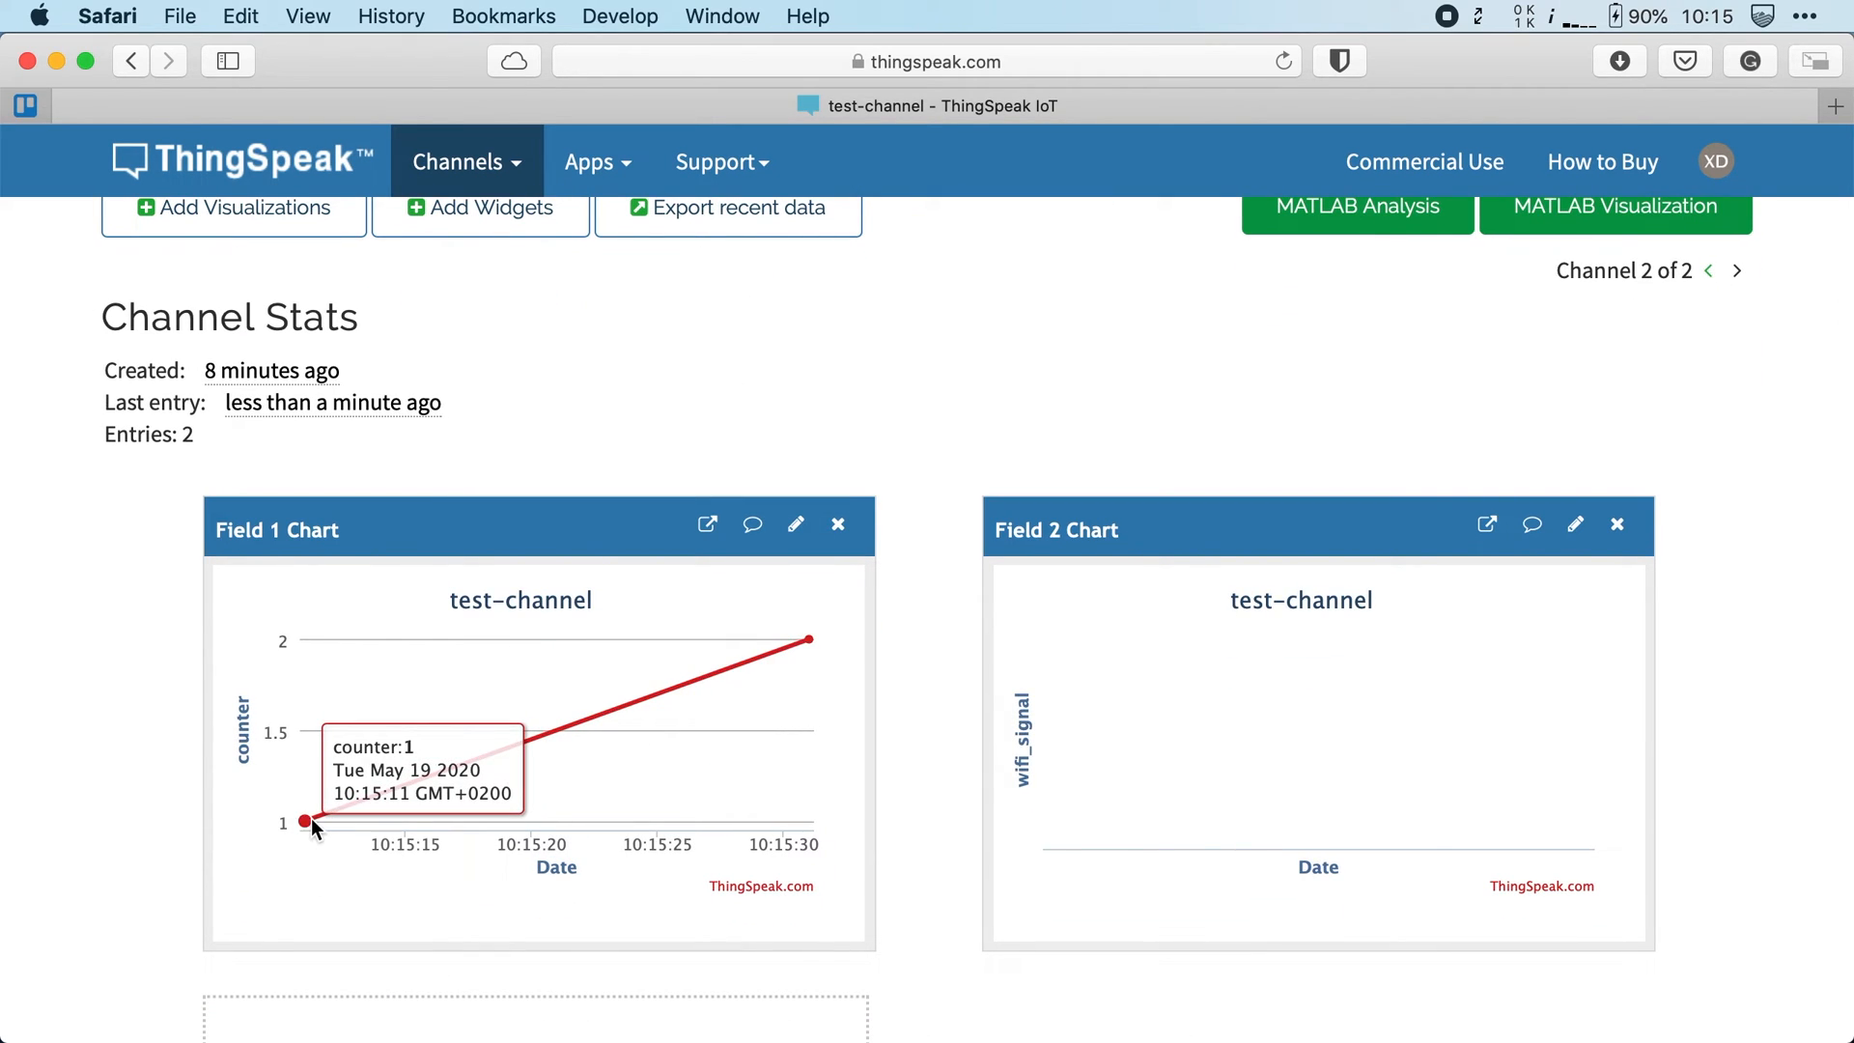
pyautogui.moveTo(809, 639)
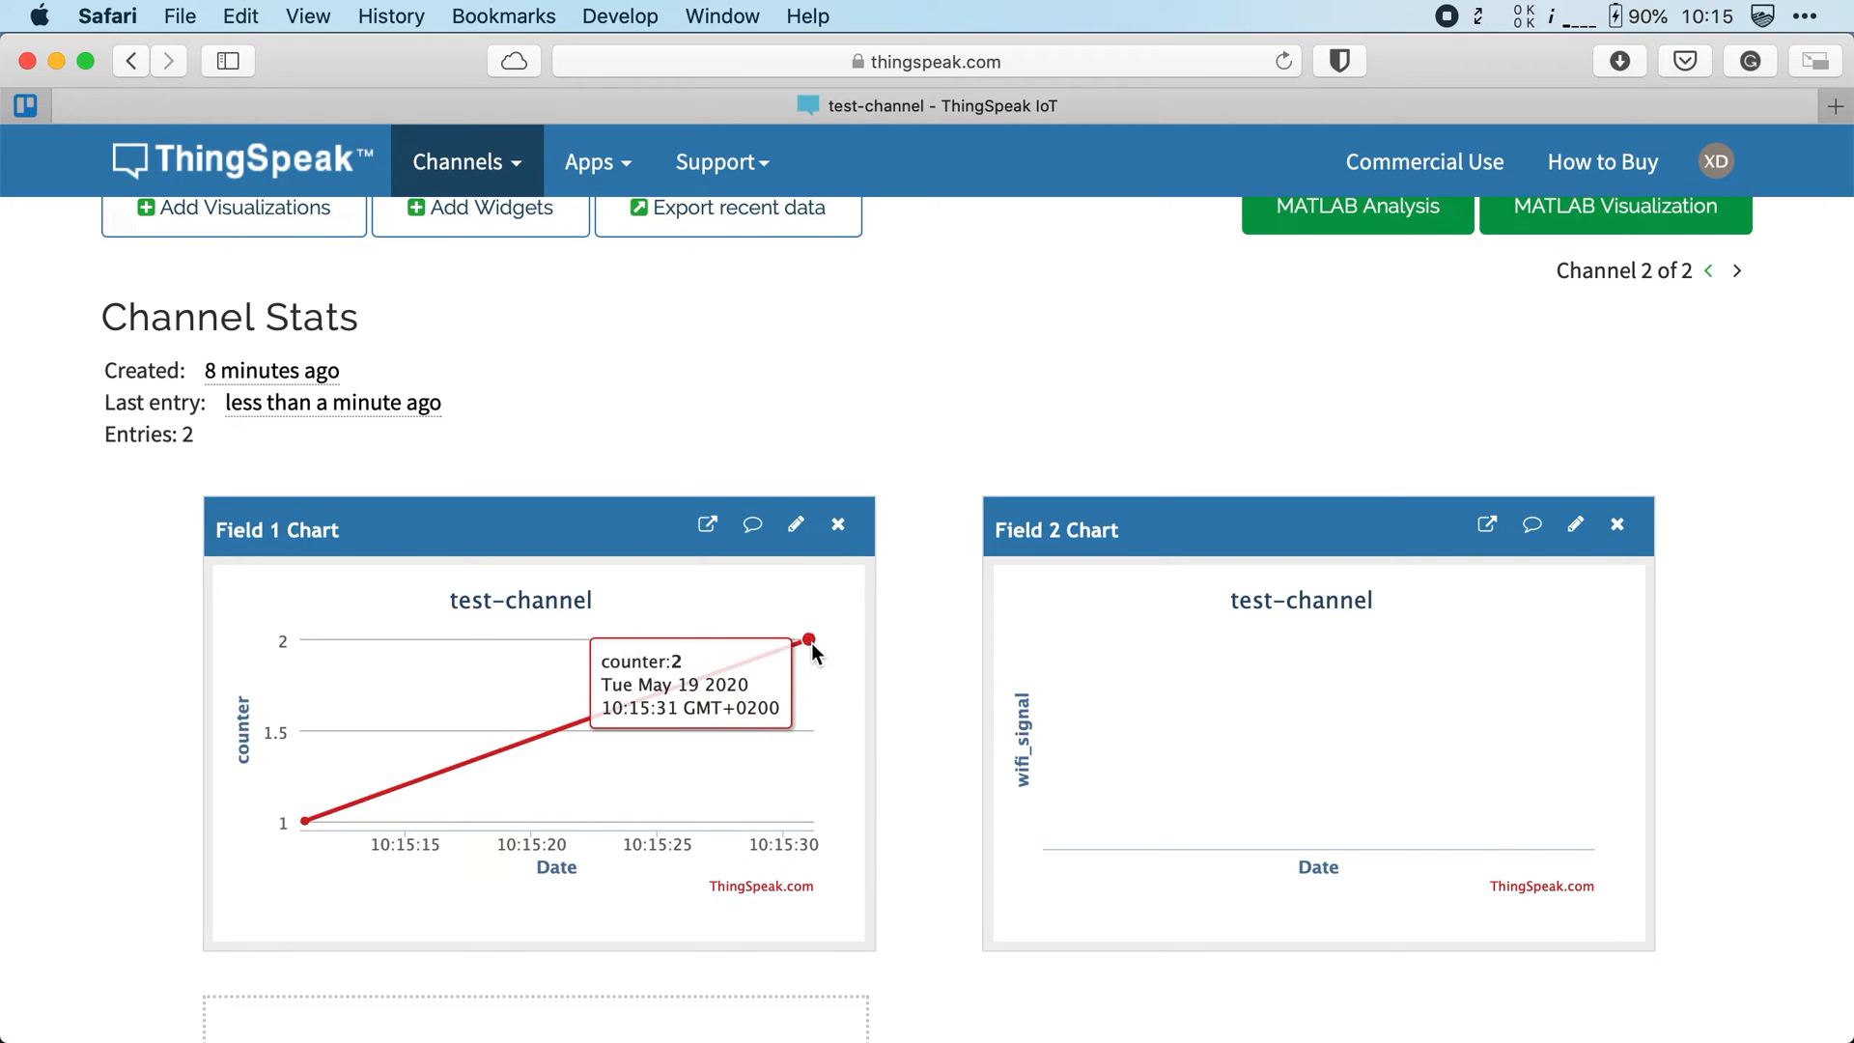
pyautogui.moveTo(931, 639)
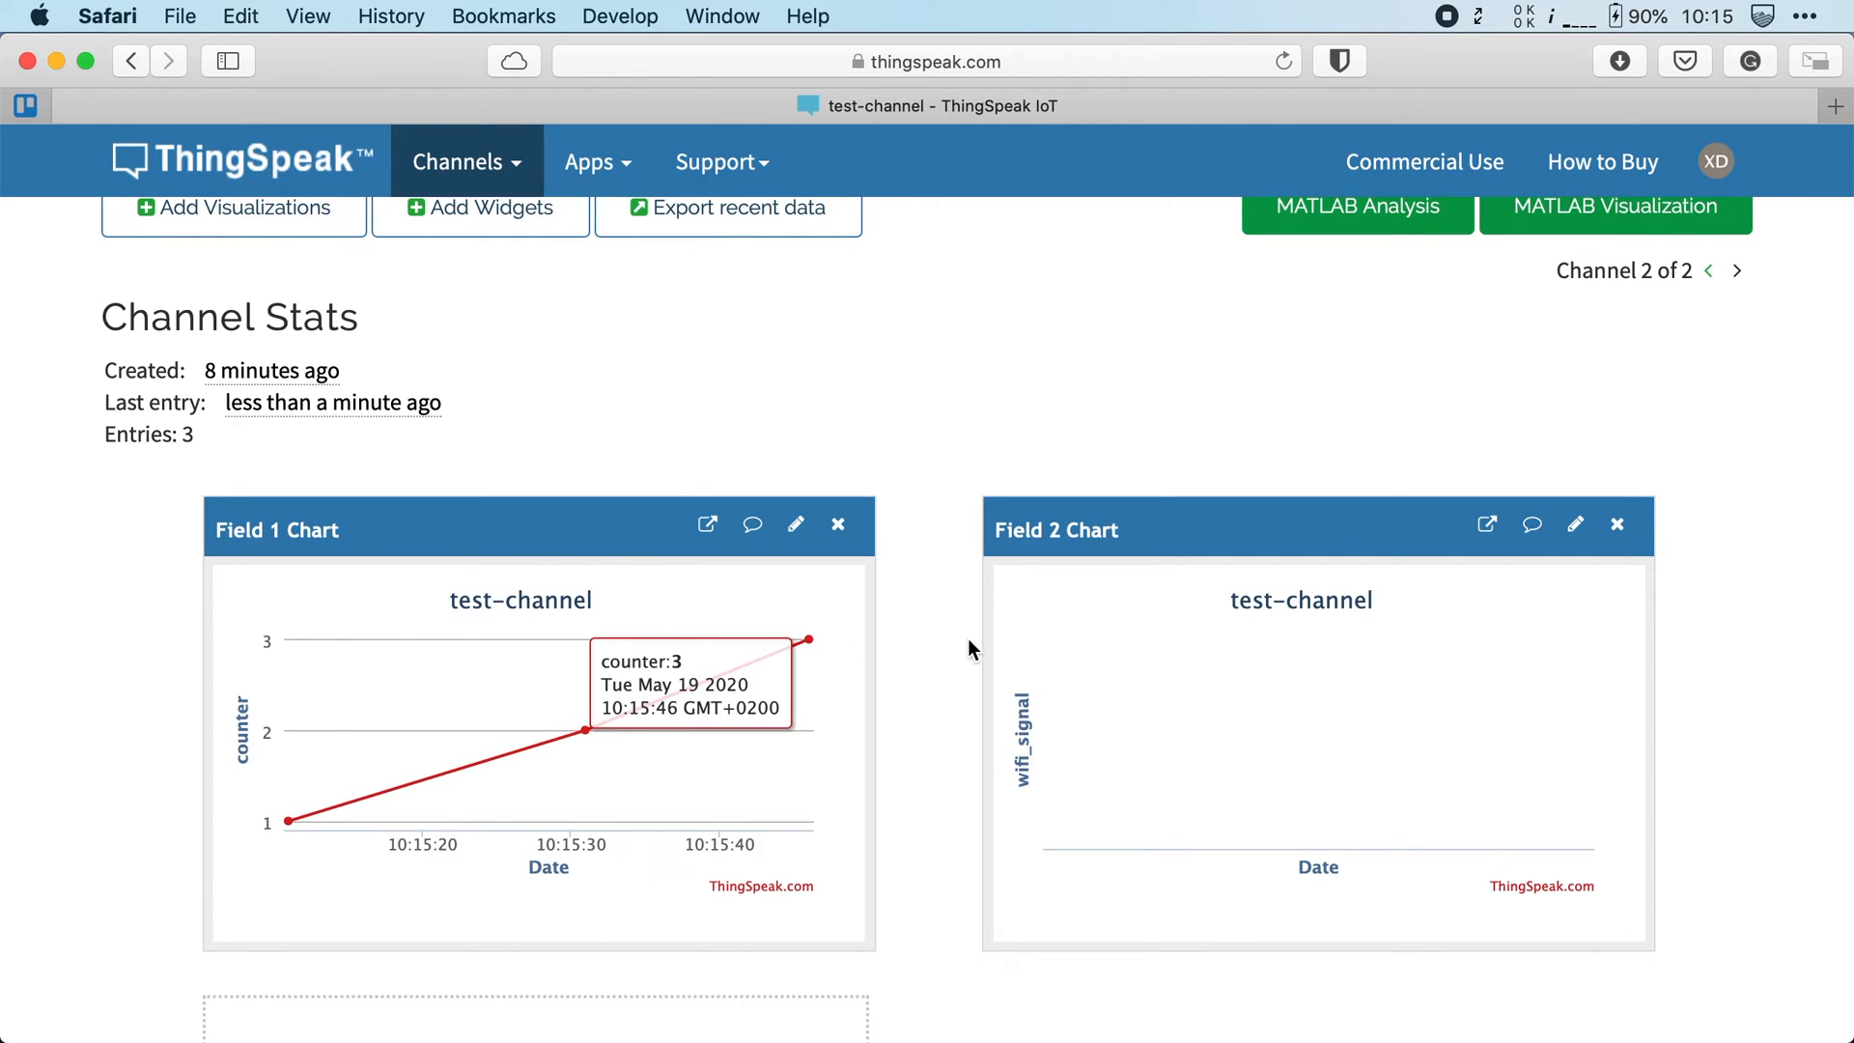
pyautogui.moveTo(946, 670)
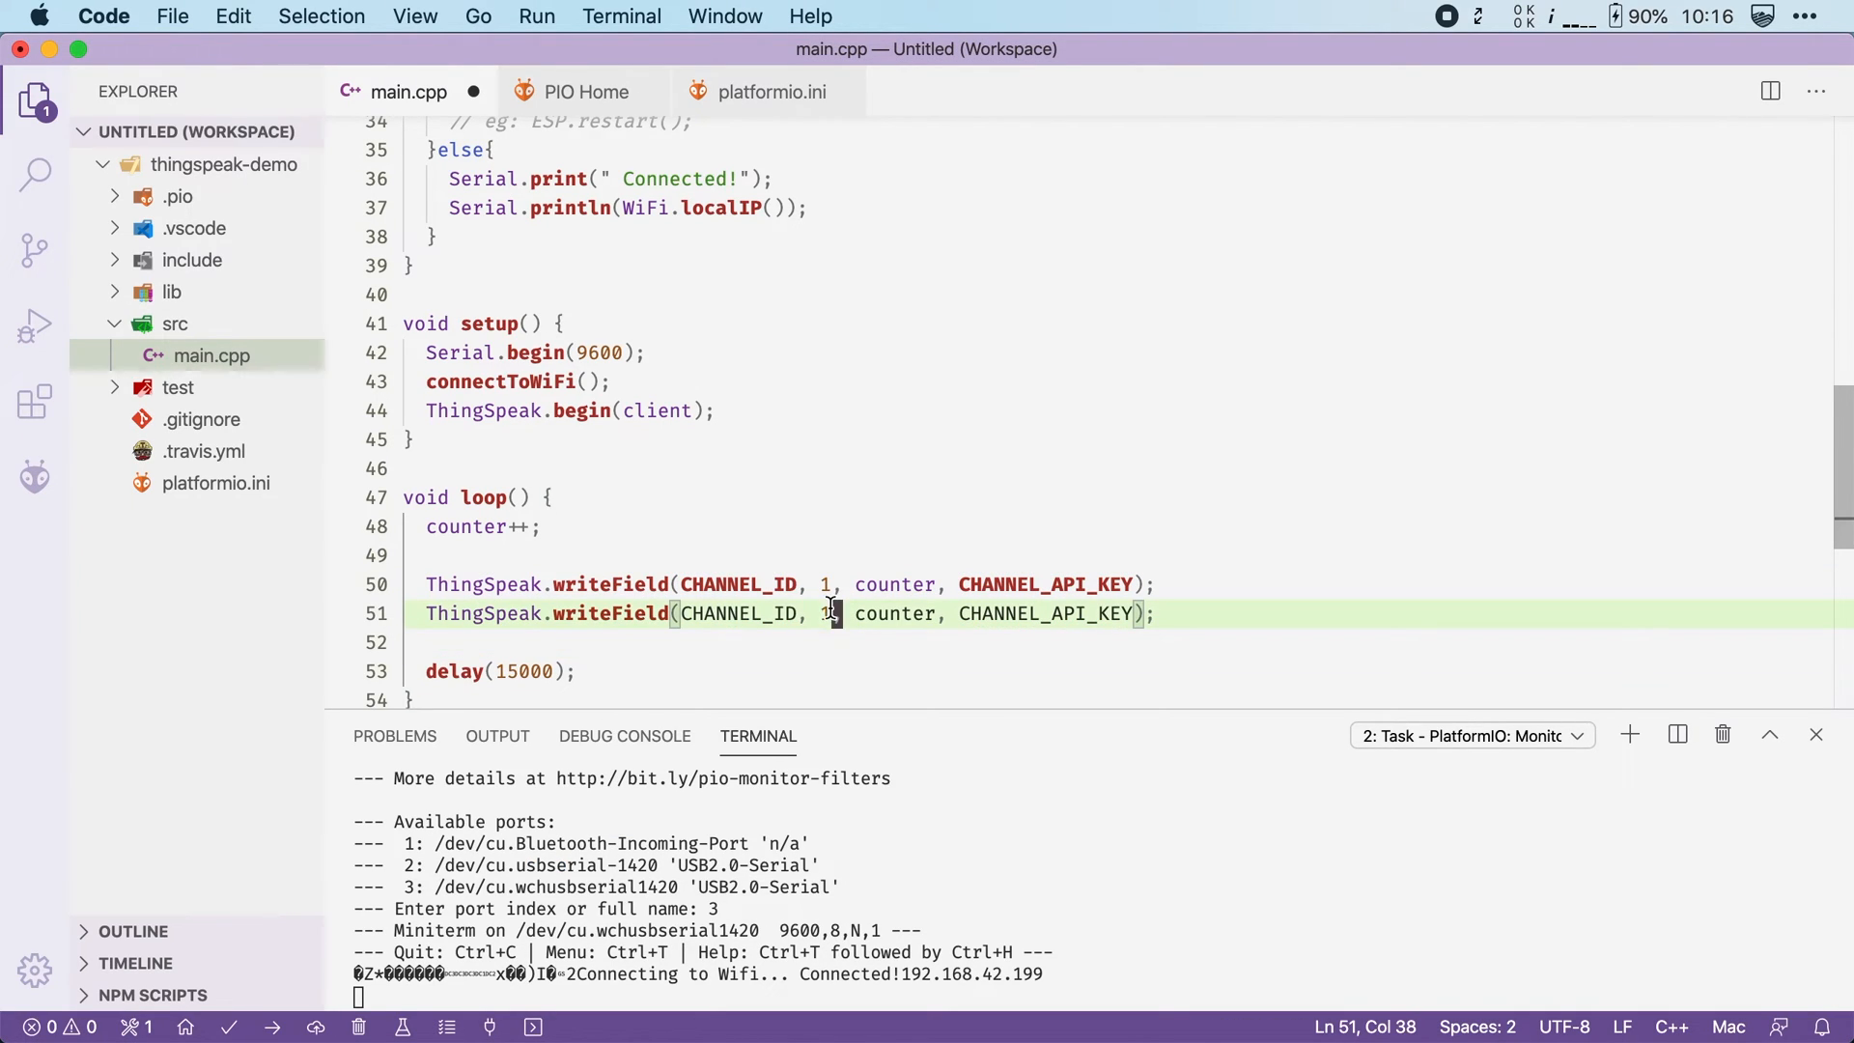
# Change the duplicated writeField line's field number to 2
pyautogui.write('2')
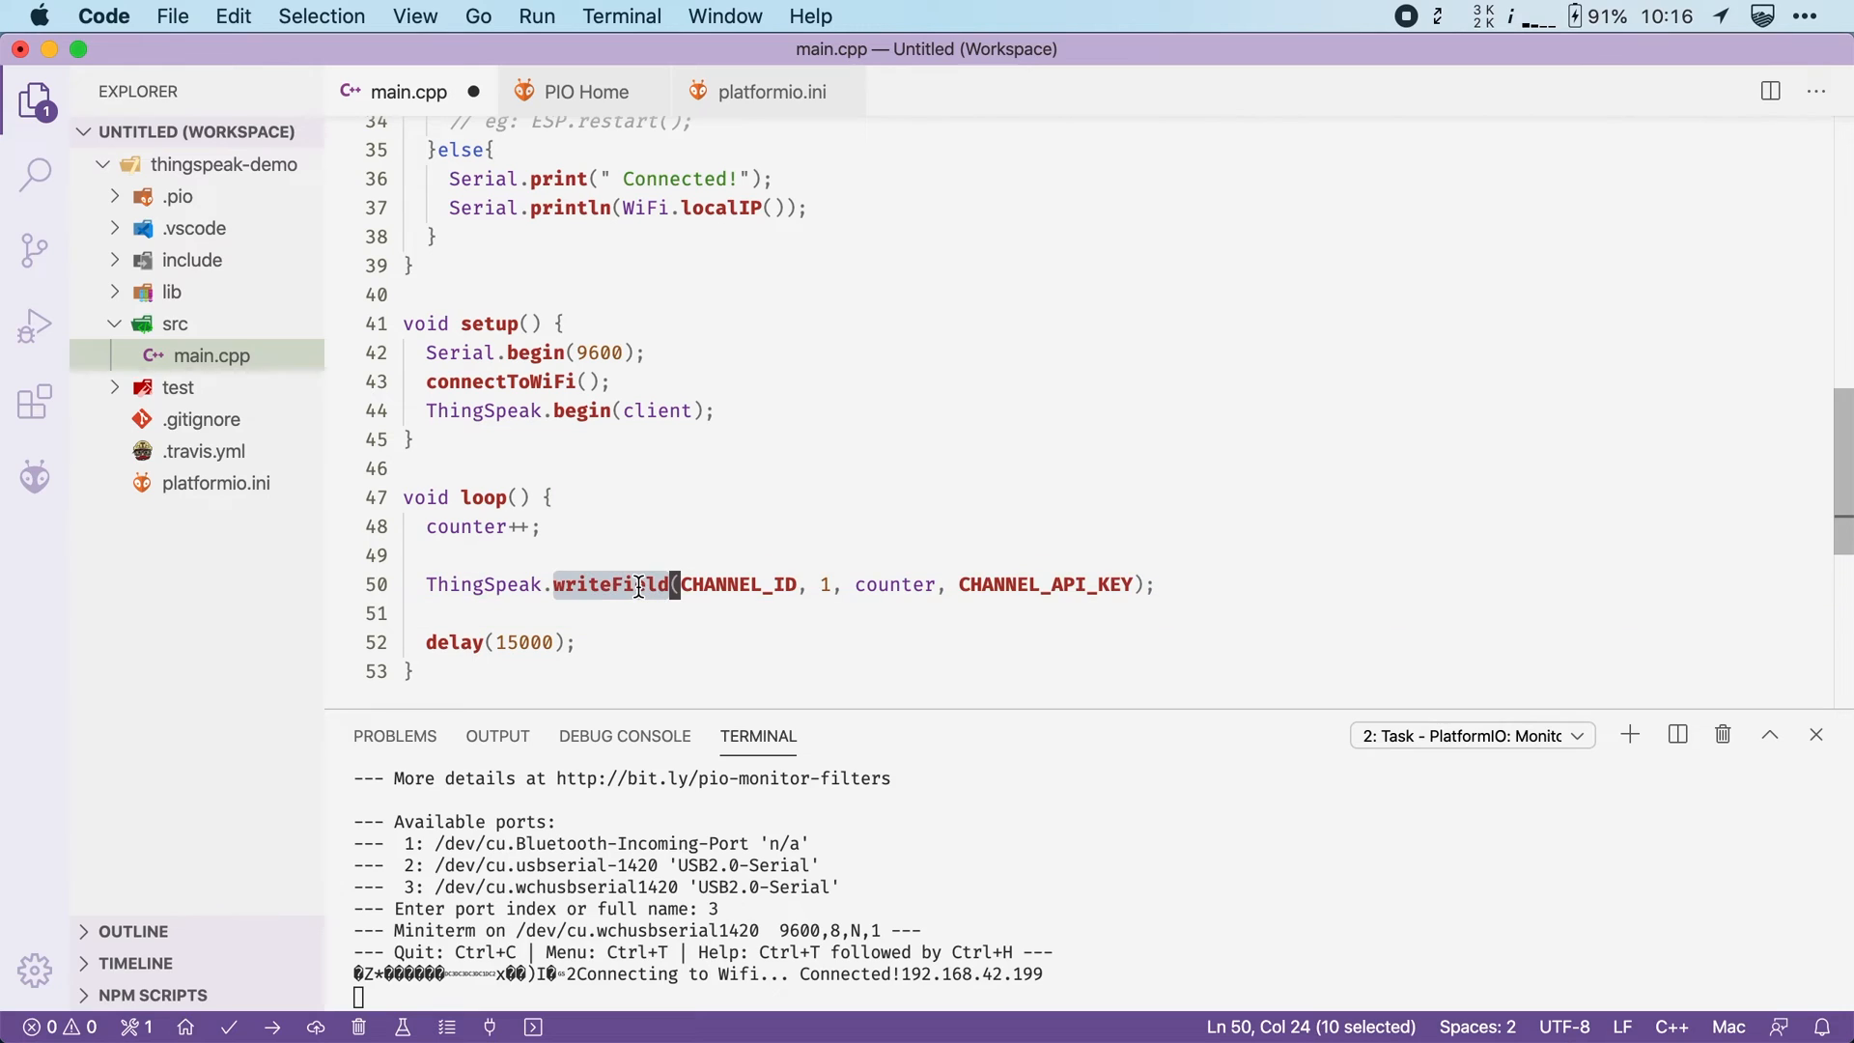
# Turn the call into ThingSpeak.setField(1, counter), dropping the channel ID and API key arguments
pyautogui.write('setField')
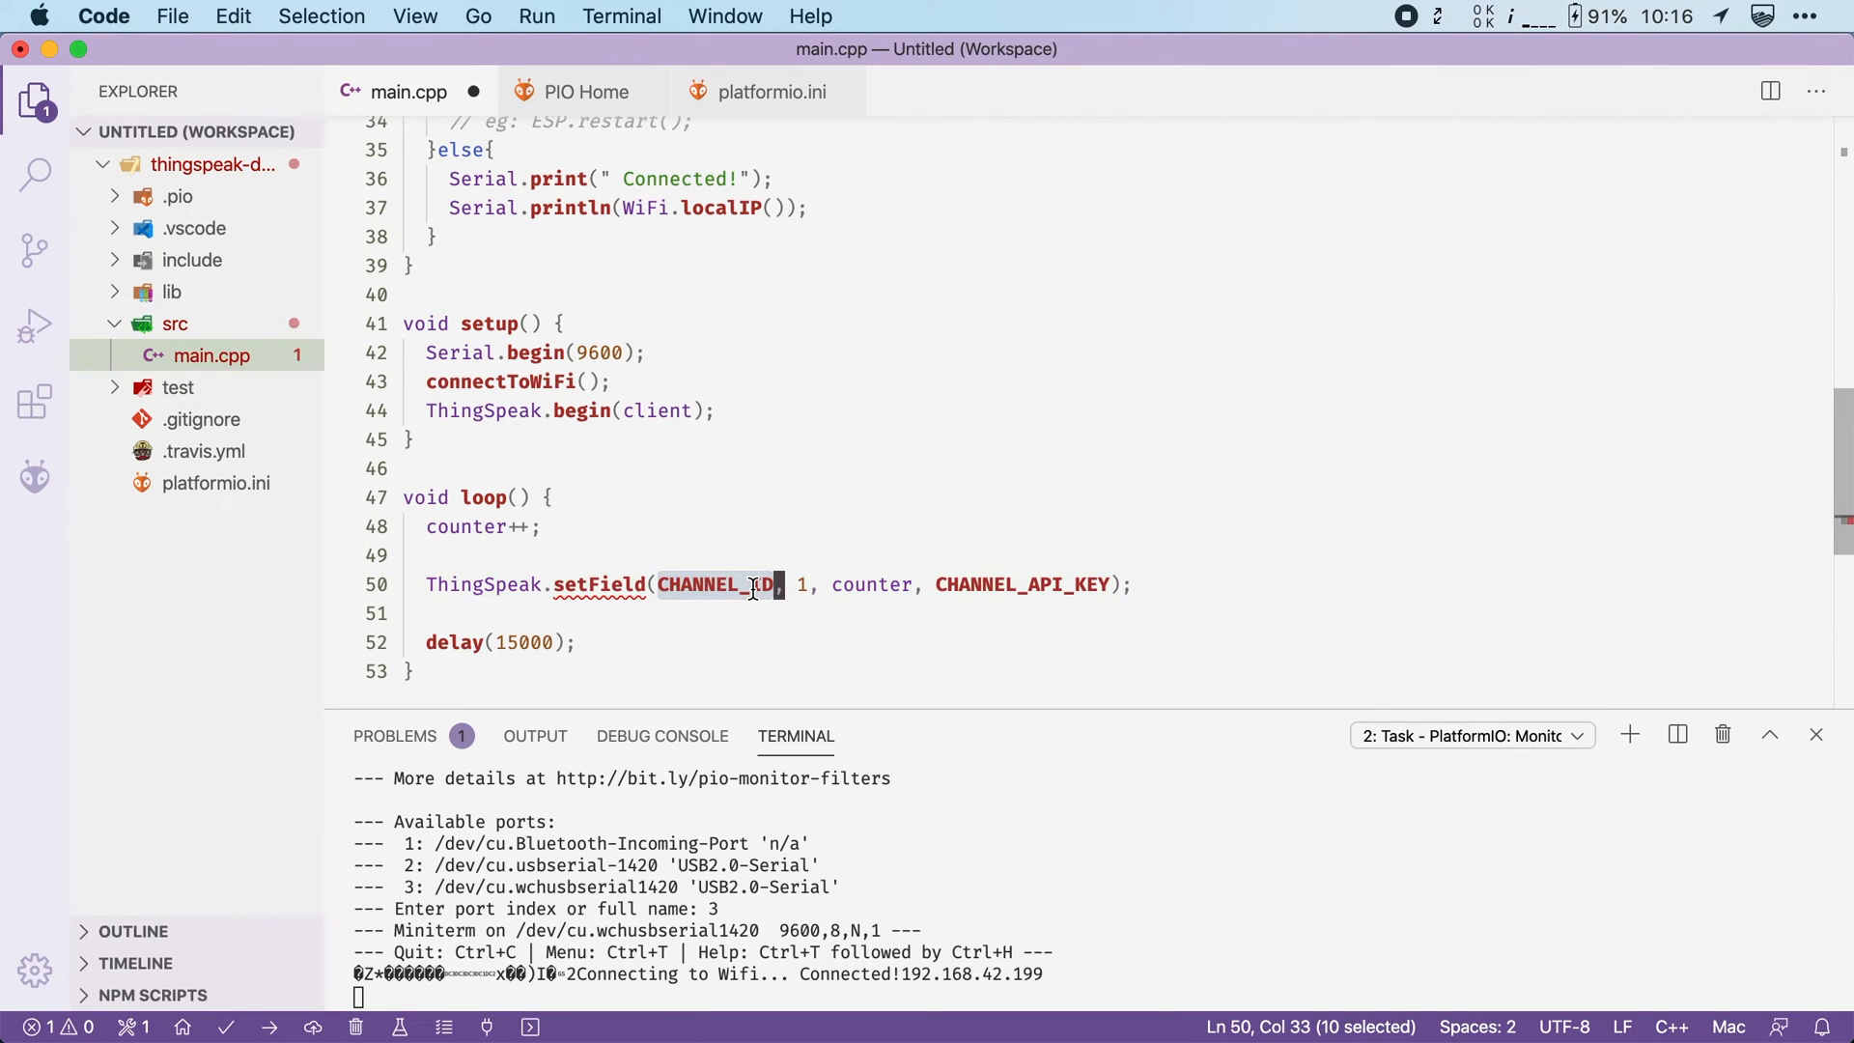
pyautogui.press('Delete')
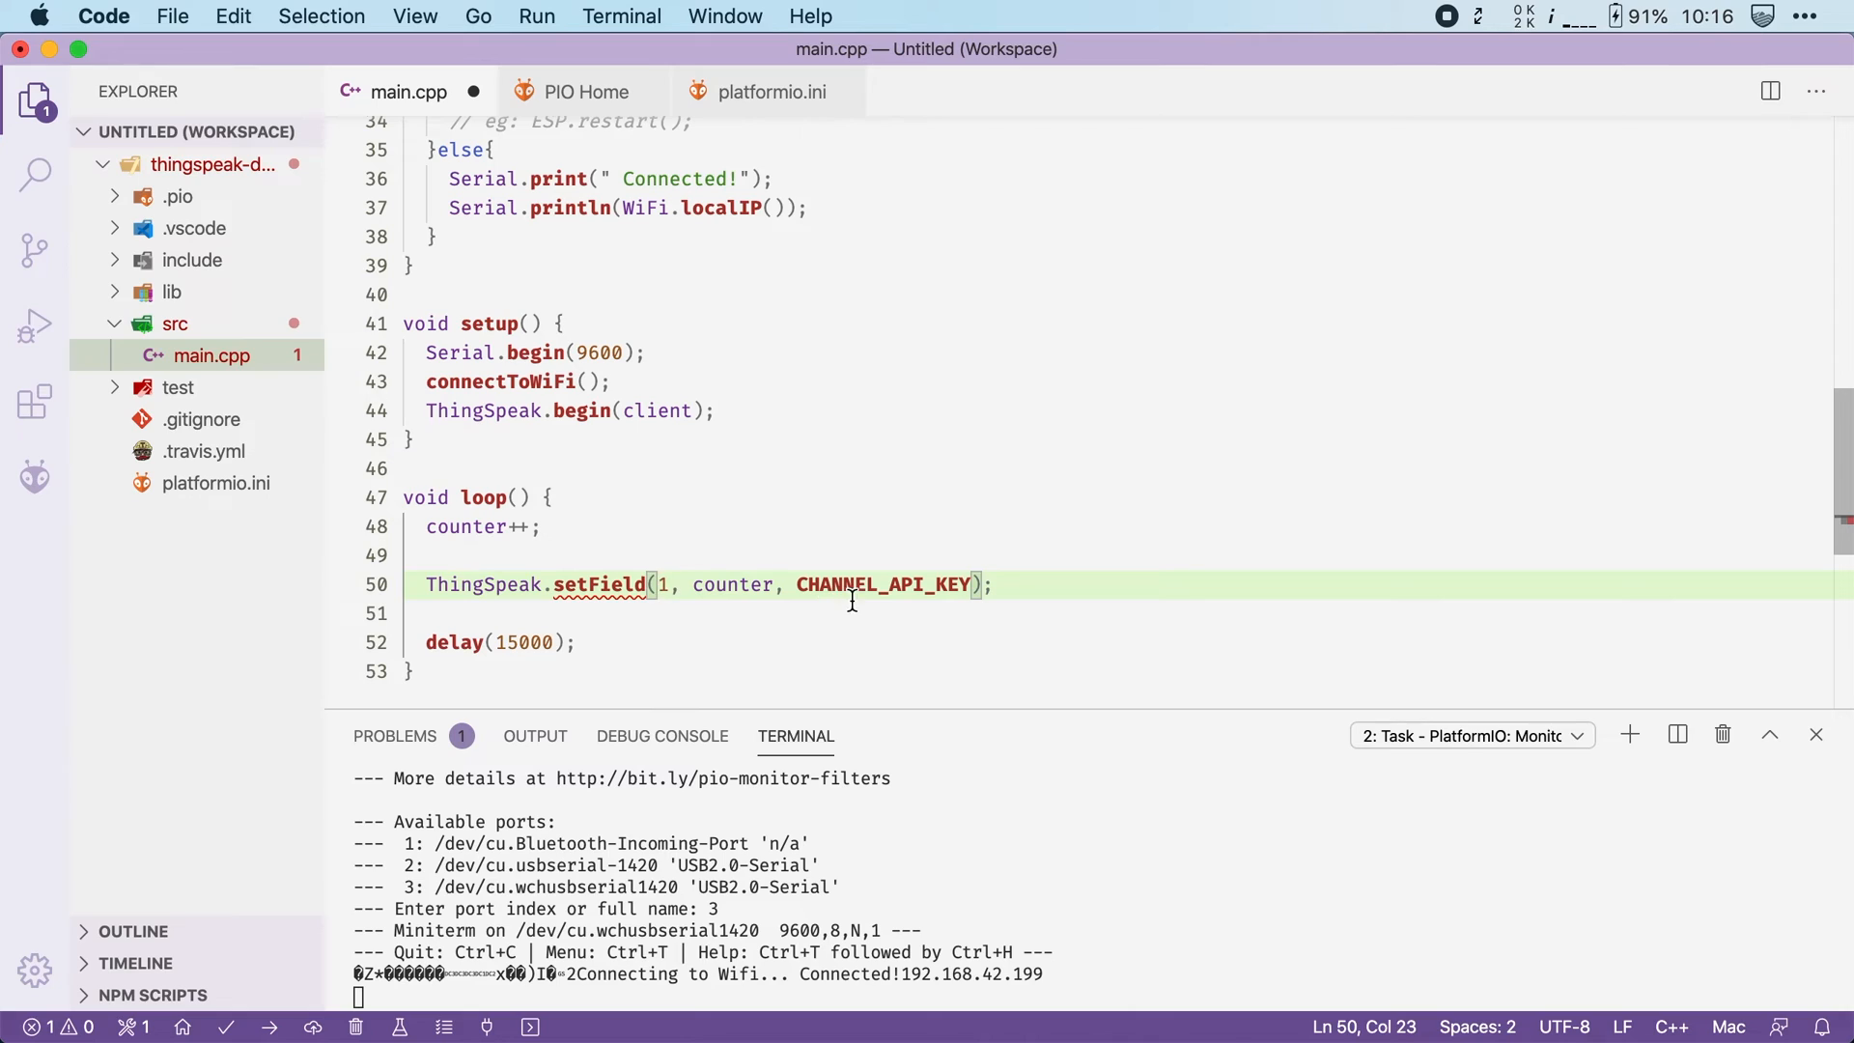
pyautogui.press('Backspace')
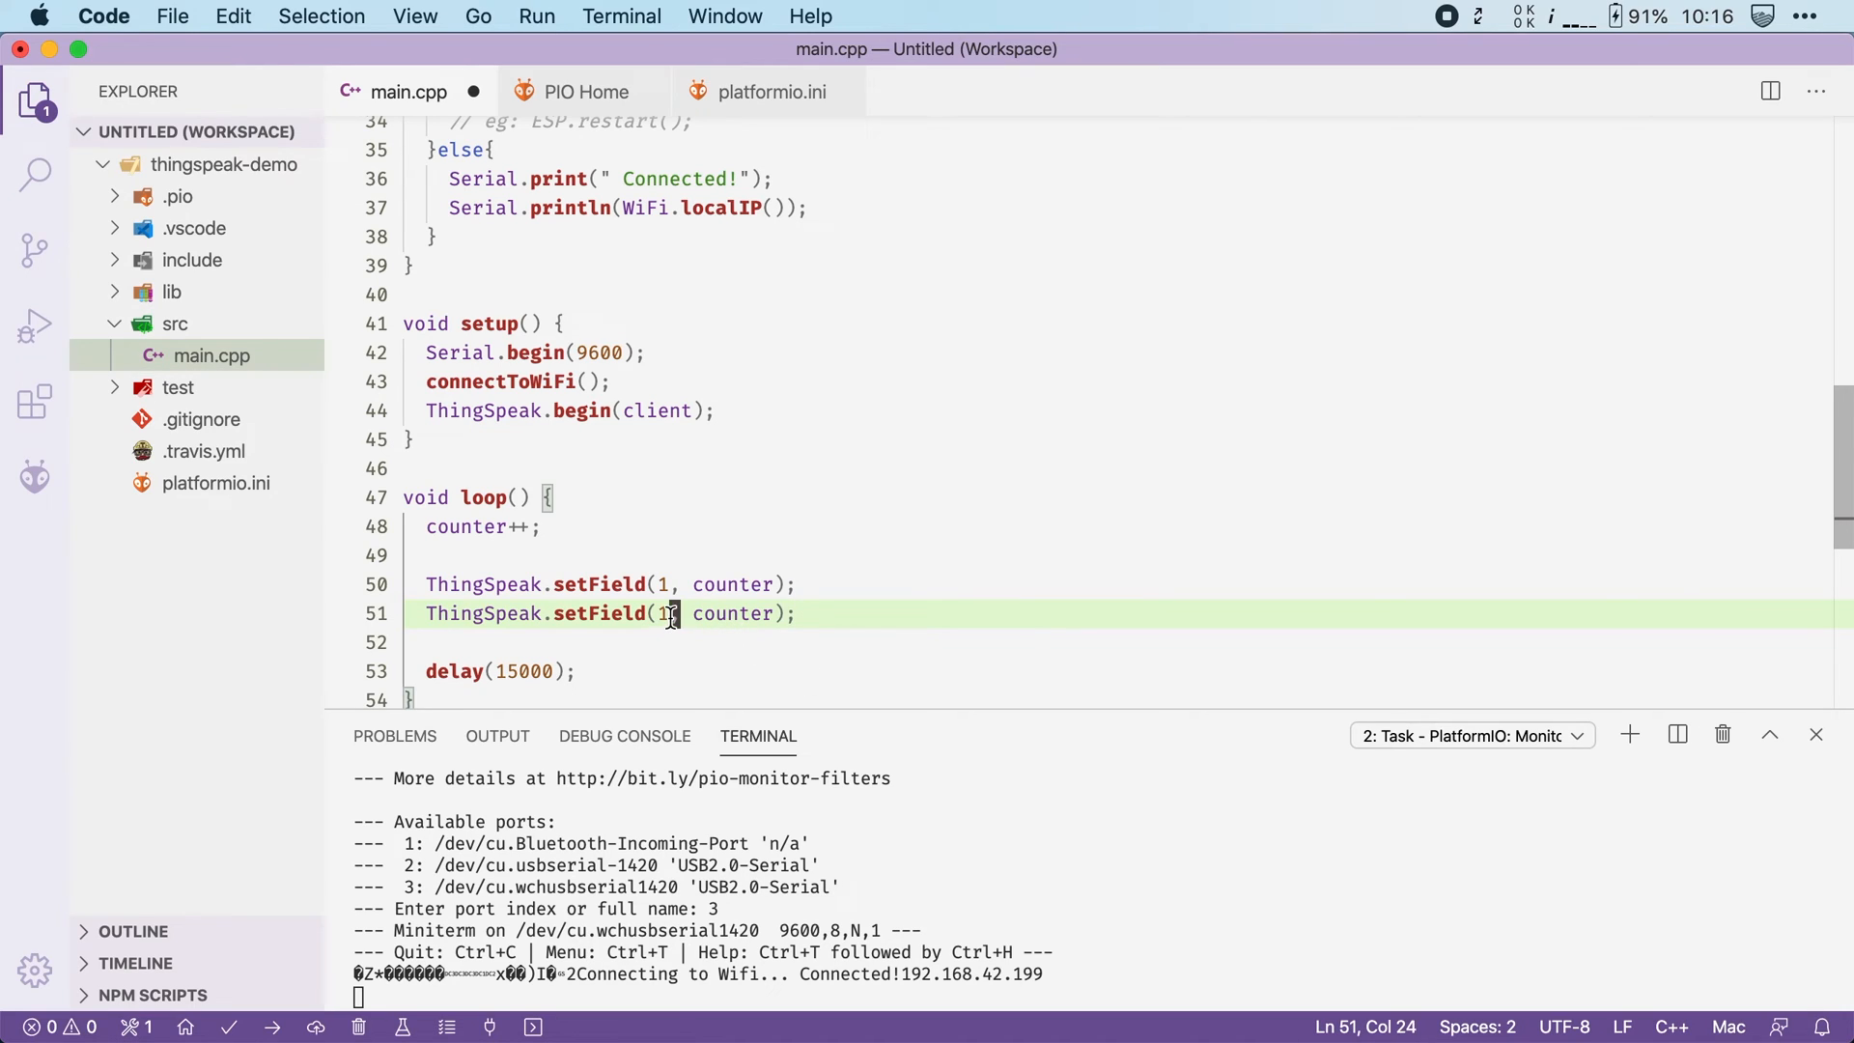
# Make the second line setField(2, WiFi.RSSI()) to send the WiFi signal strength
pyautogui.write('2')
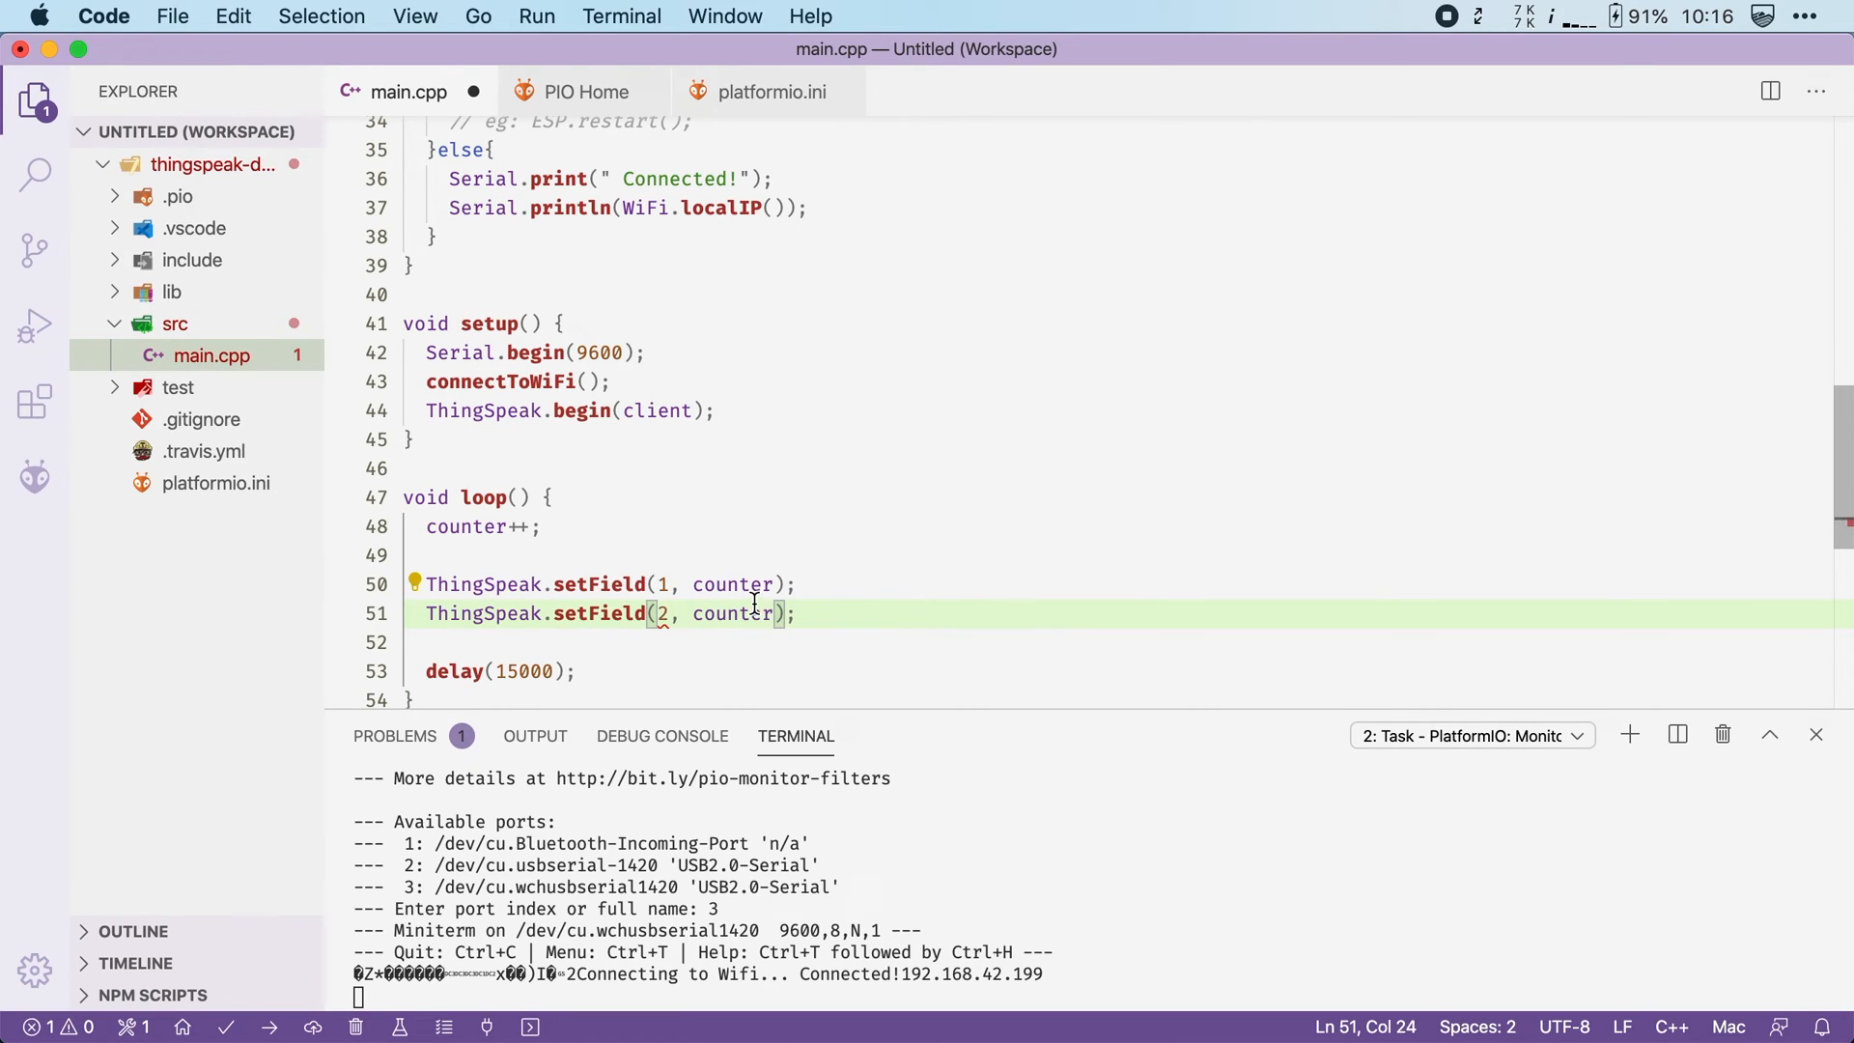
pyautogui.doubleClick(732, 612)
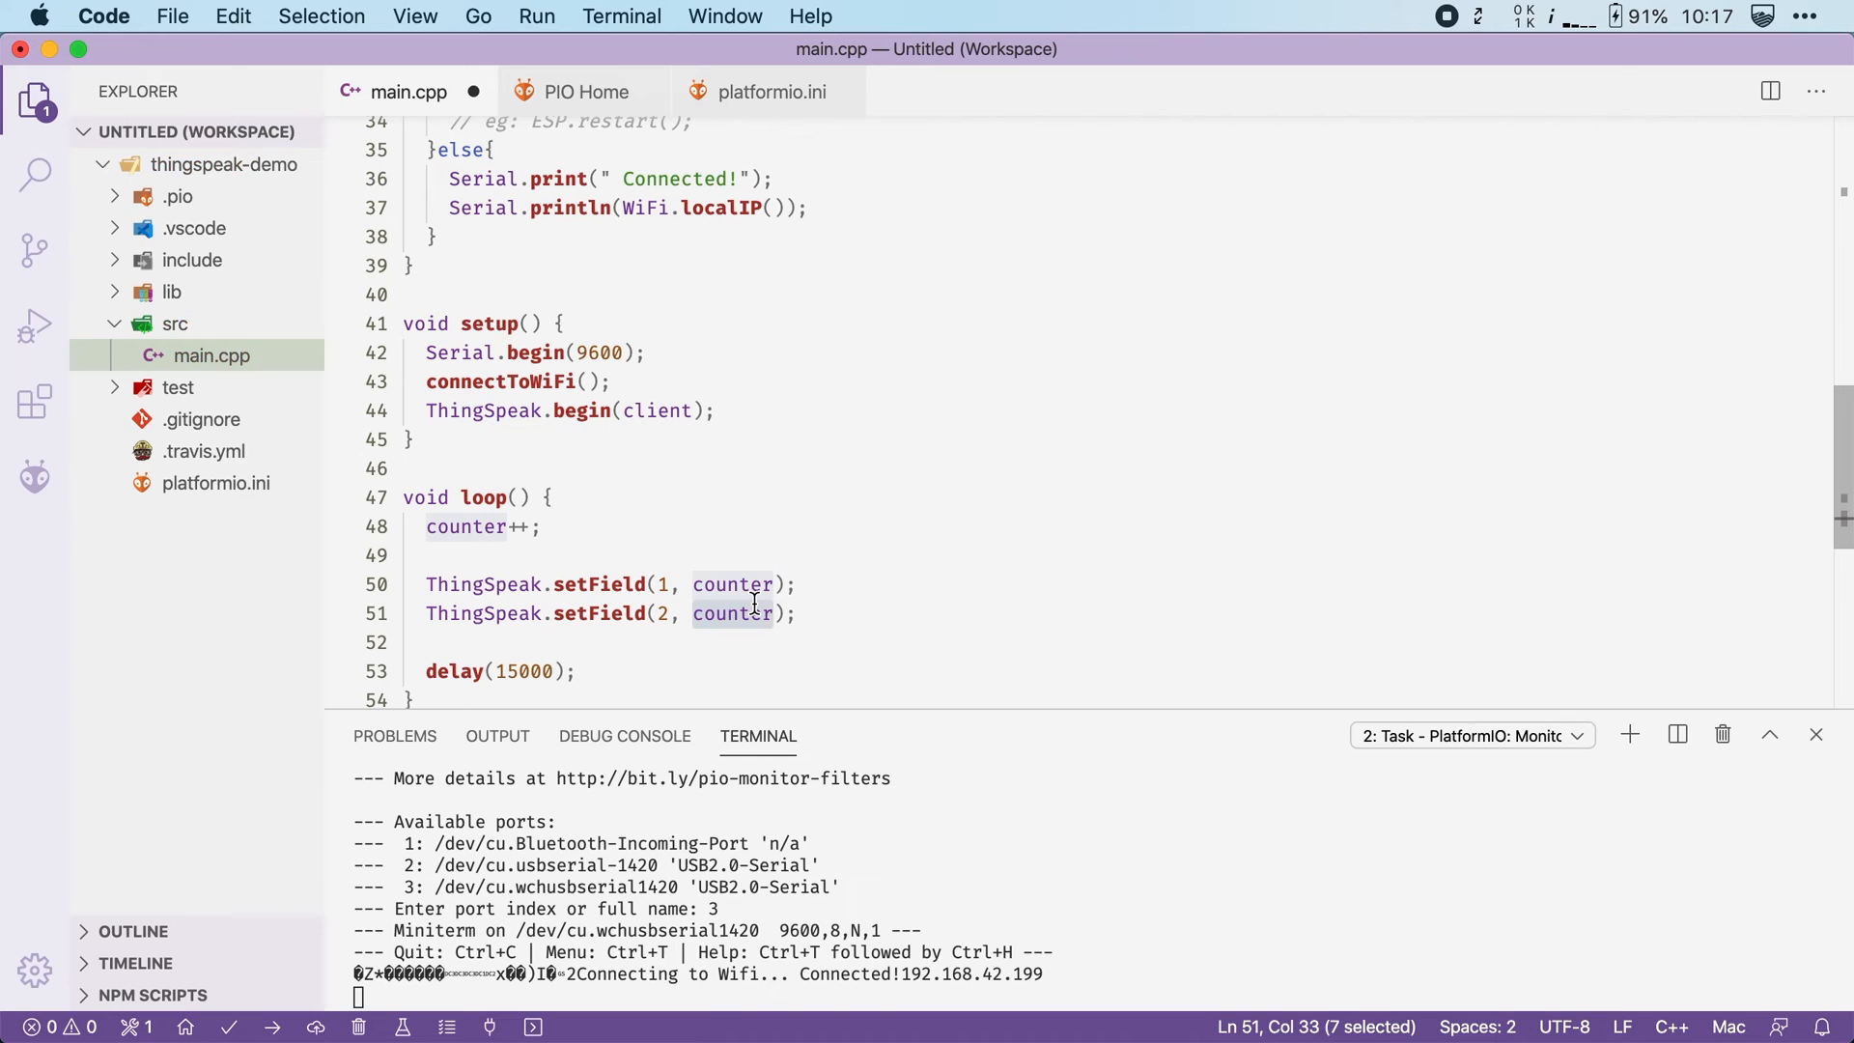
pyautogui.write('WiFi.RSSI(')
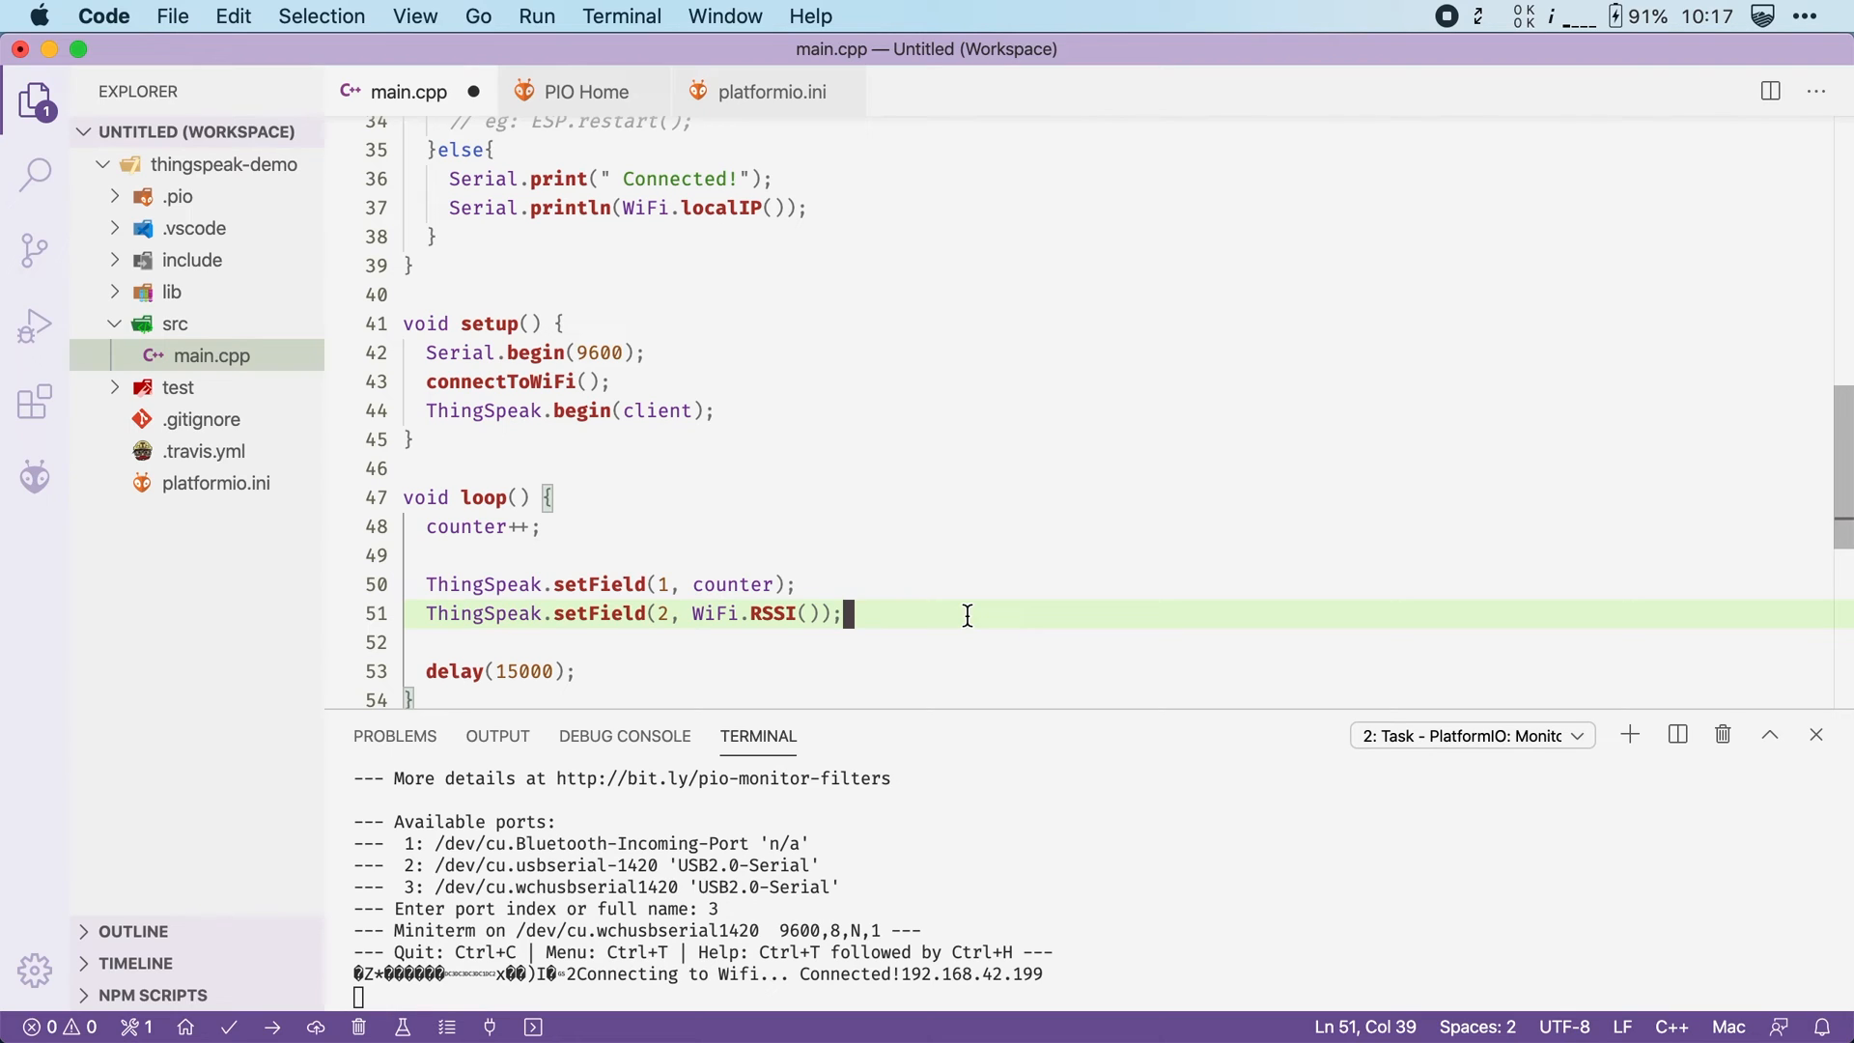
# Add ThingSpeak.writeFields(CHANNEL_ID, CHANNEL_API_KEY) after the setField lines and save main.cpp
pyautogui.write('ThingSpeak.w')
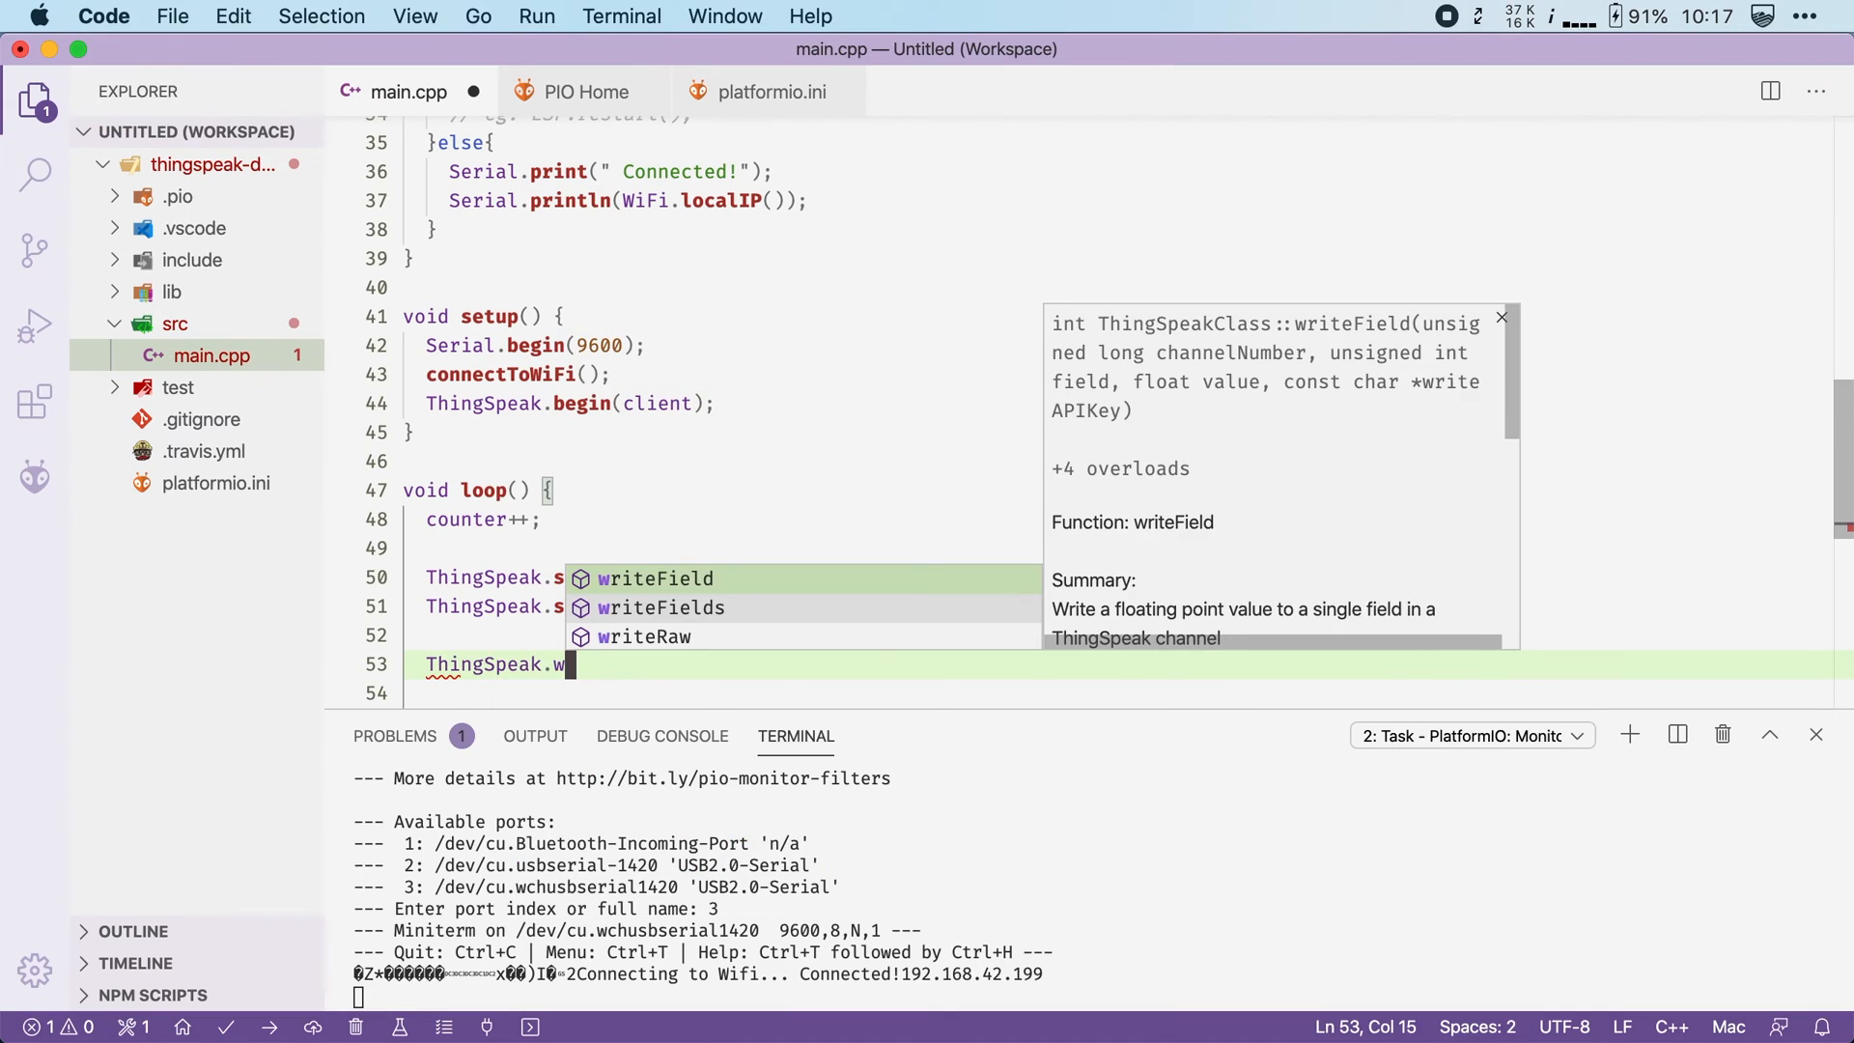
pyautogui.click(661, 606)
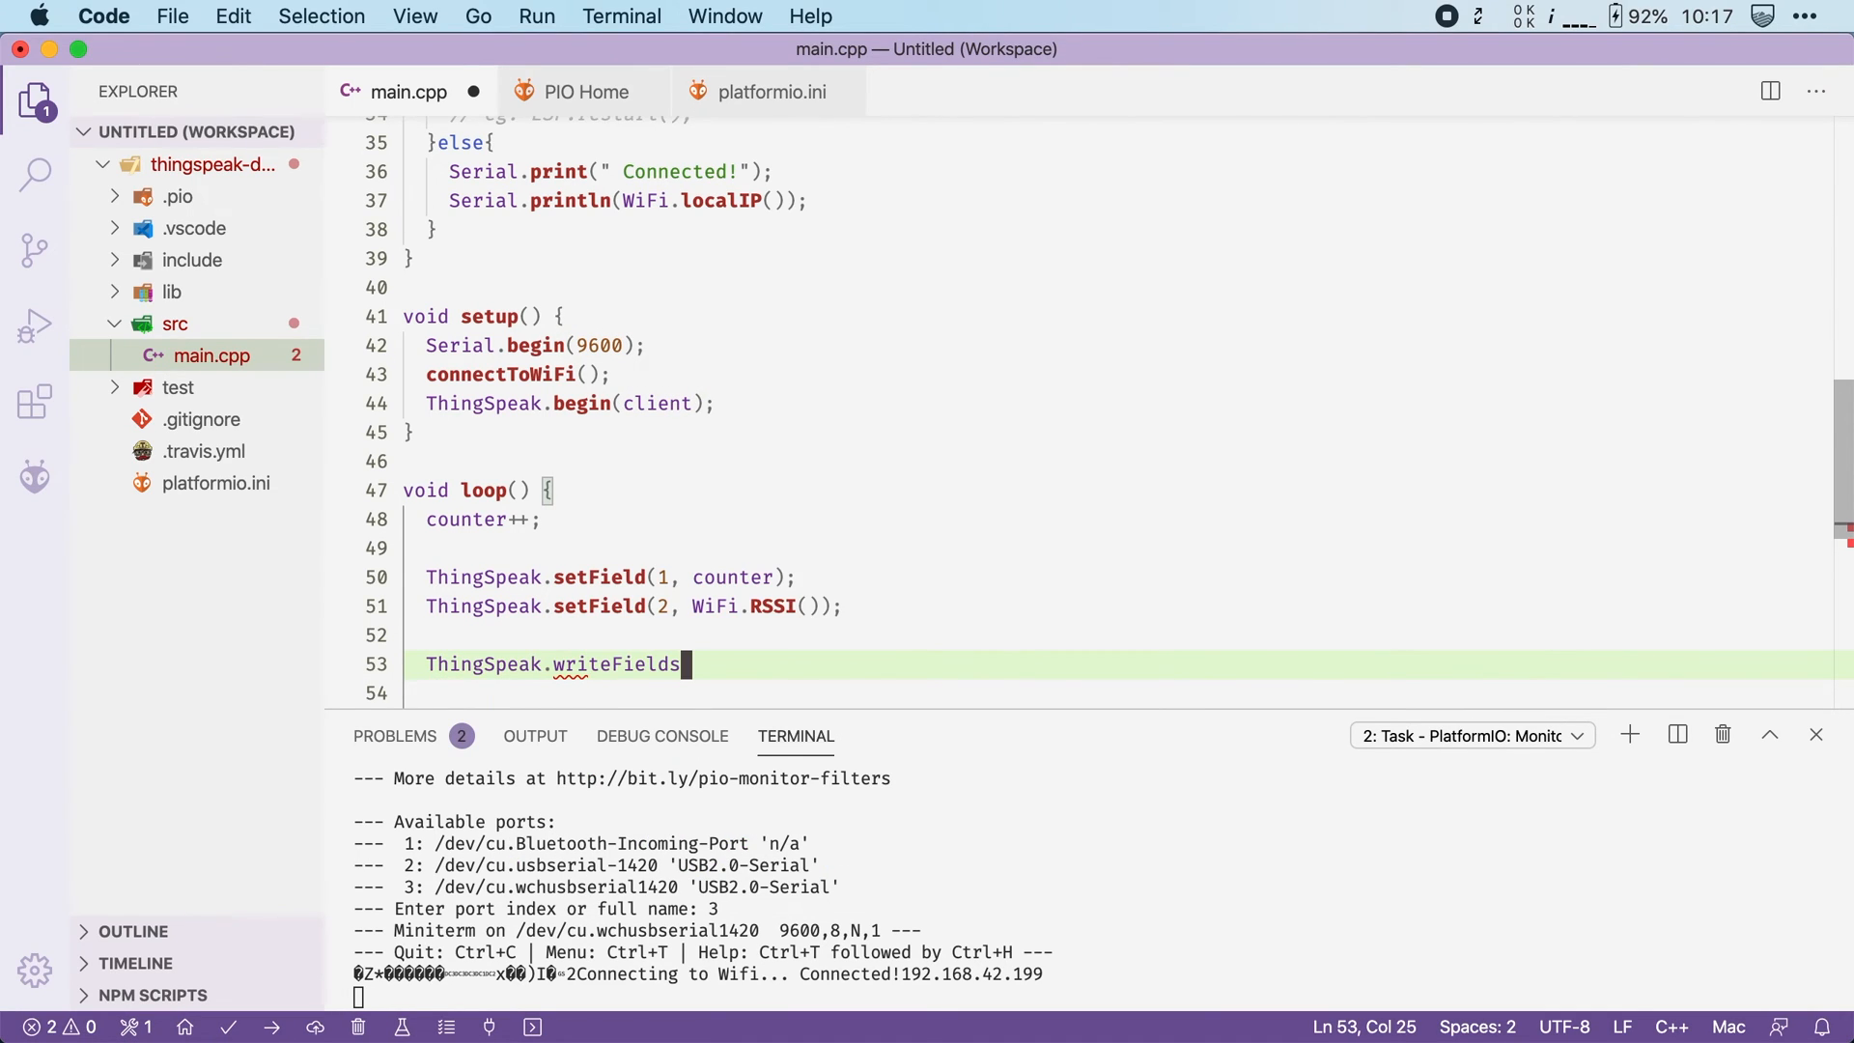
pyautogui.write('(')
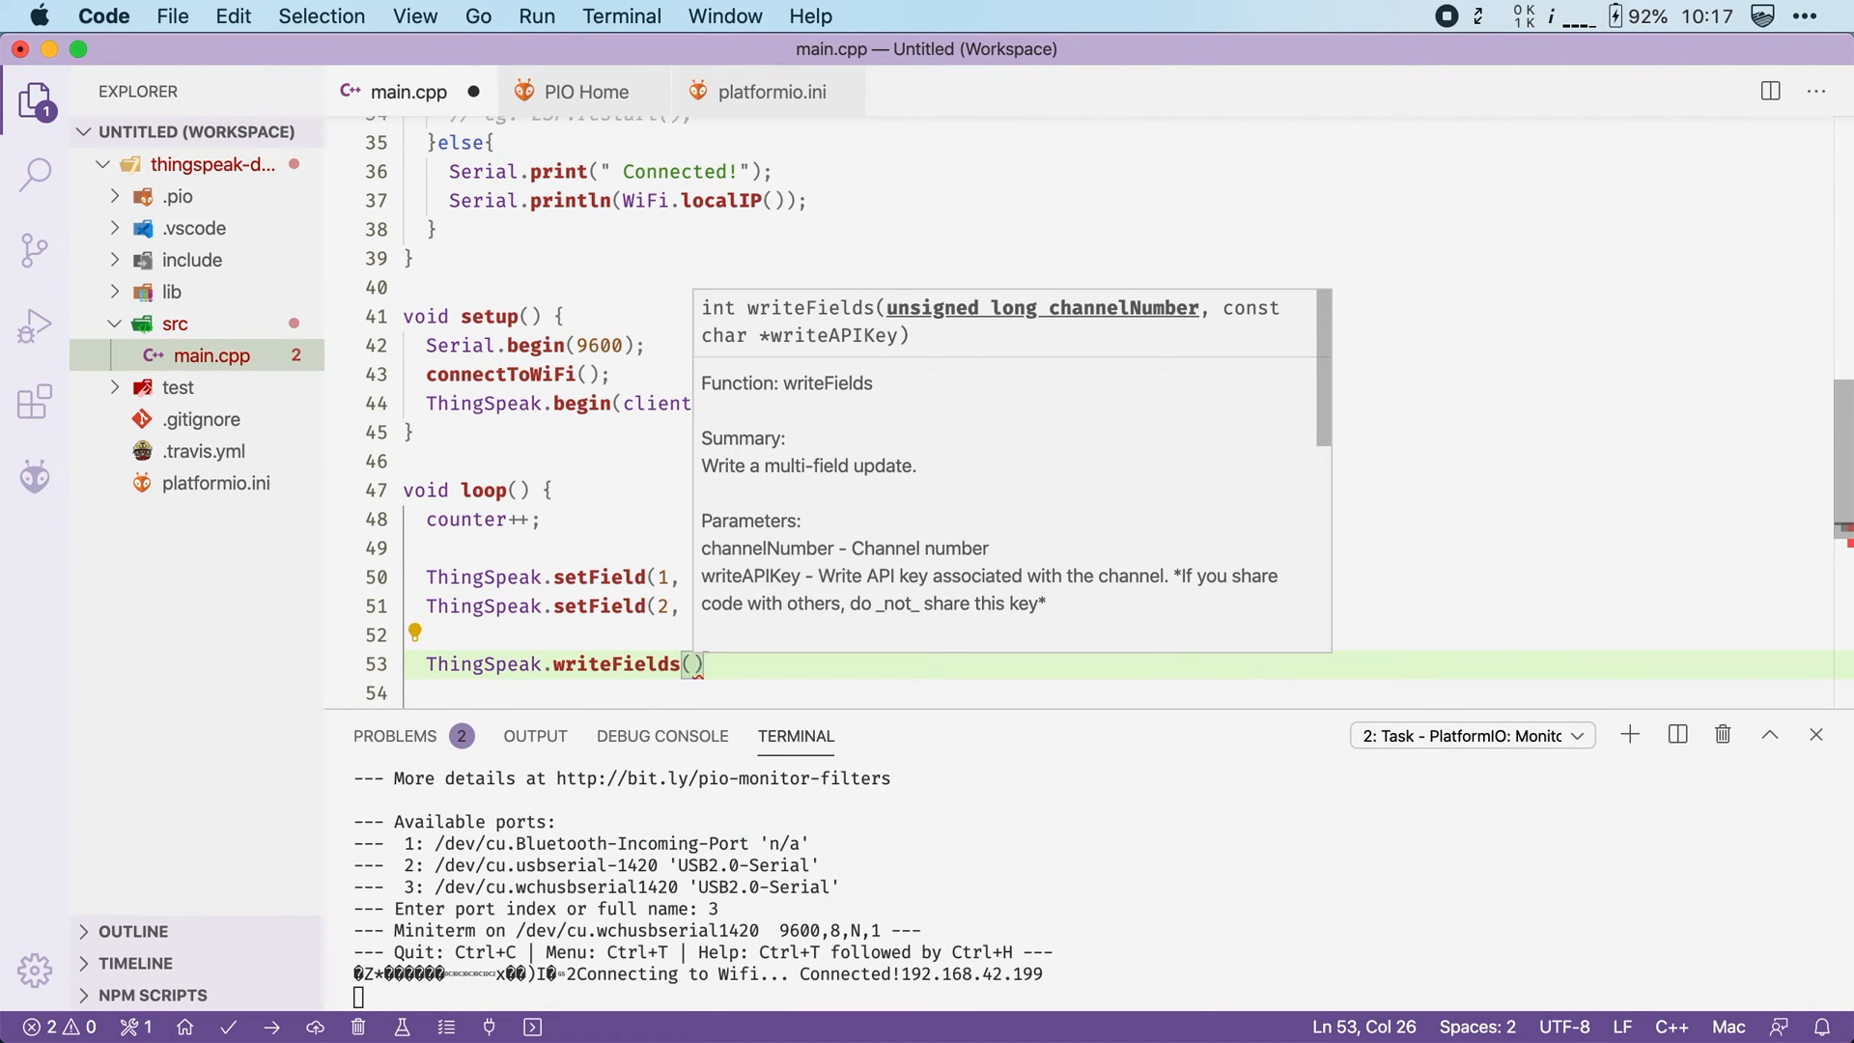
pyautogui.write('CHANNEL_ID, CHANNEL_API_KEY')
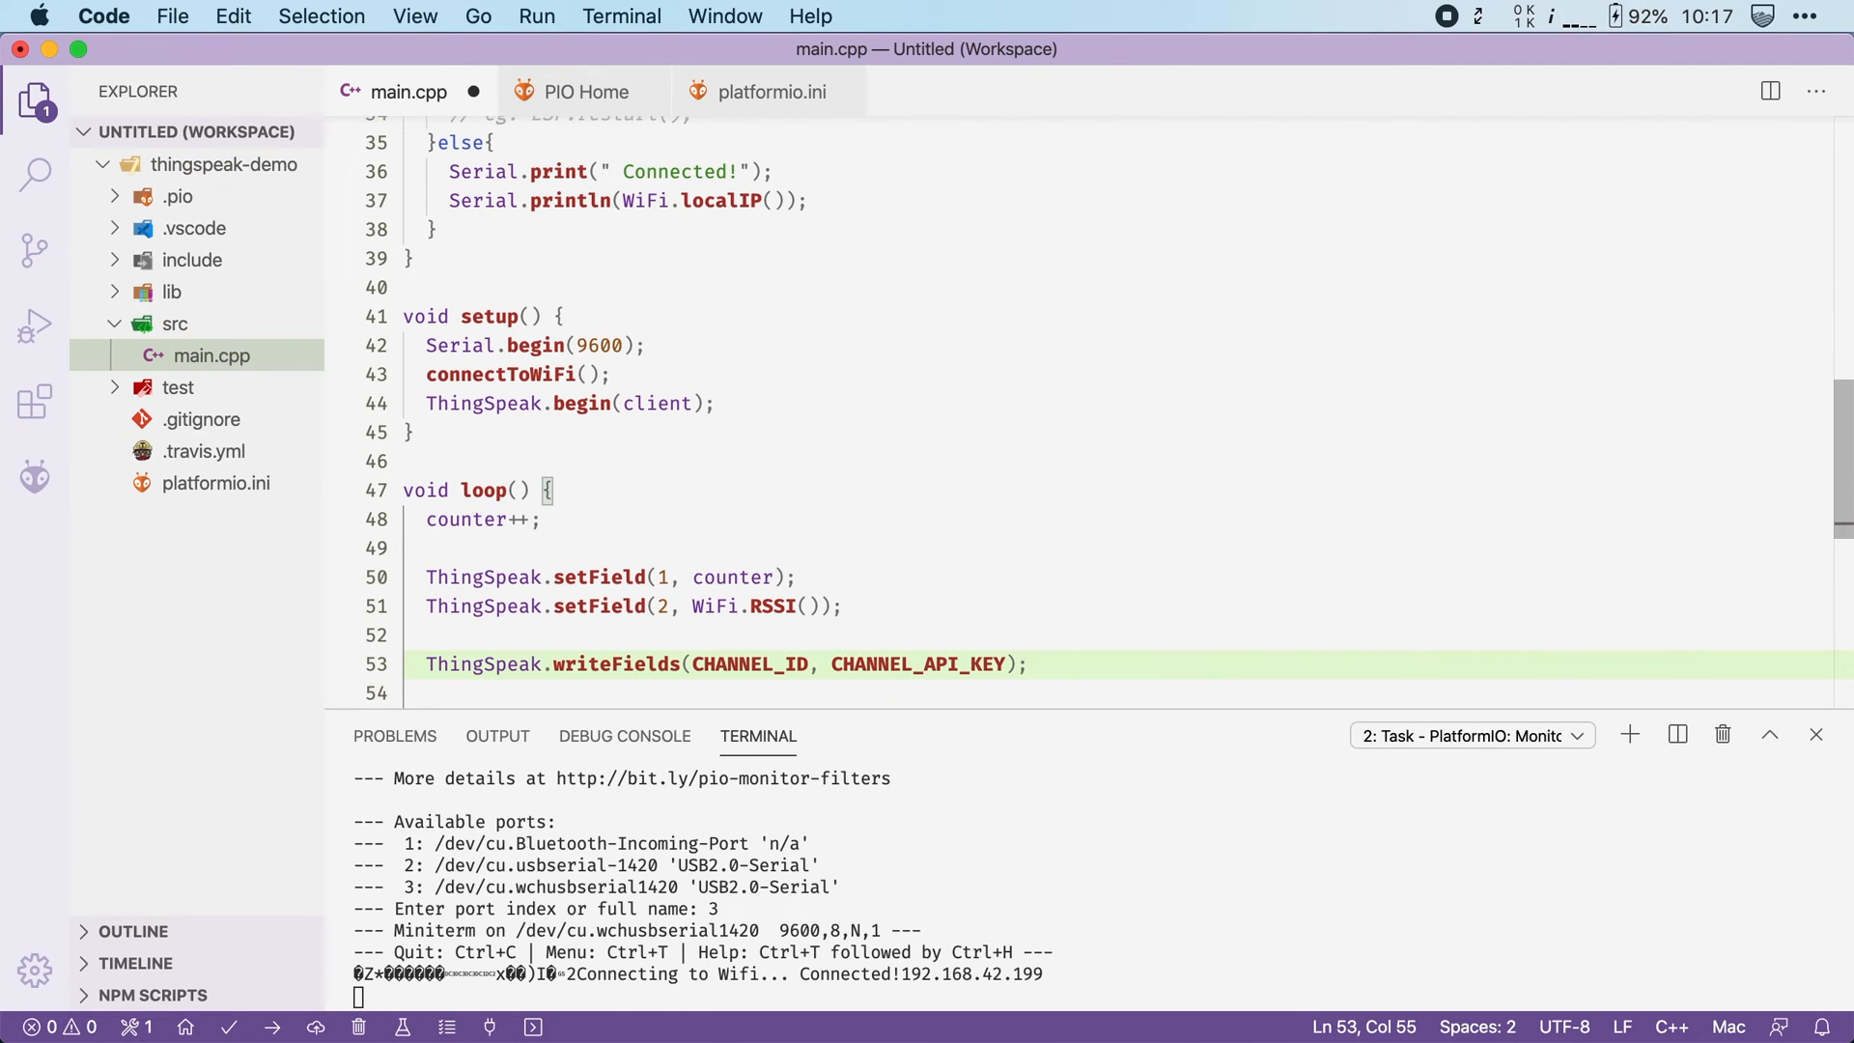
pyautogui.click(1025, 662)
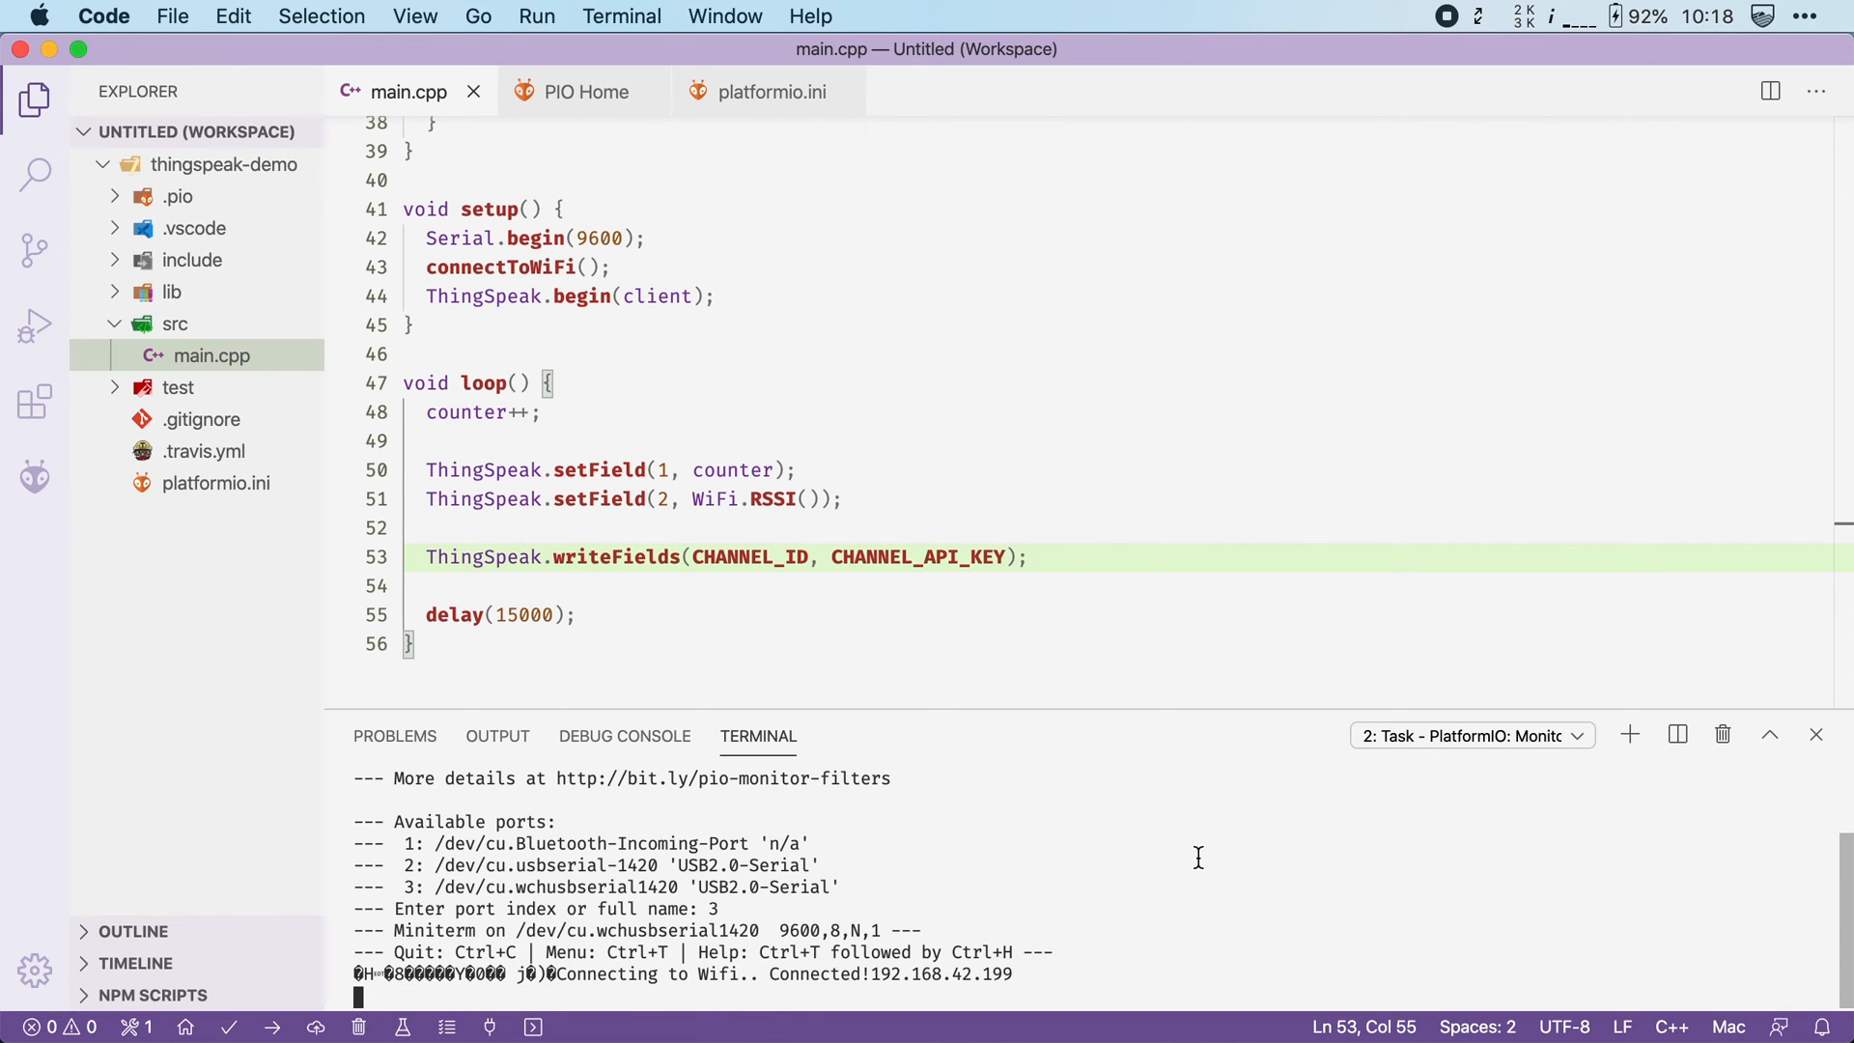
pyautogui.moveTo(1056, 975)
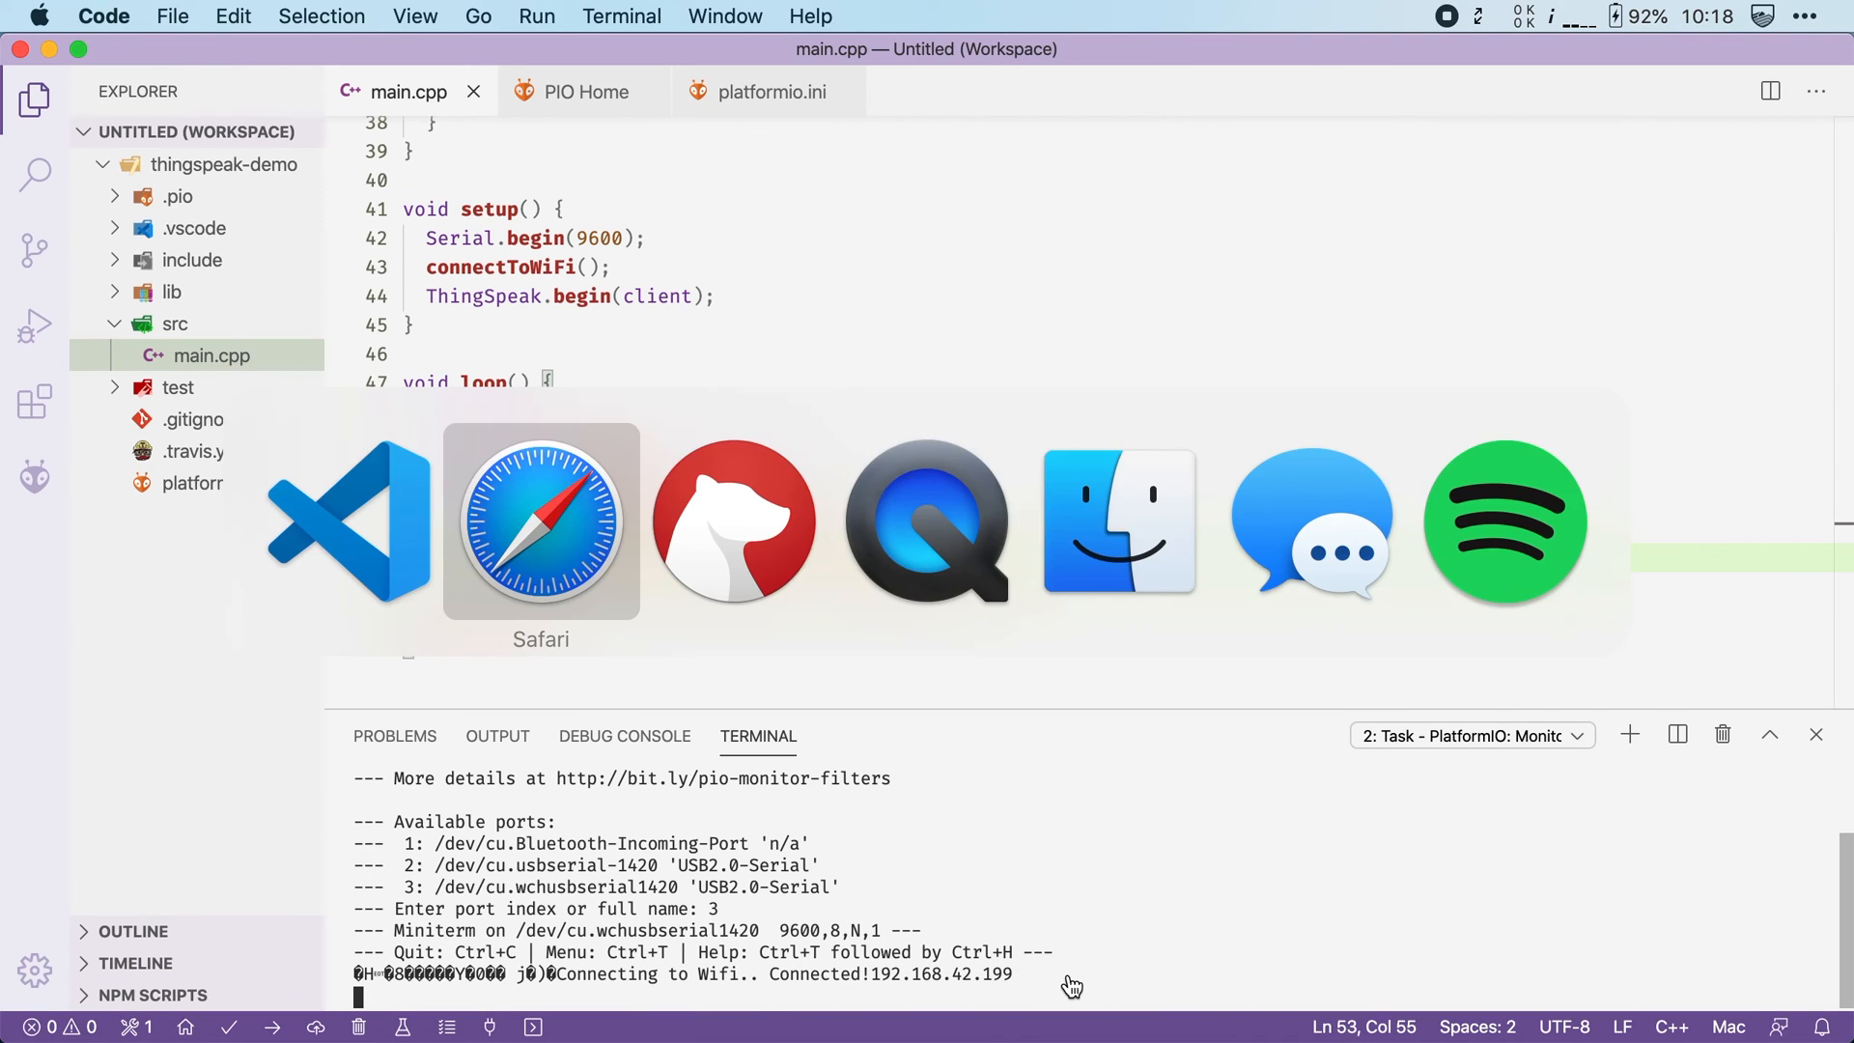
# Bring up test-channel's charts showing the counter restarting at 1 and the -63 wifi_signal point
pyautogui.click(540, 521)
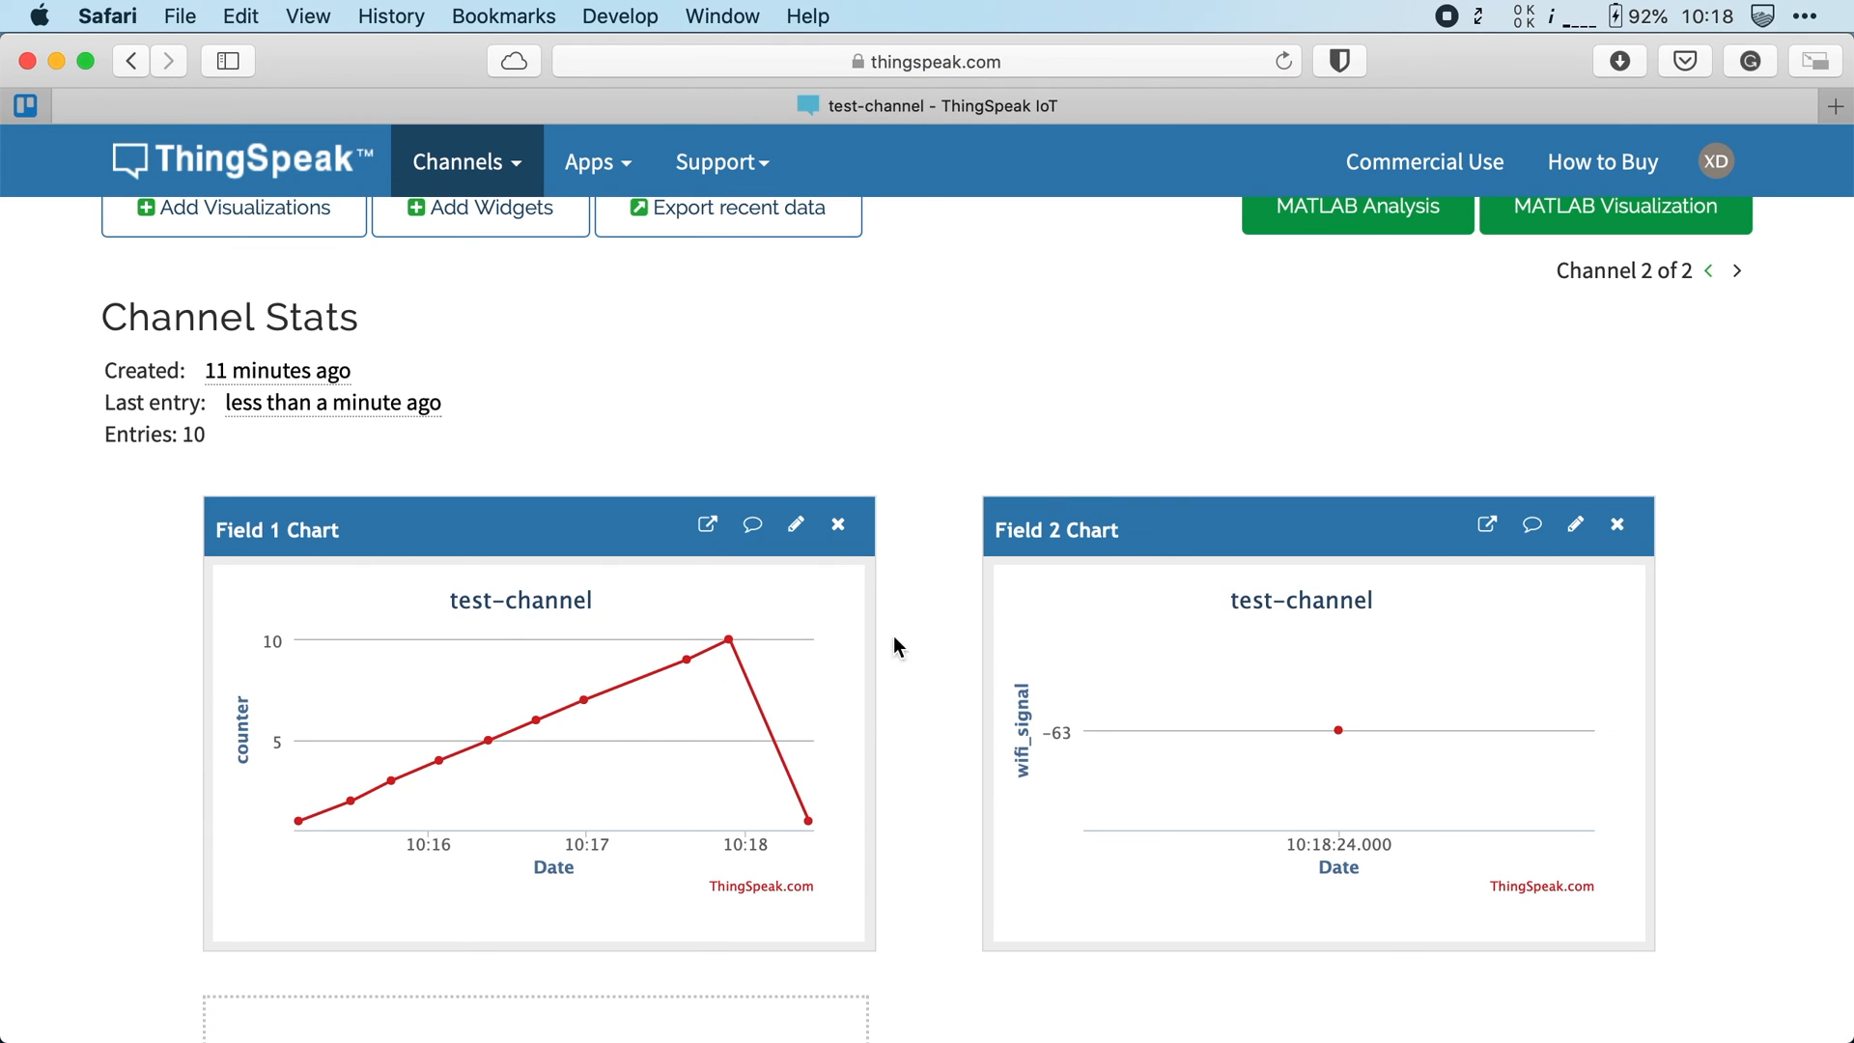
pyautogui.moveTo(807, 824)
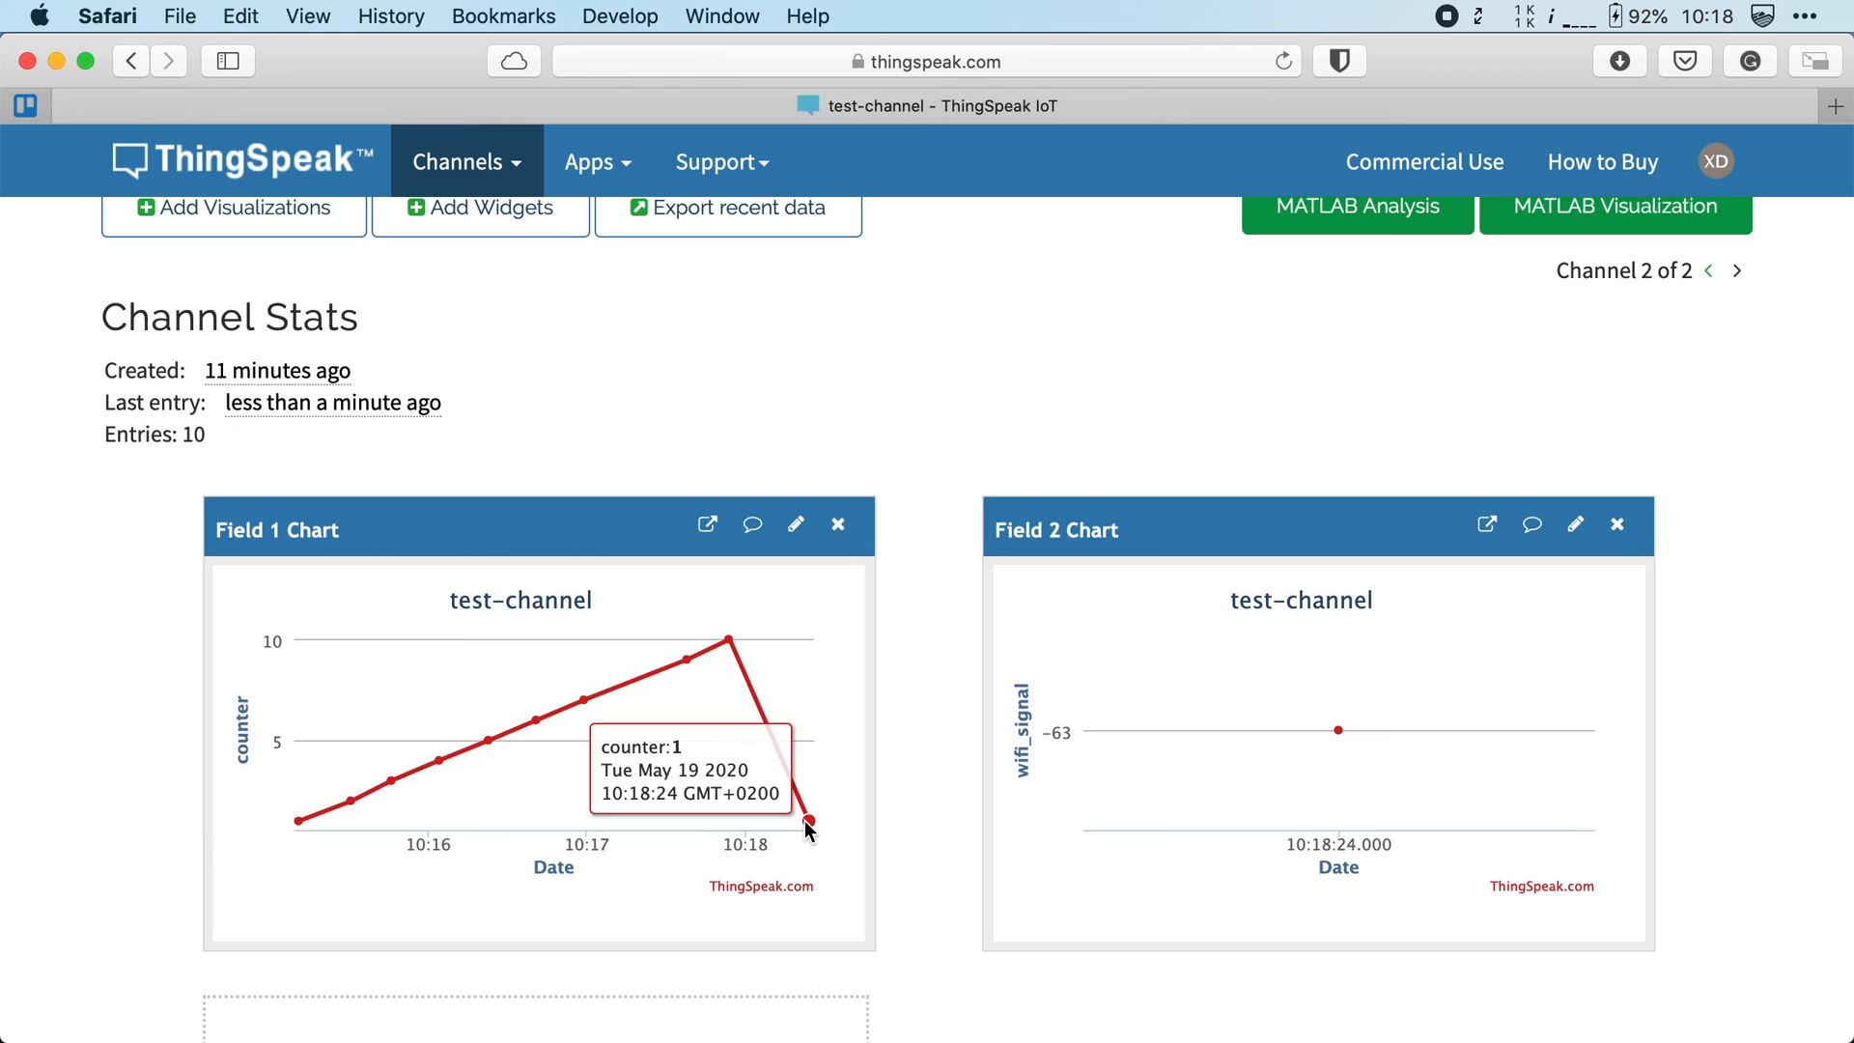
pyautogui.moveTo(1307, 738)
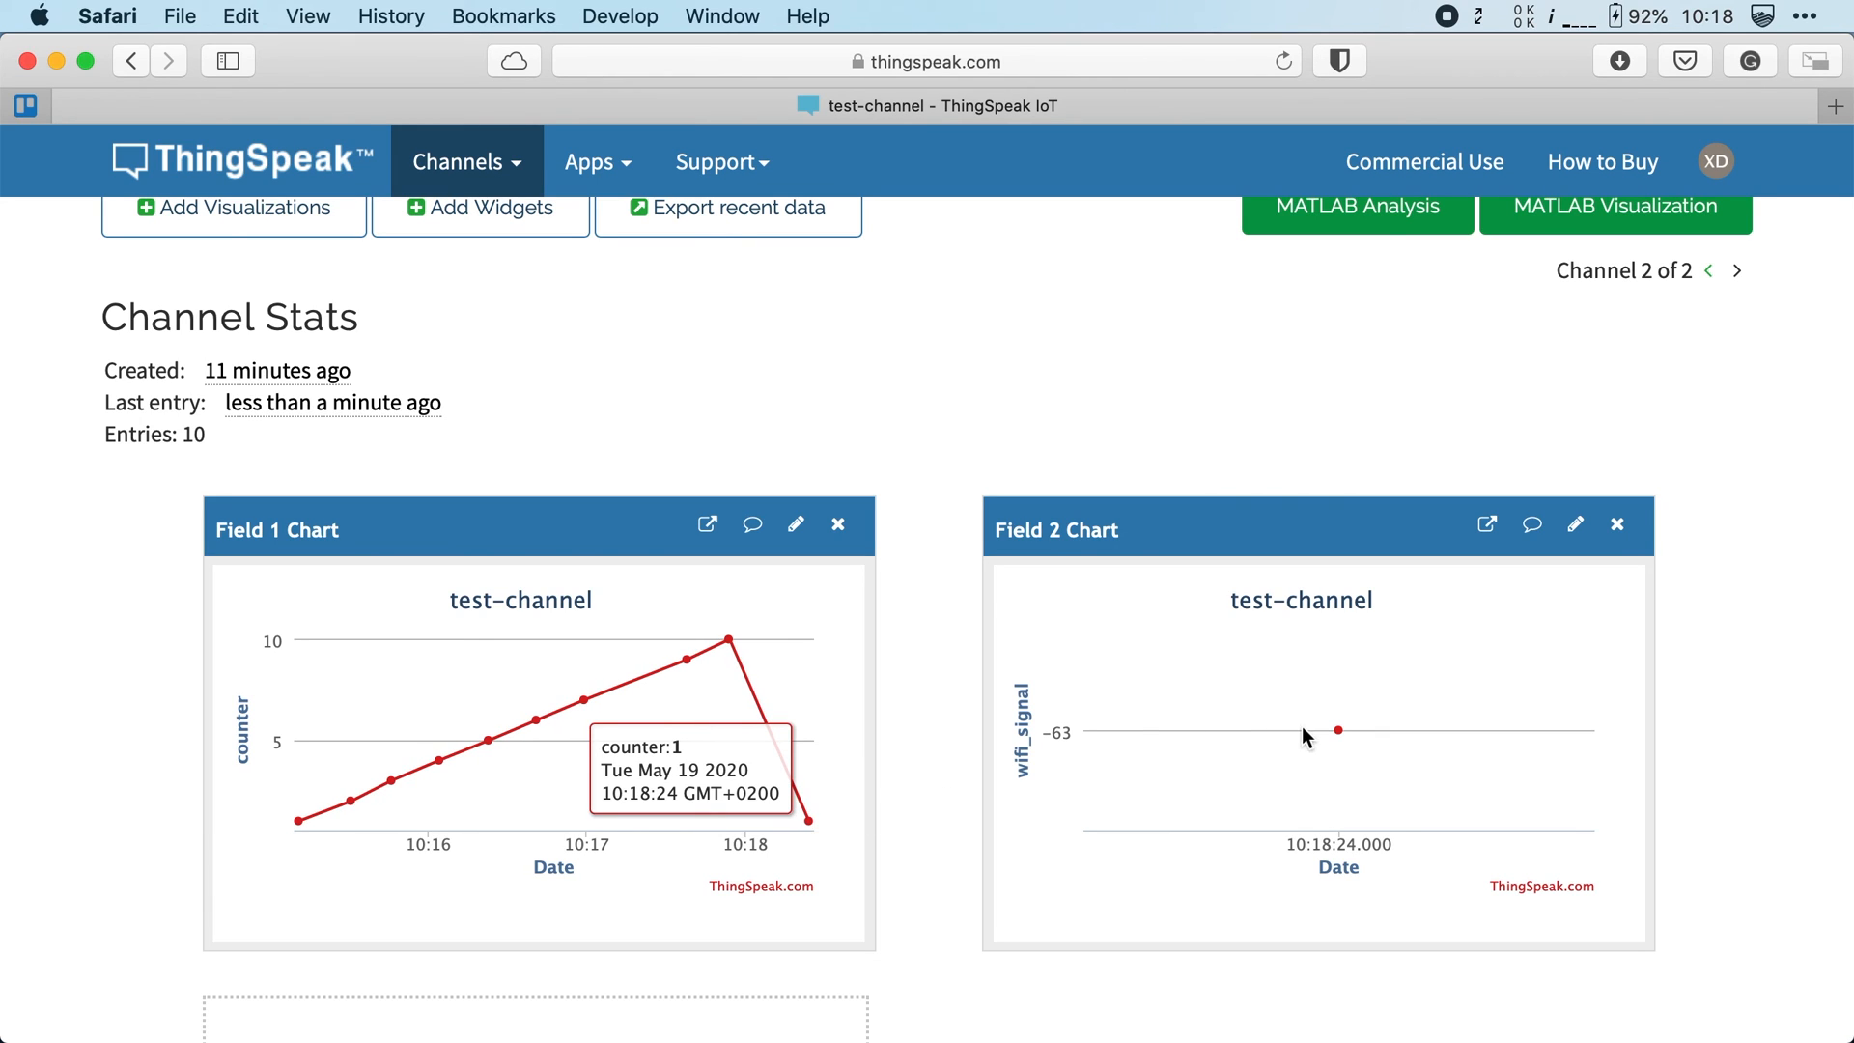
pyautogui.moveTo(1336, 730)
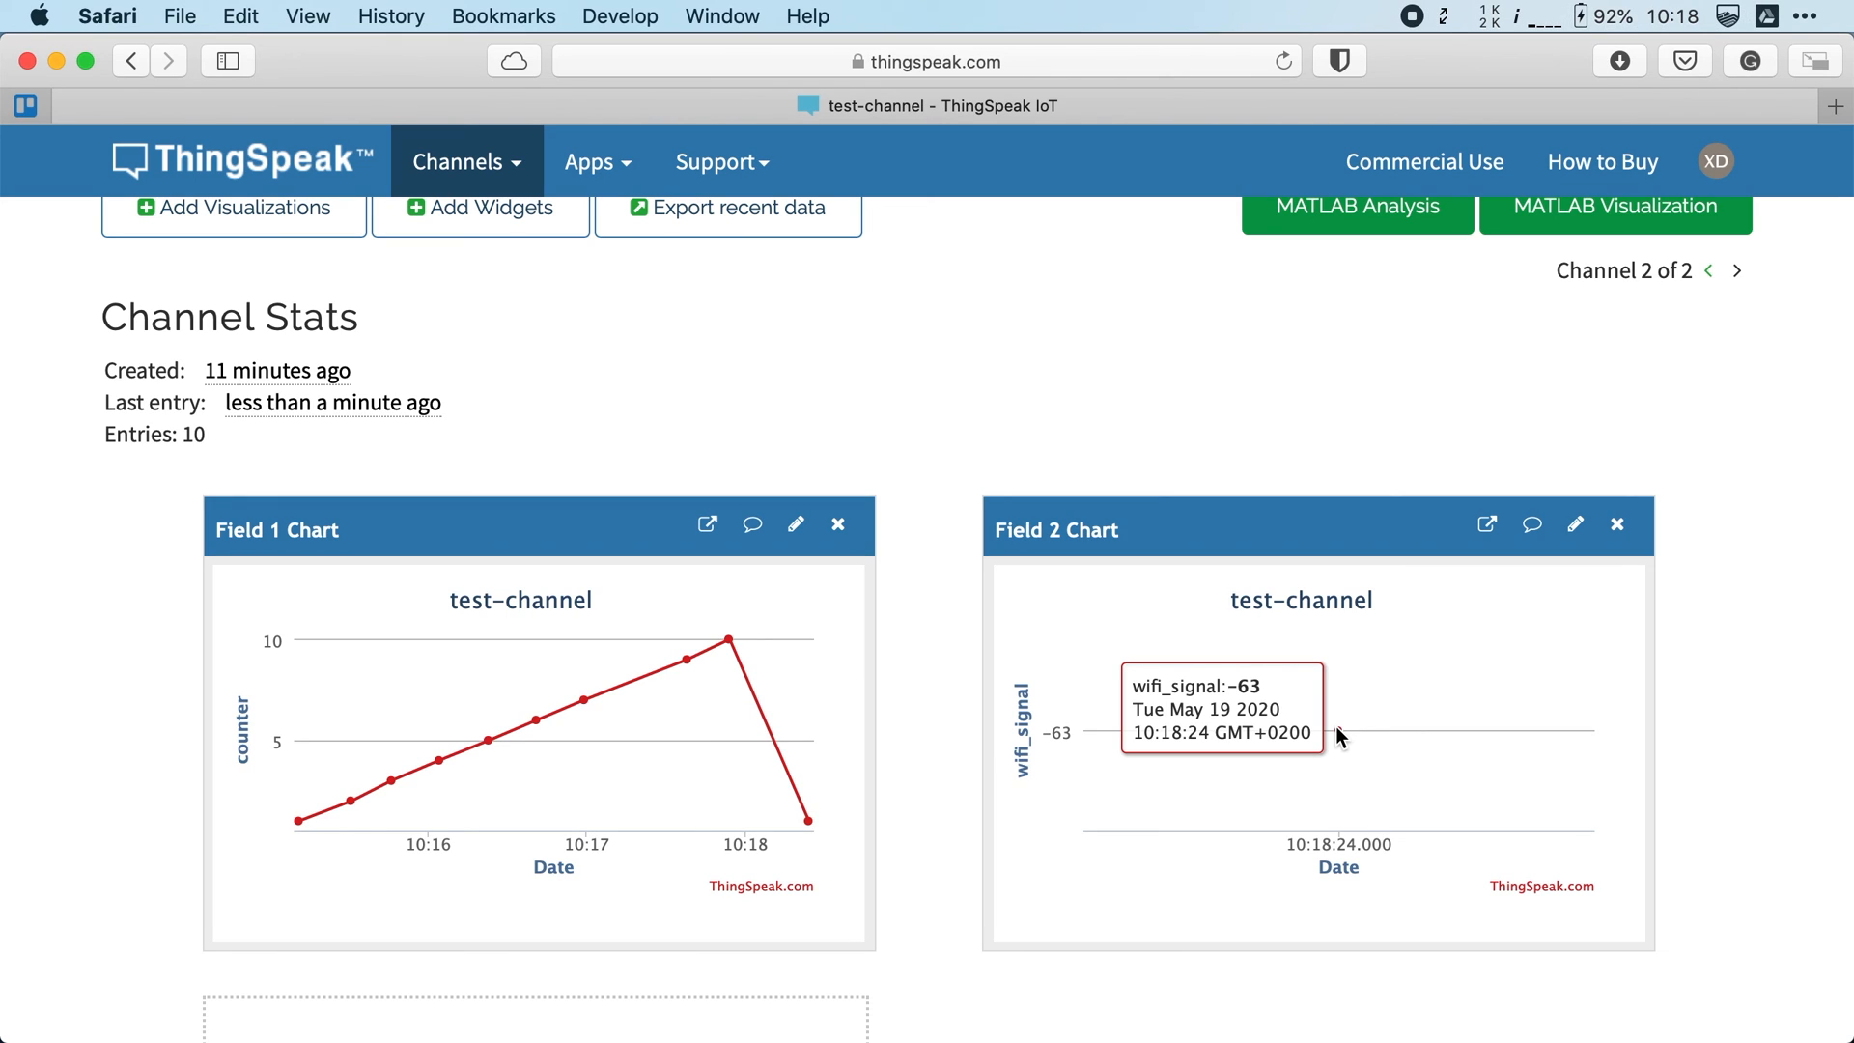
pyautogui.moveTo(1745, 728)
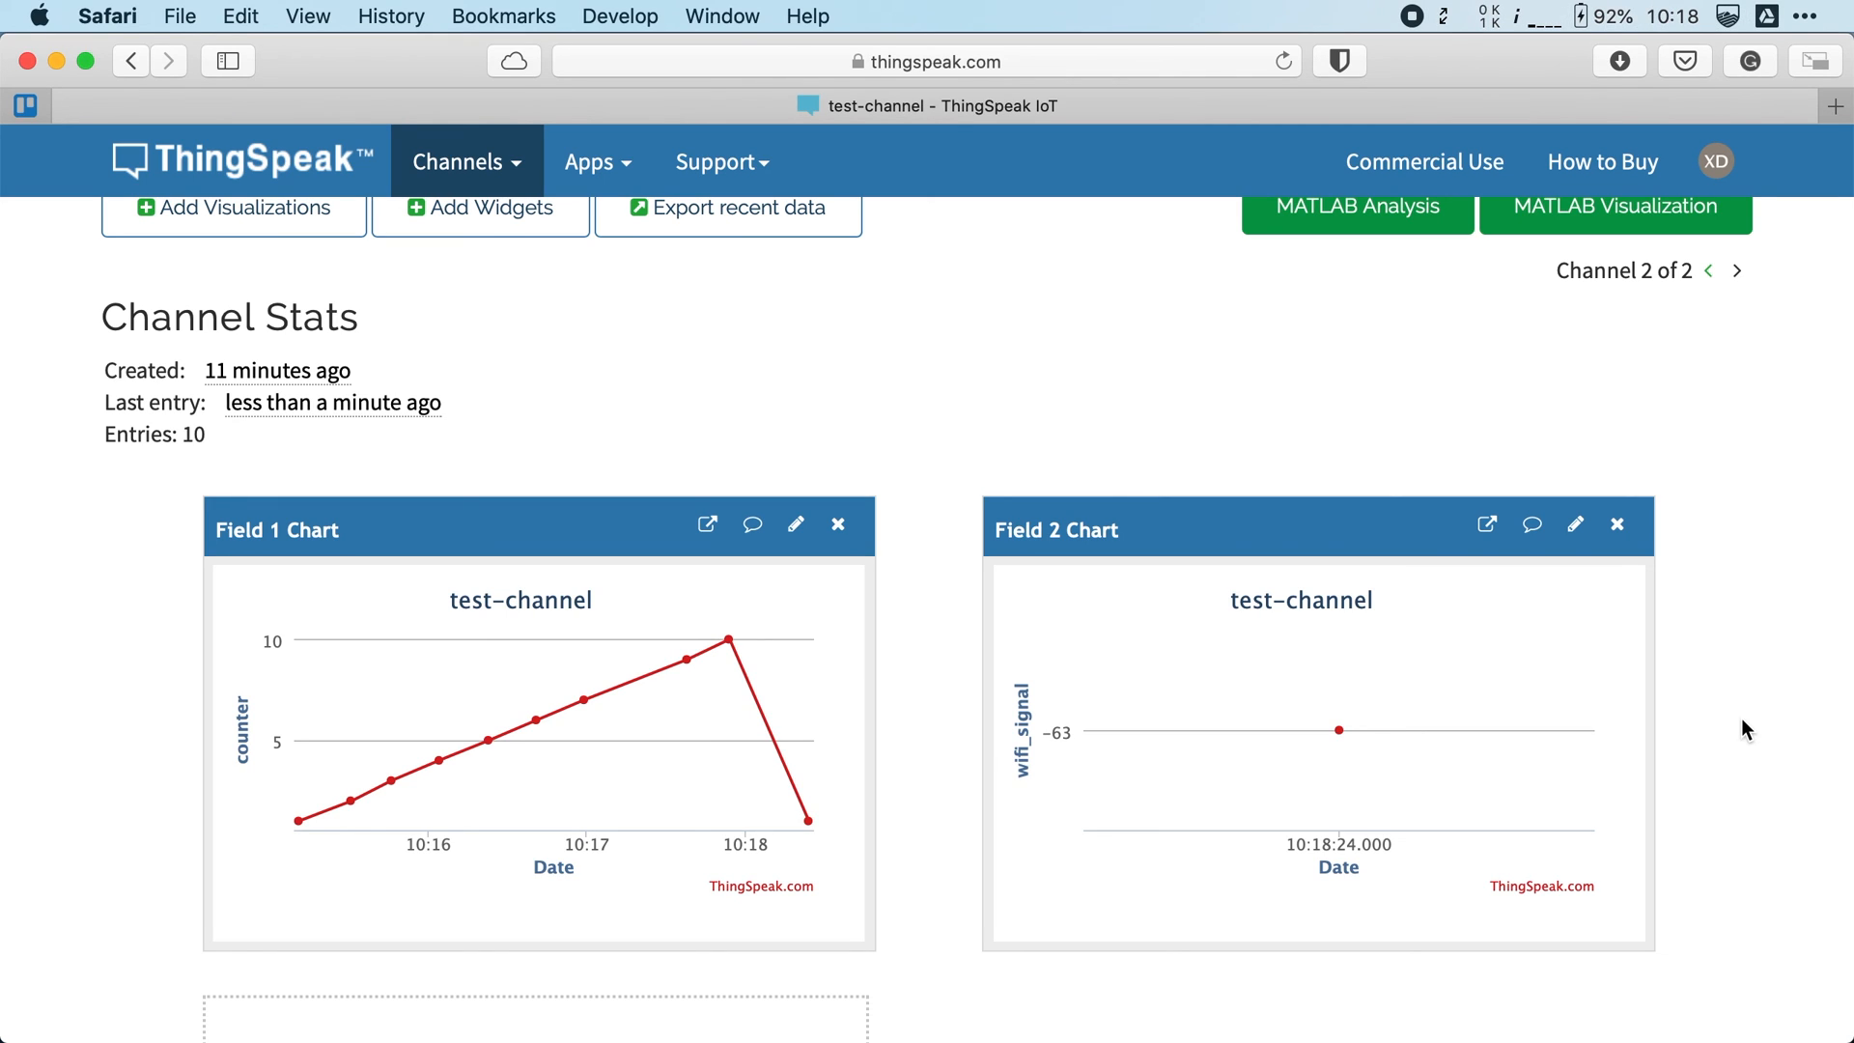